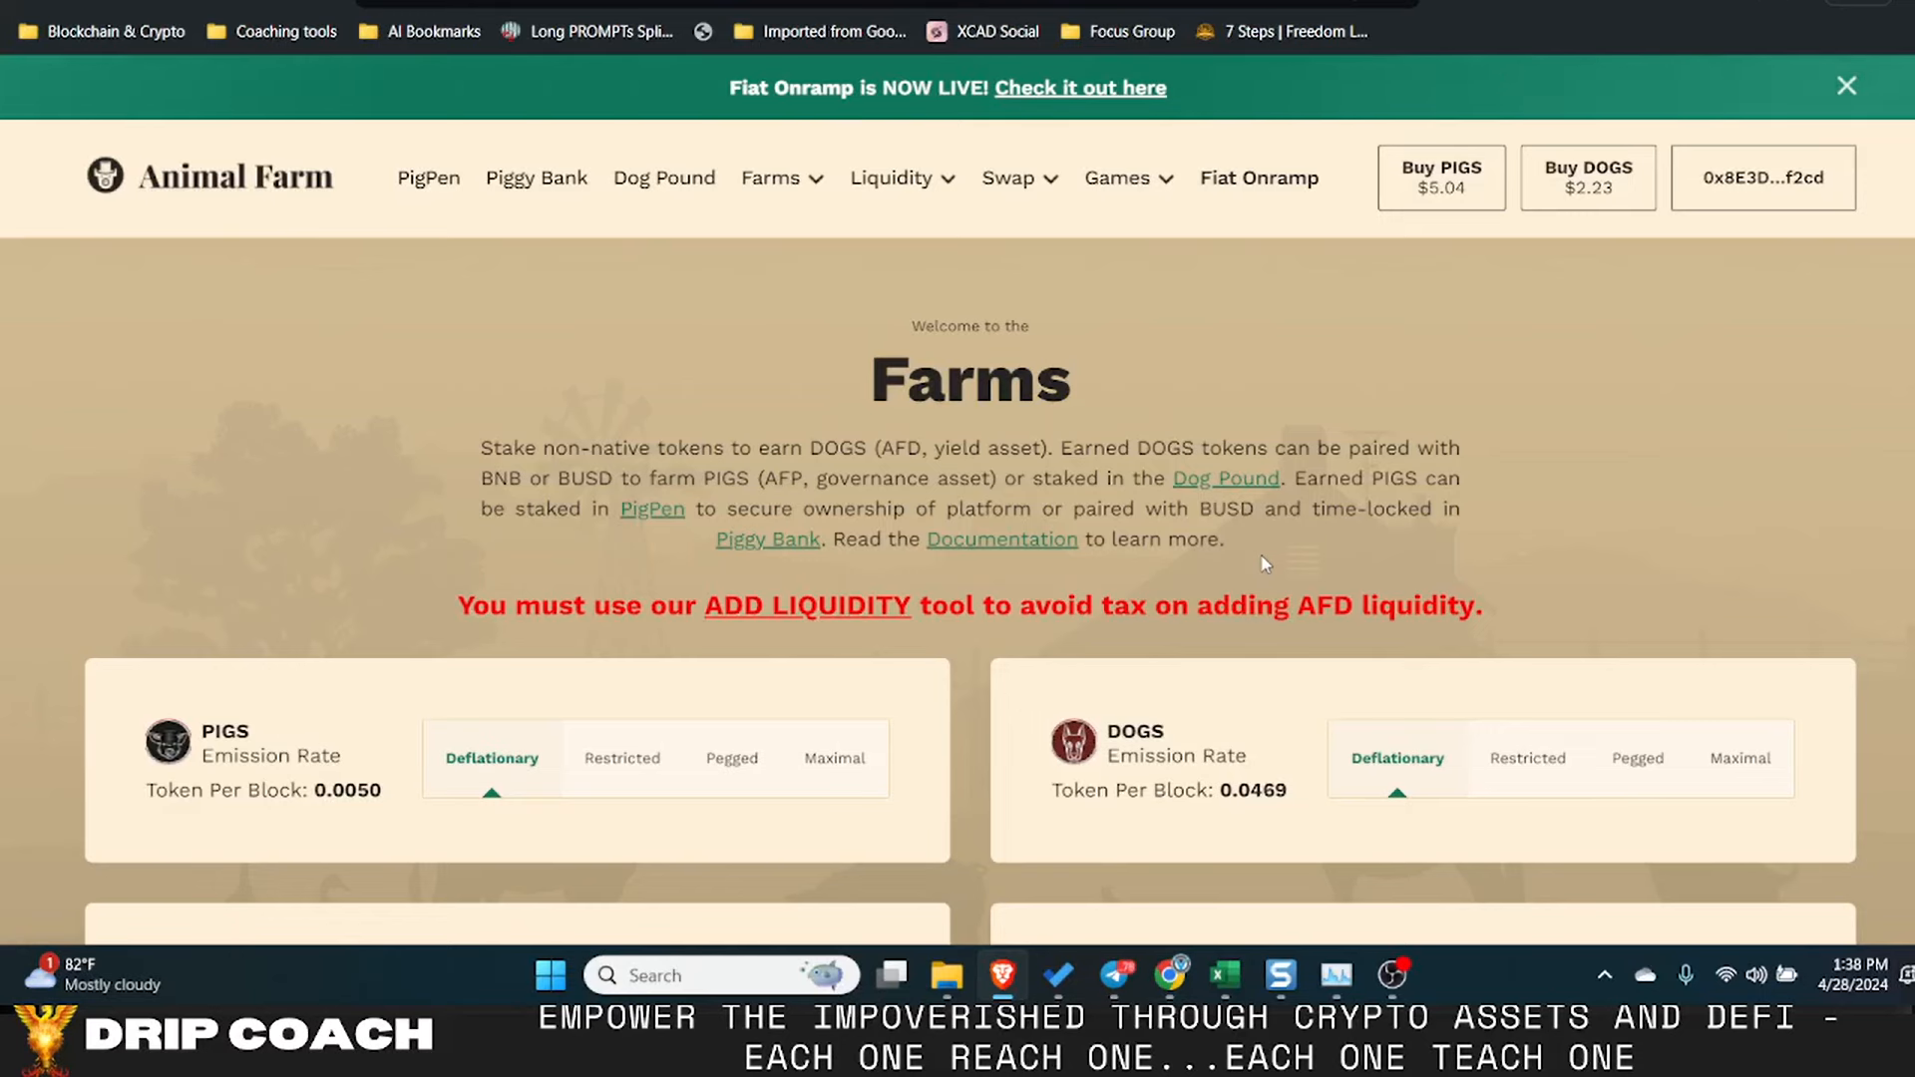
- Scroll through RugDoc's two Animal Farm reviews to the 'Masterchef for natives tokens' address
scroll(down, 3)
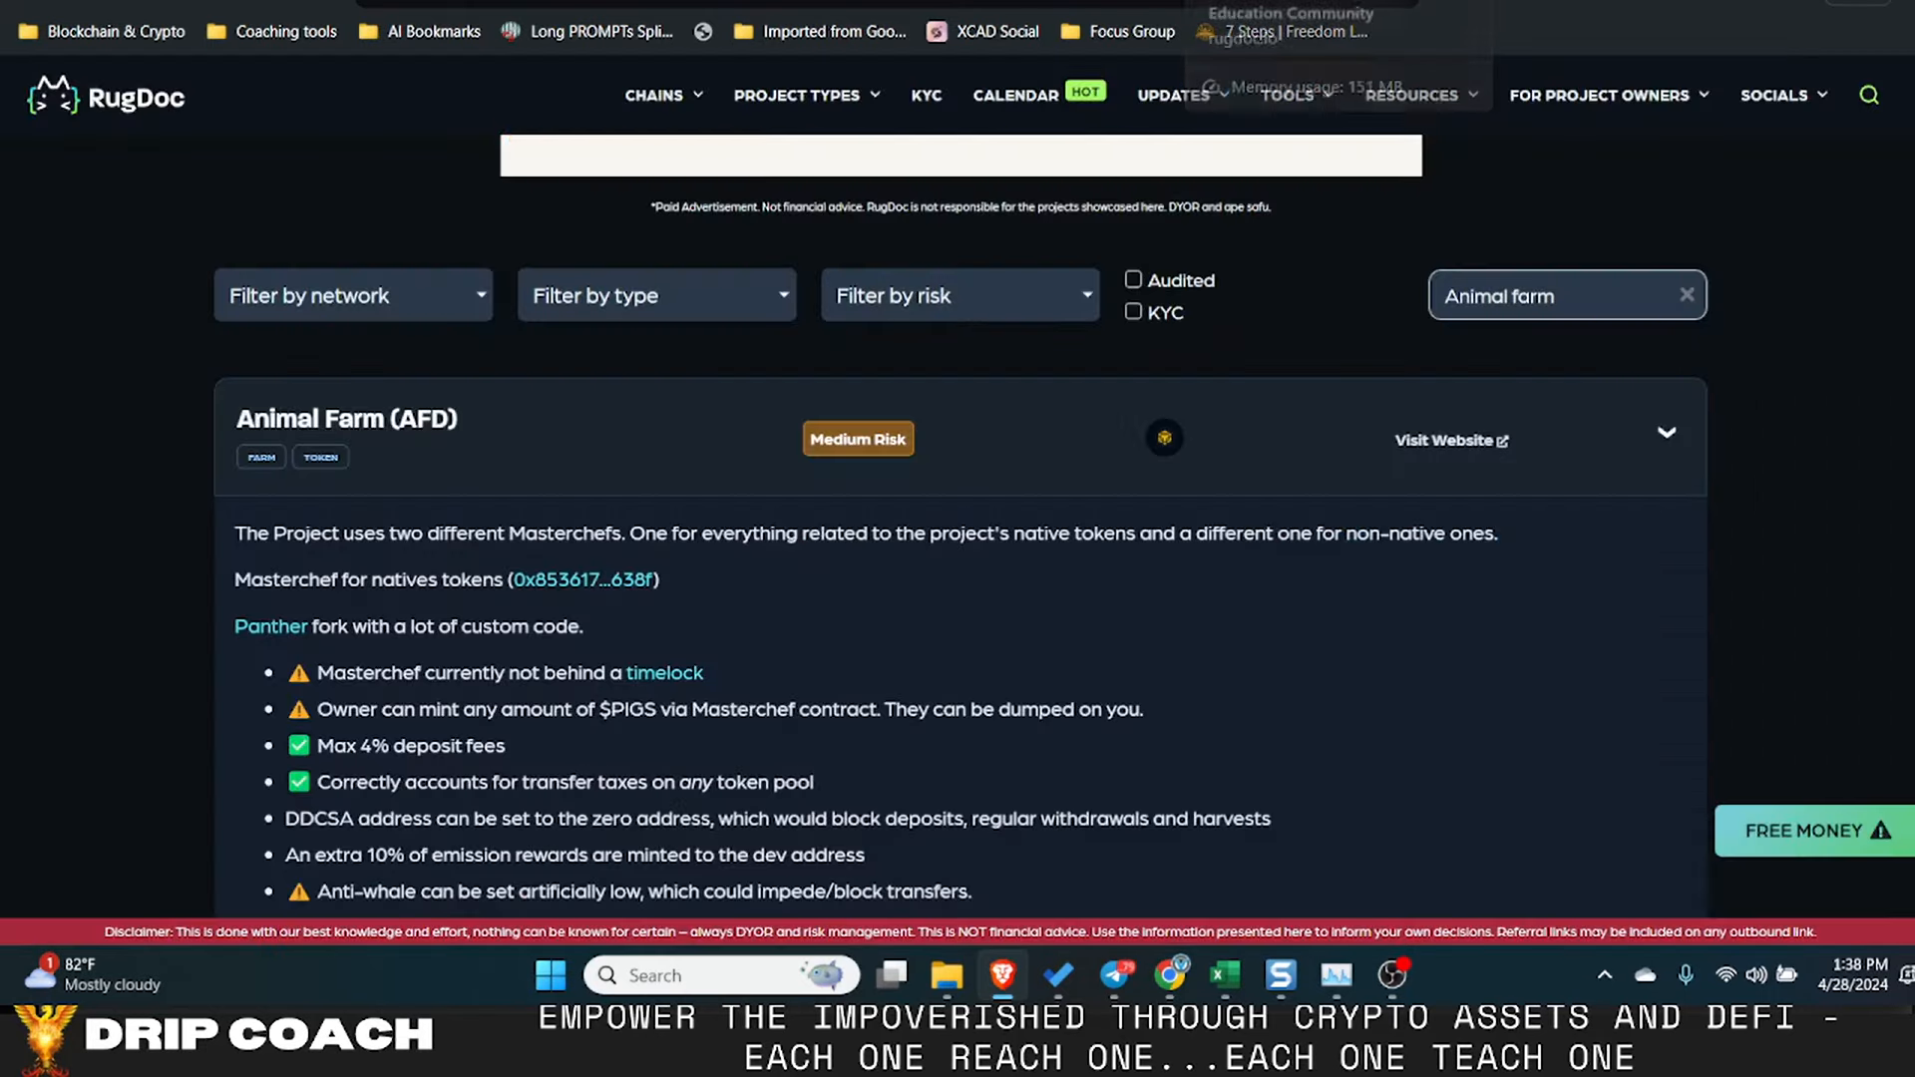
scroll(down, 3)
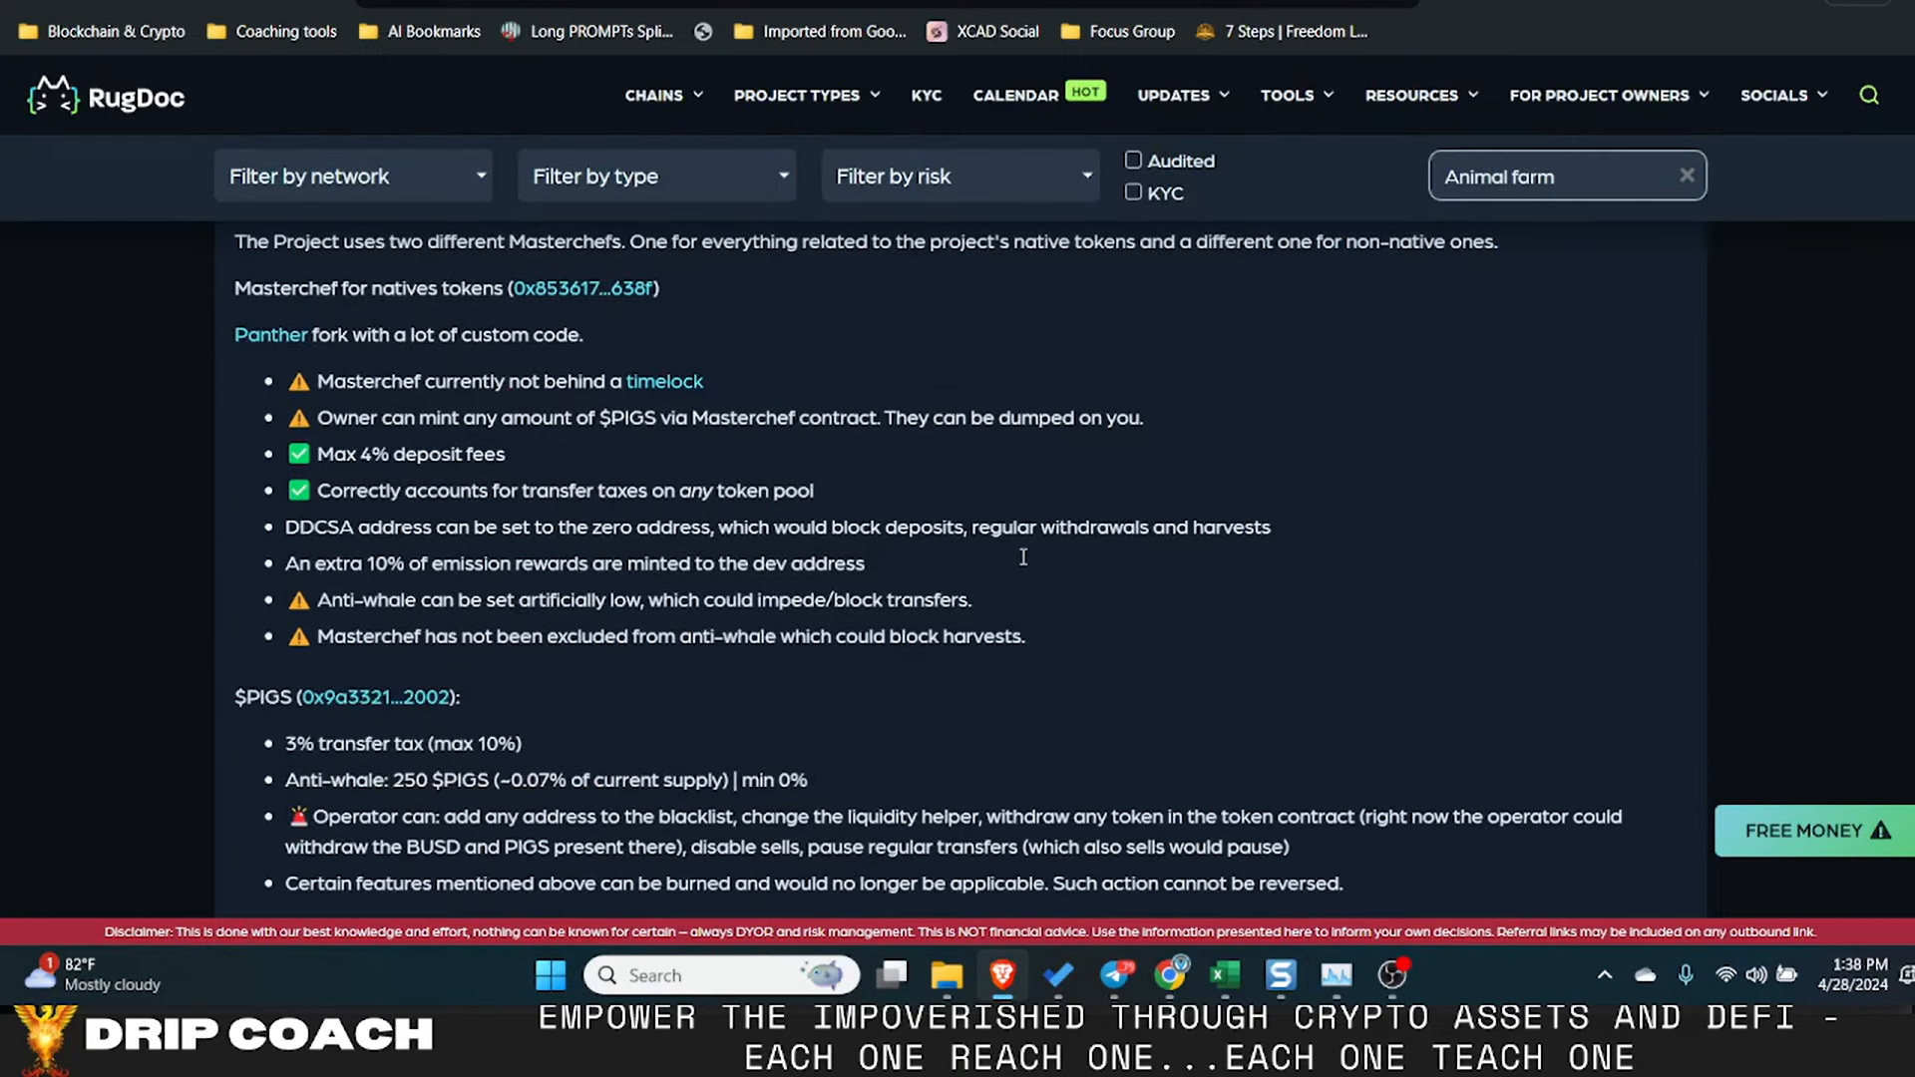
scroll(up, 3)
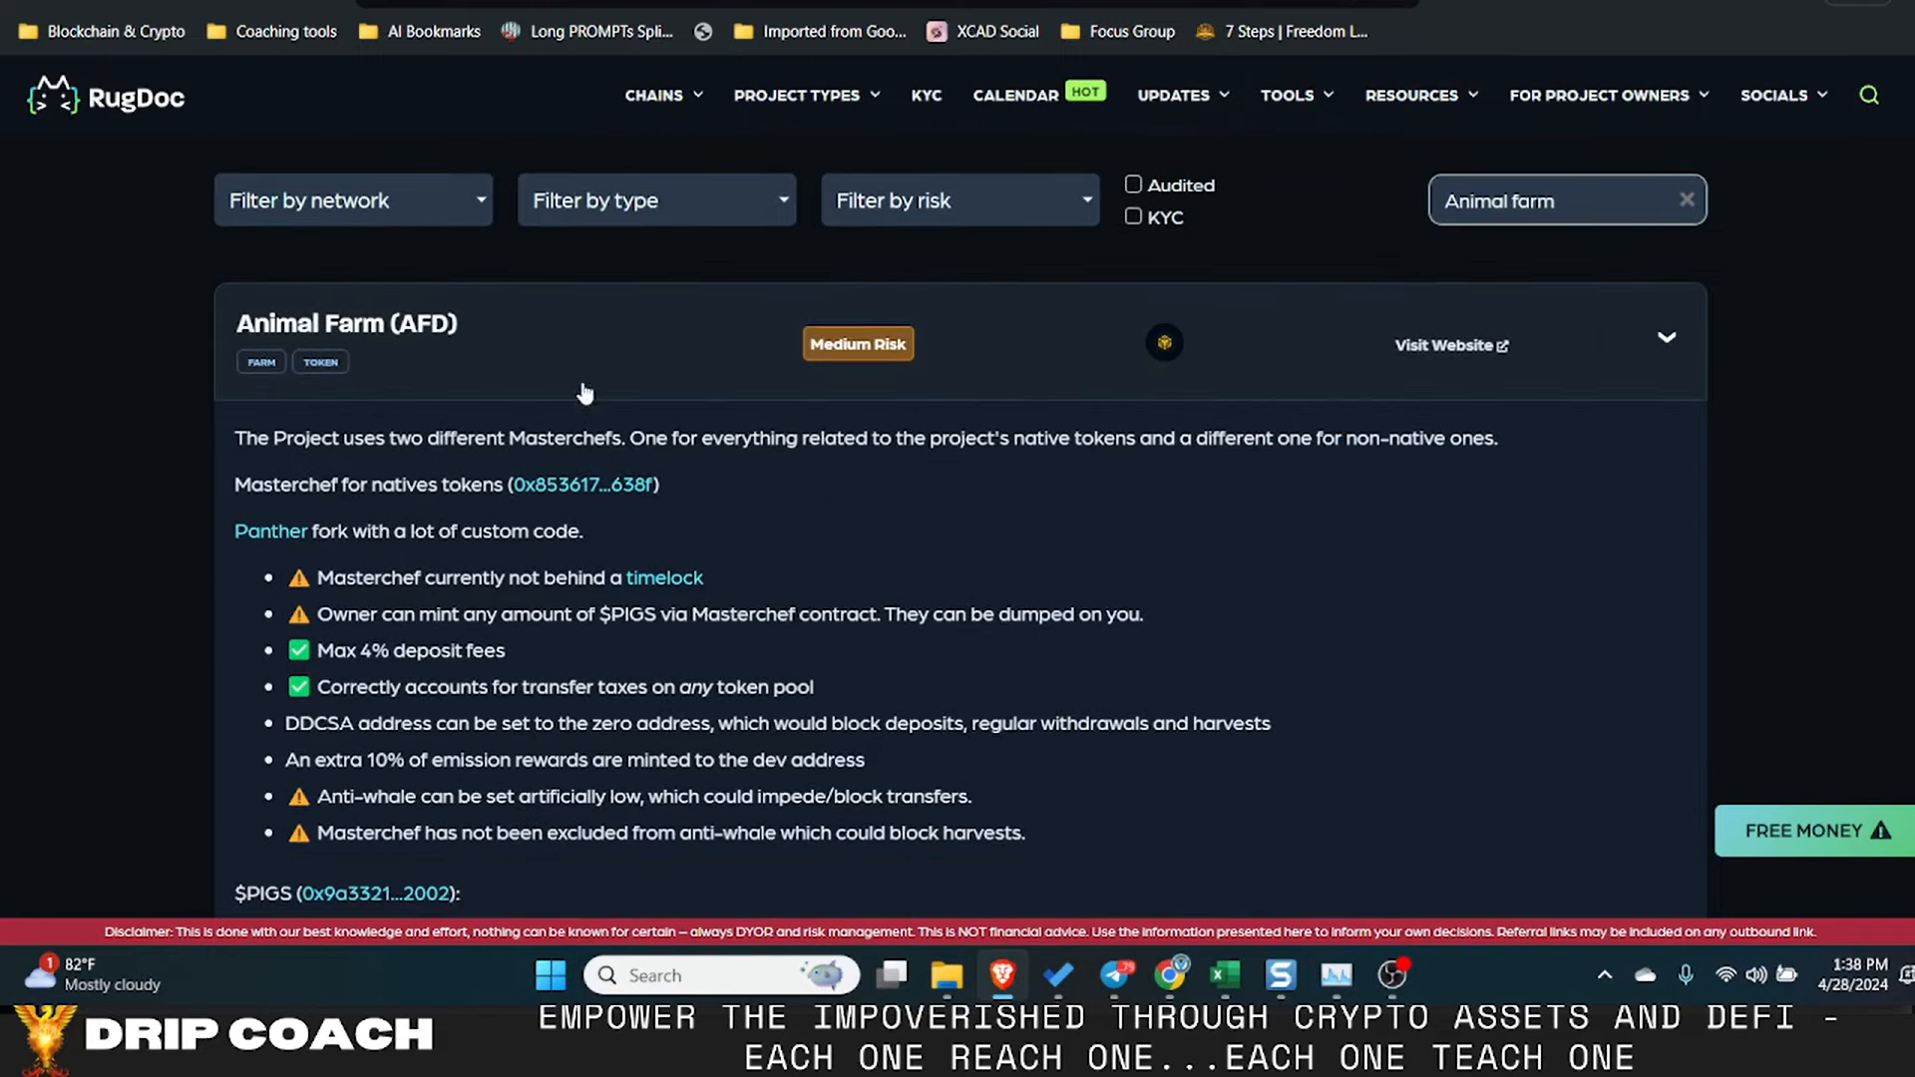
scroll(down, 3)
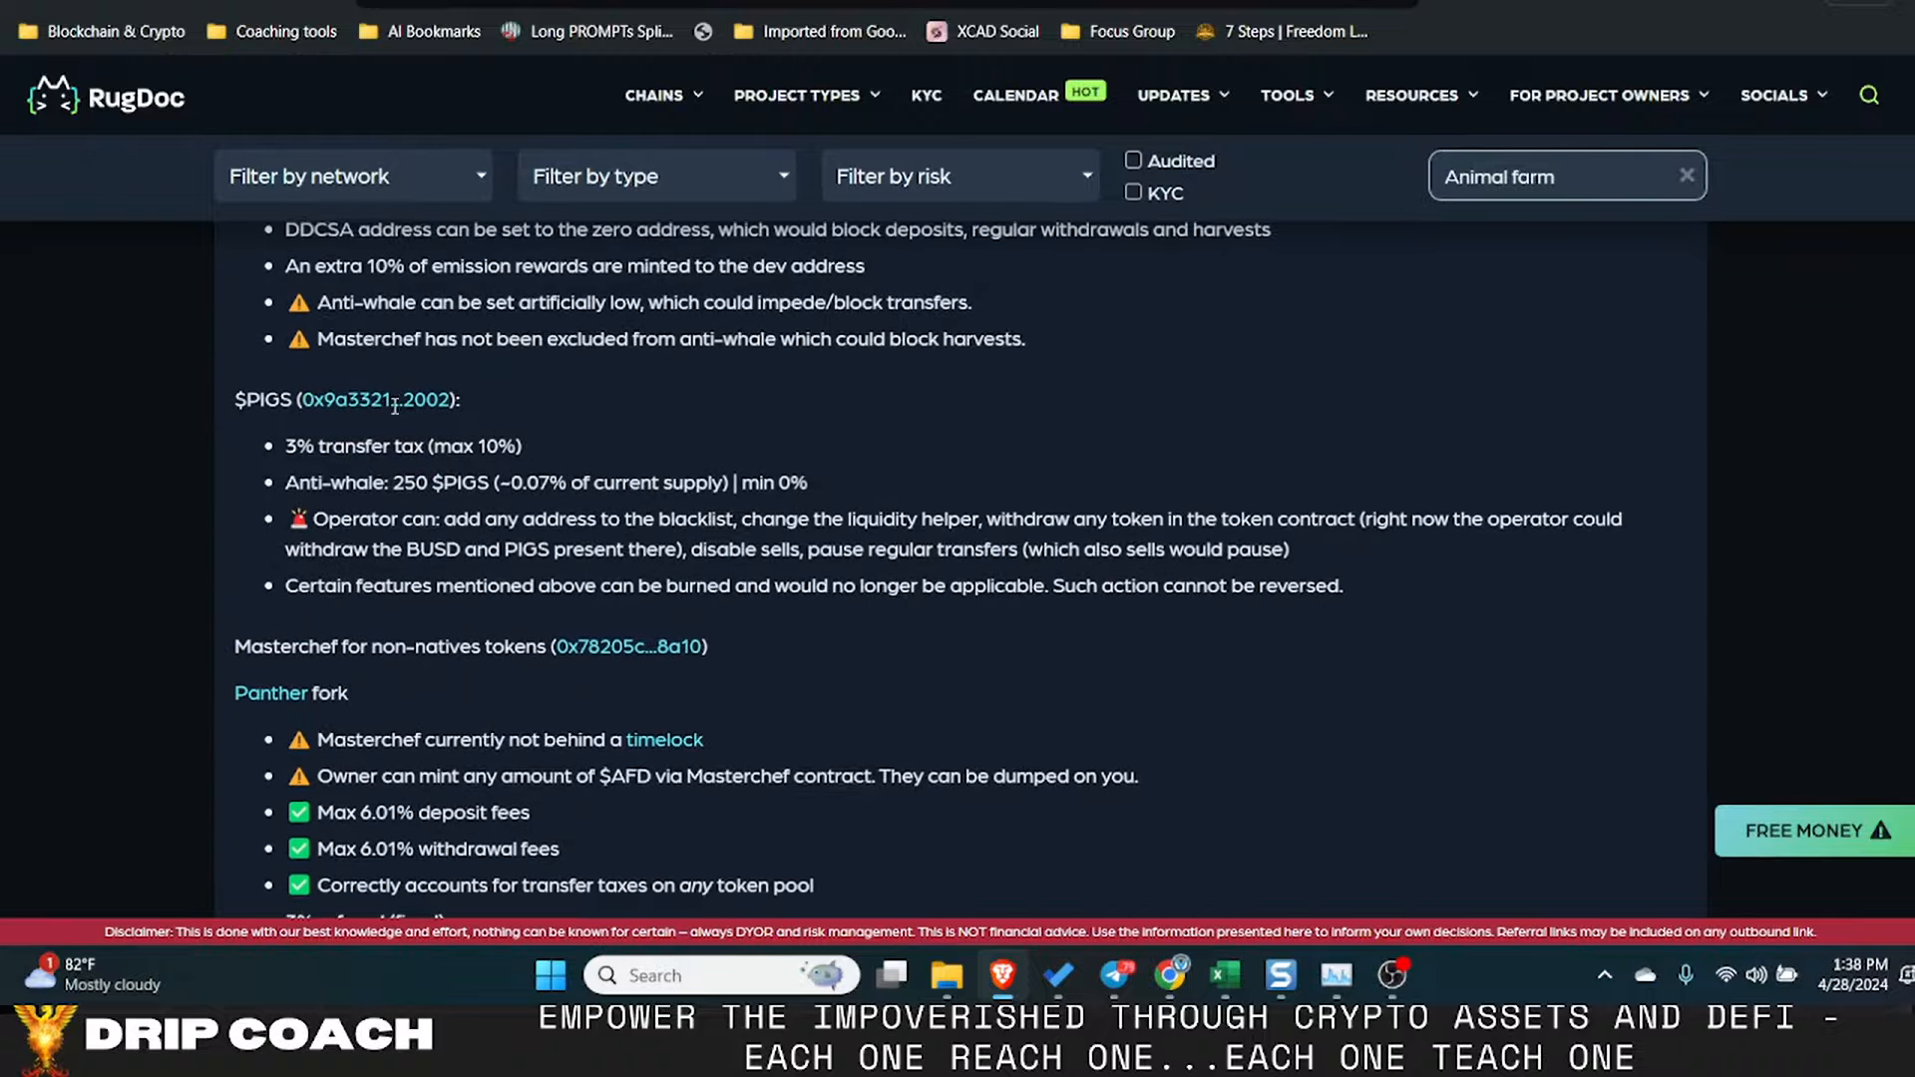
scroll(up, 3)
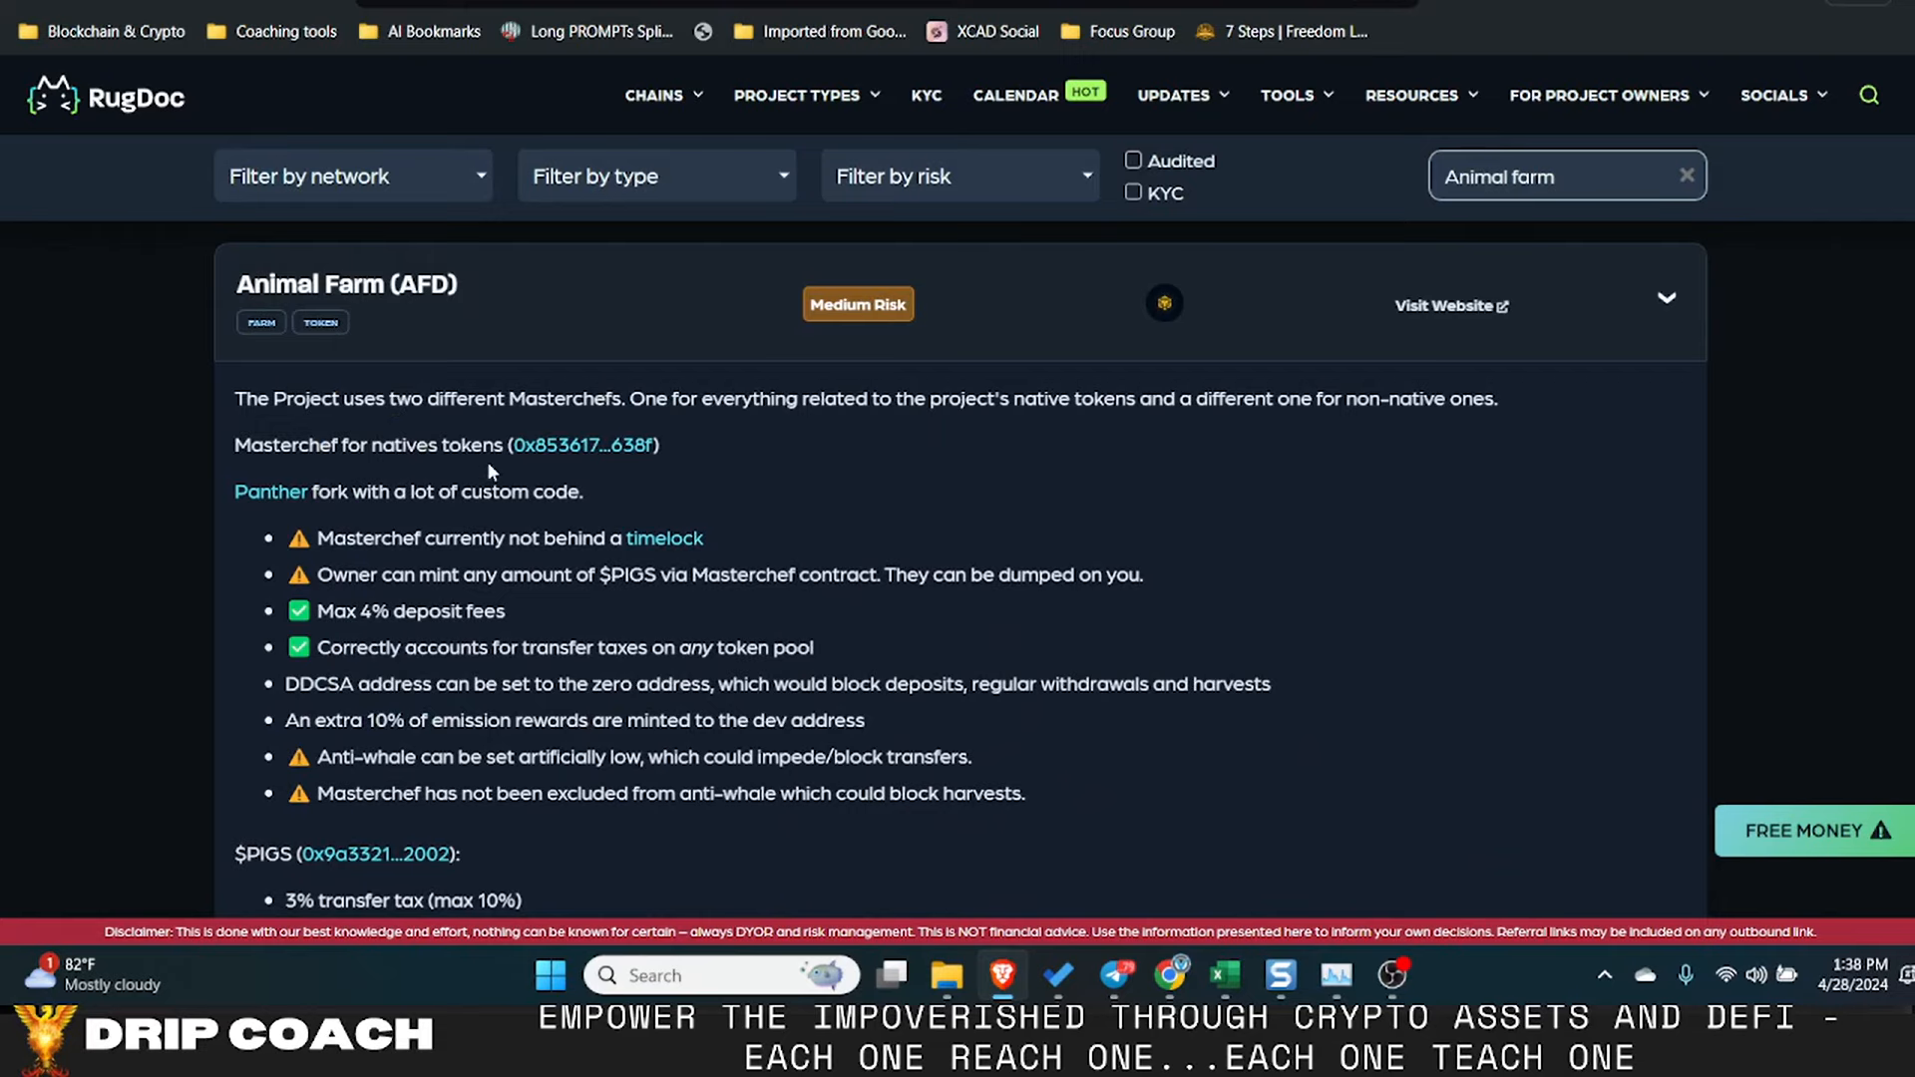
mouse_move(391, 620)
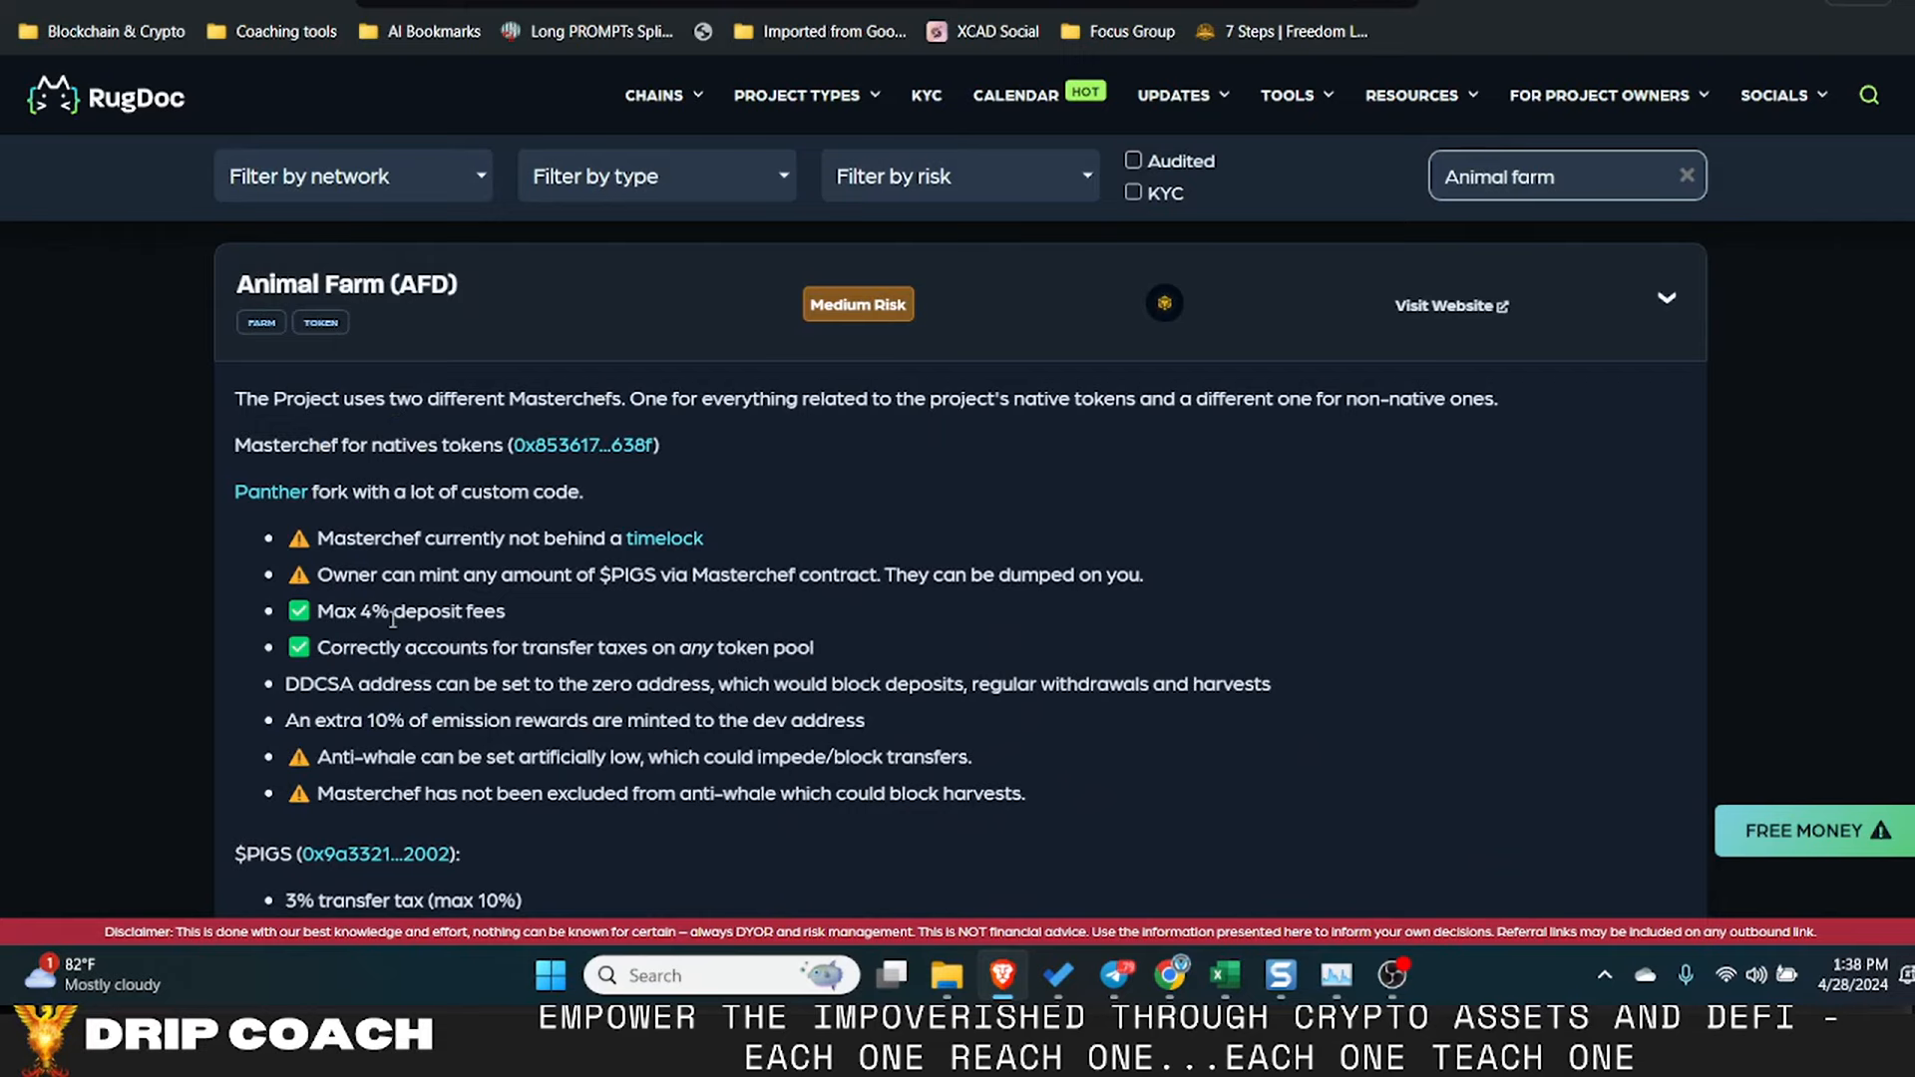
scroll(down, 3)
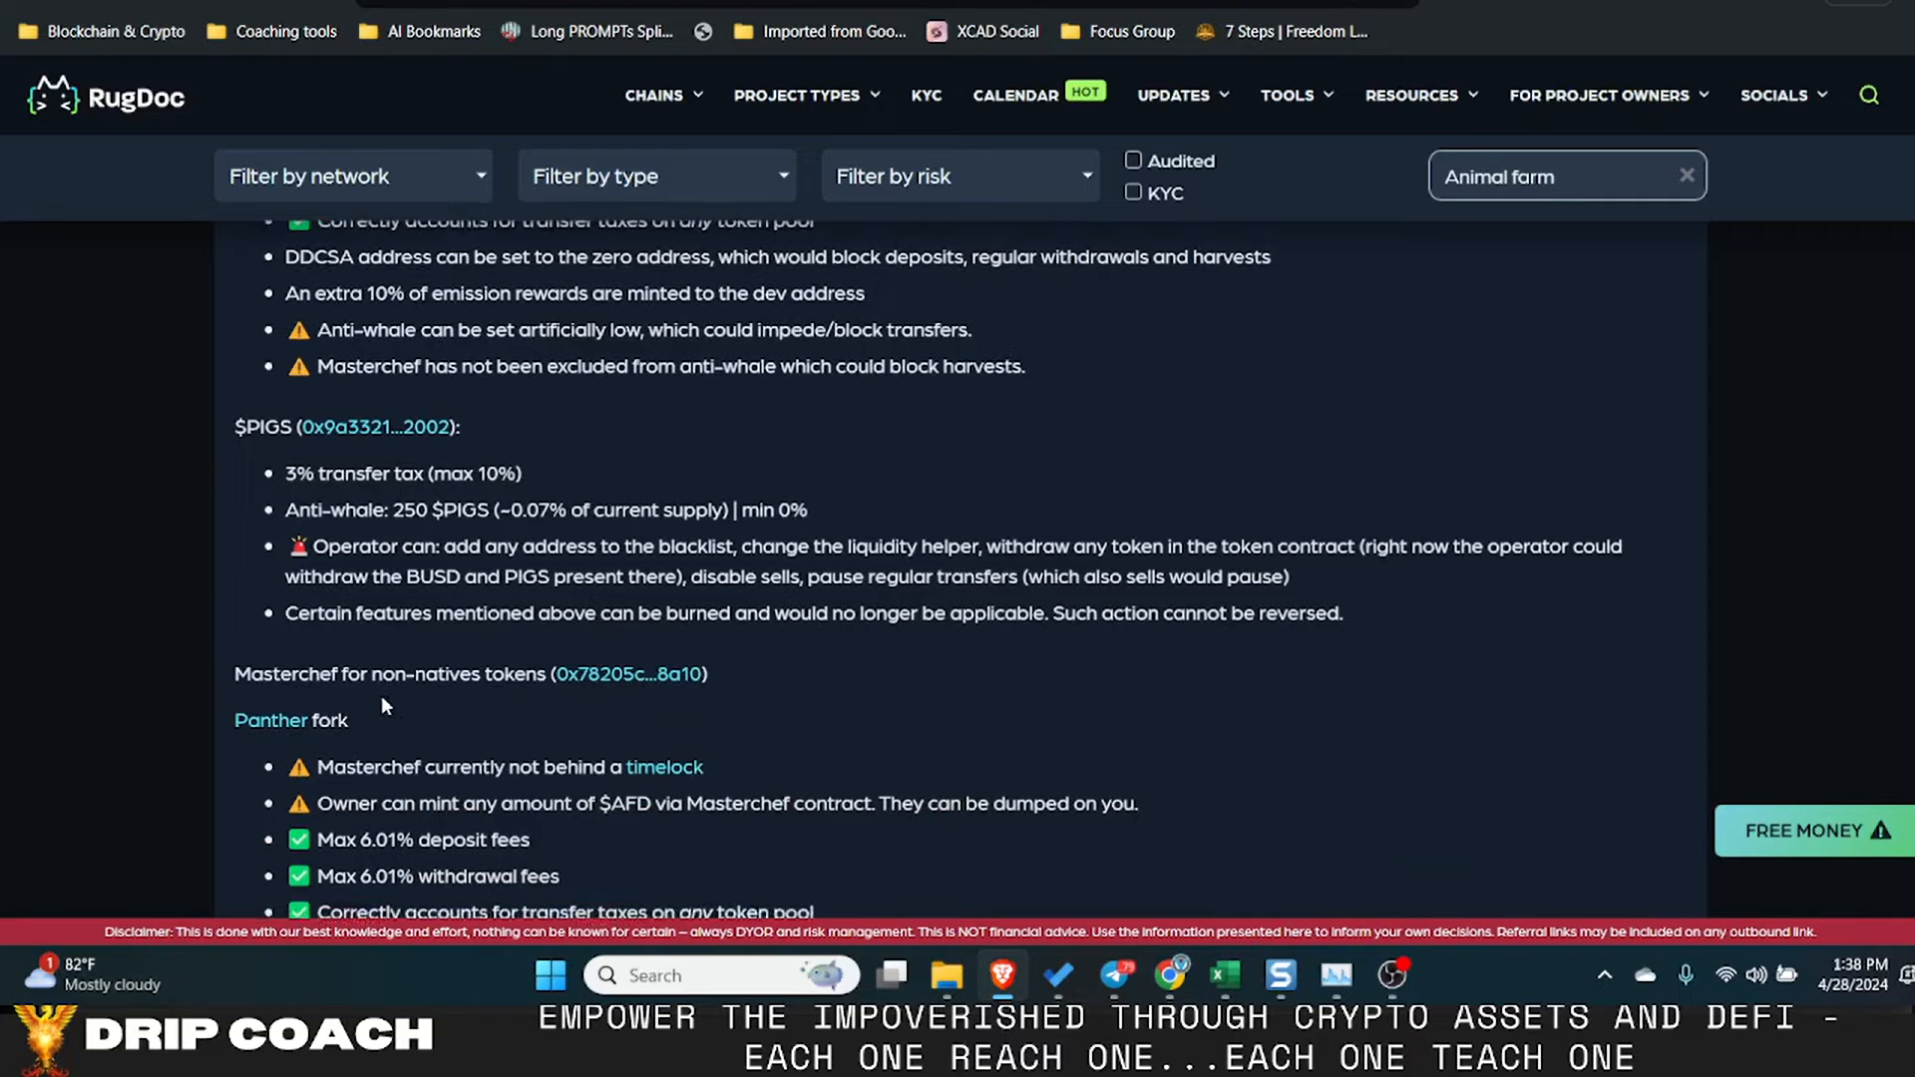
scroll(down, 3)
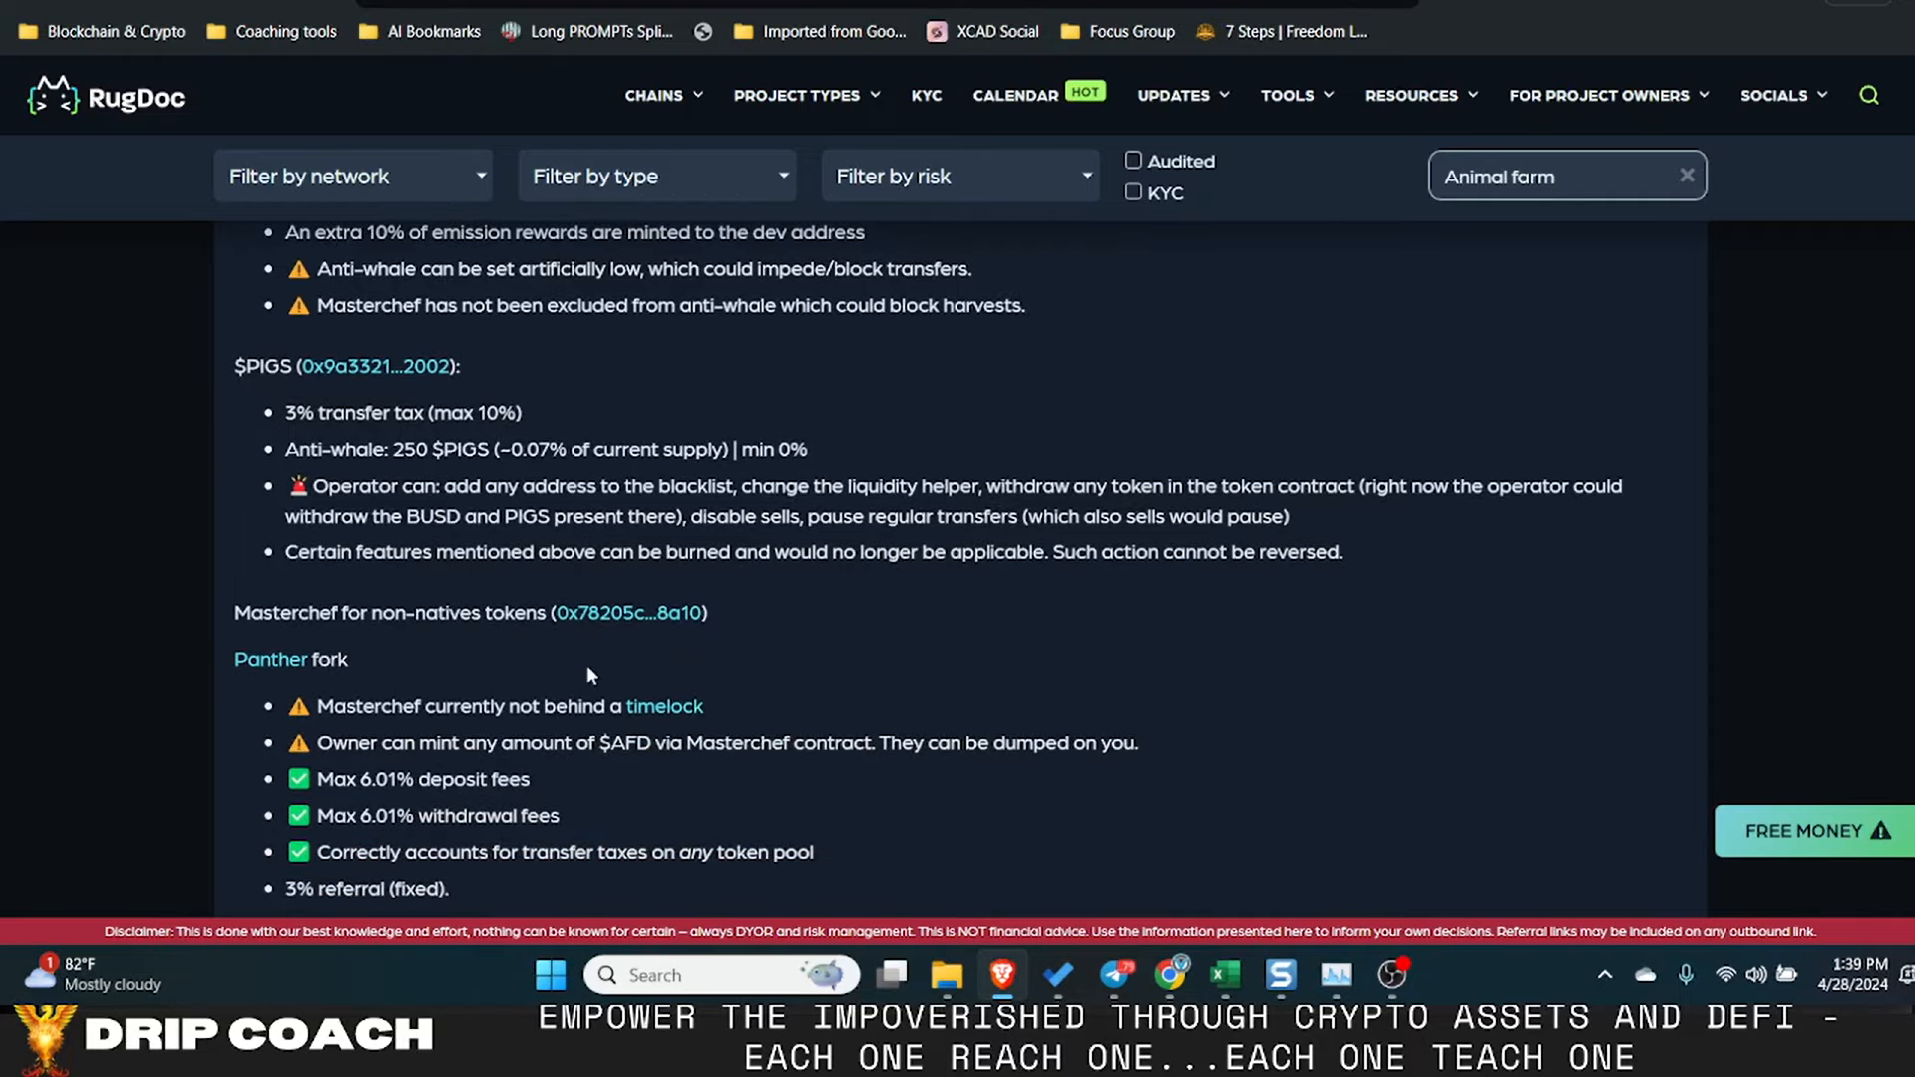
scroll(down, 3)
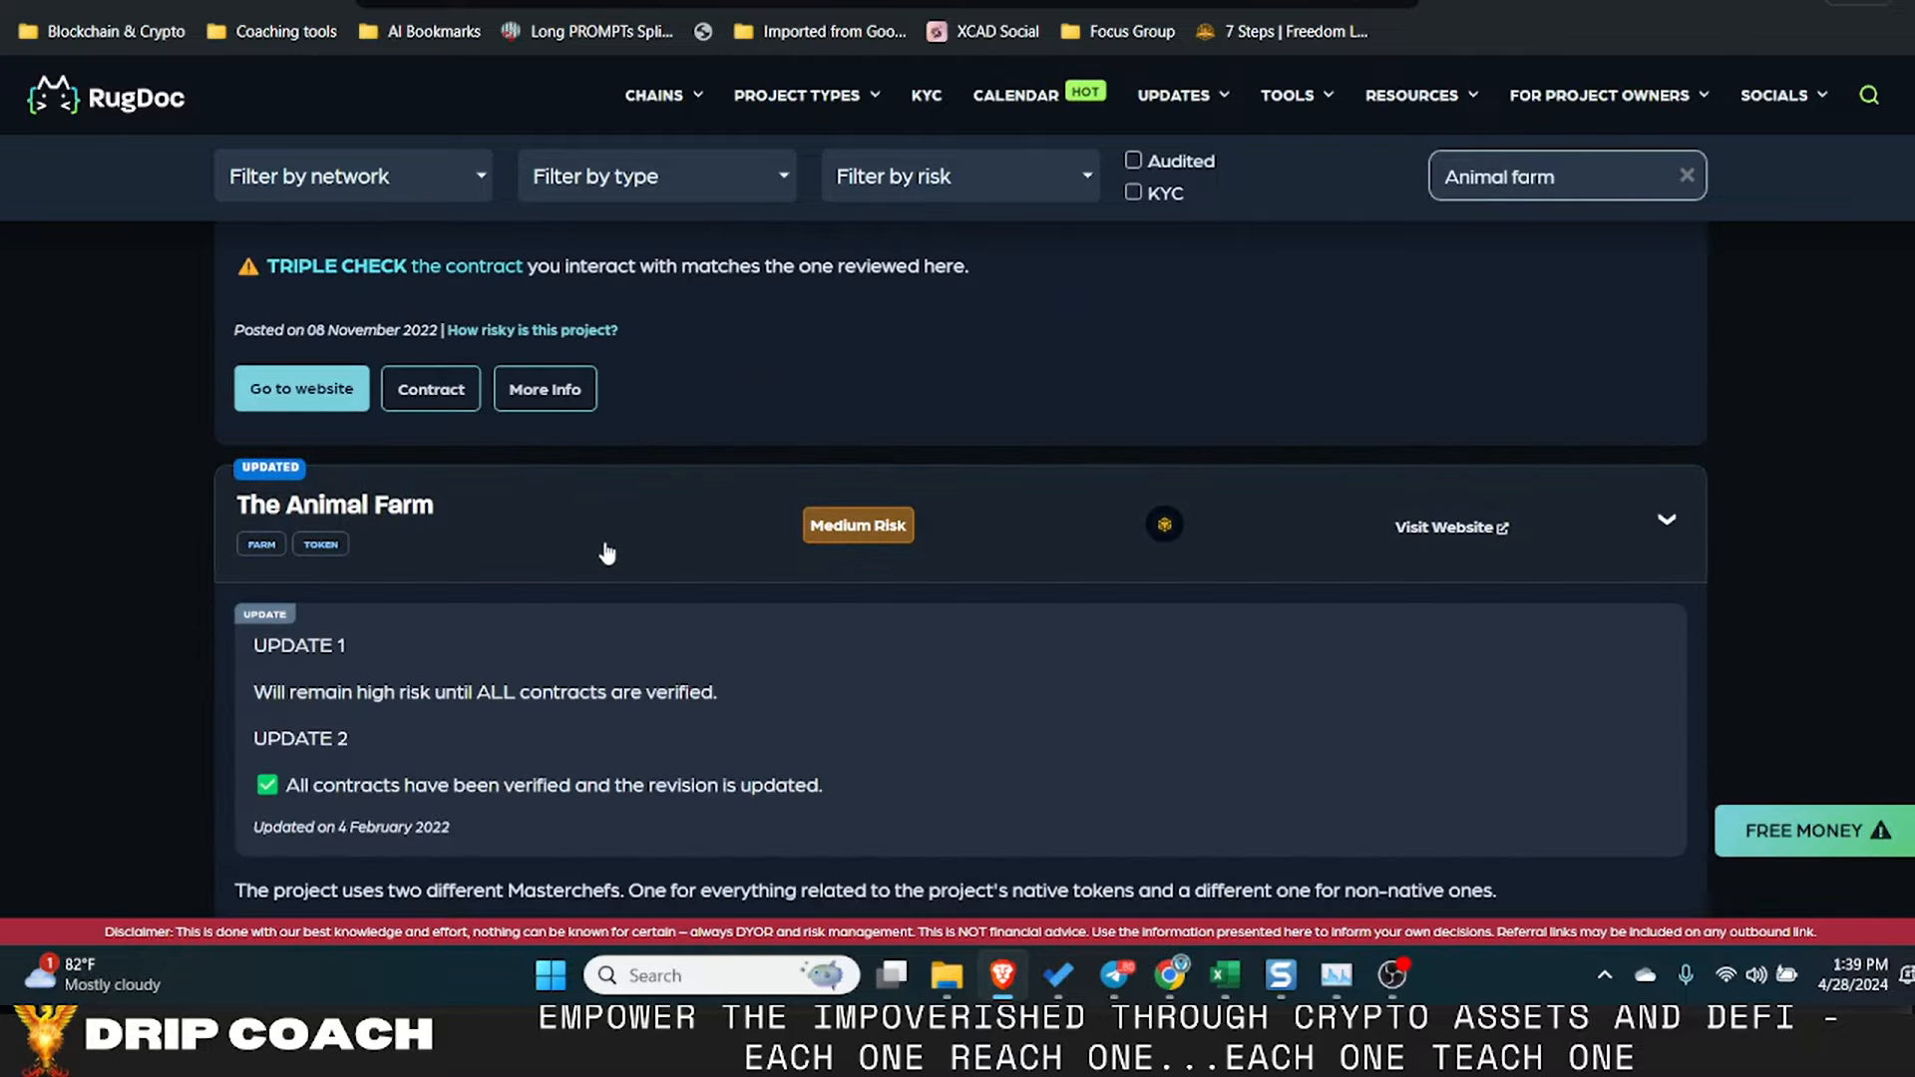
scroll(down, 3)
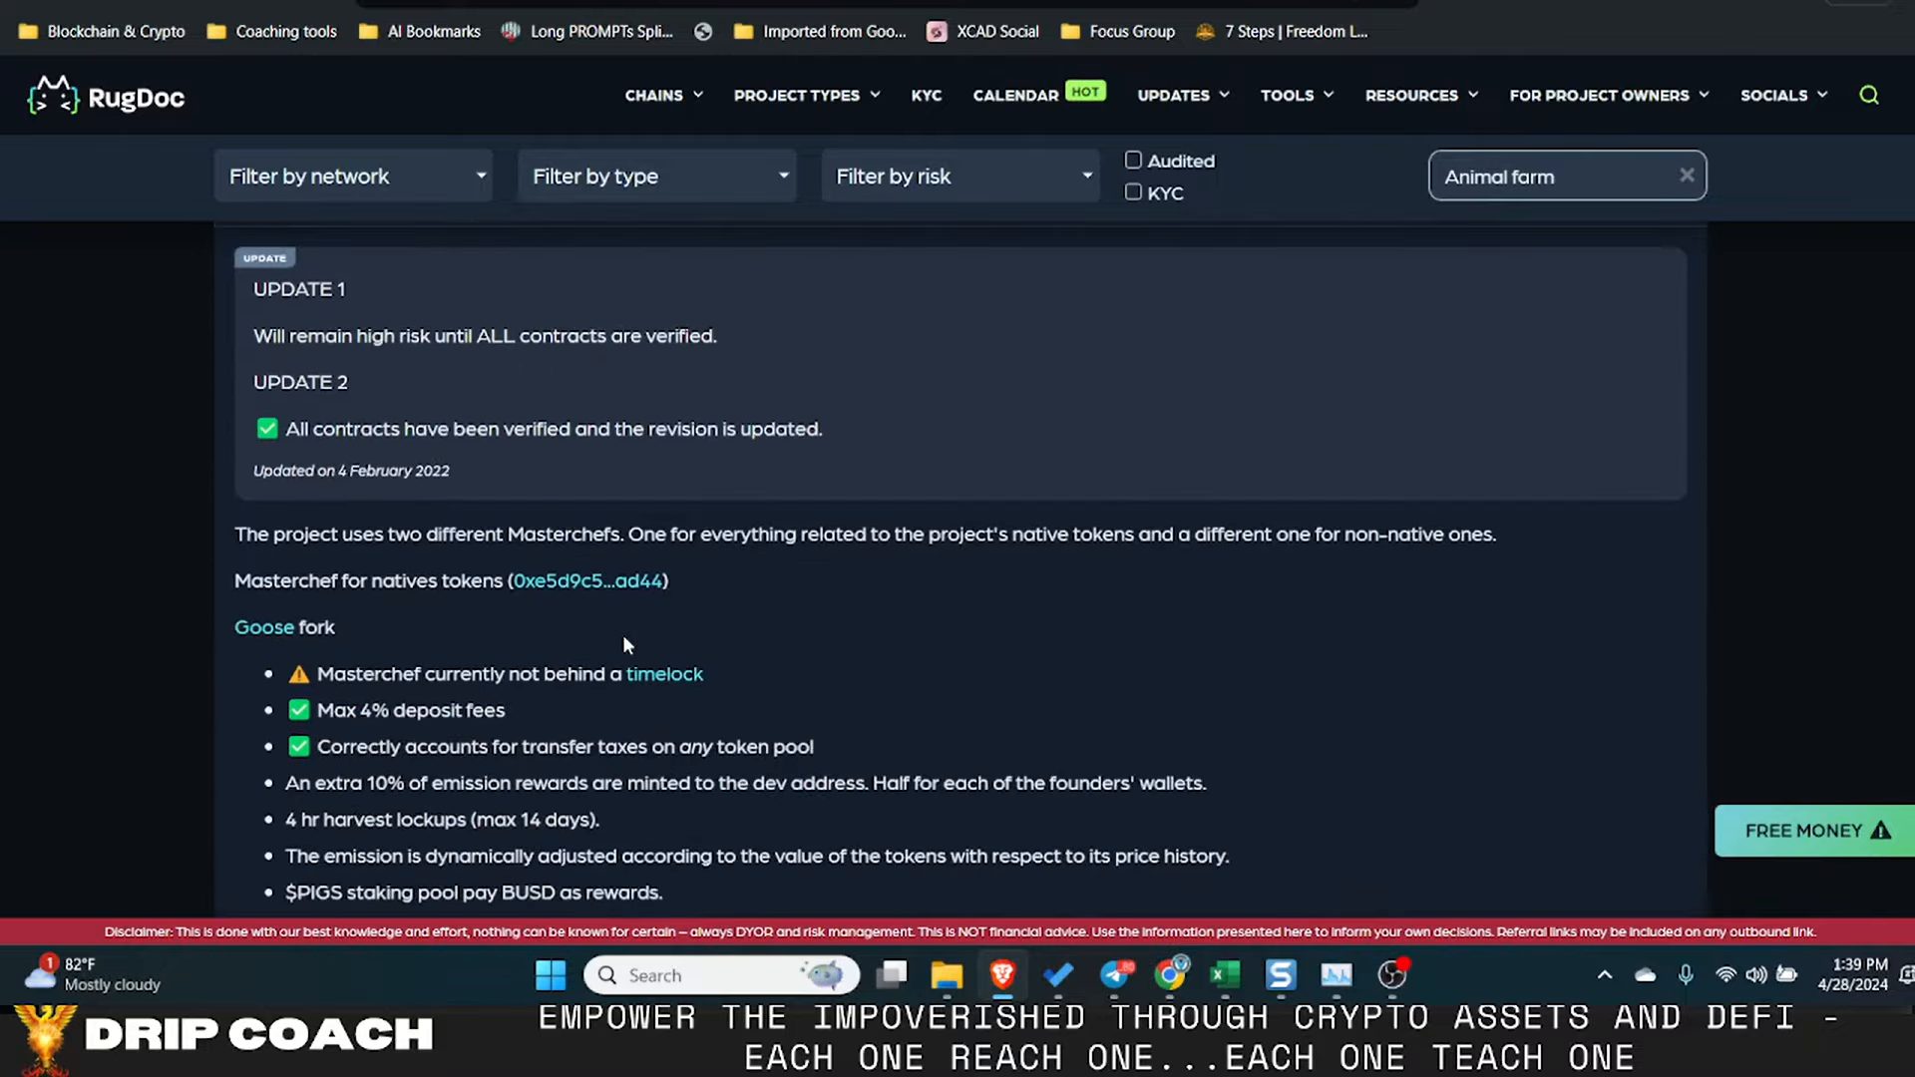
mouse_move(587, 578)
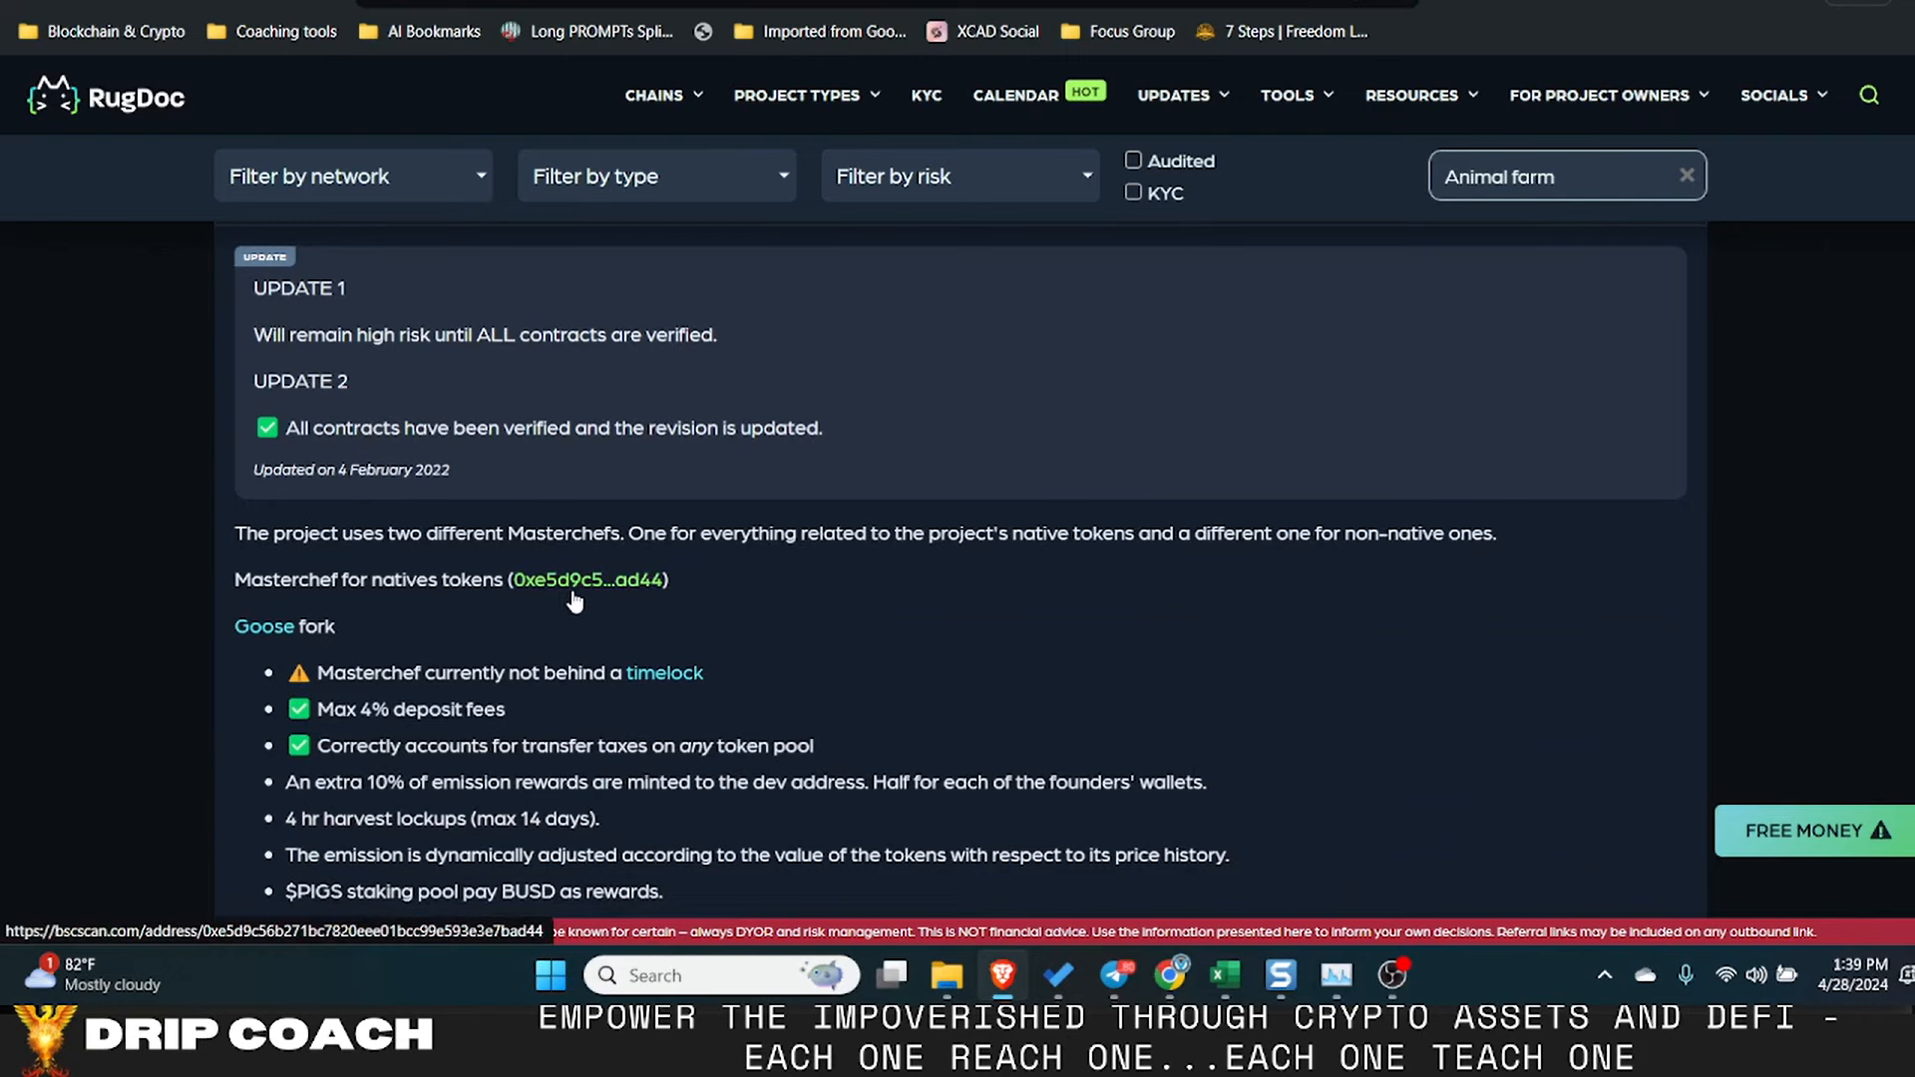
scroll(down, 3)
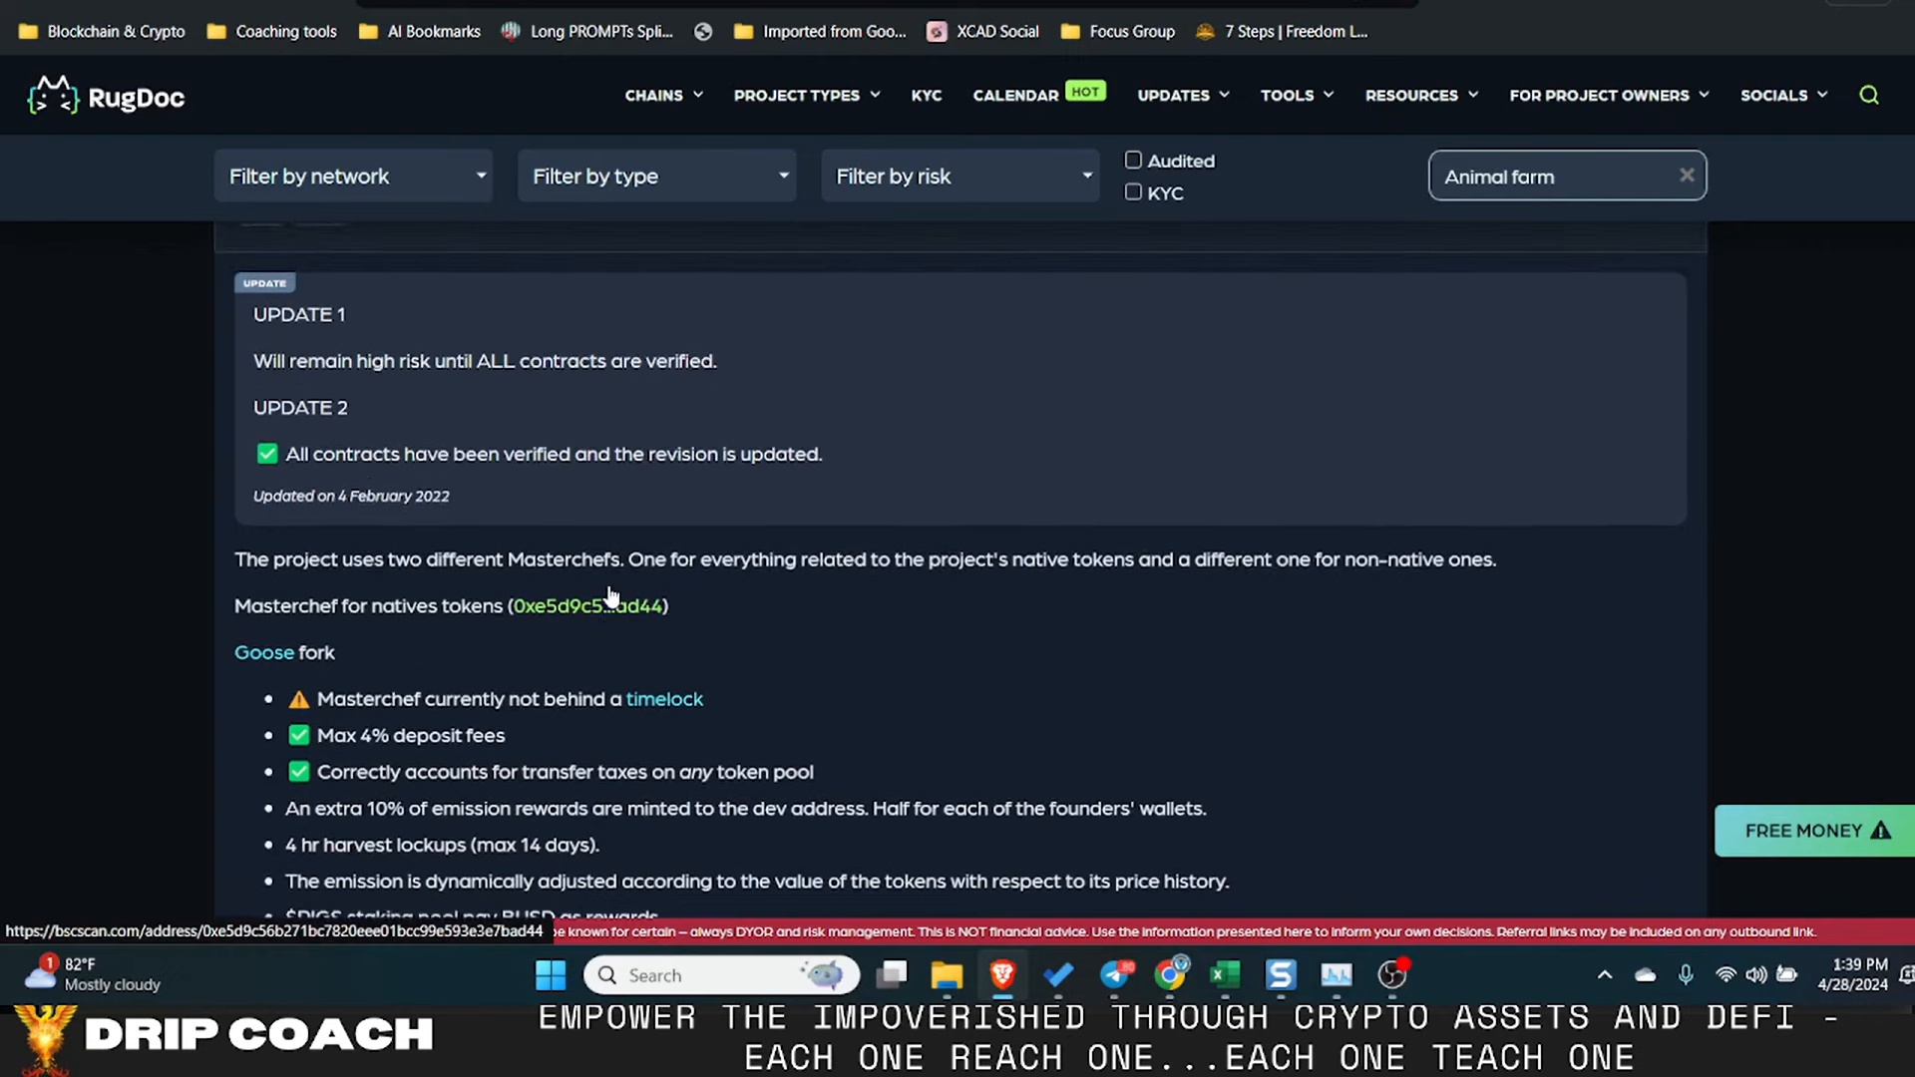
- Open the MasterChef contract 0xe5d9…ad44 in a new BscScan tab and review its transactions
right_click(586, 606)
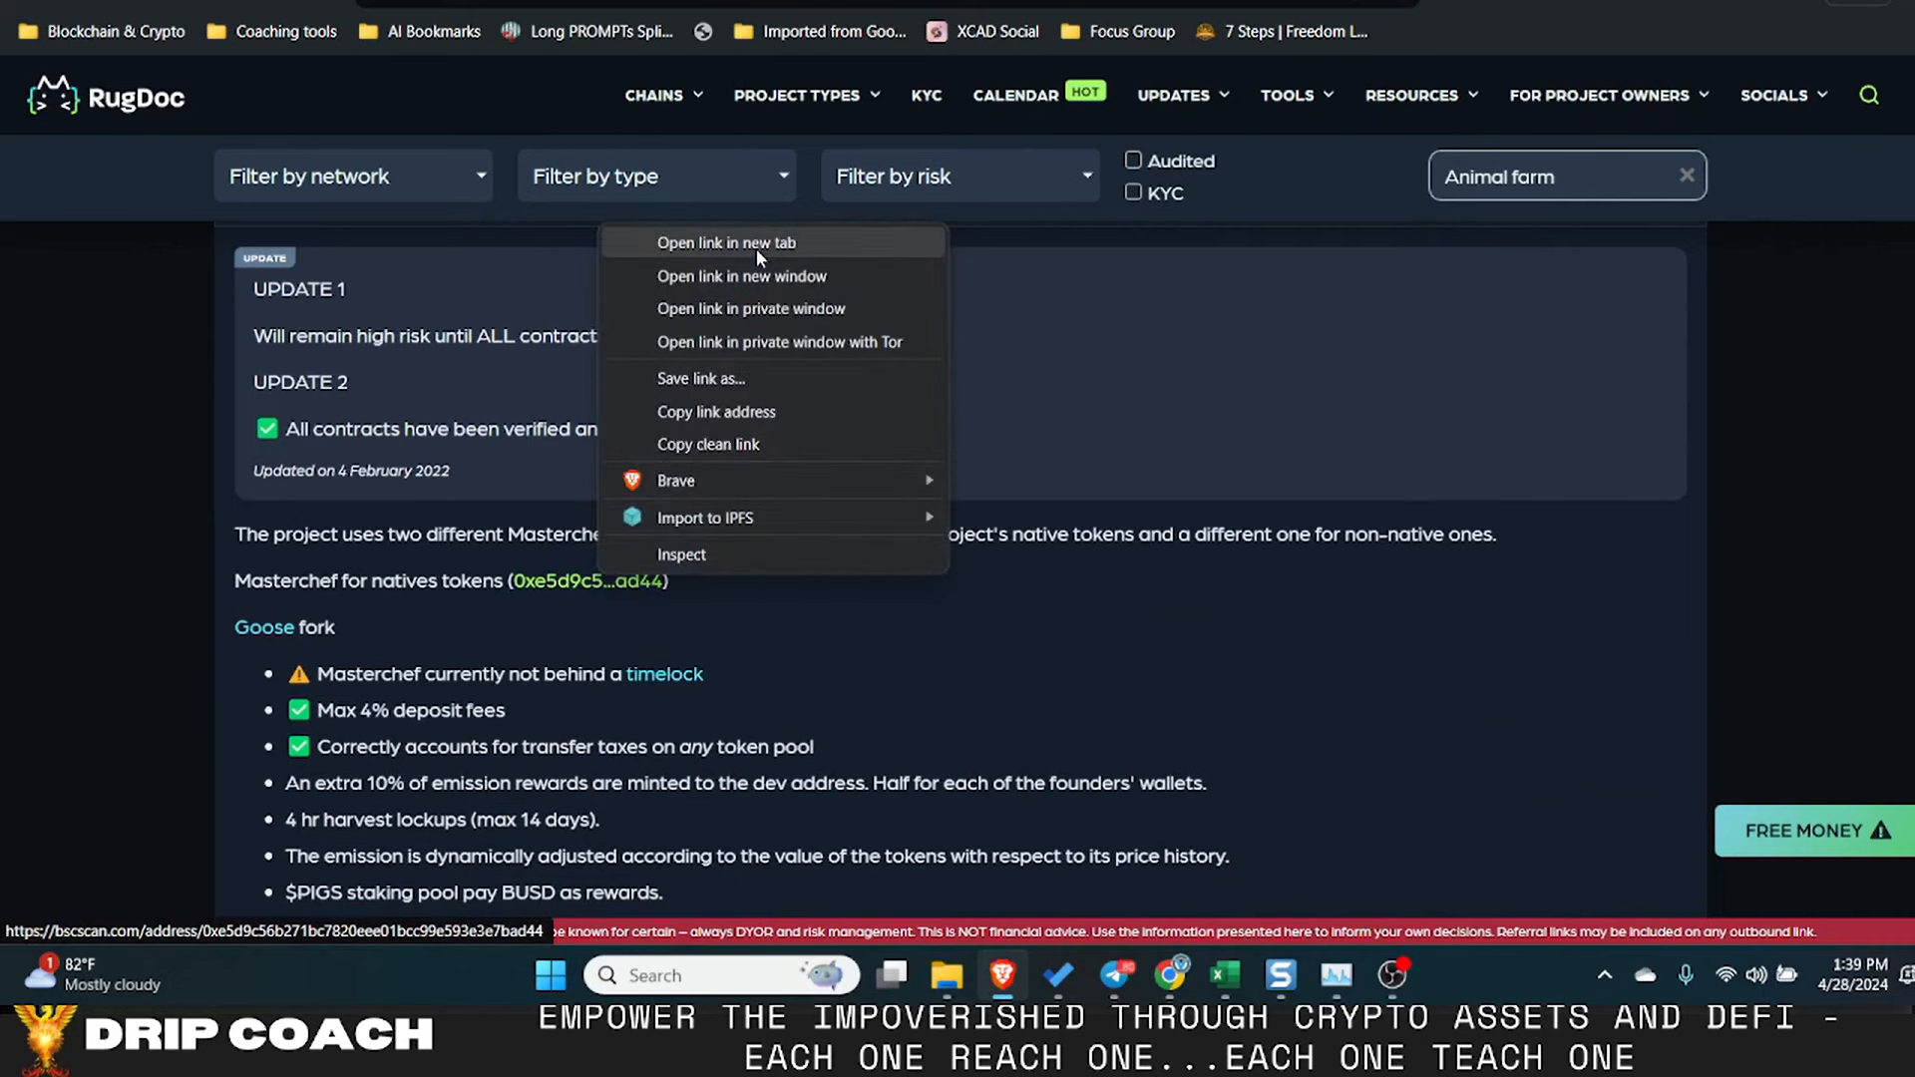
key(Escape)
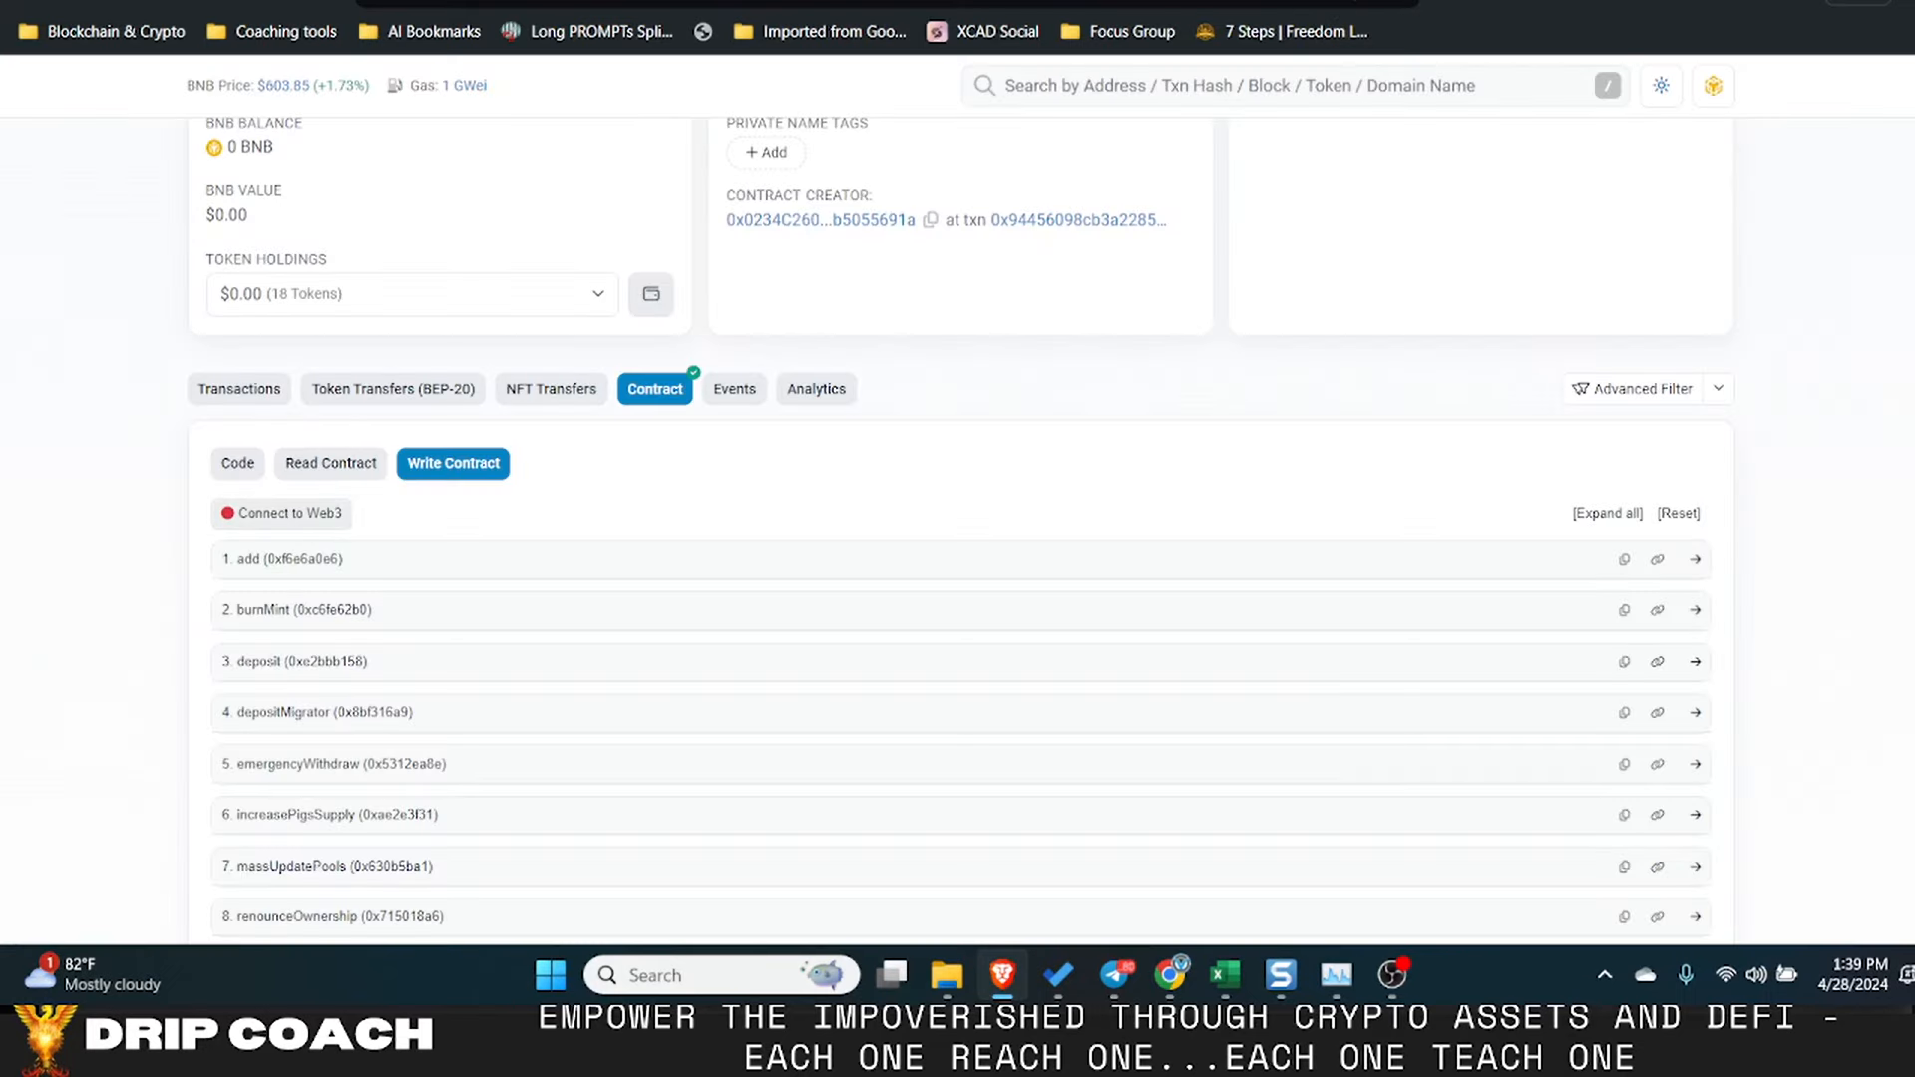
scroll(up, 3)
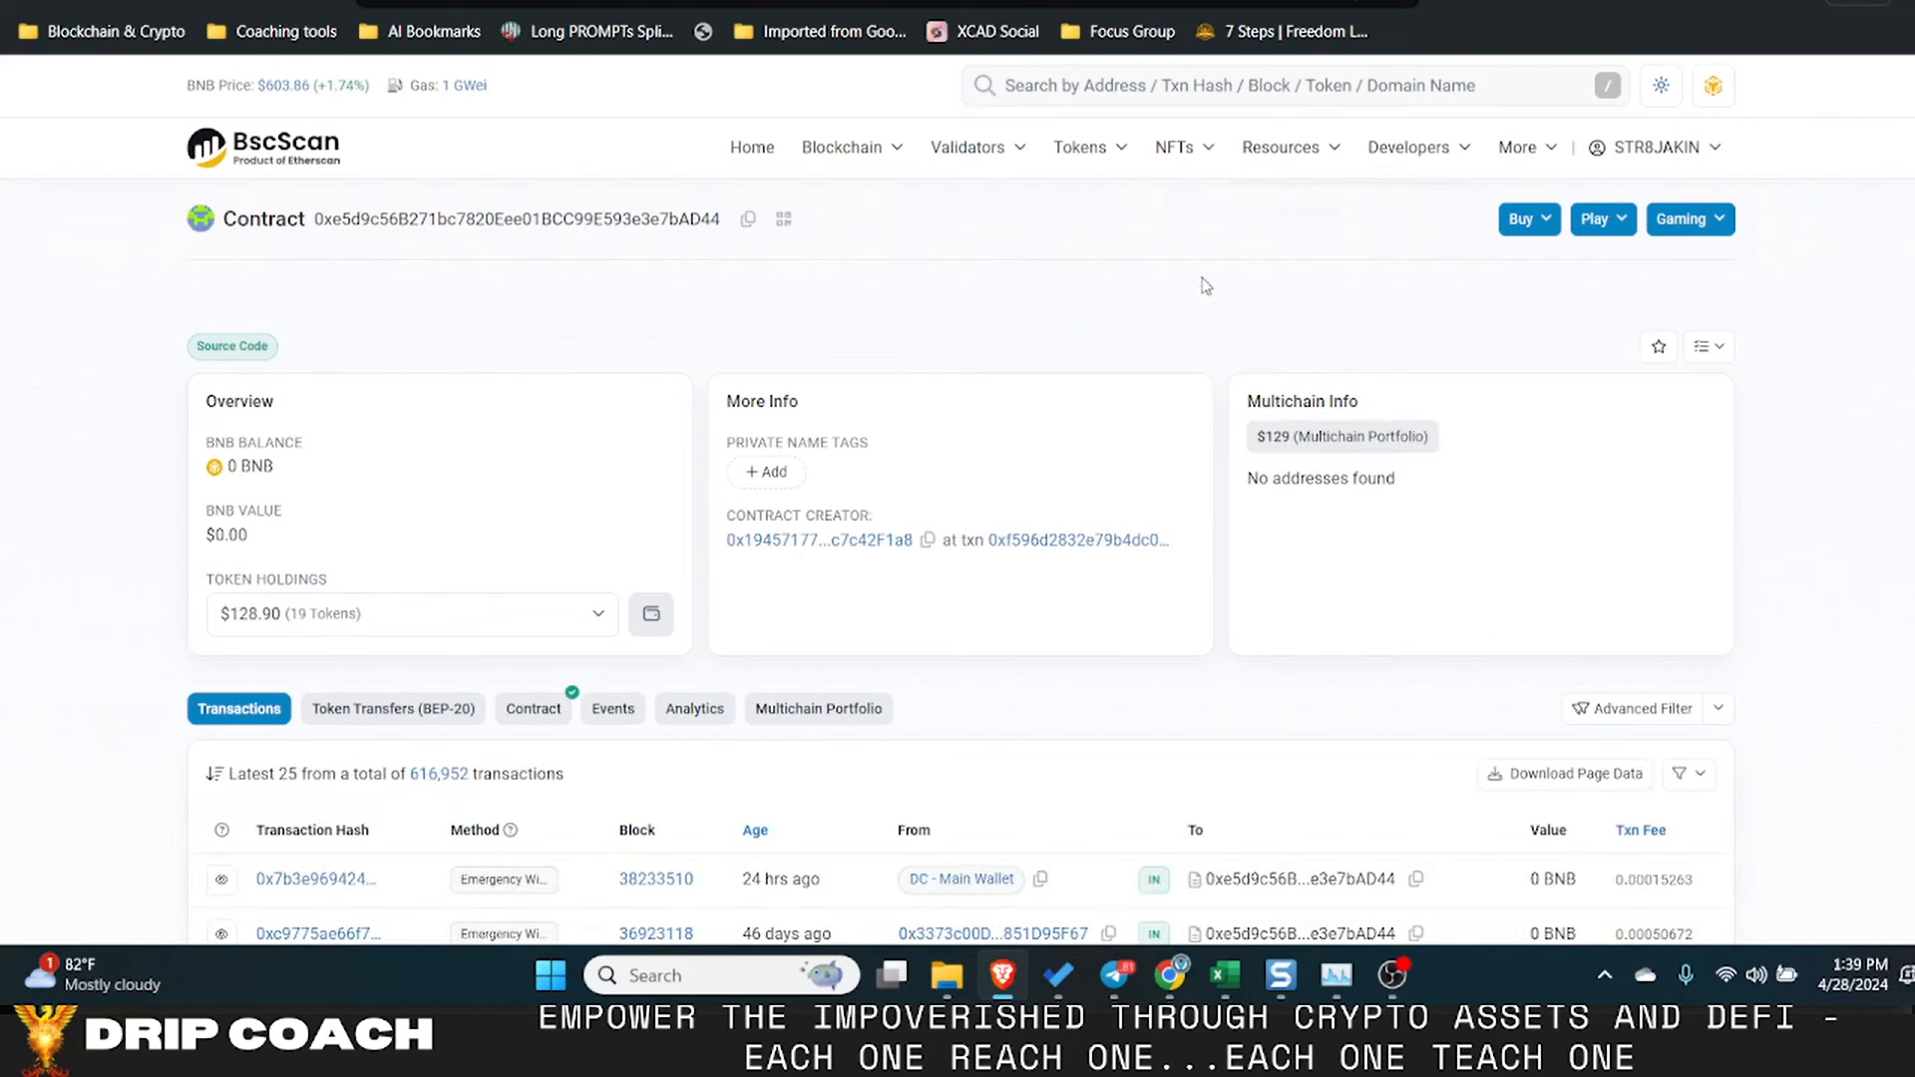
mouse_move(1048, 371)
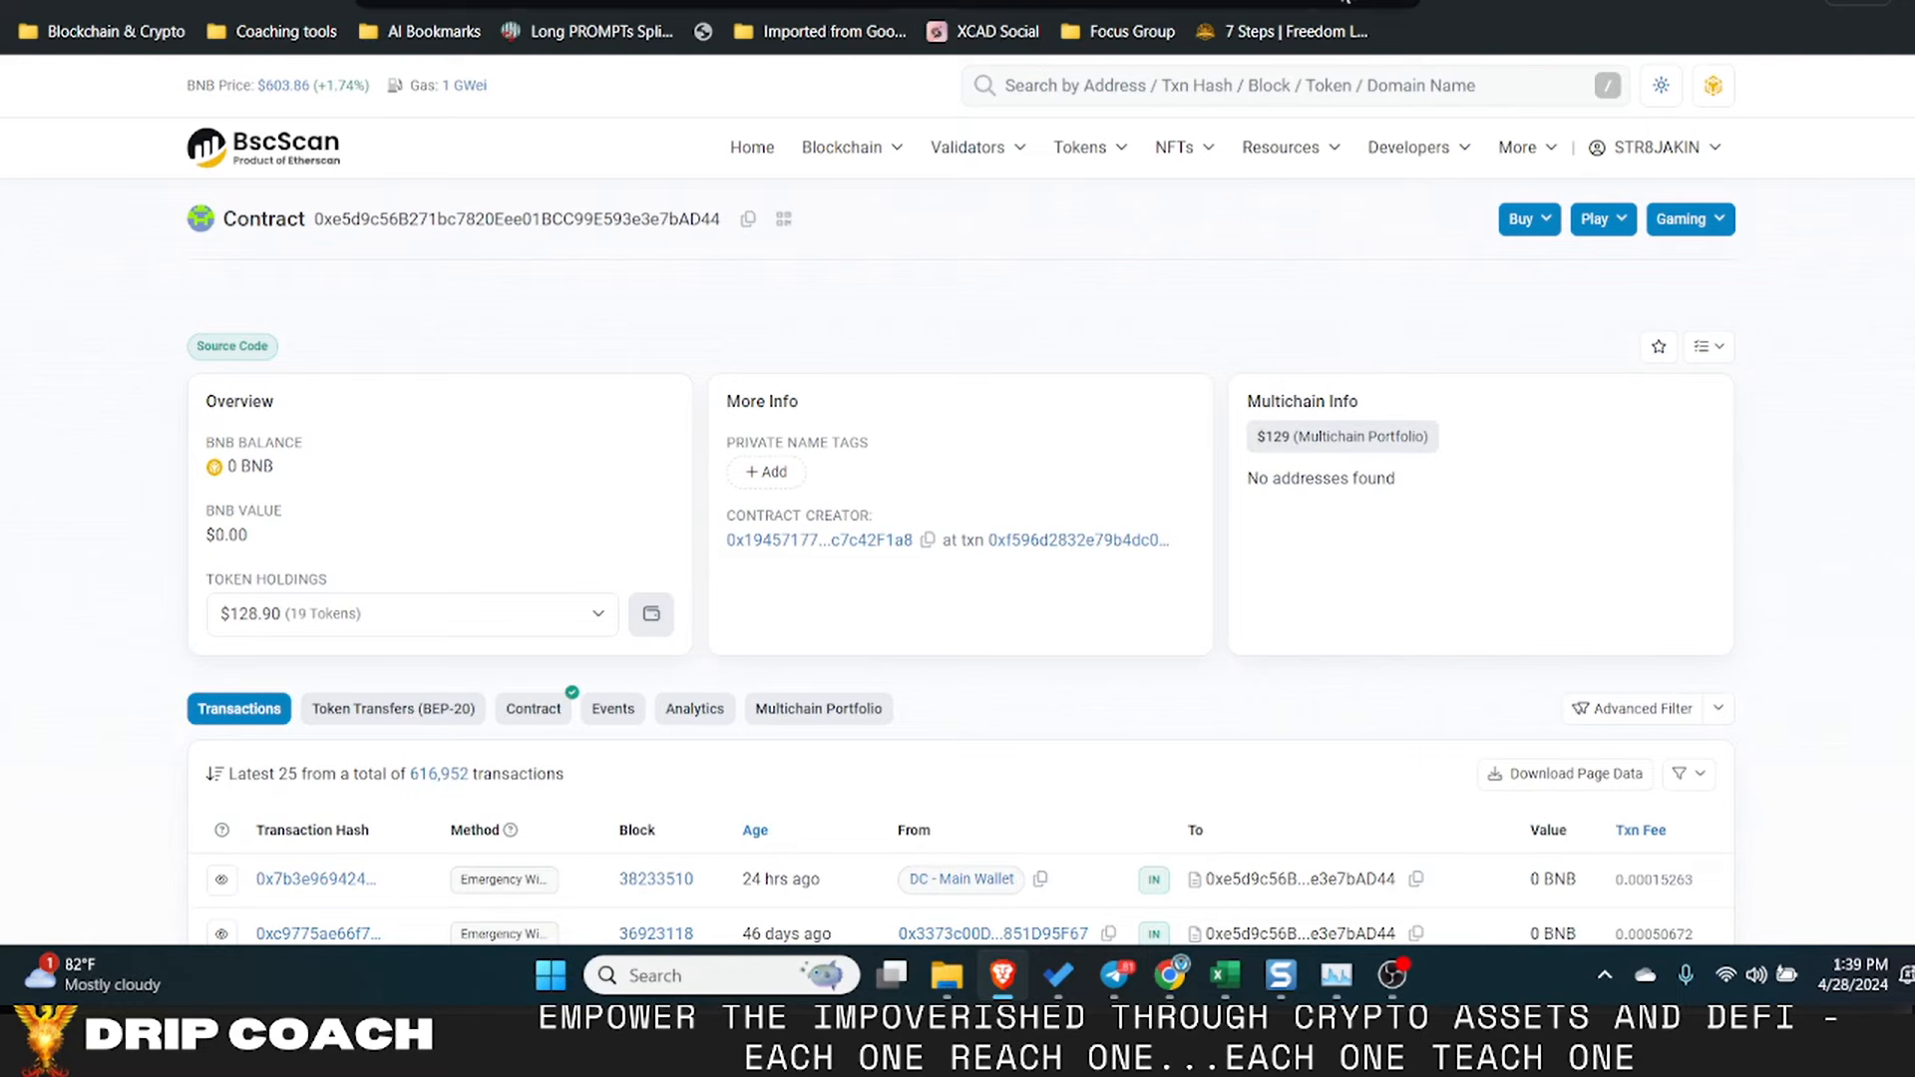
scroll(down, 3)
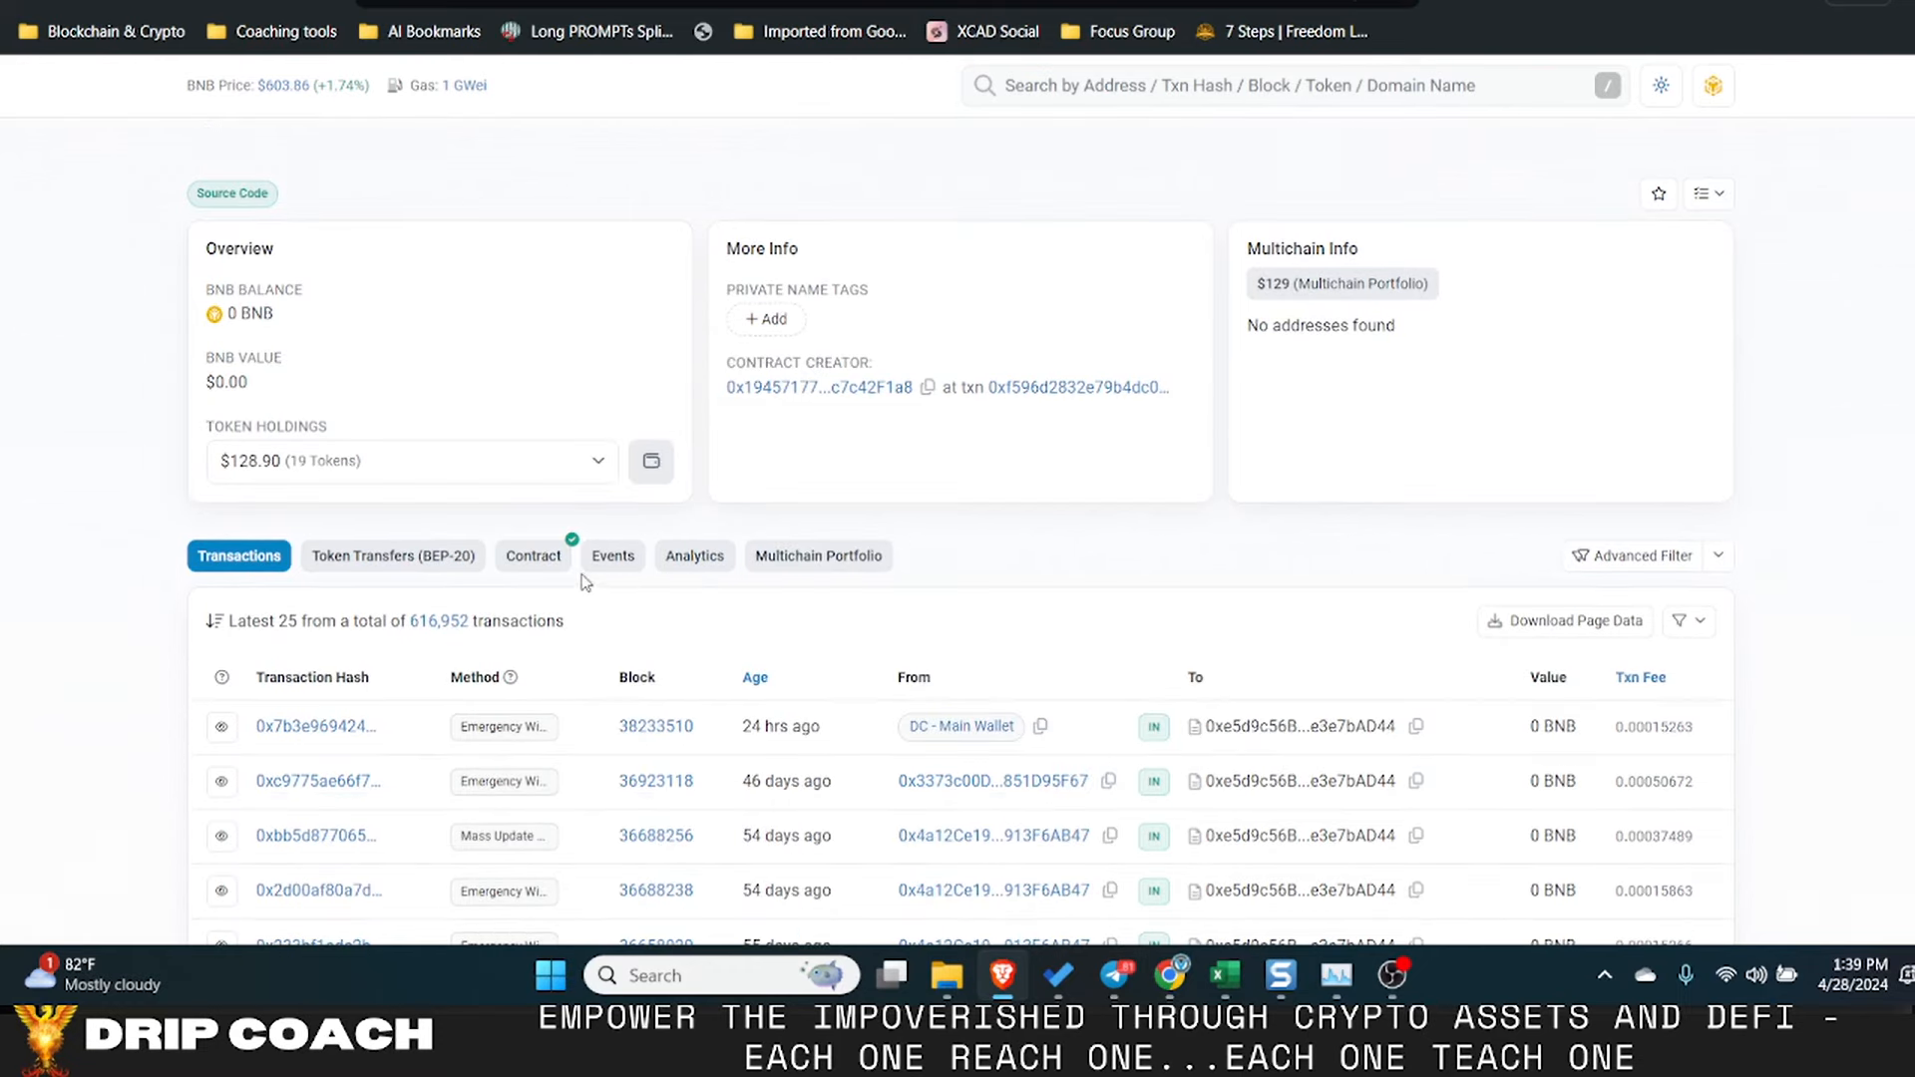
- On MasterChefPigsV2 (0x8536…638f), view the verified code, then Write Contract and Connect to Web3
click(531, 556)
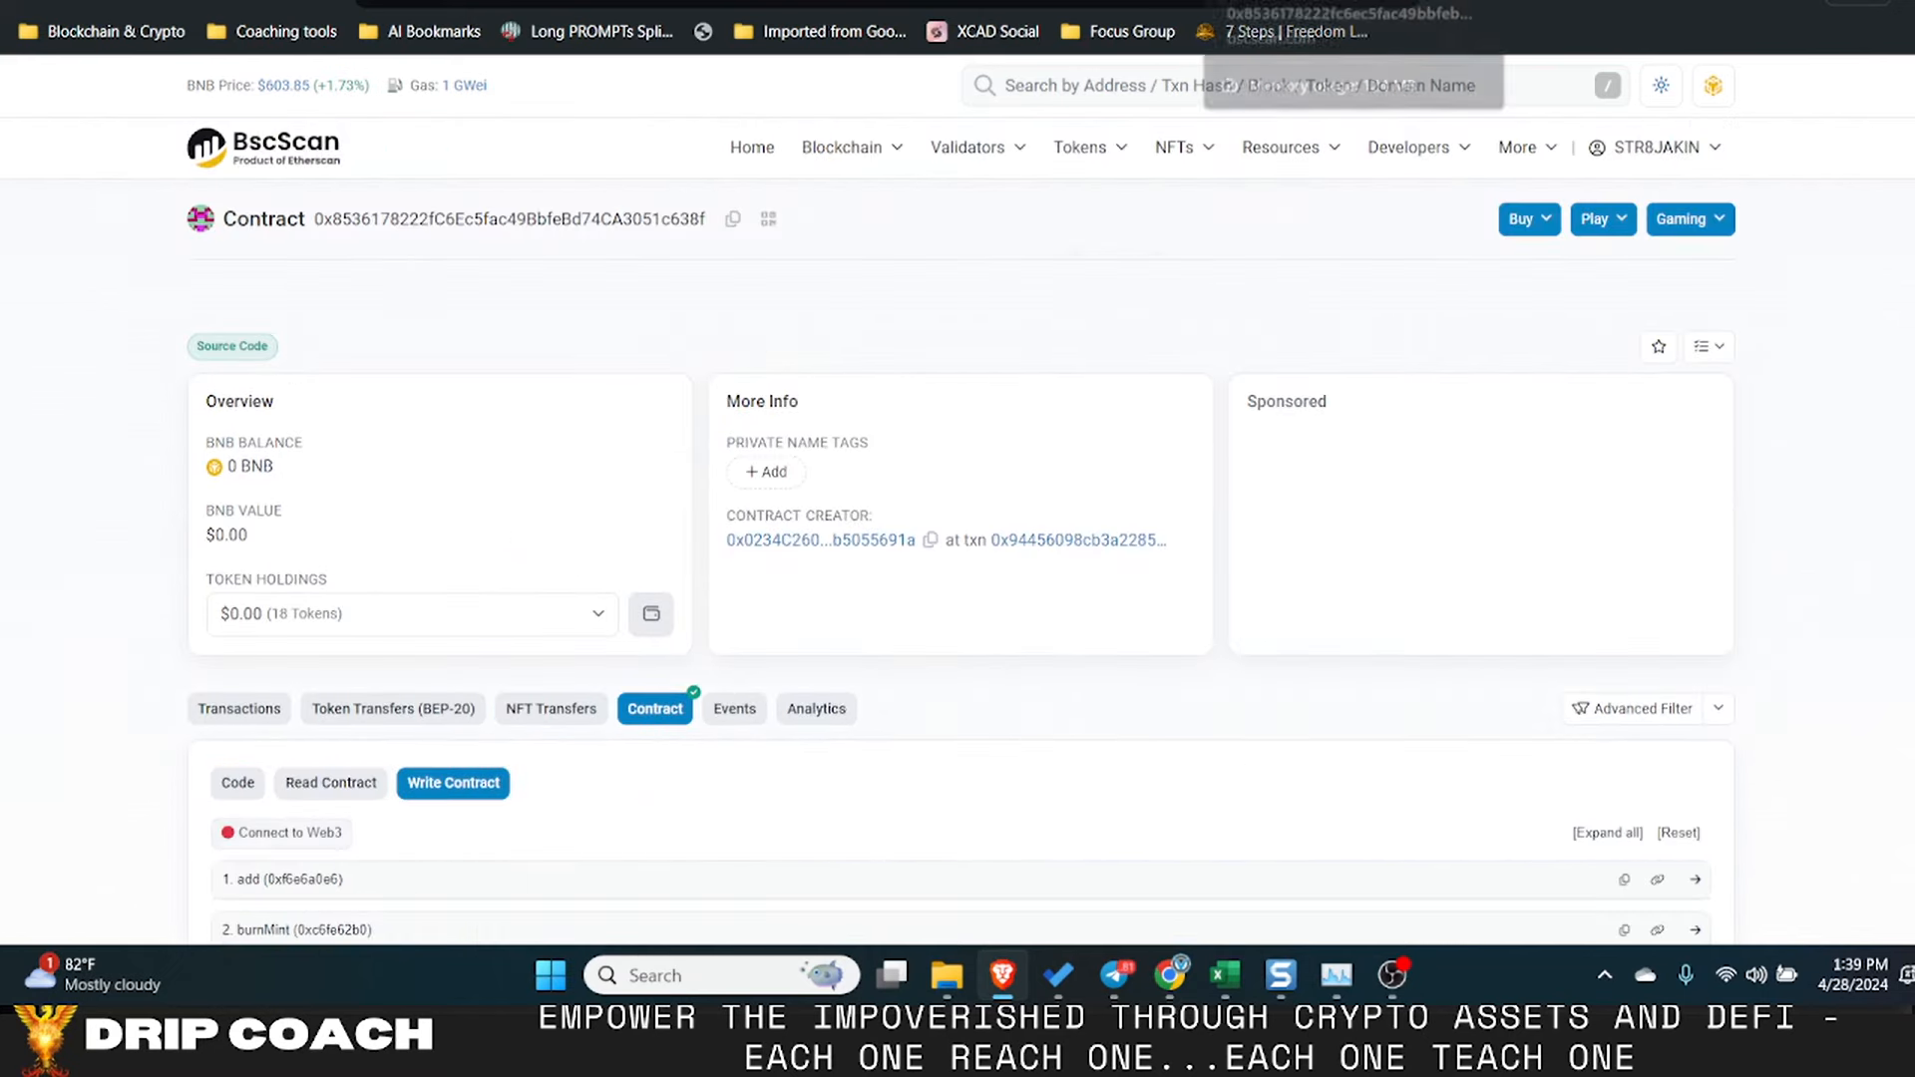
scroll(down, 3)
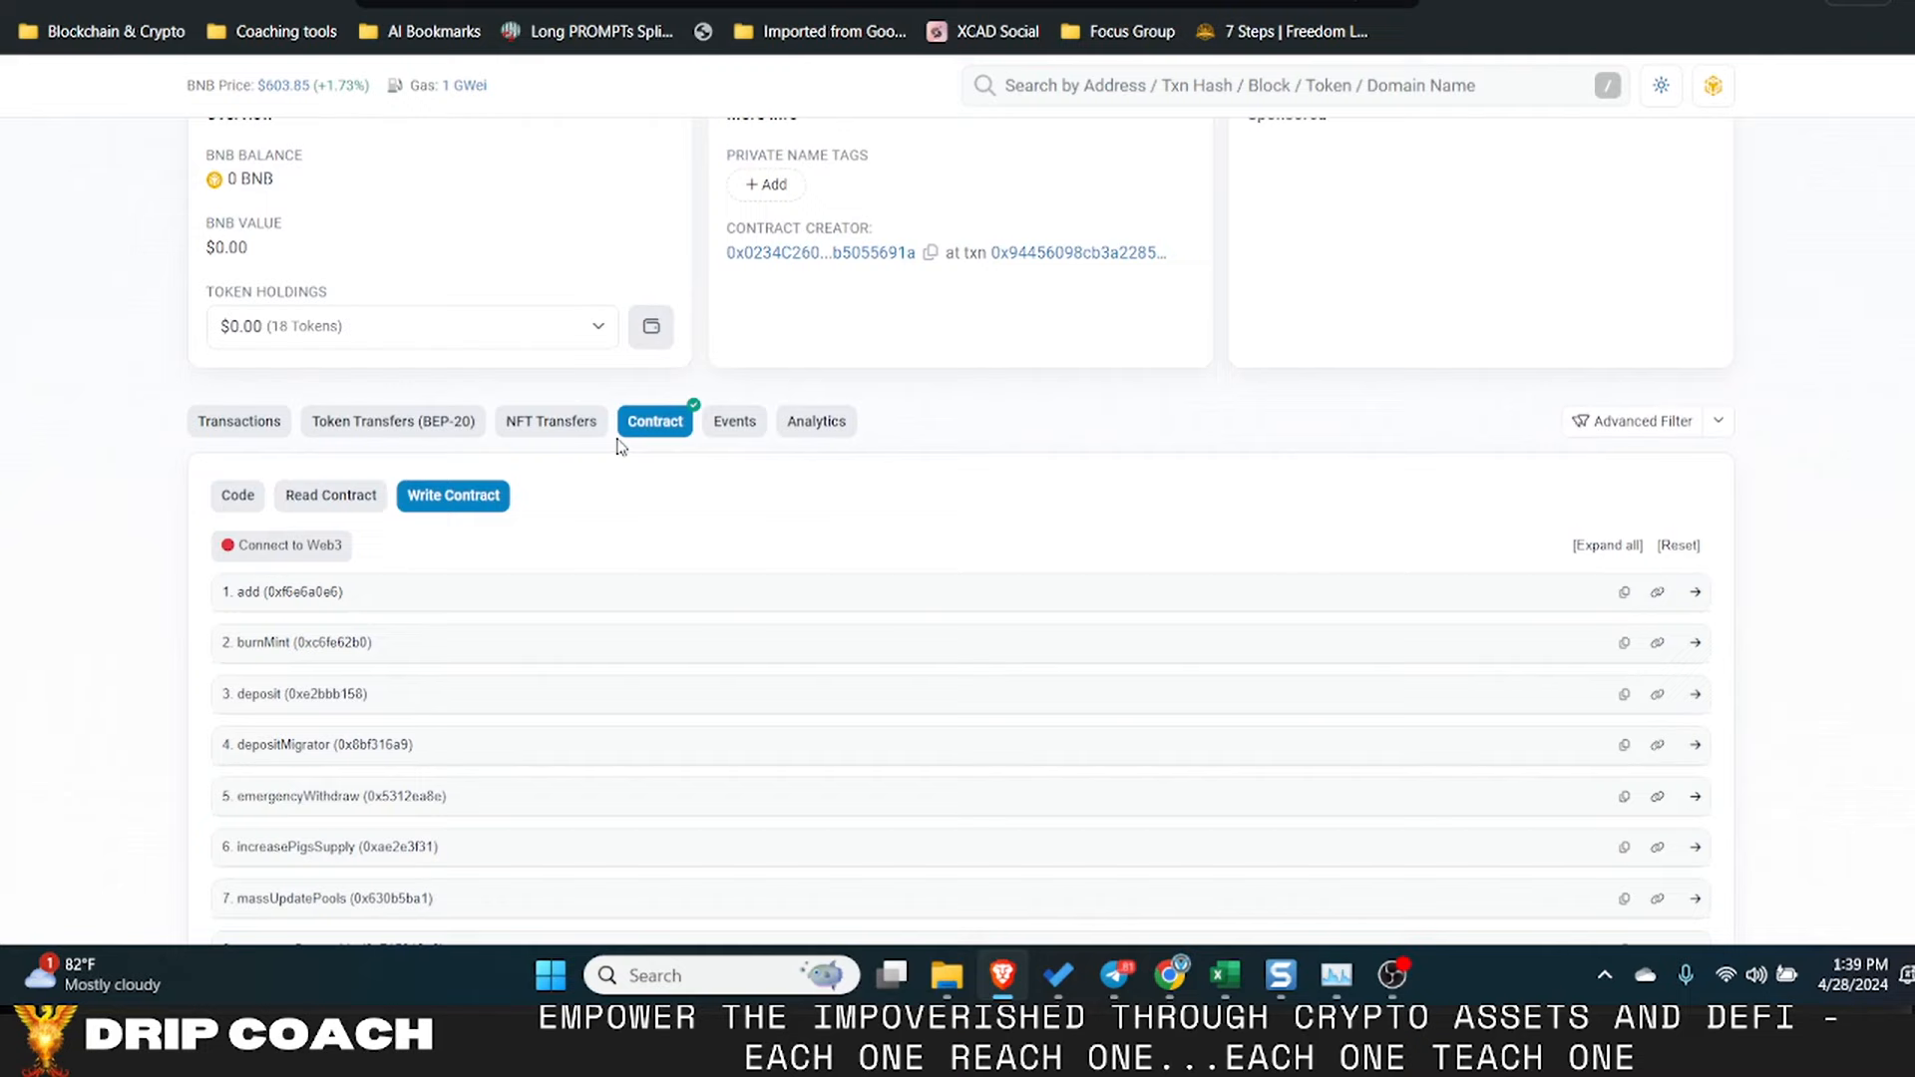
click(235, 495)
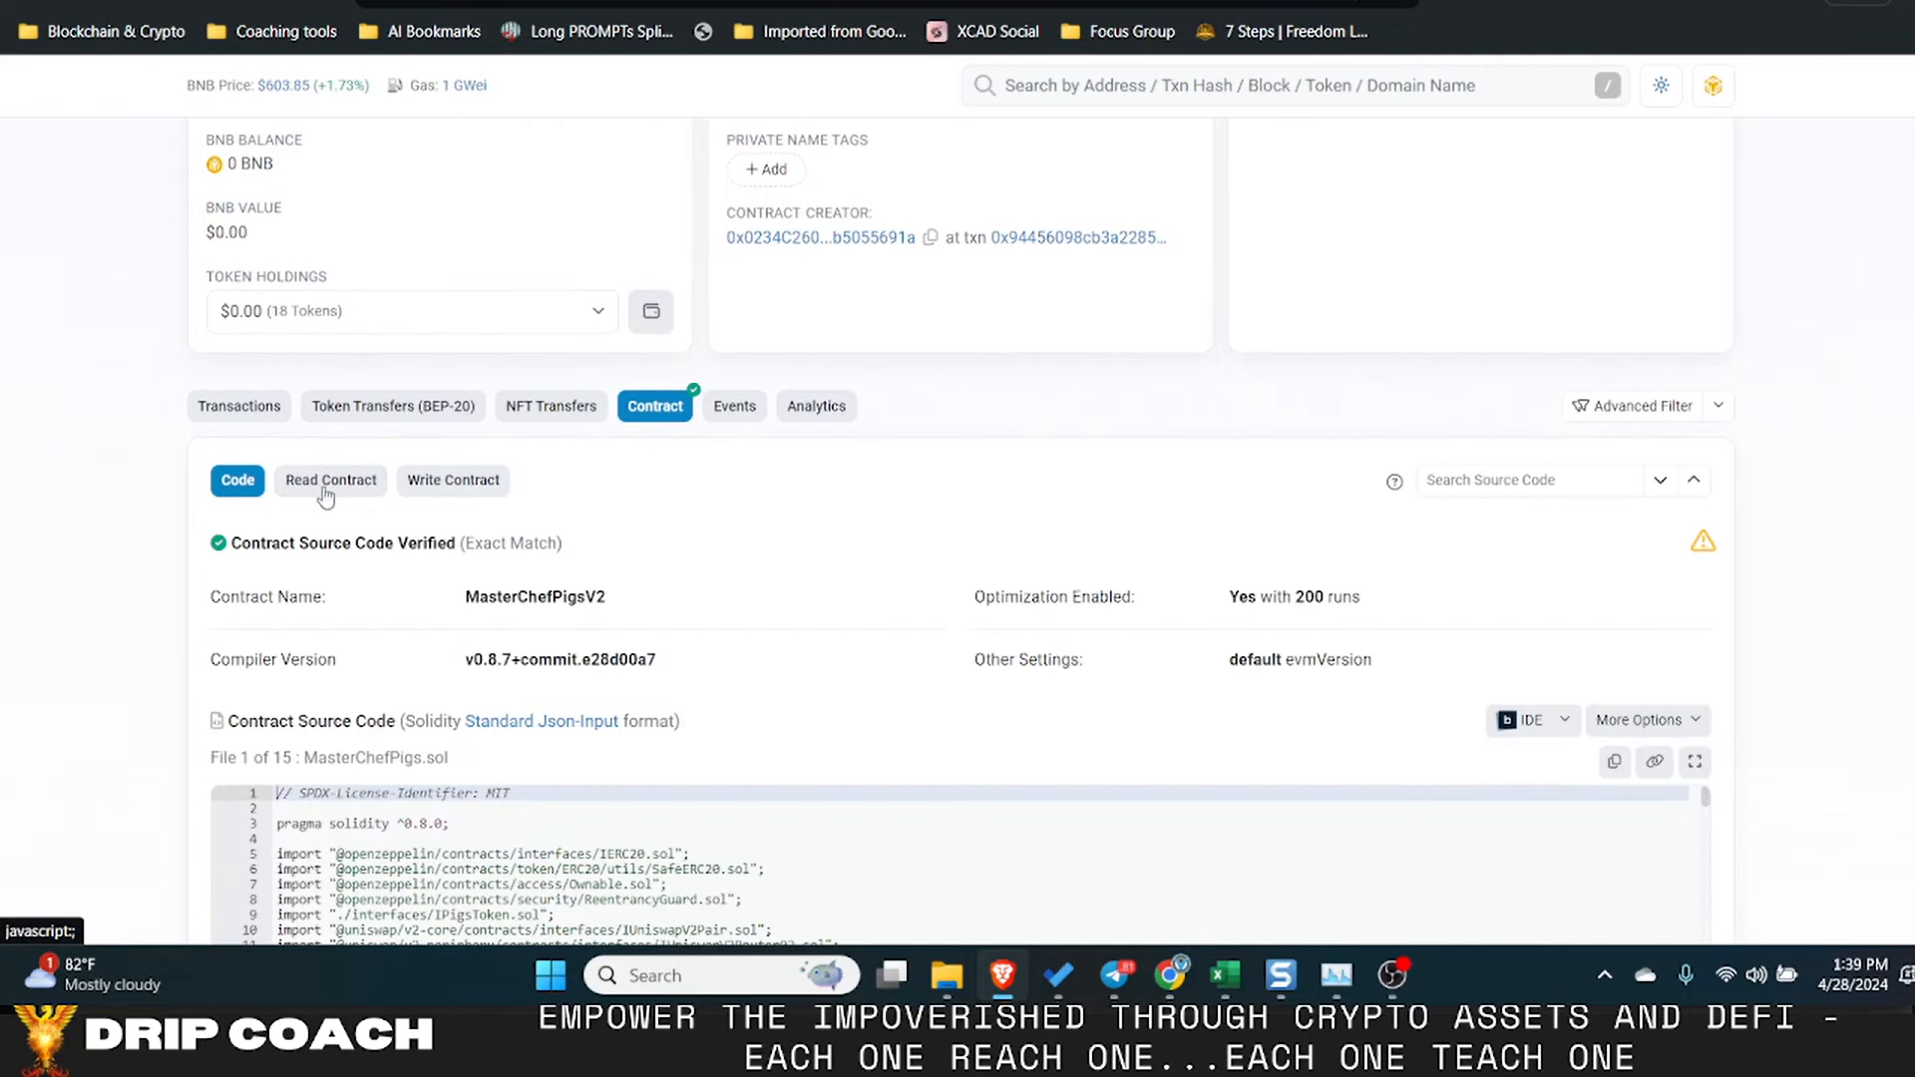
mouse_move(575, 598)
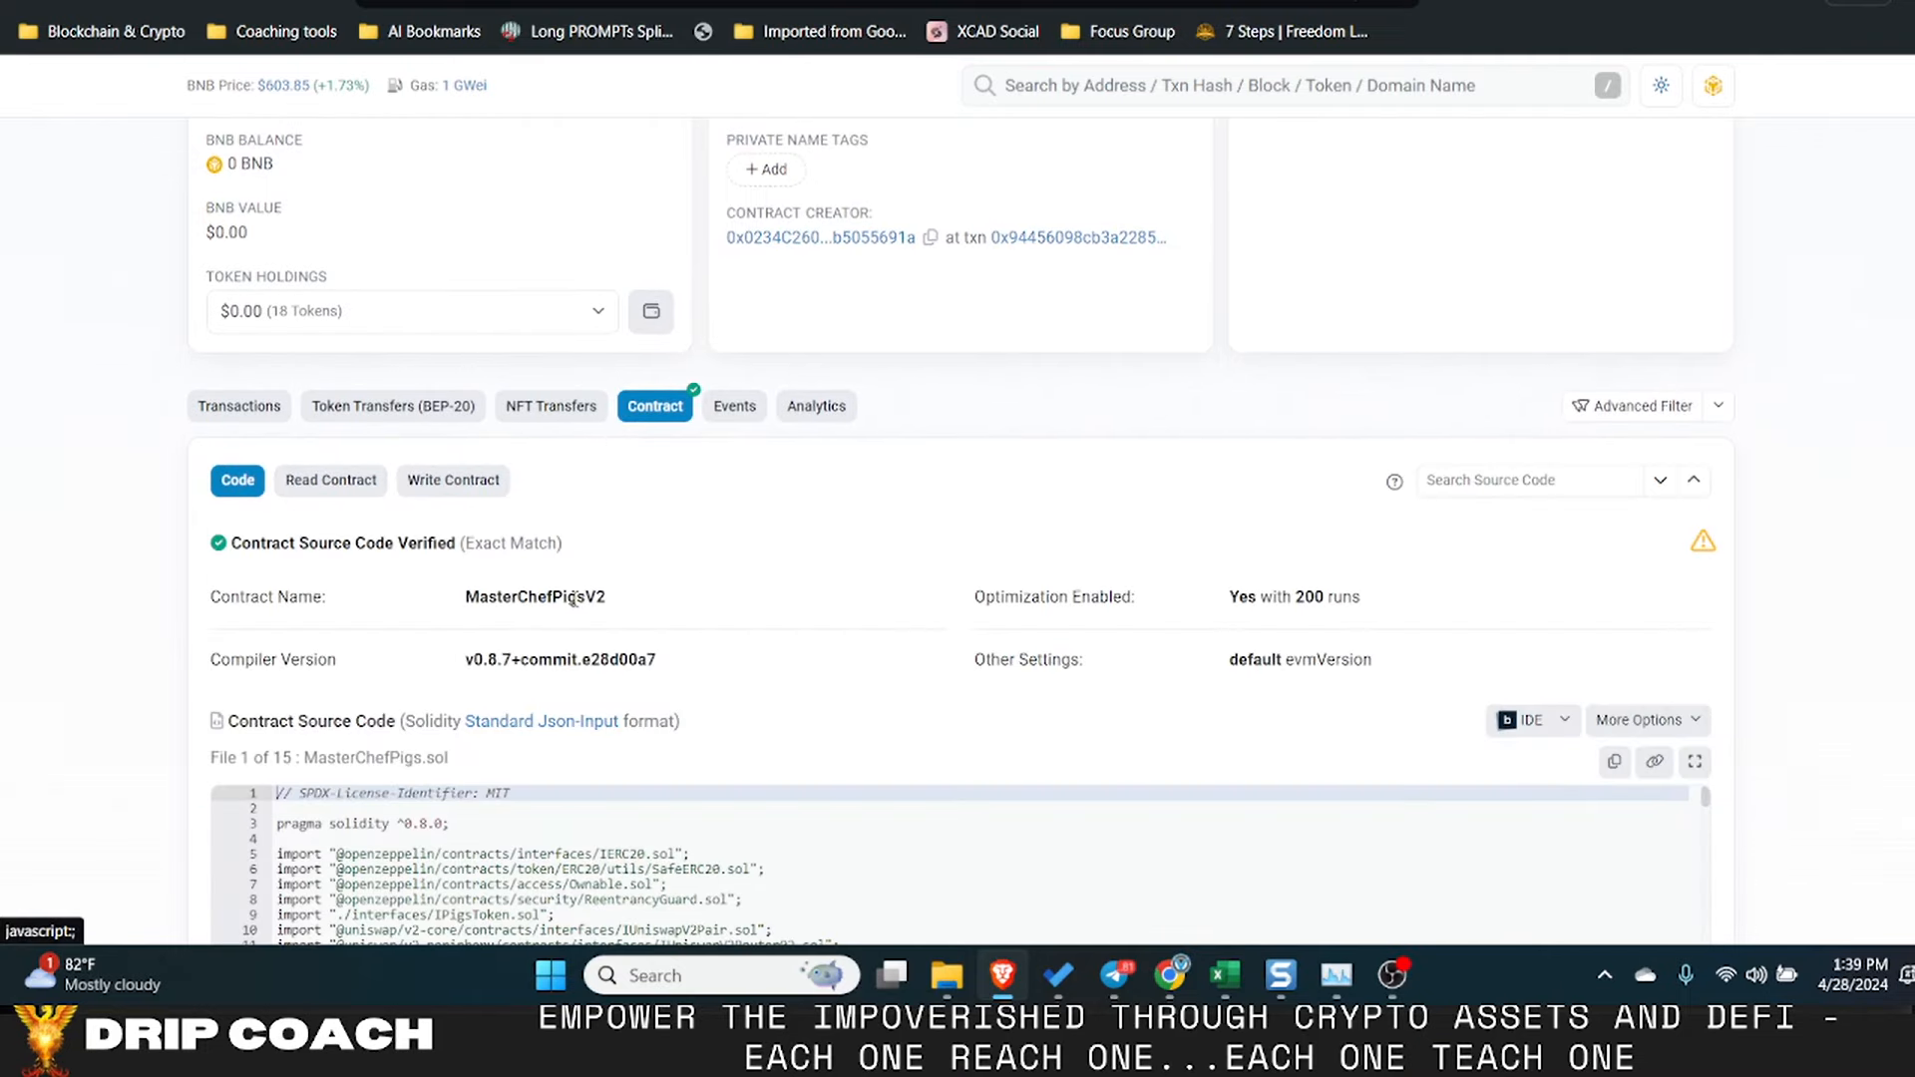
scroll(down, 3)
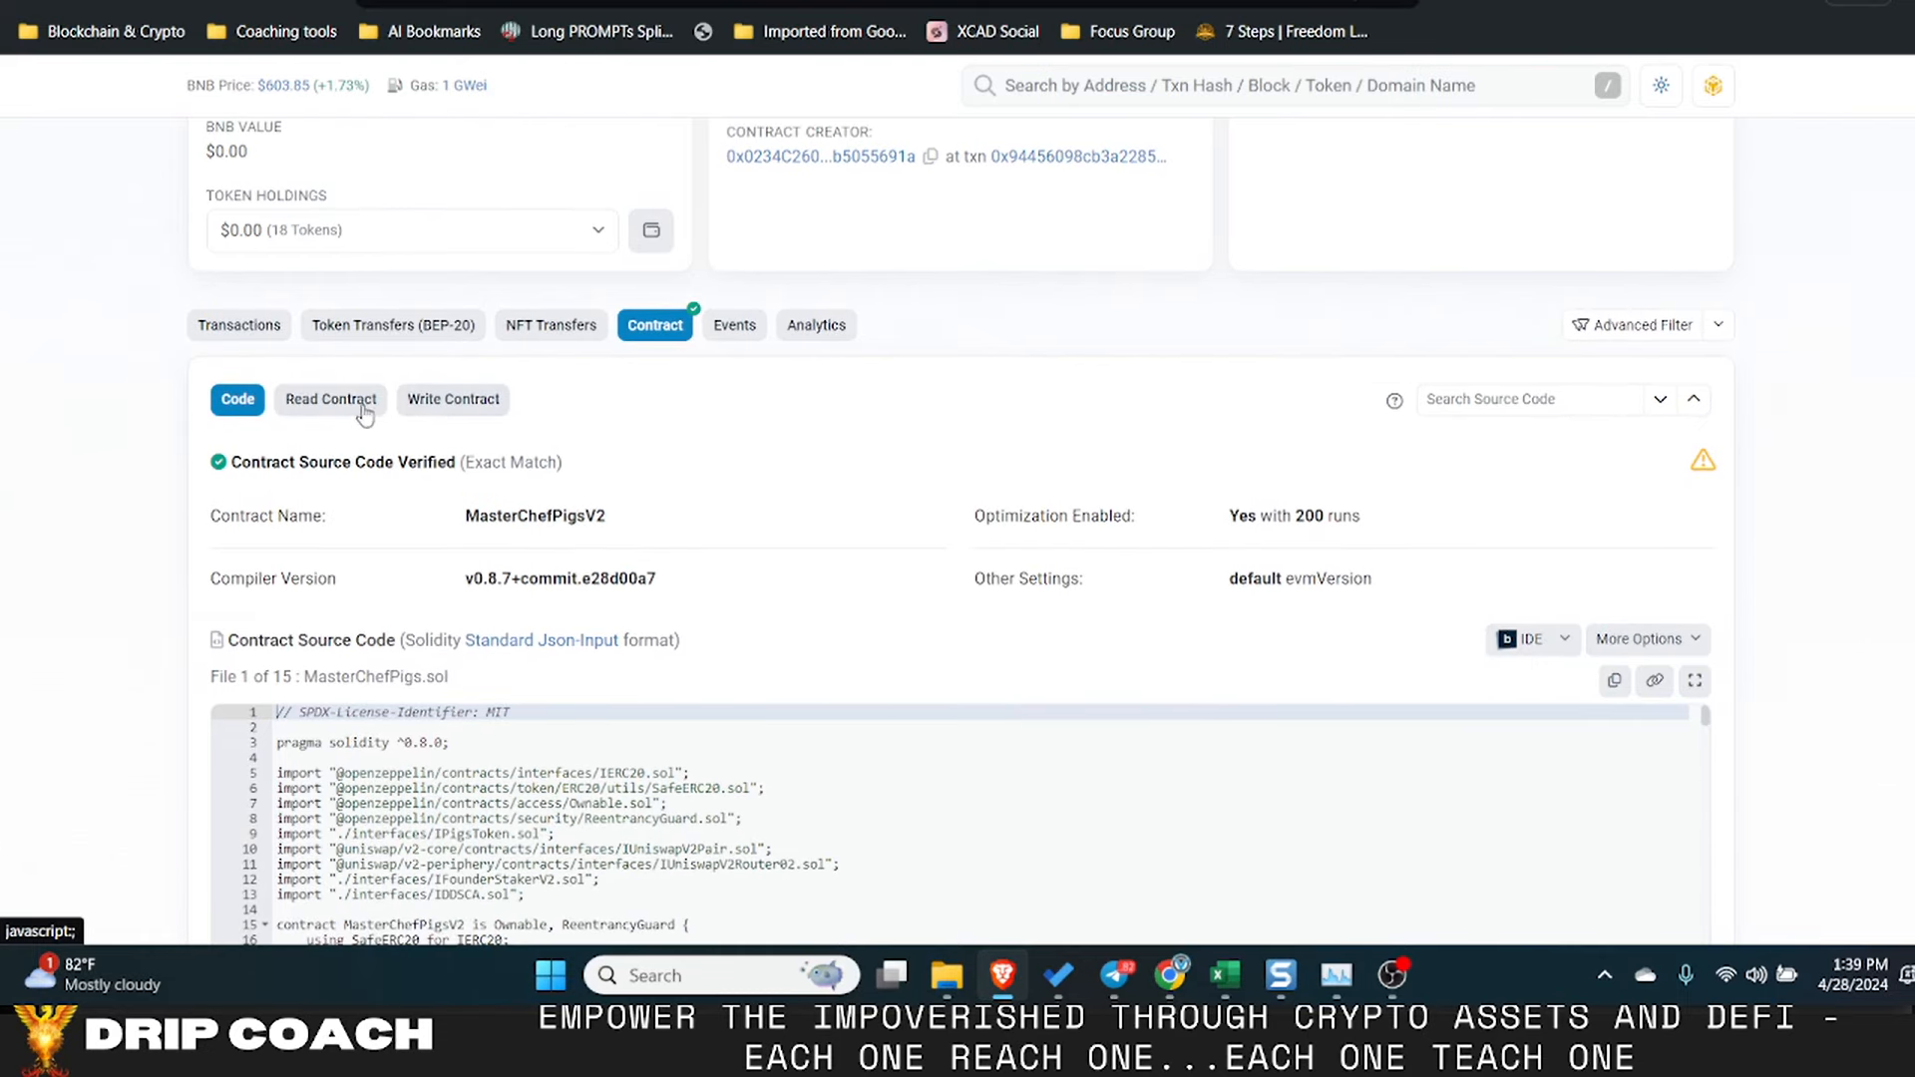
click(452, 399)
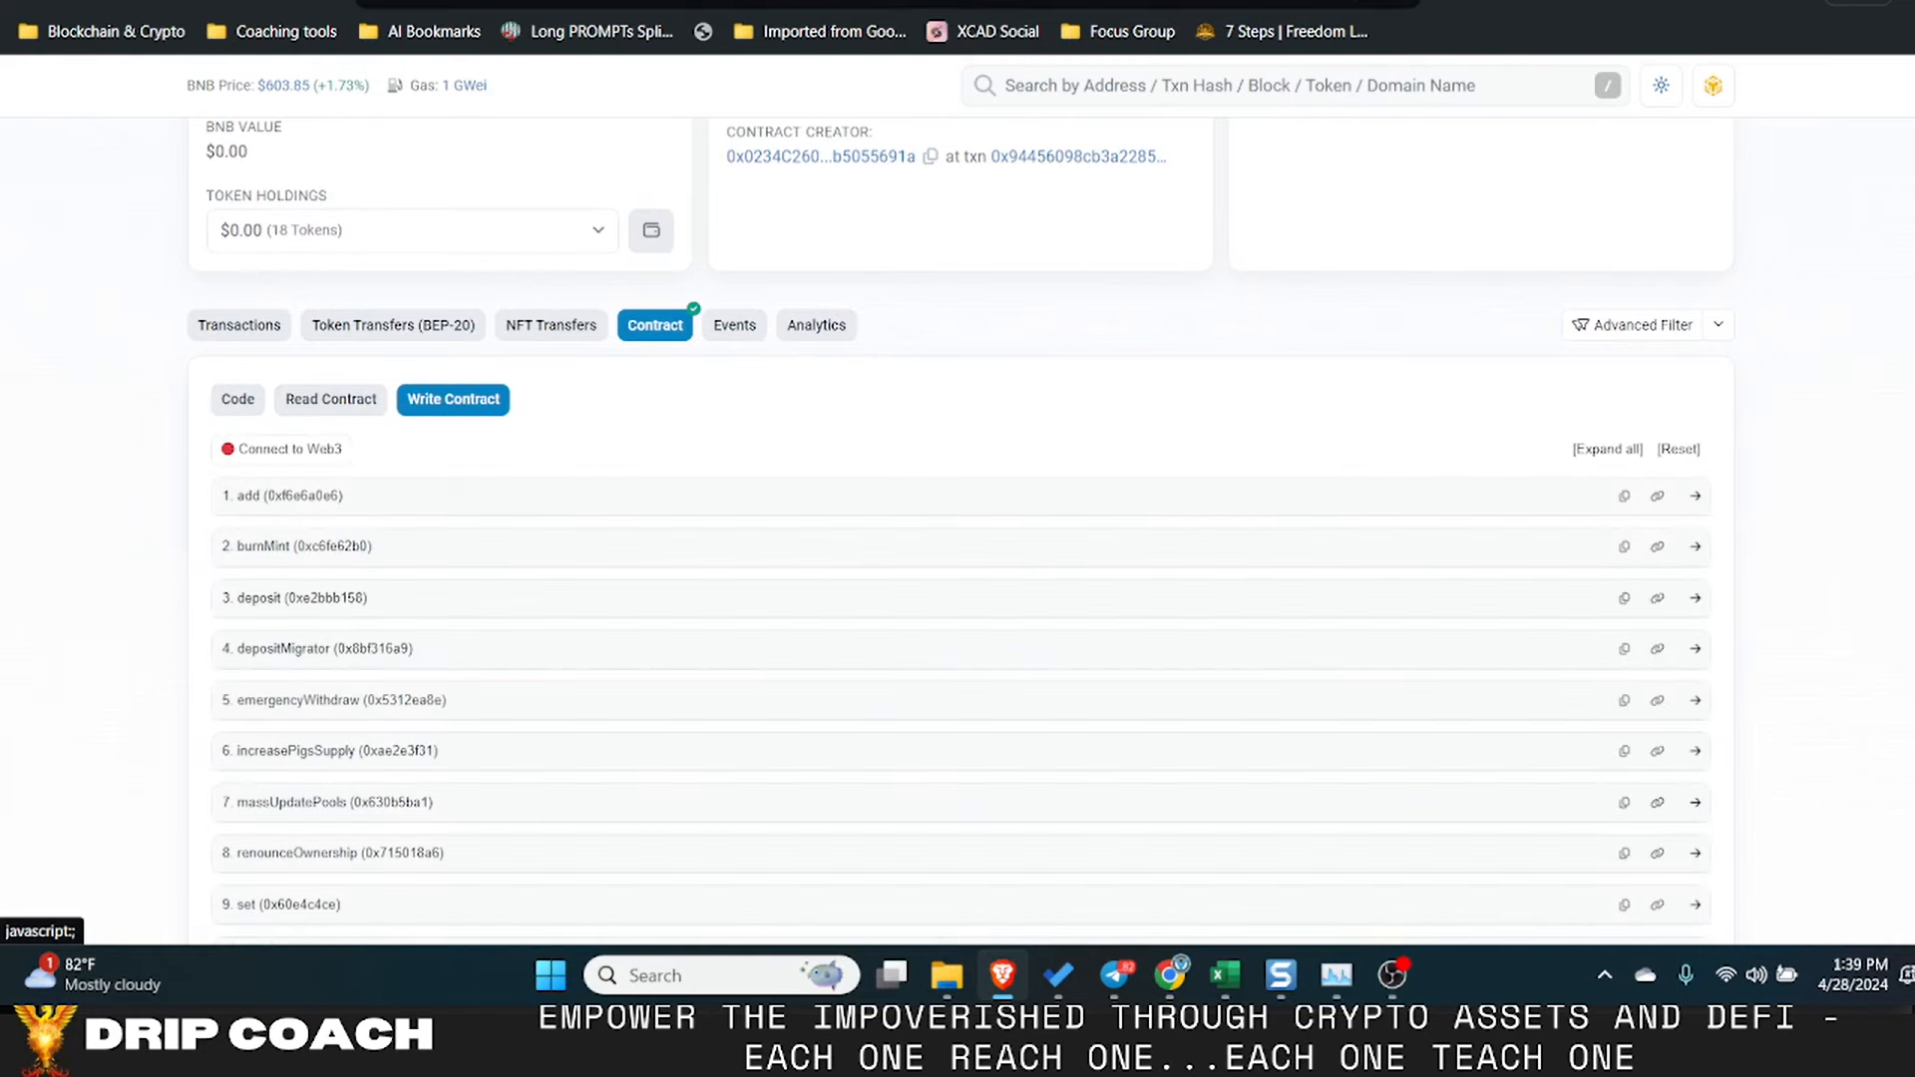
click(287, 449)
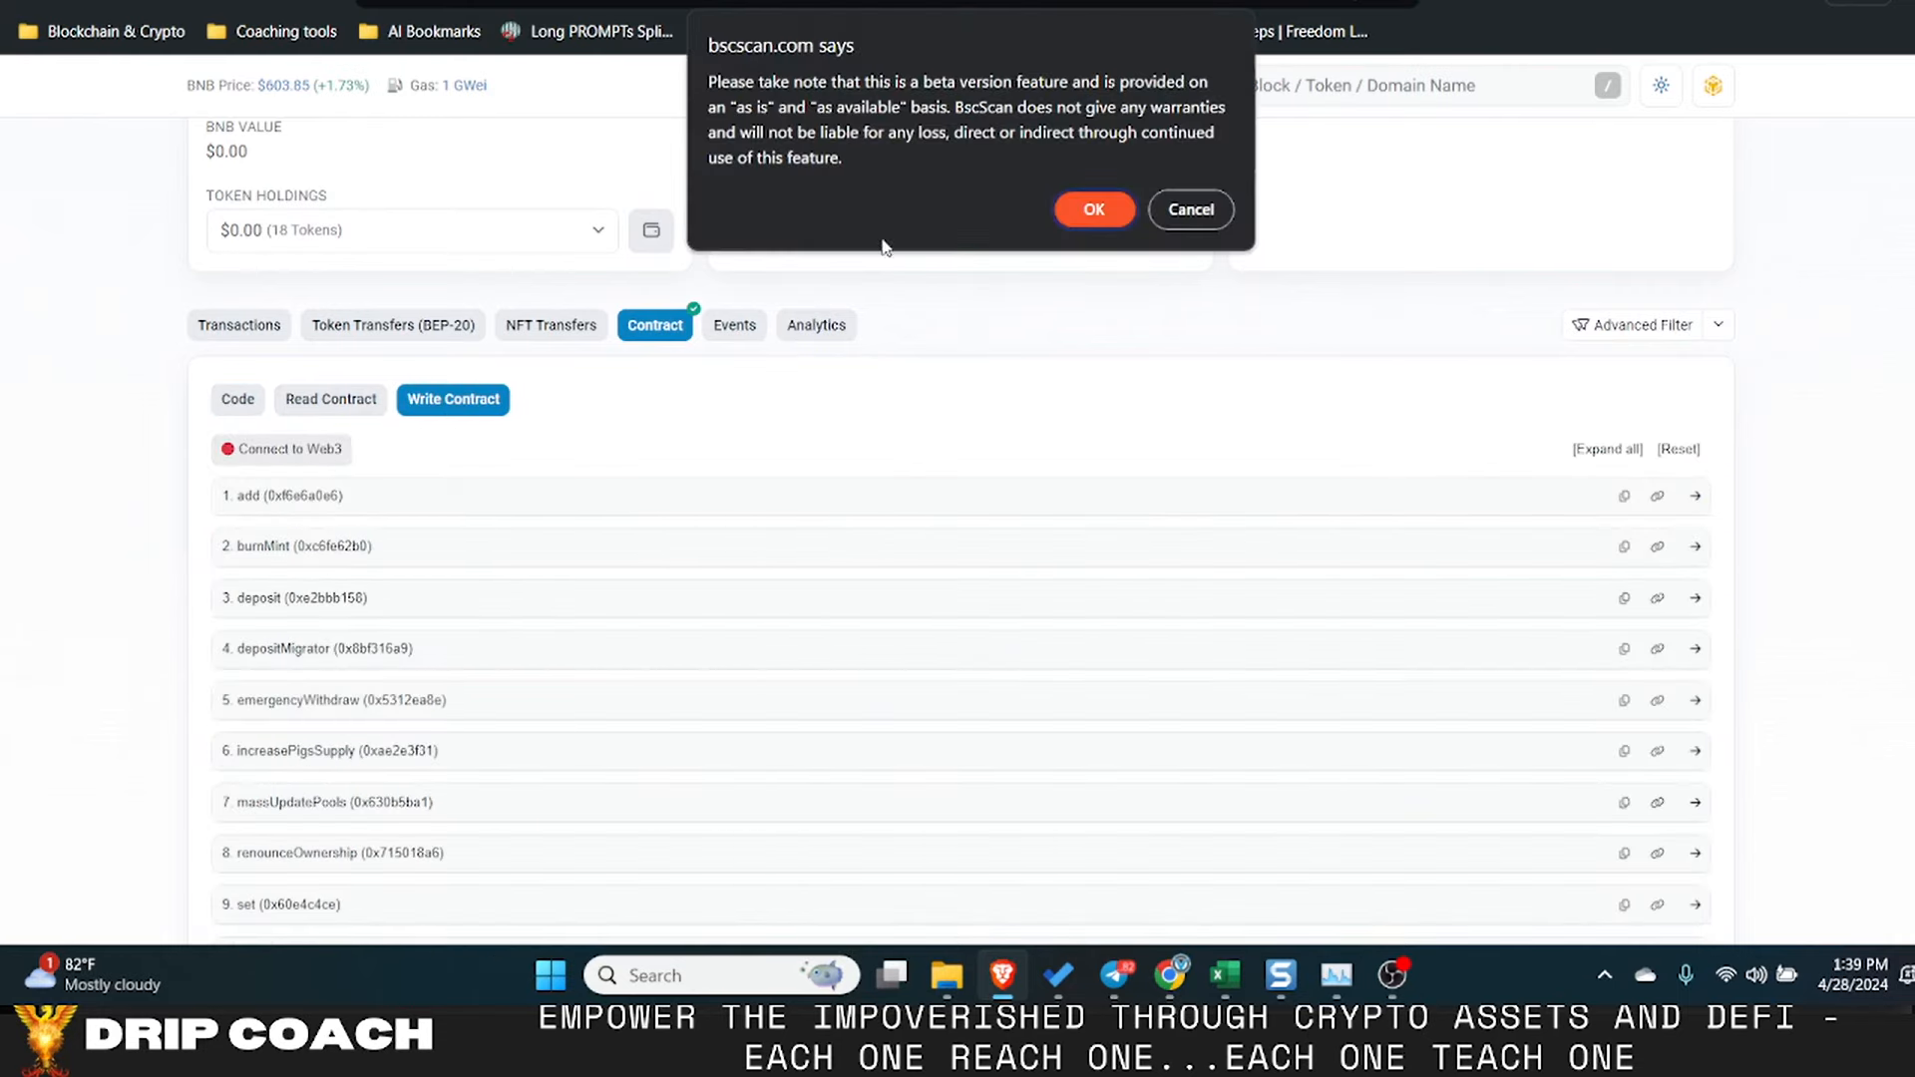
- Accept the beta notice and scroll Animal Farm's farms to DOGS/BUSD with 109.281 staked
click(1092, 209)
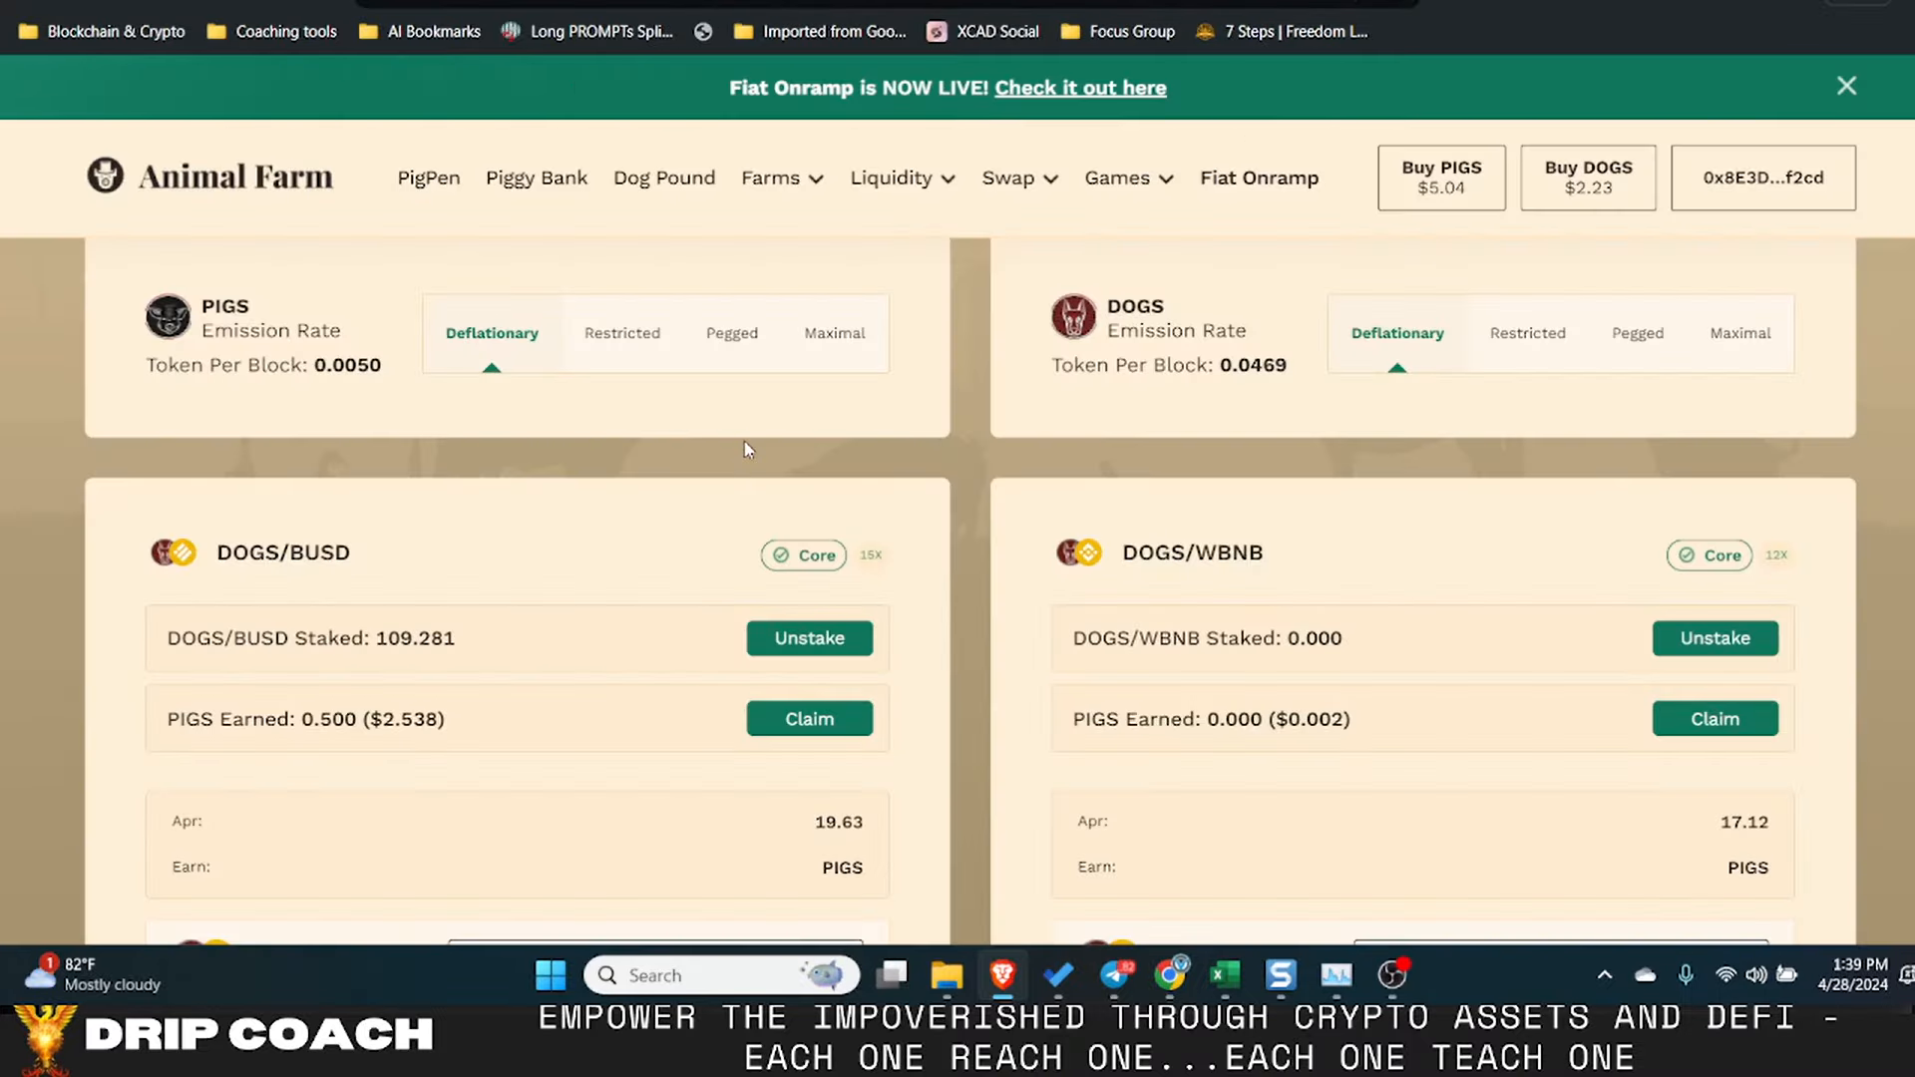
scroll(down, 3)
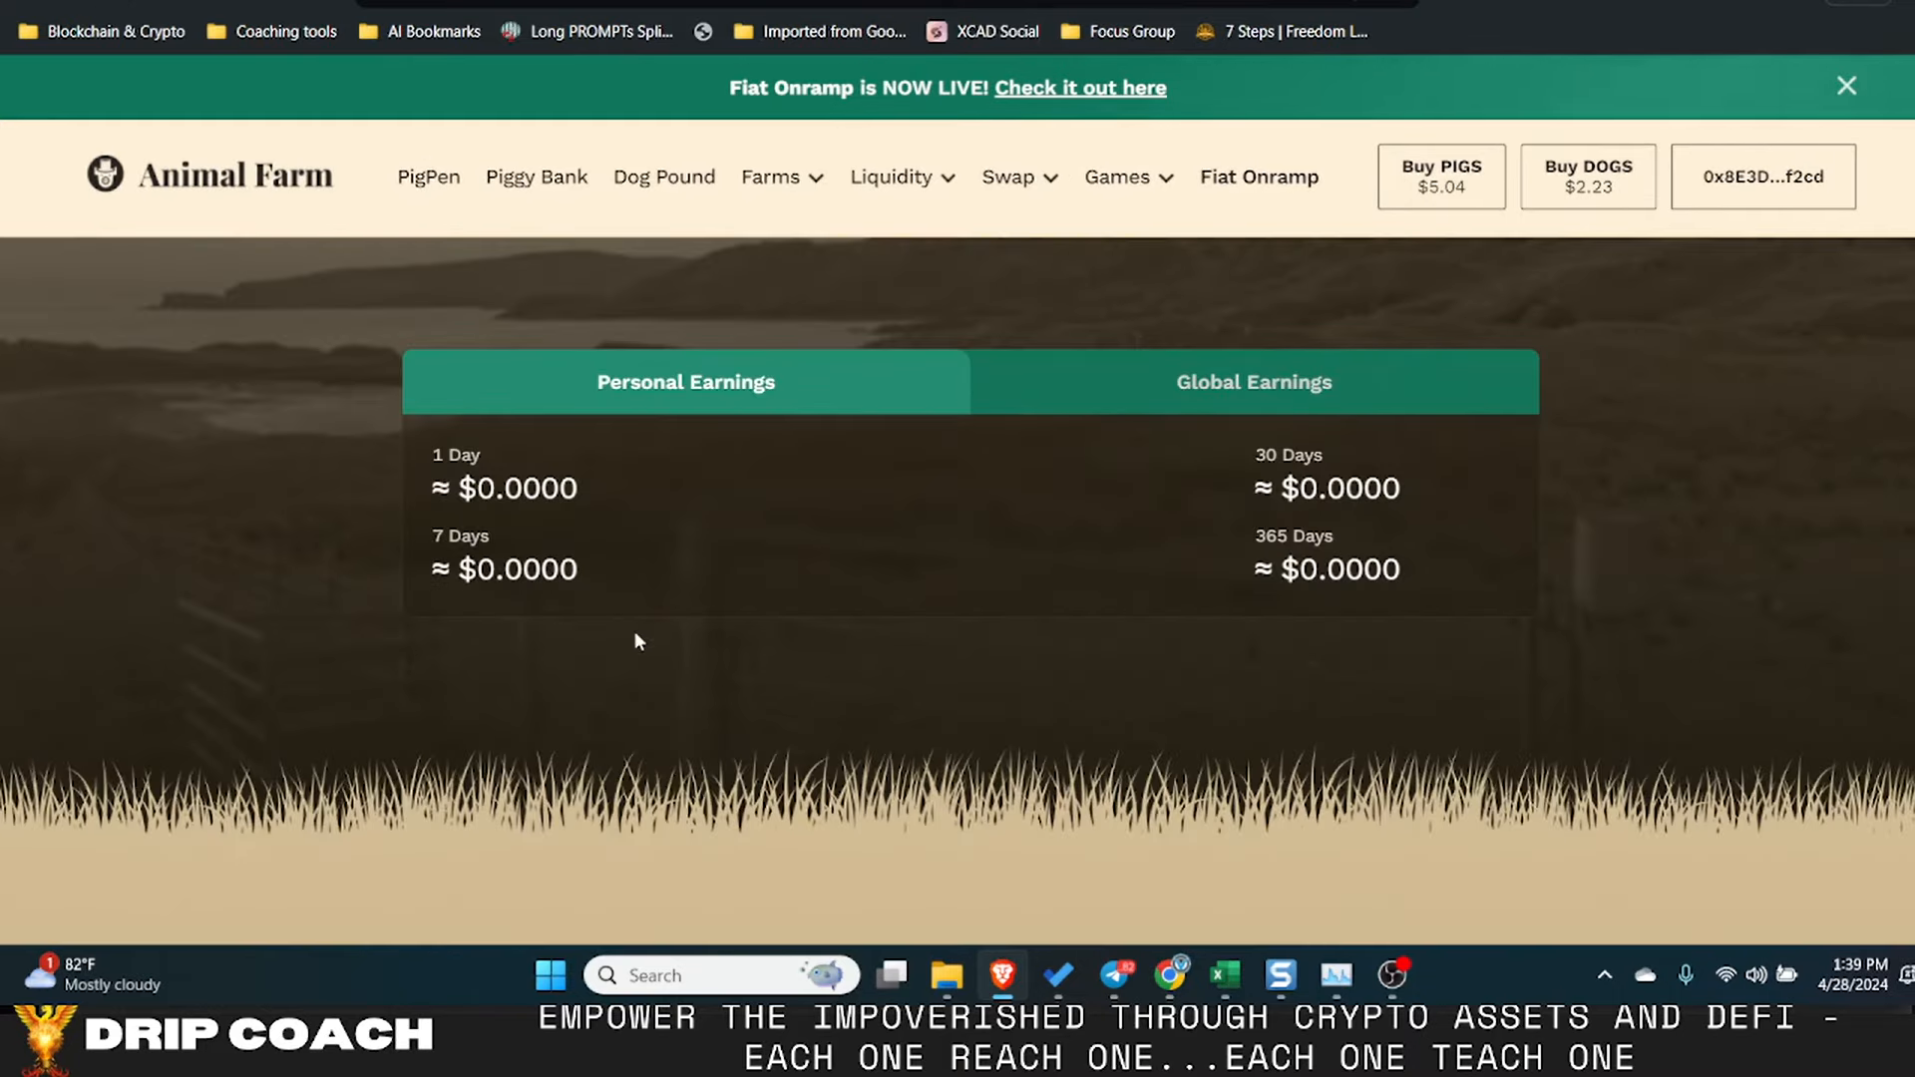
scroll(down, 3)
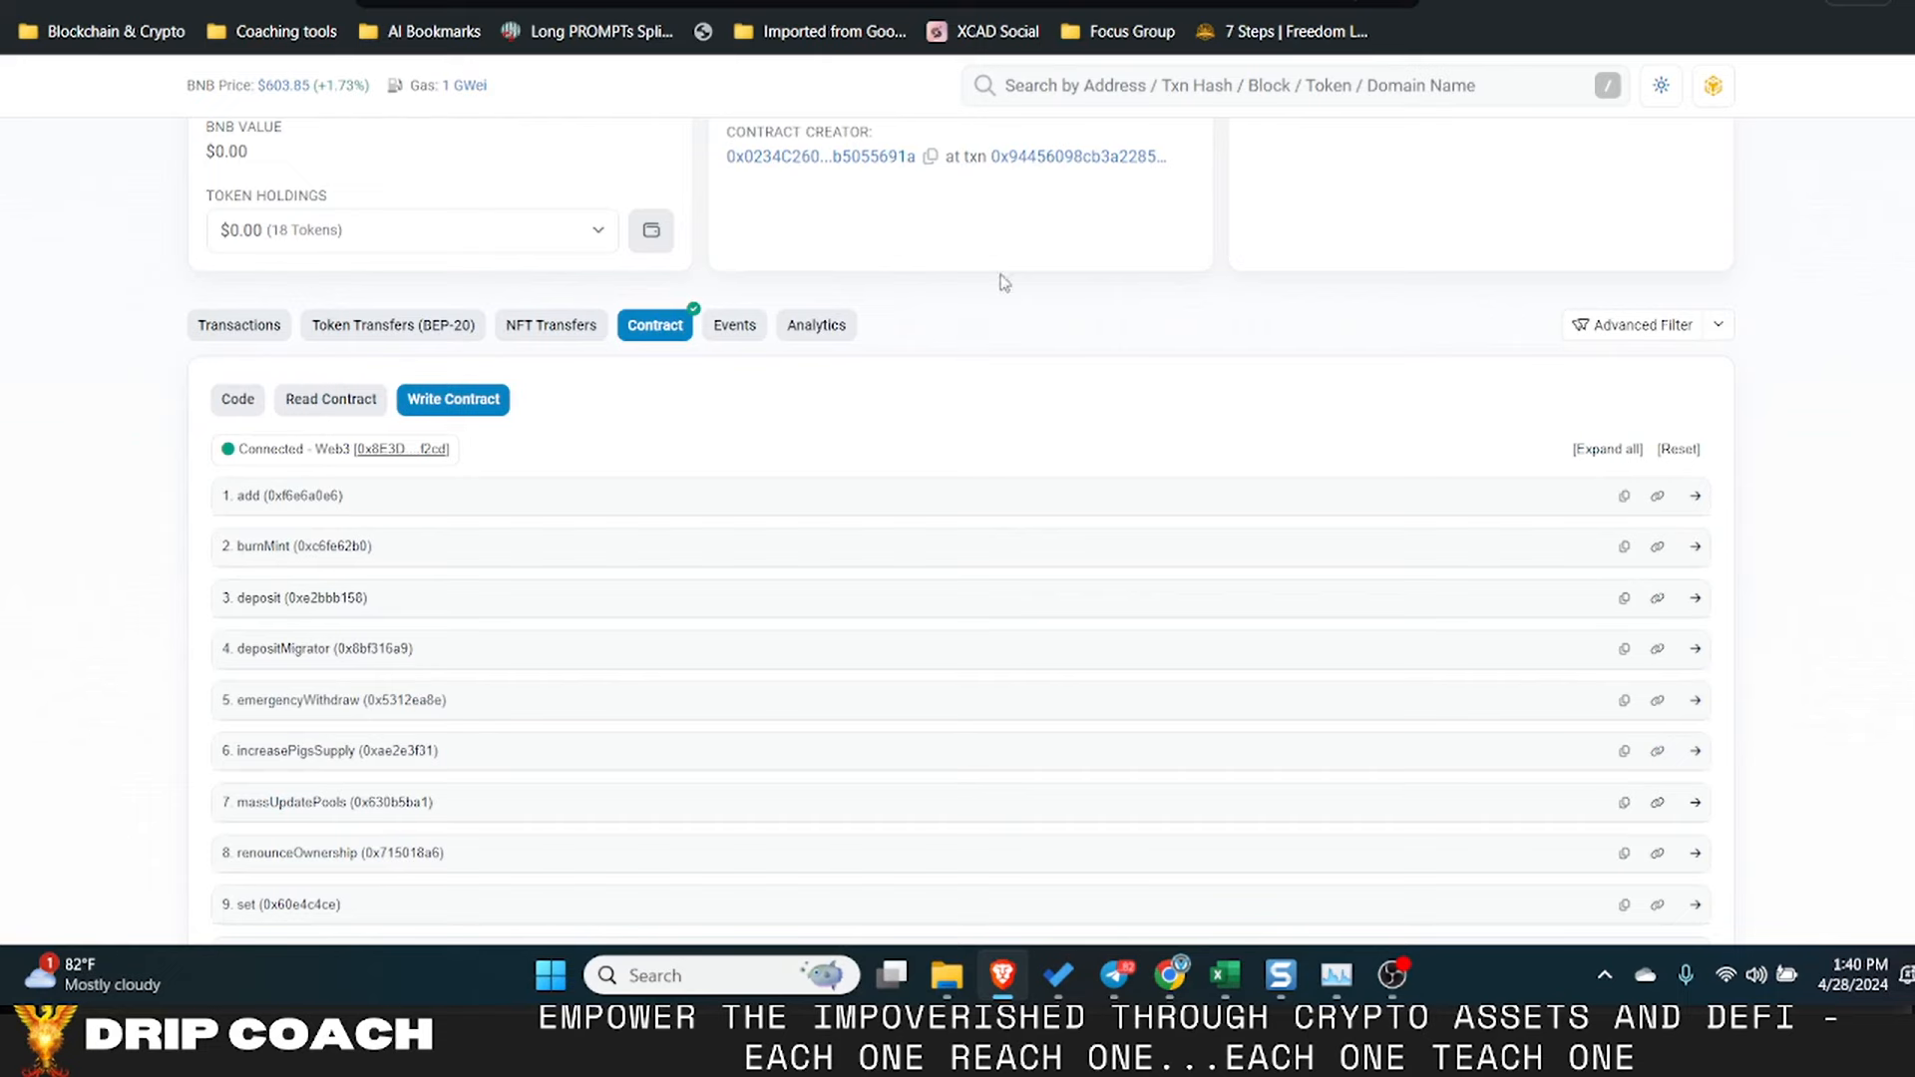
- Submit emergencyWithdraw with _pid 0 from the MasterChef's Write Contract functions
scroll(down, 3)
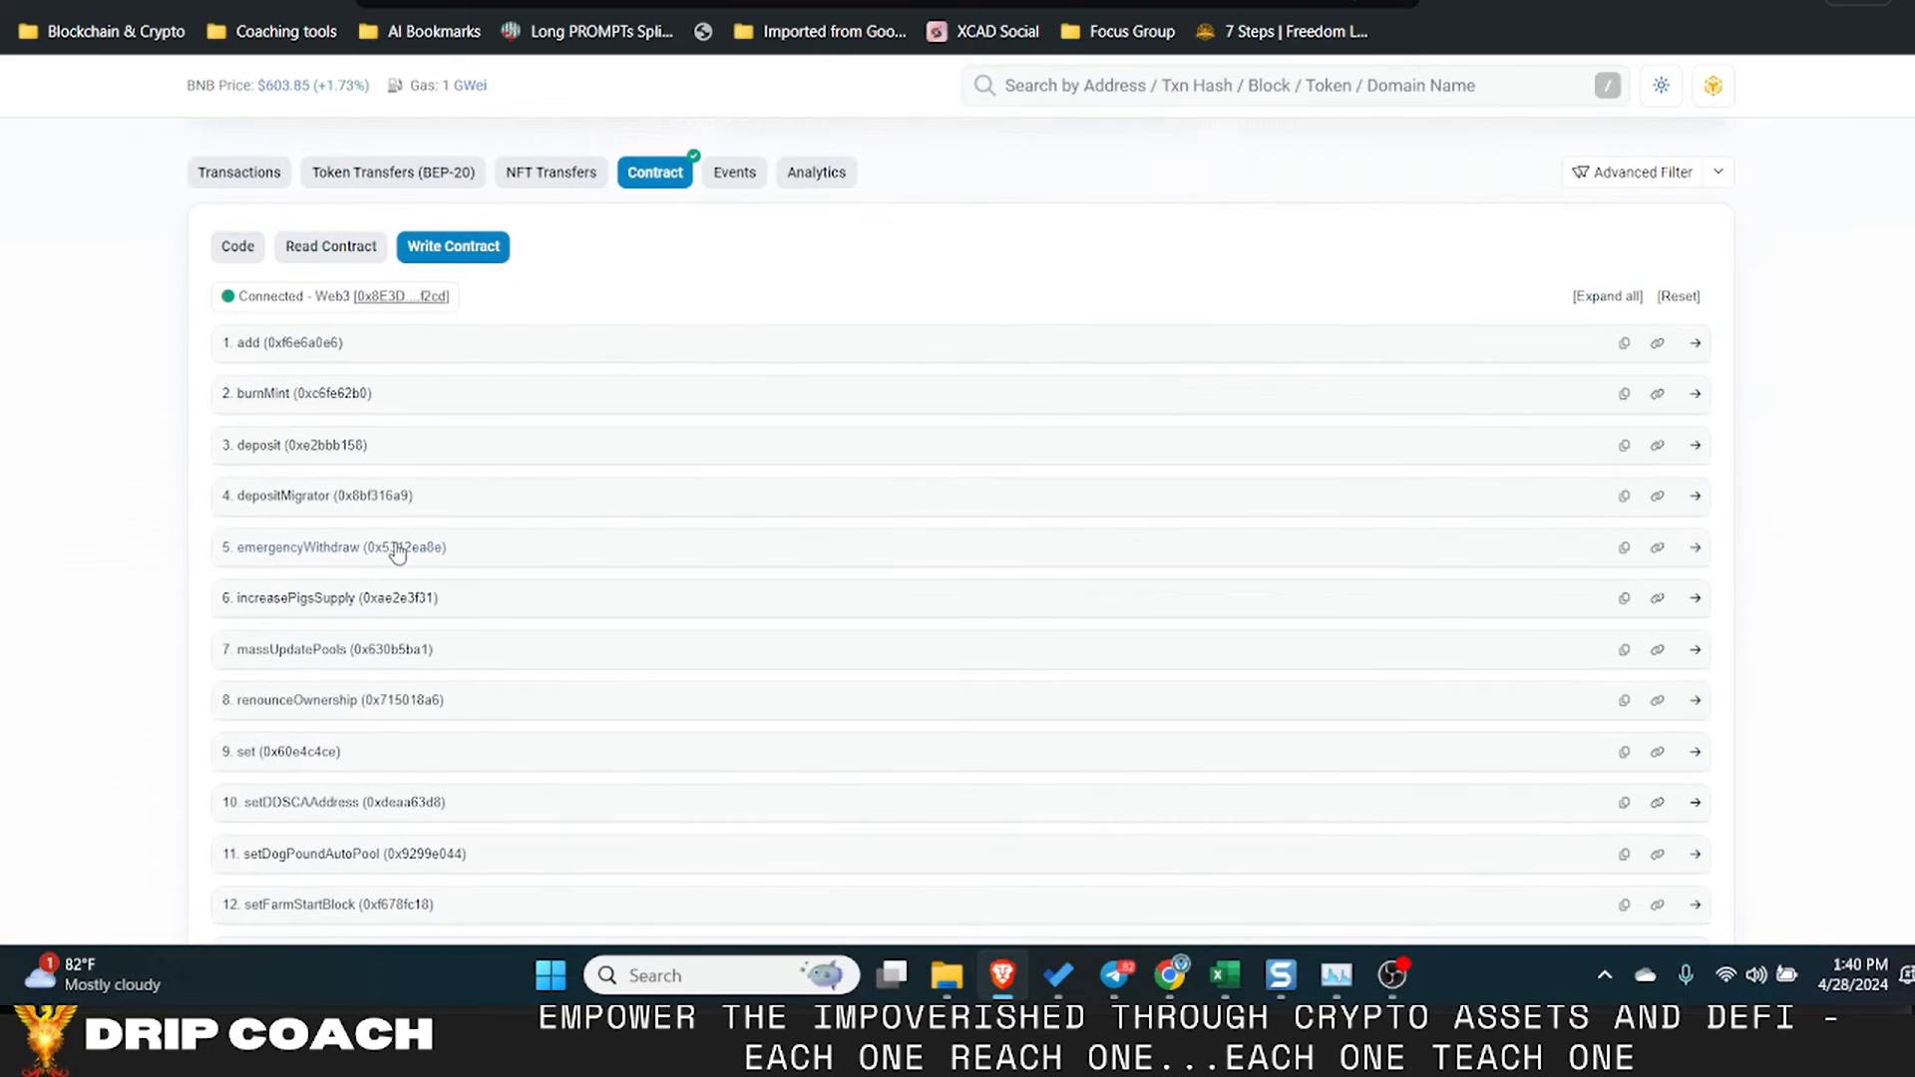
click(336, 548)
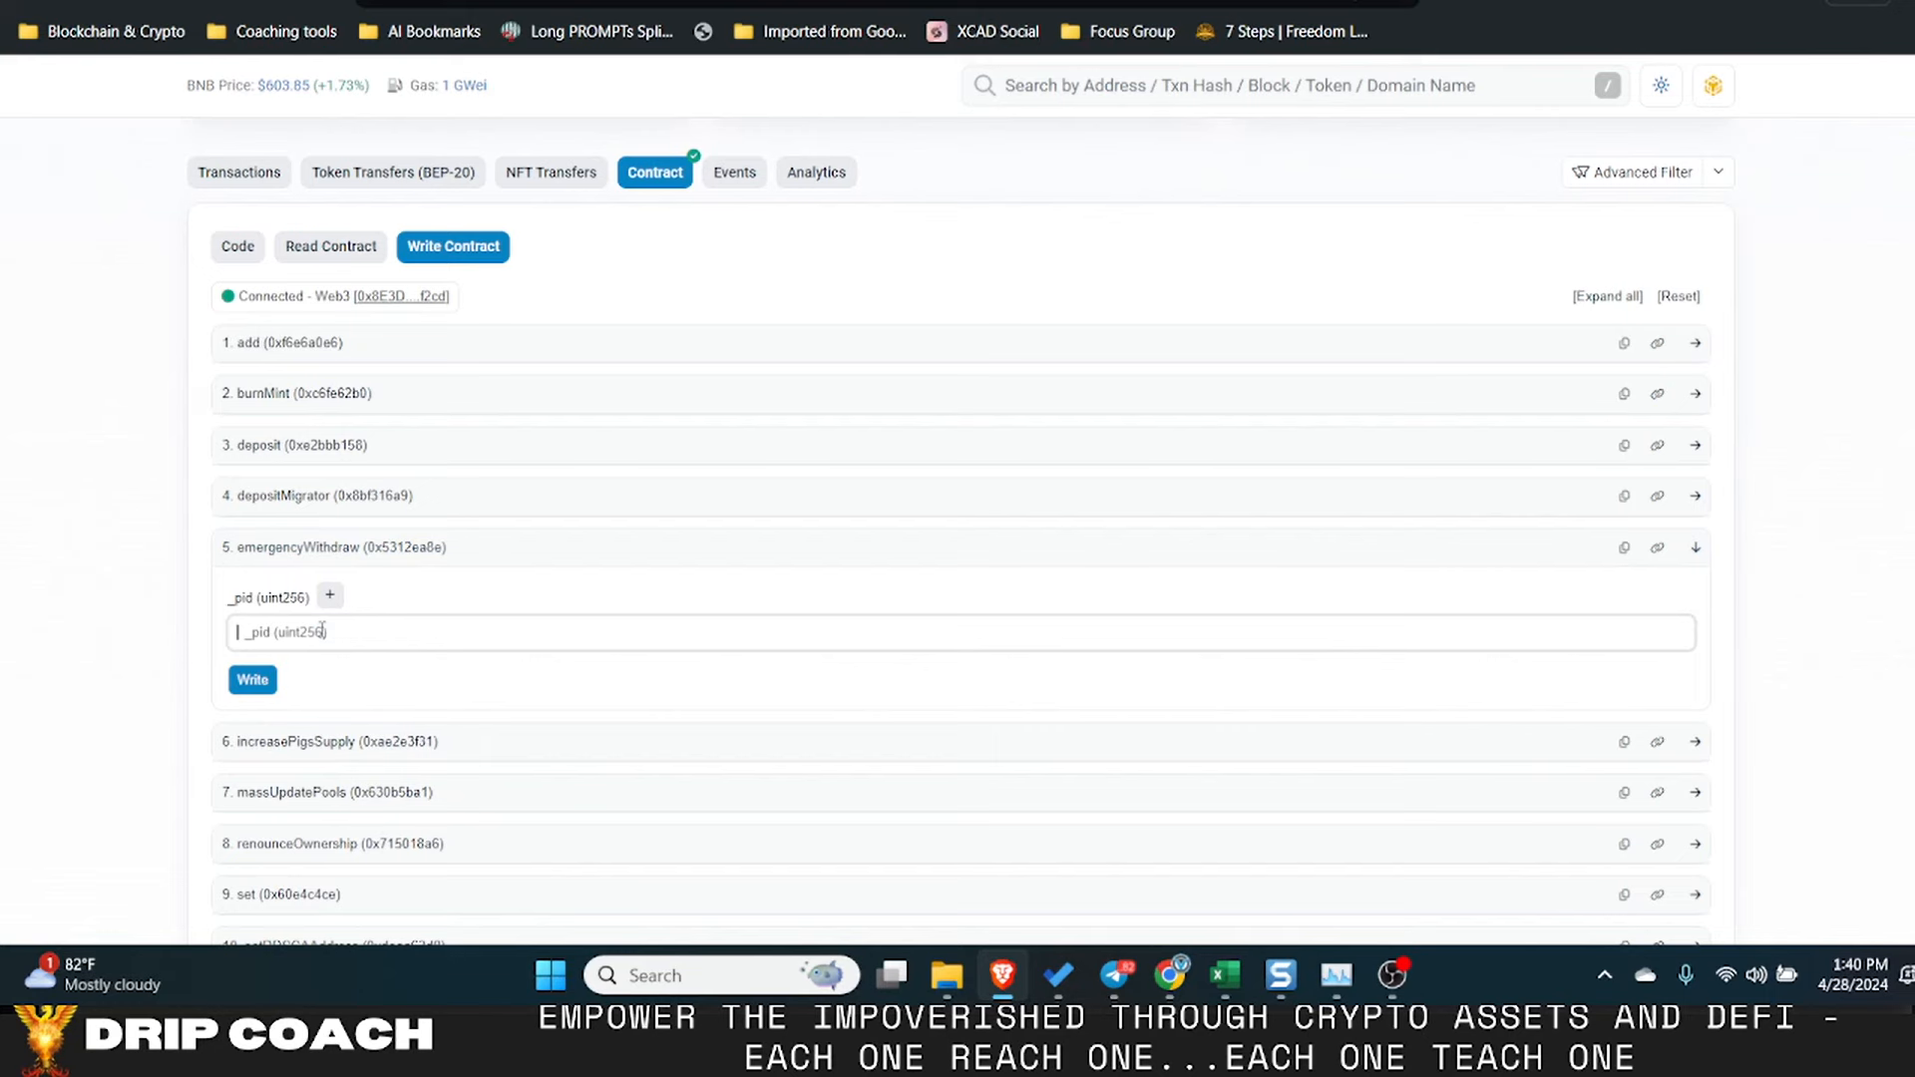
text(0)
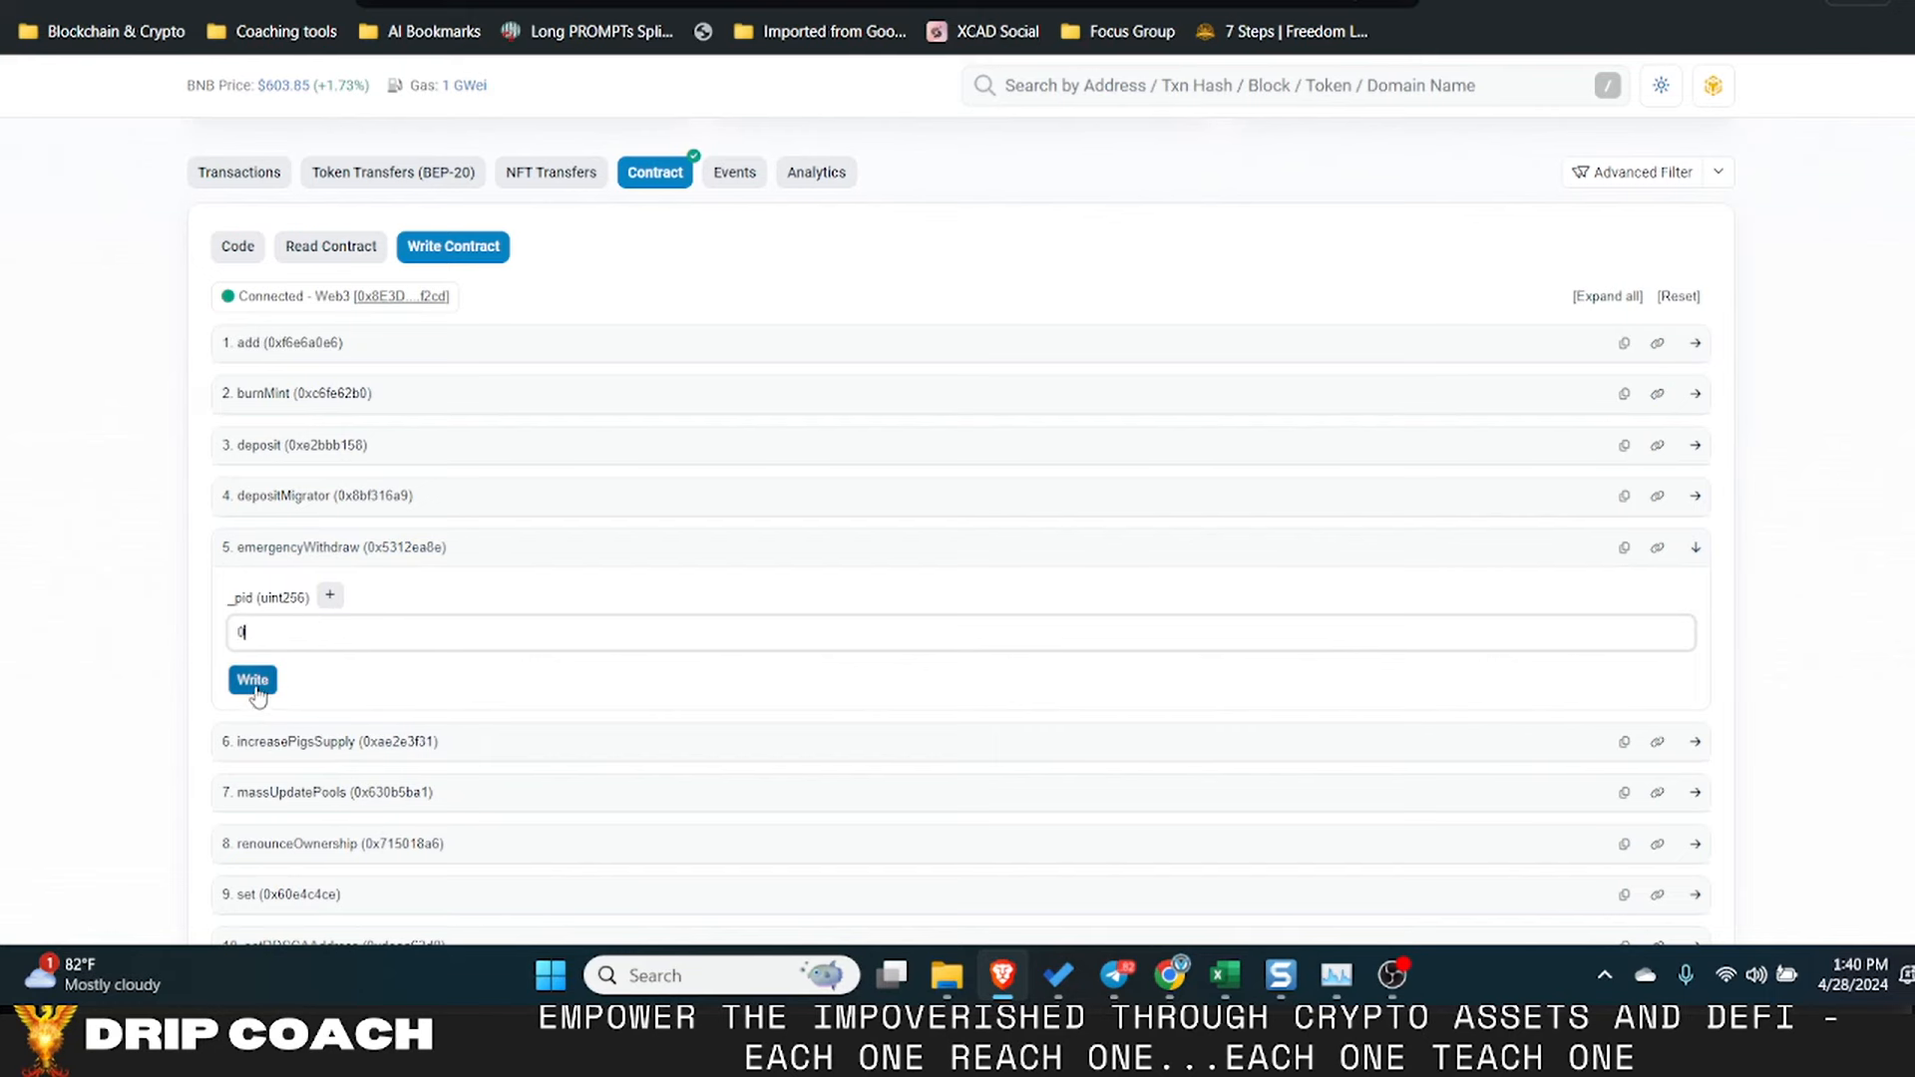
click(251, 679)
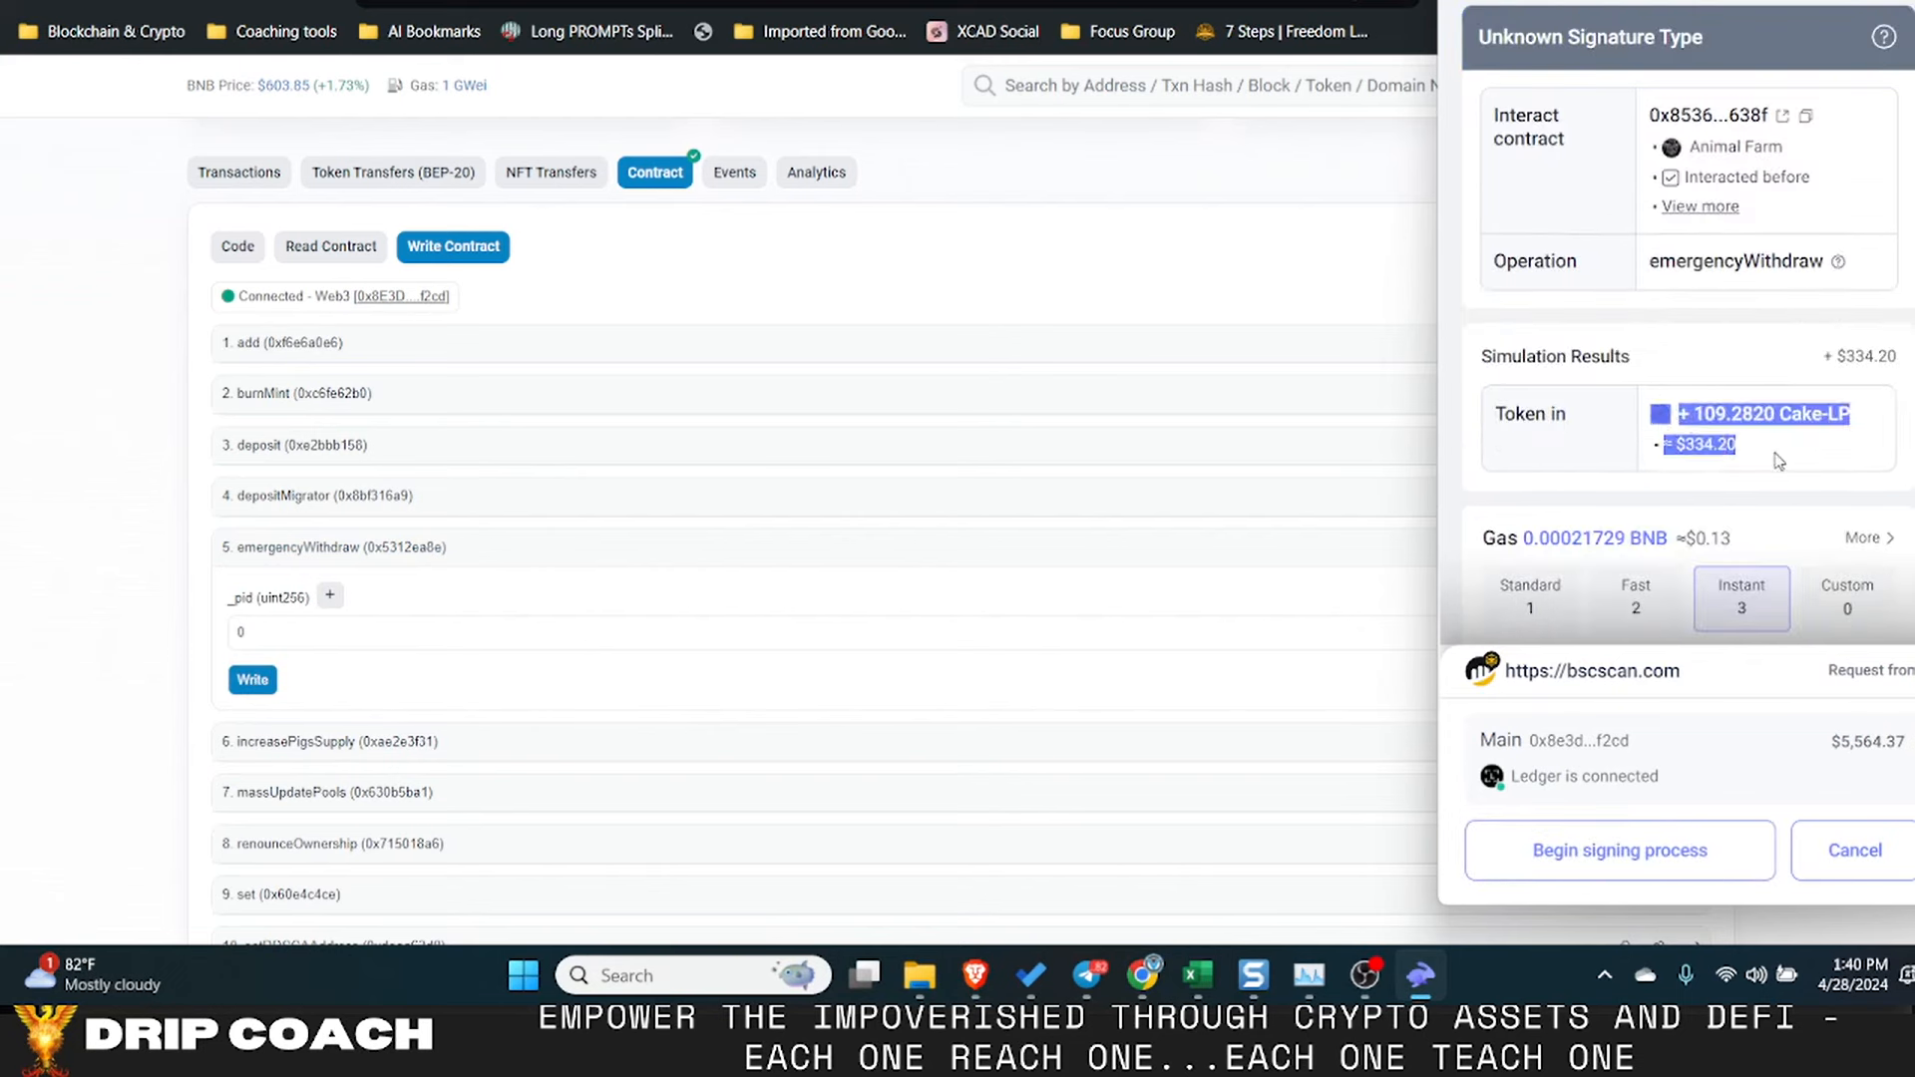
mouse_move(1782, 452)
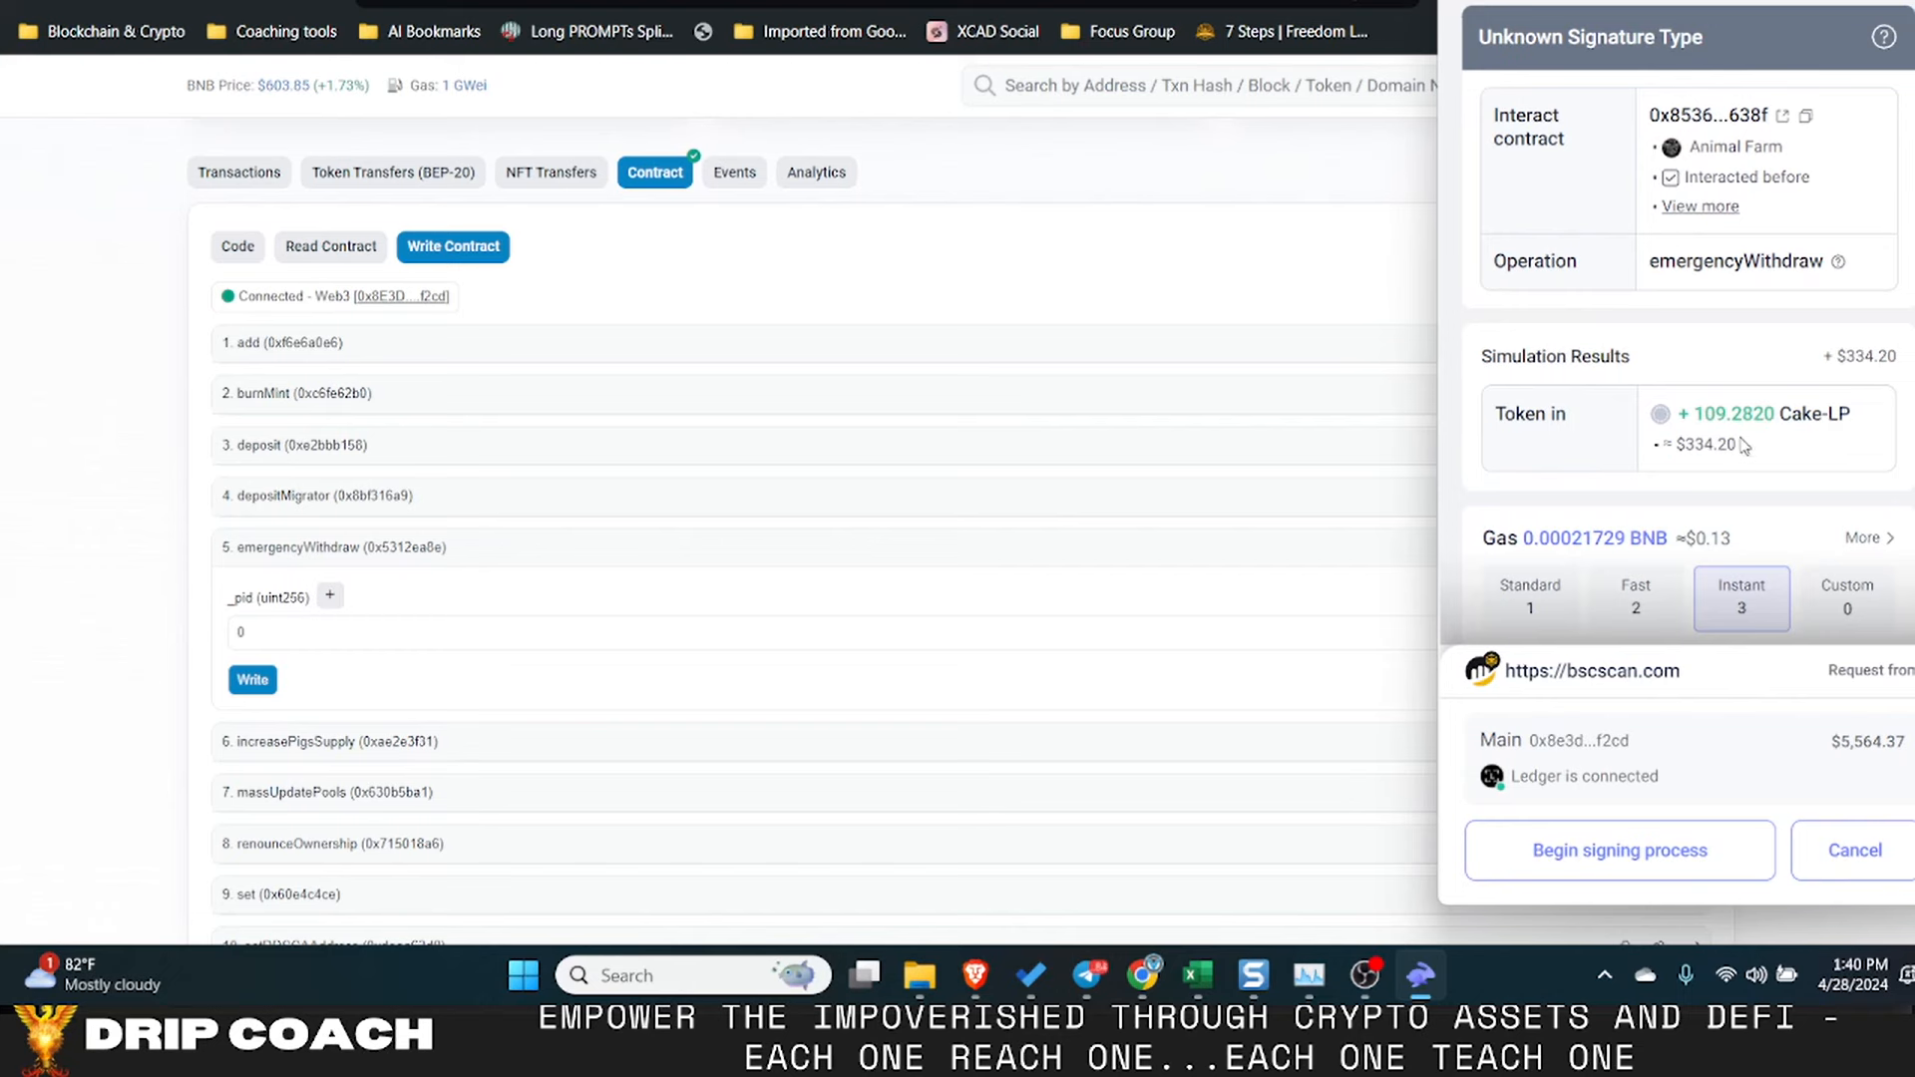
mouse_move(1682, 468)
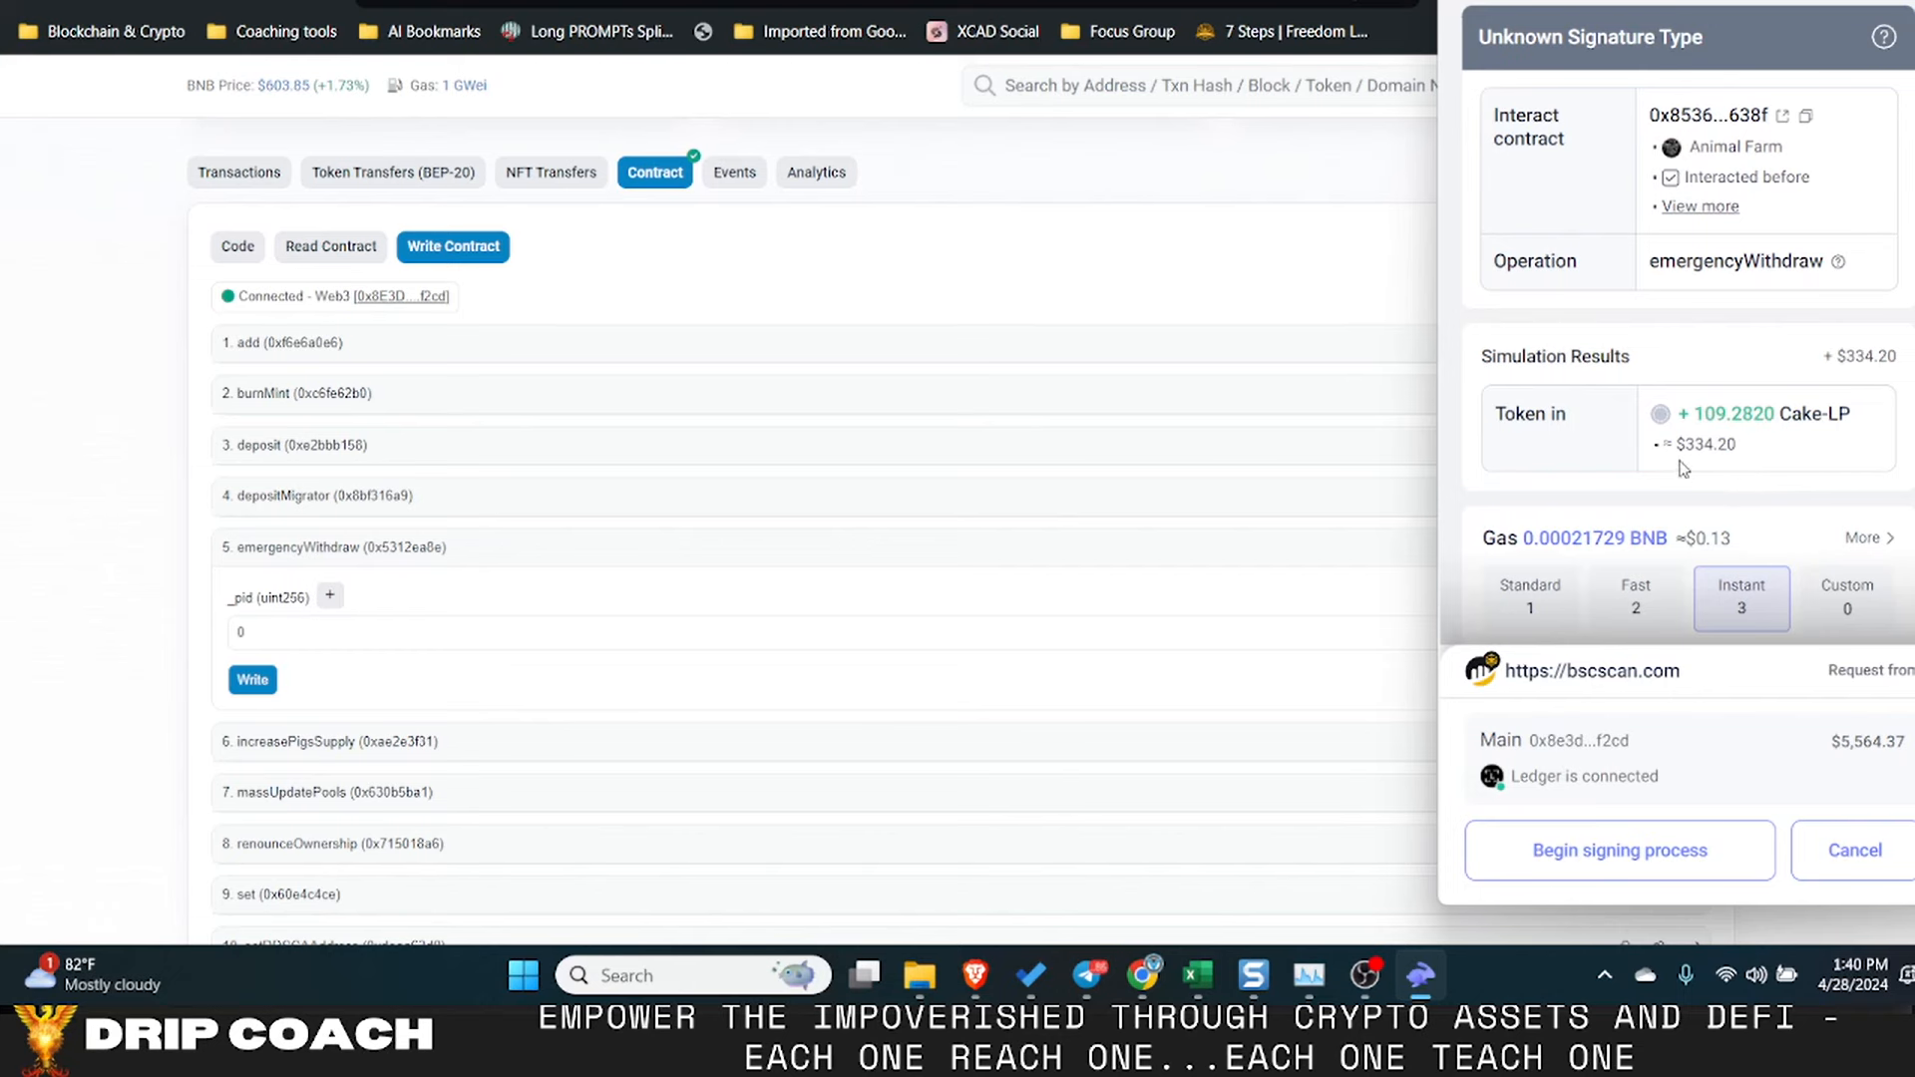
mouse_move(1828, 463)
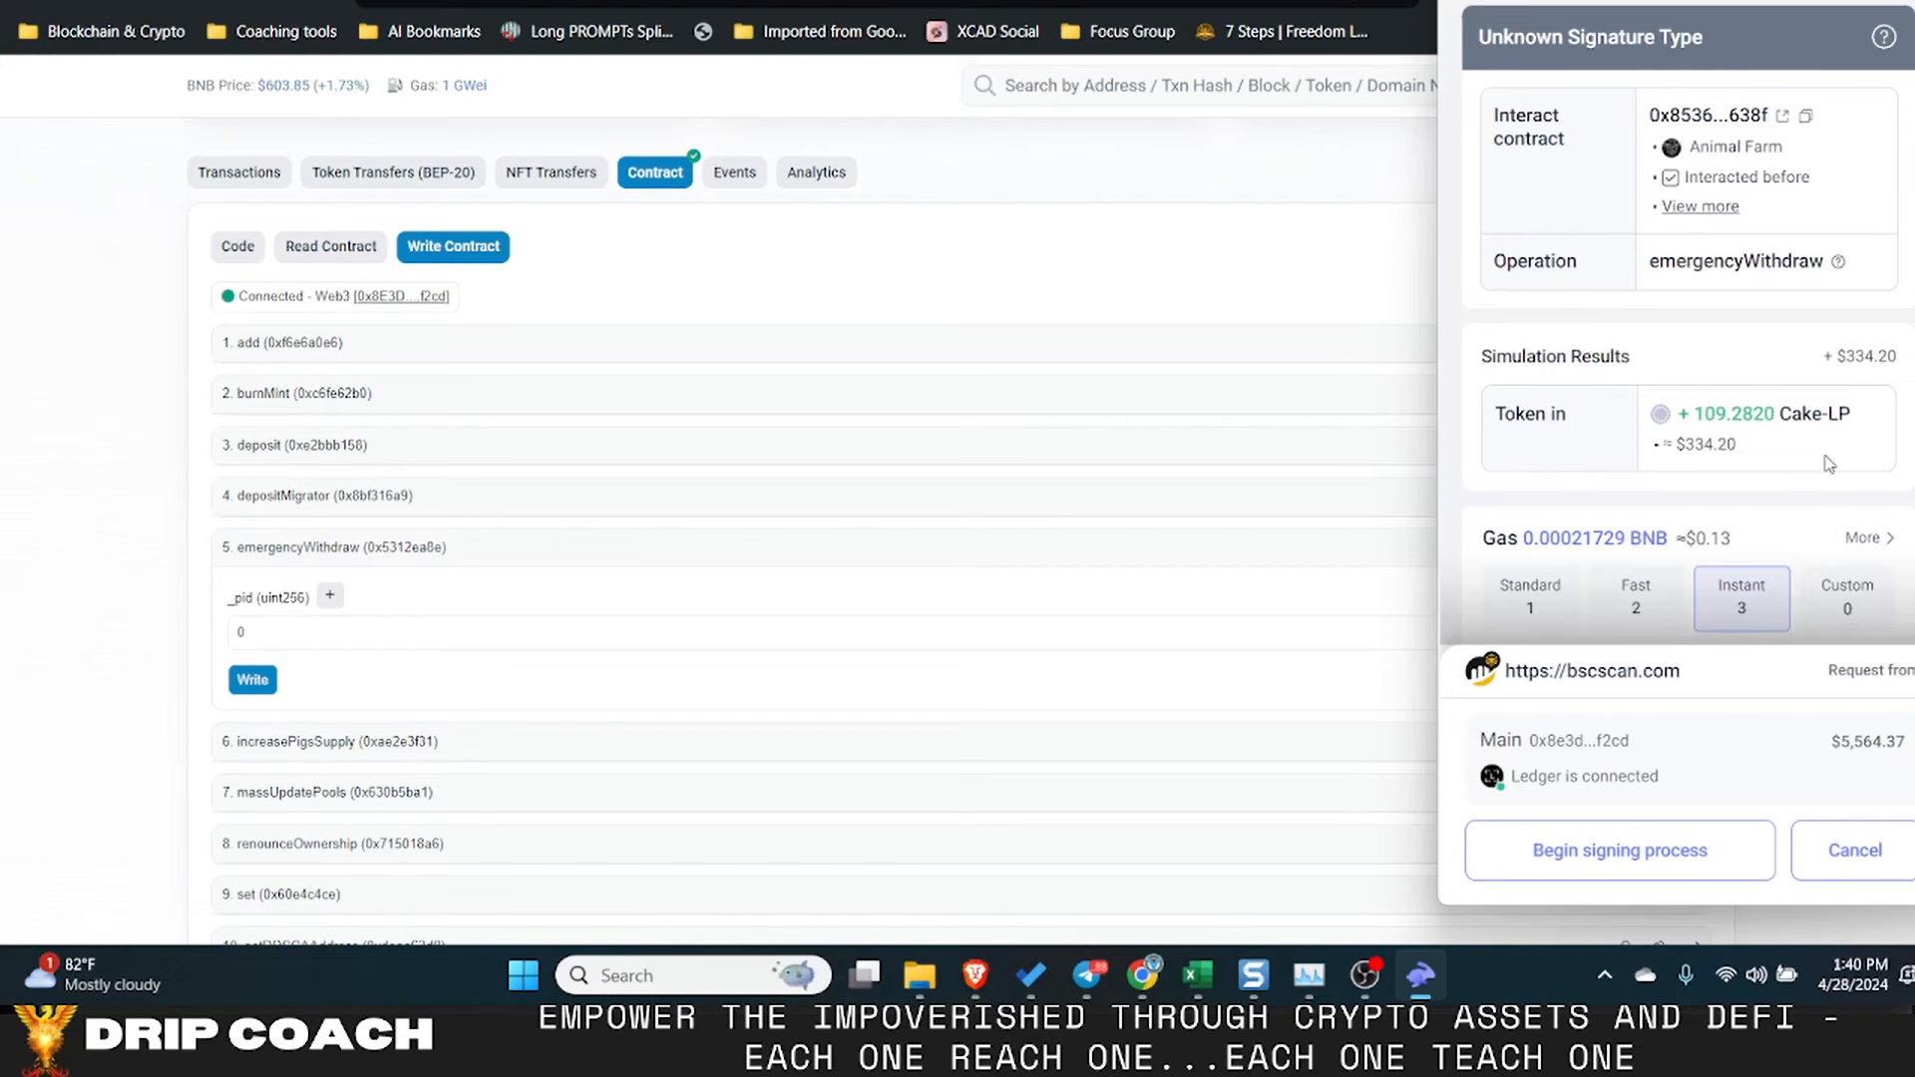
mouse_move(1652, 517)
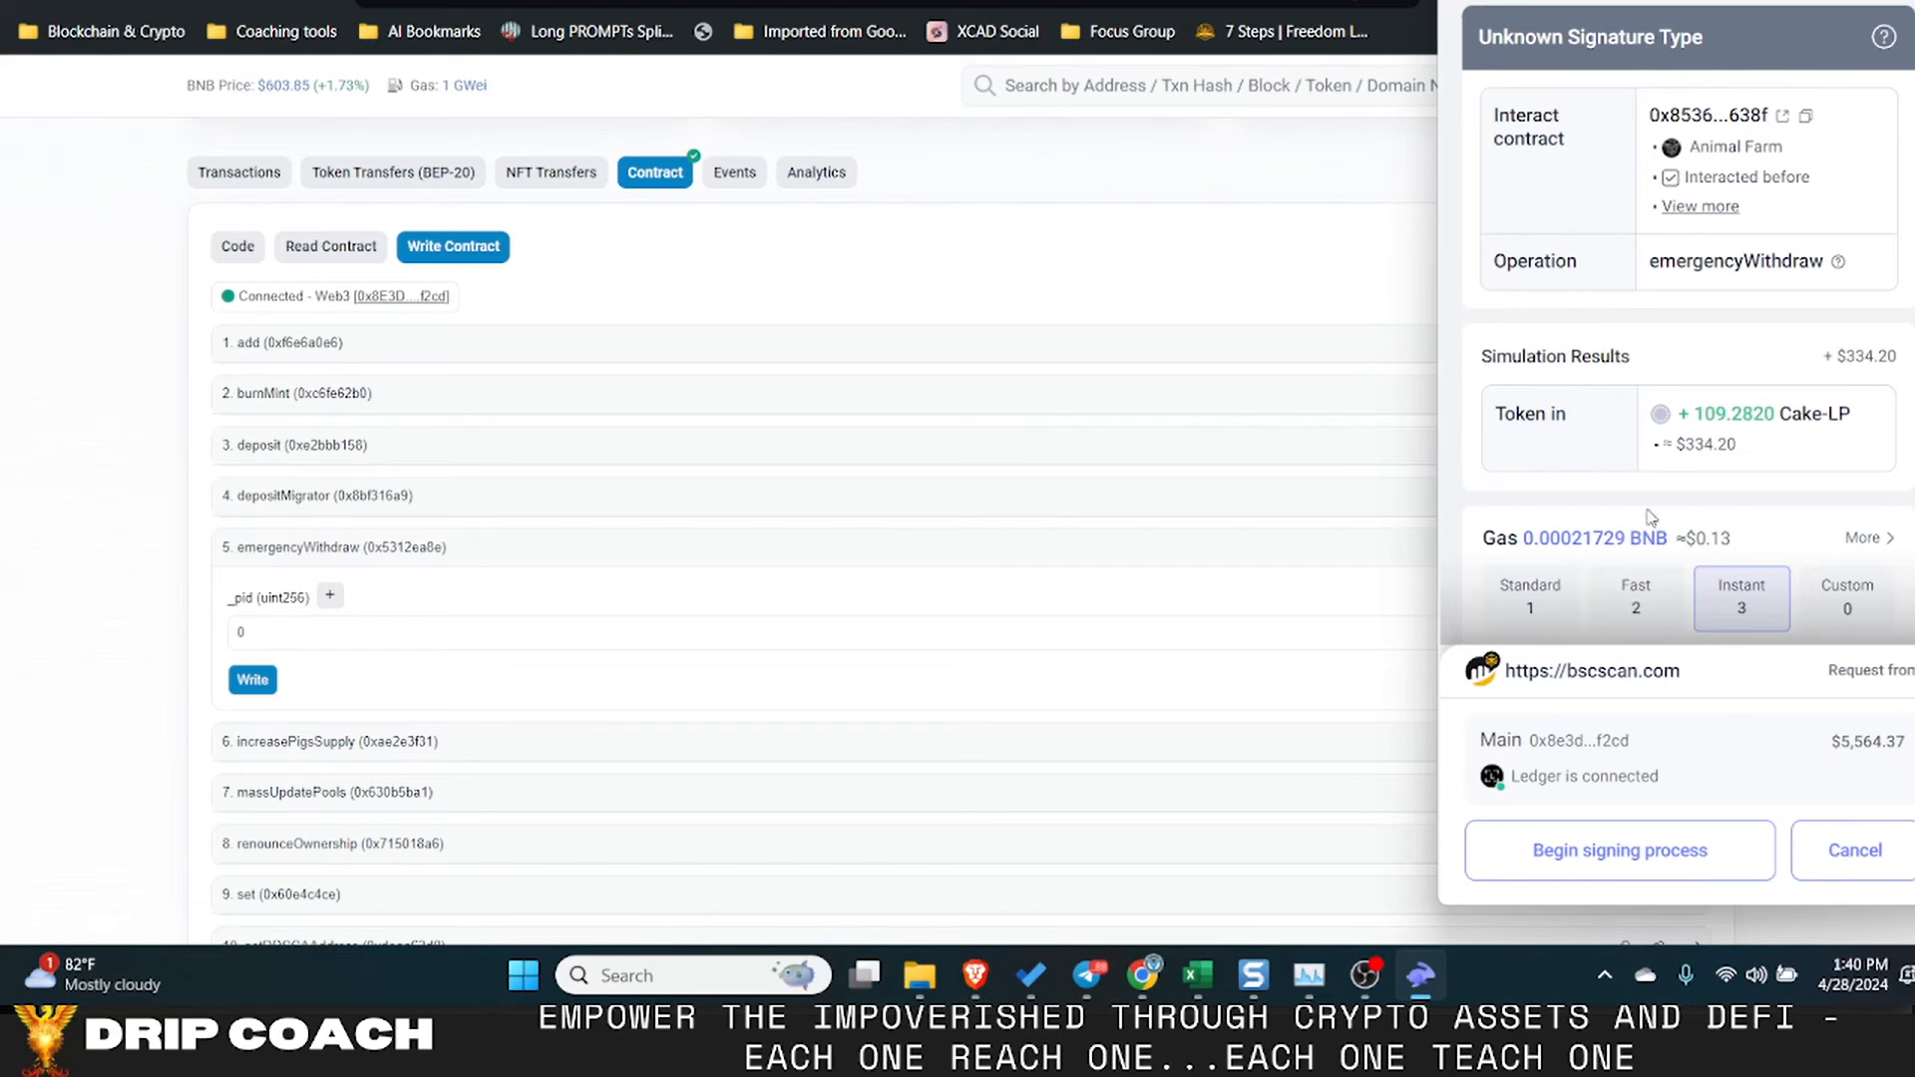
mouse_move(1620, 850)
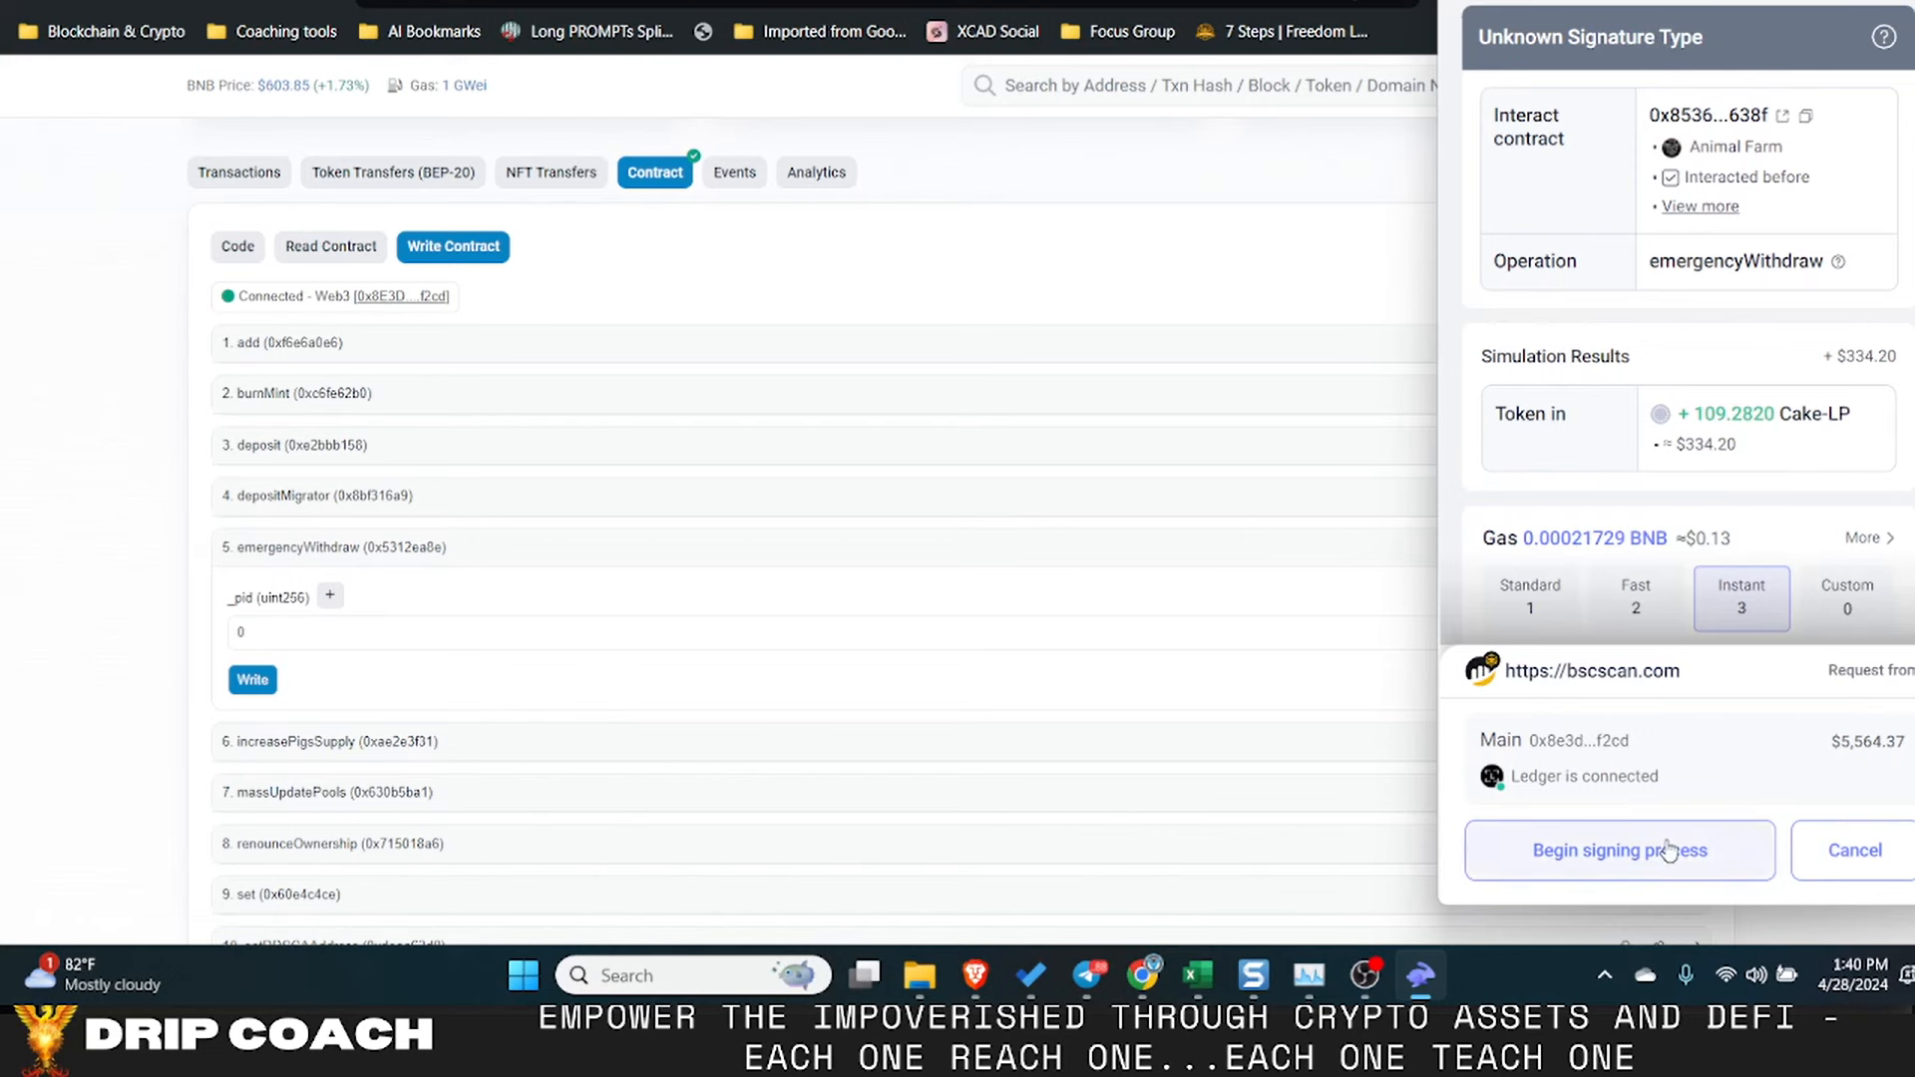
- Begin Ledger signing of the emergencyWithdraw returning 109.2820 Cake-LP
click(1619, 850)
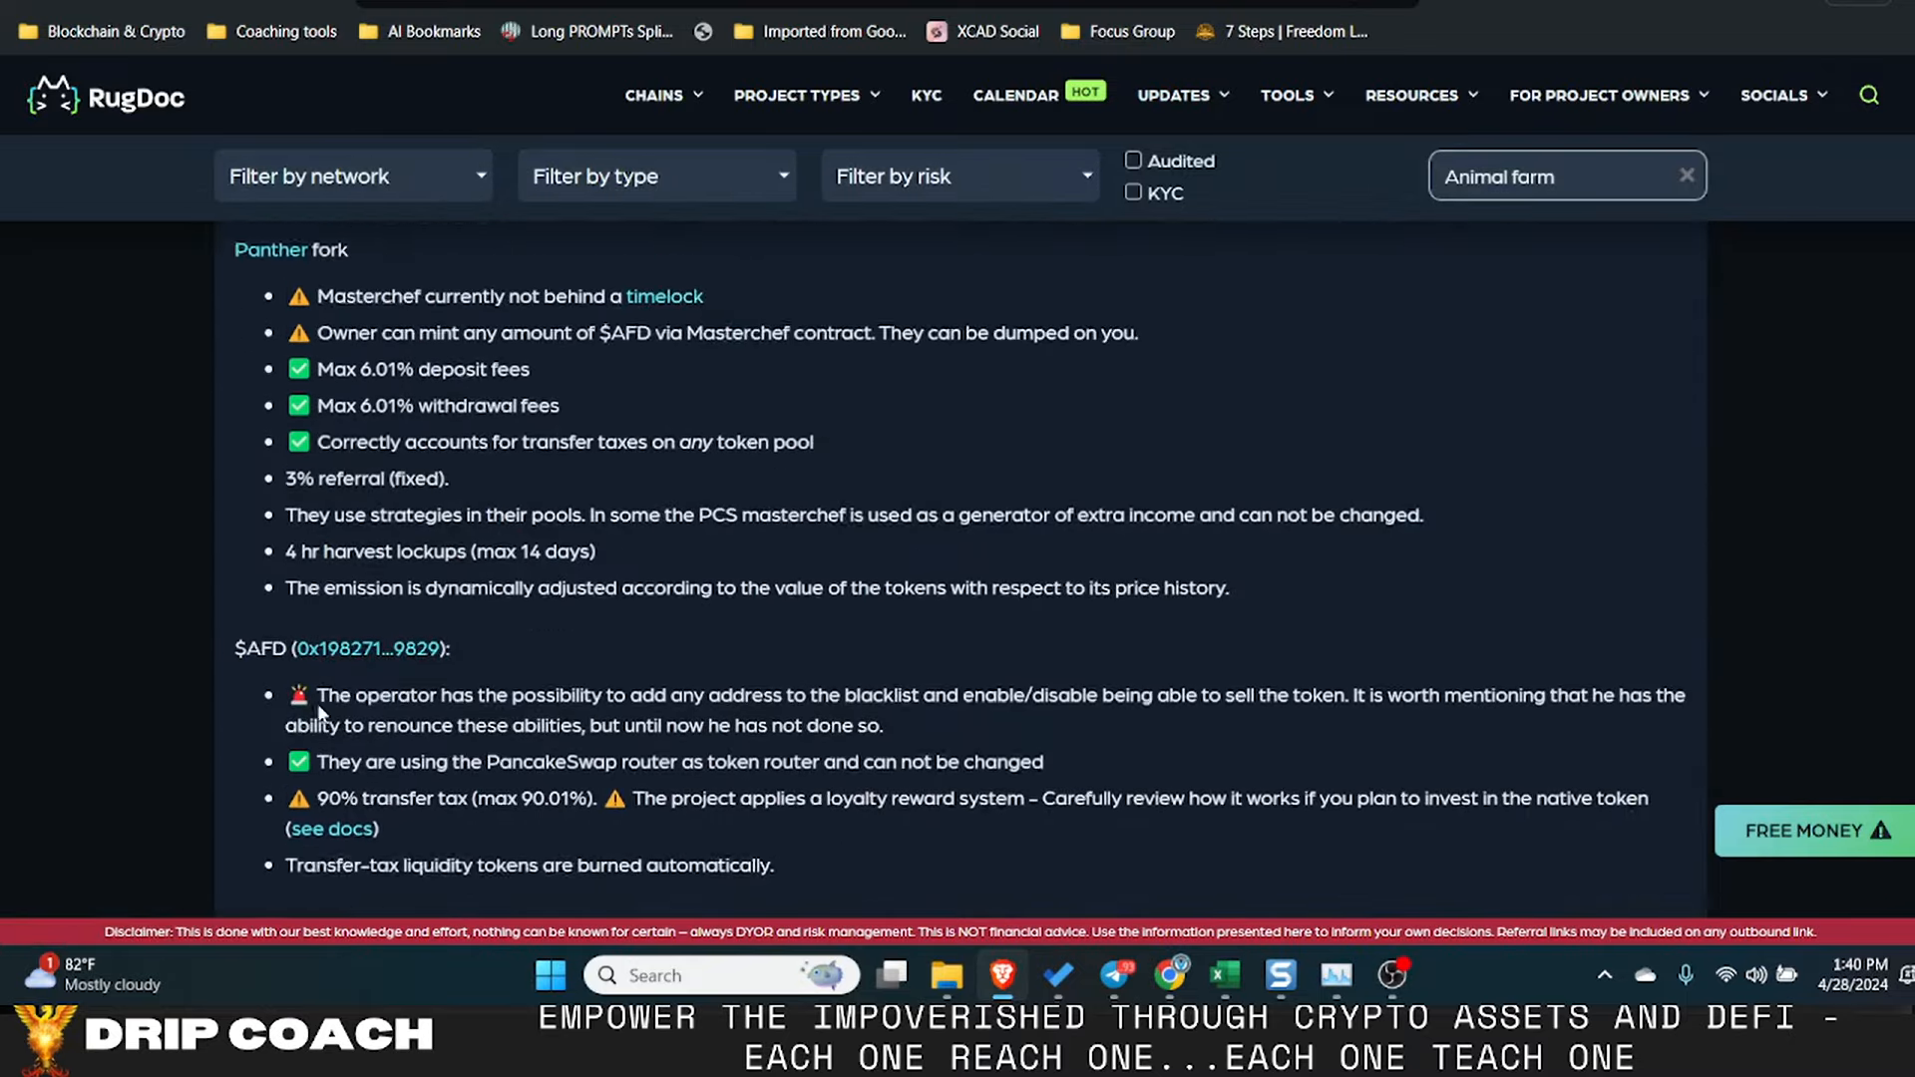
scroll(up, 3)
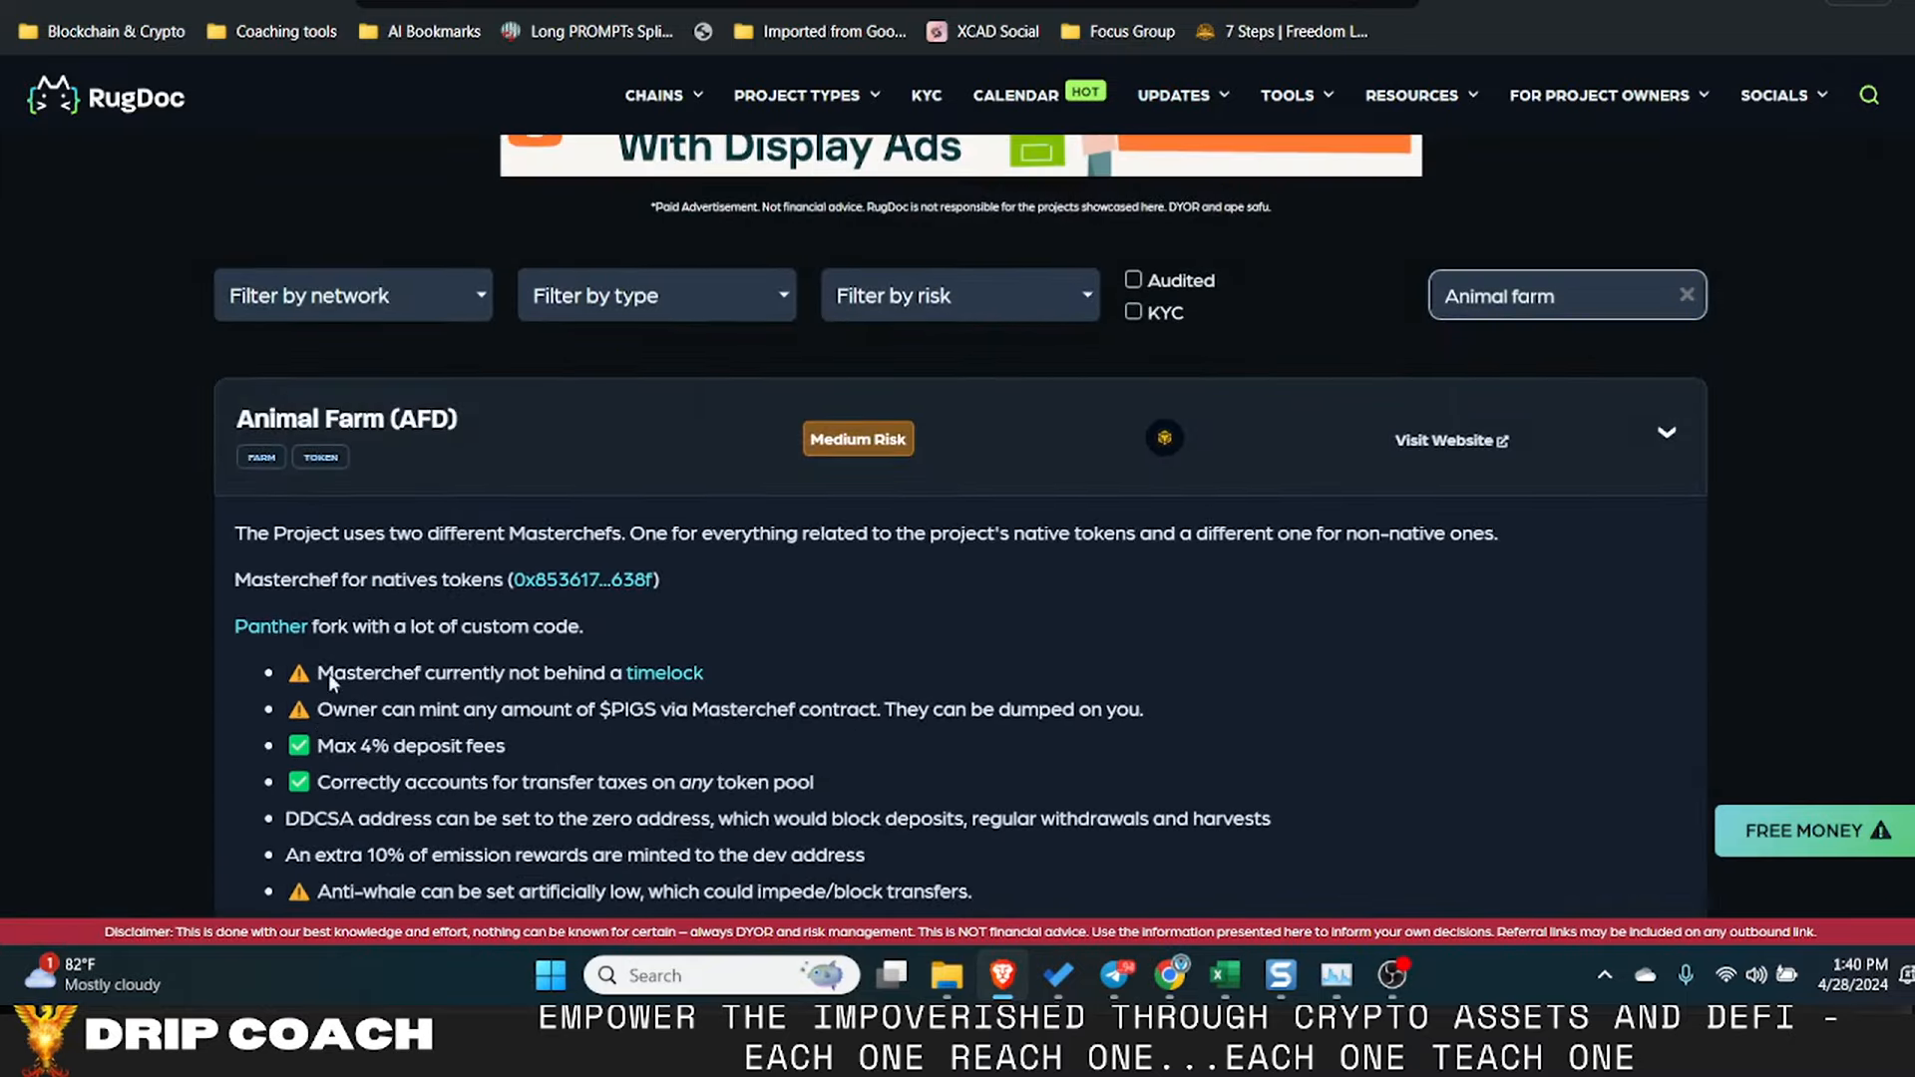
mouse_move(778, 505)
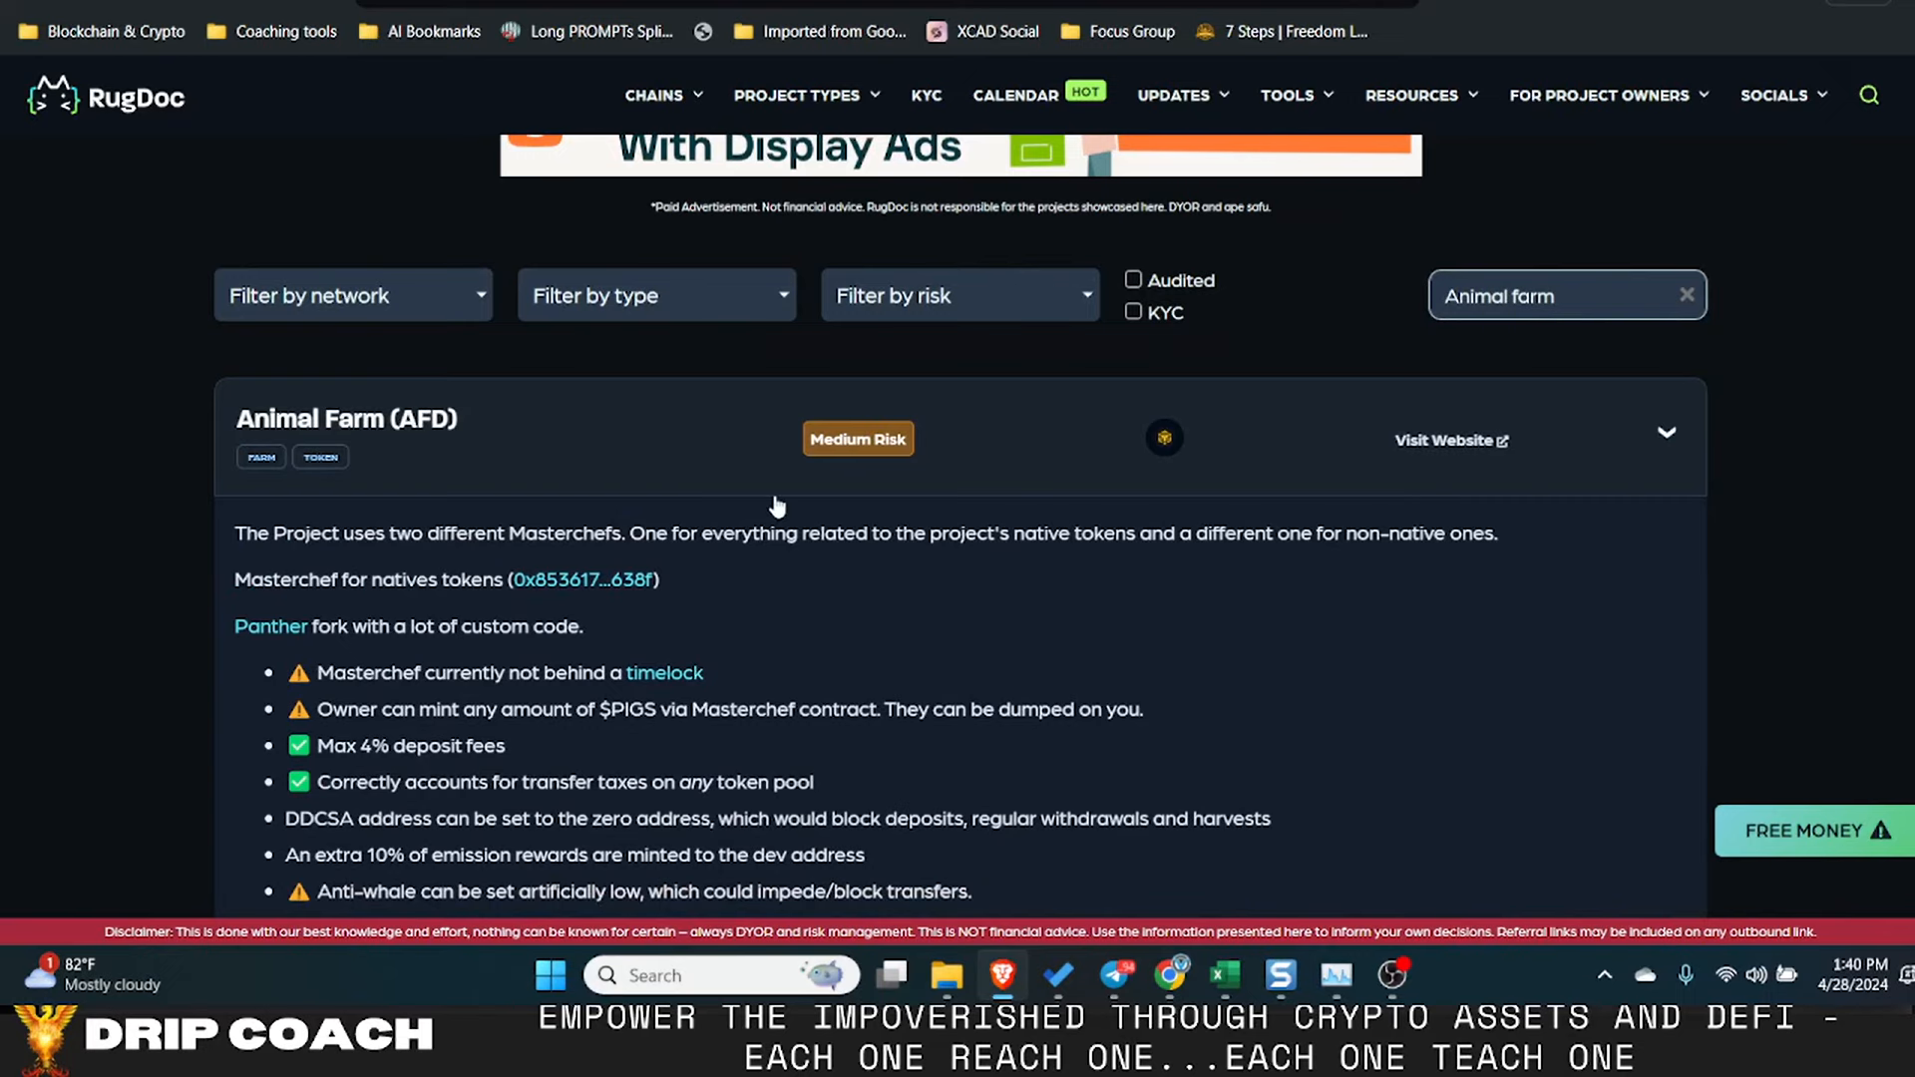
mouse_move(778, 571)
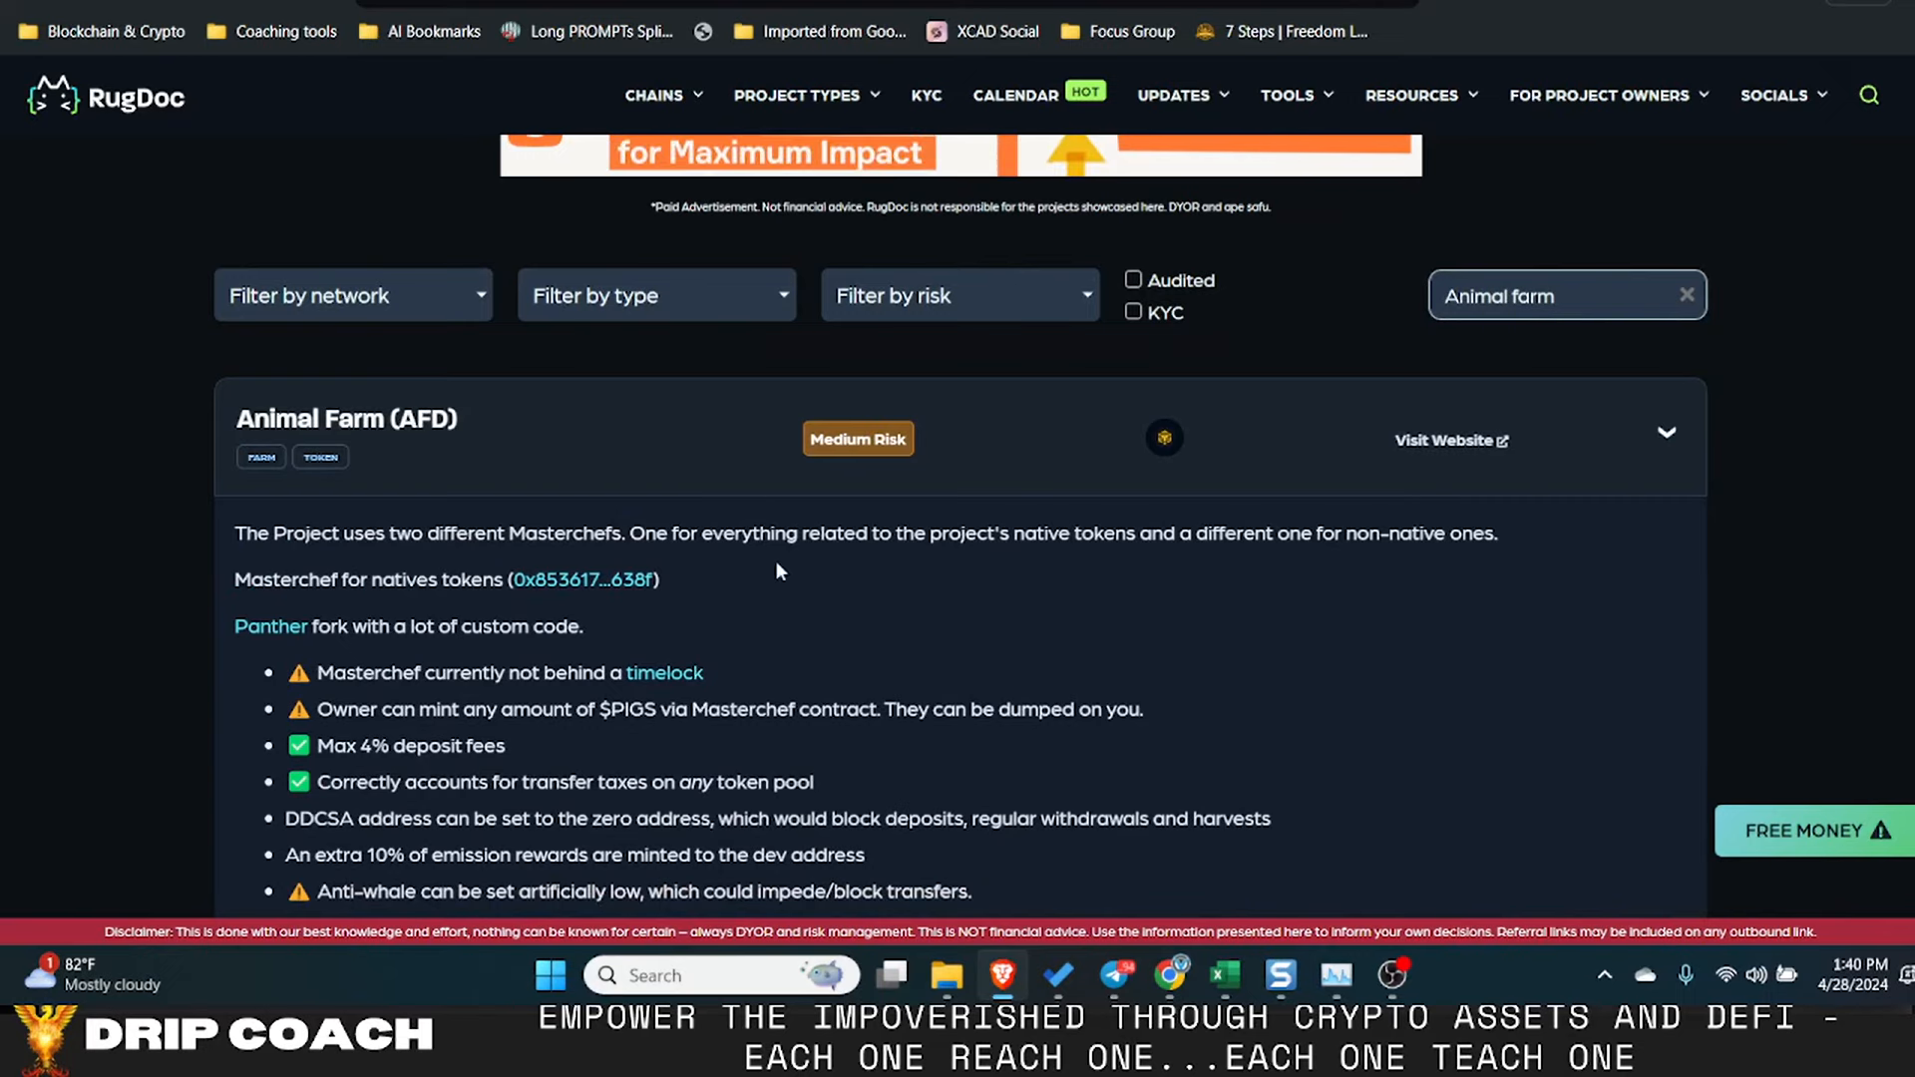
scroll(down, 3)
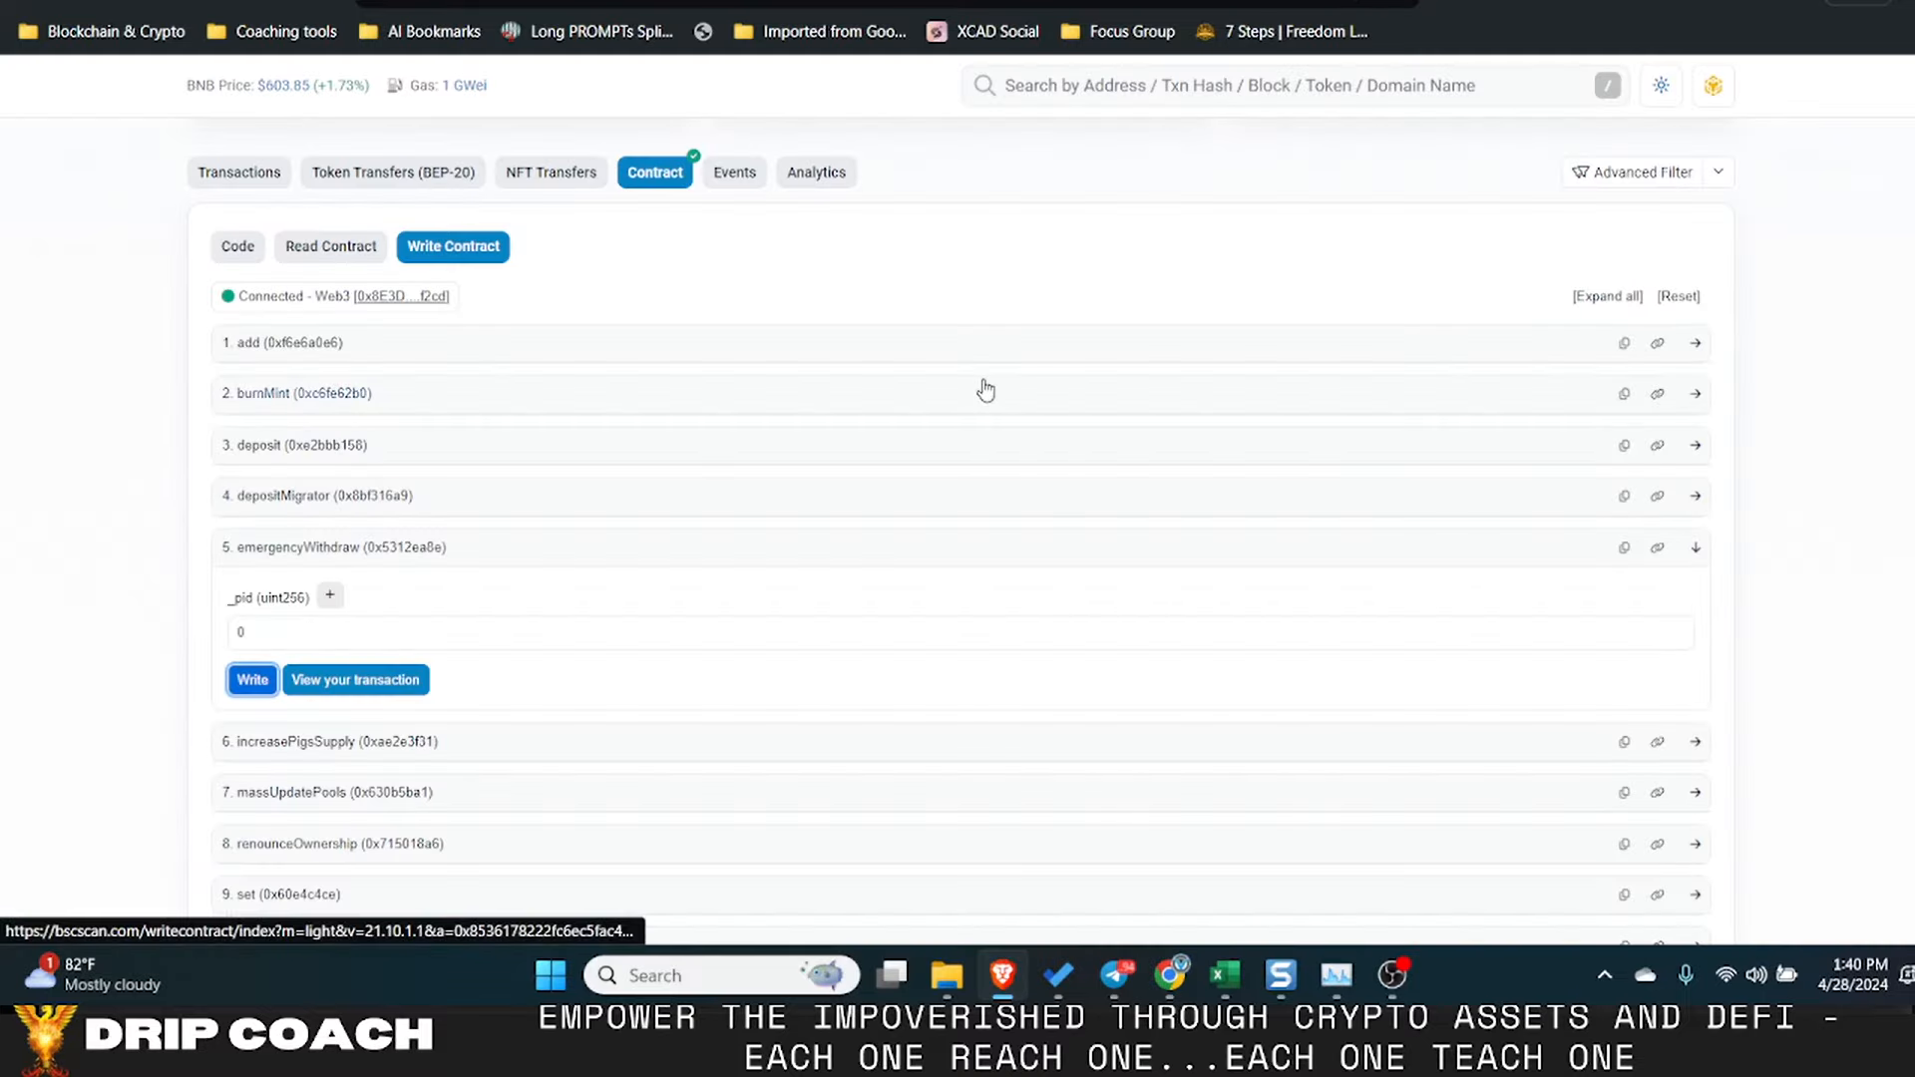
- View the contract's transactions, then switch to the MasterChefPigs contract's source code tab
click(239, 689)
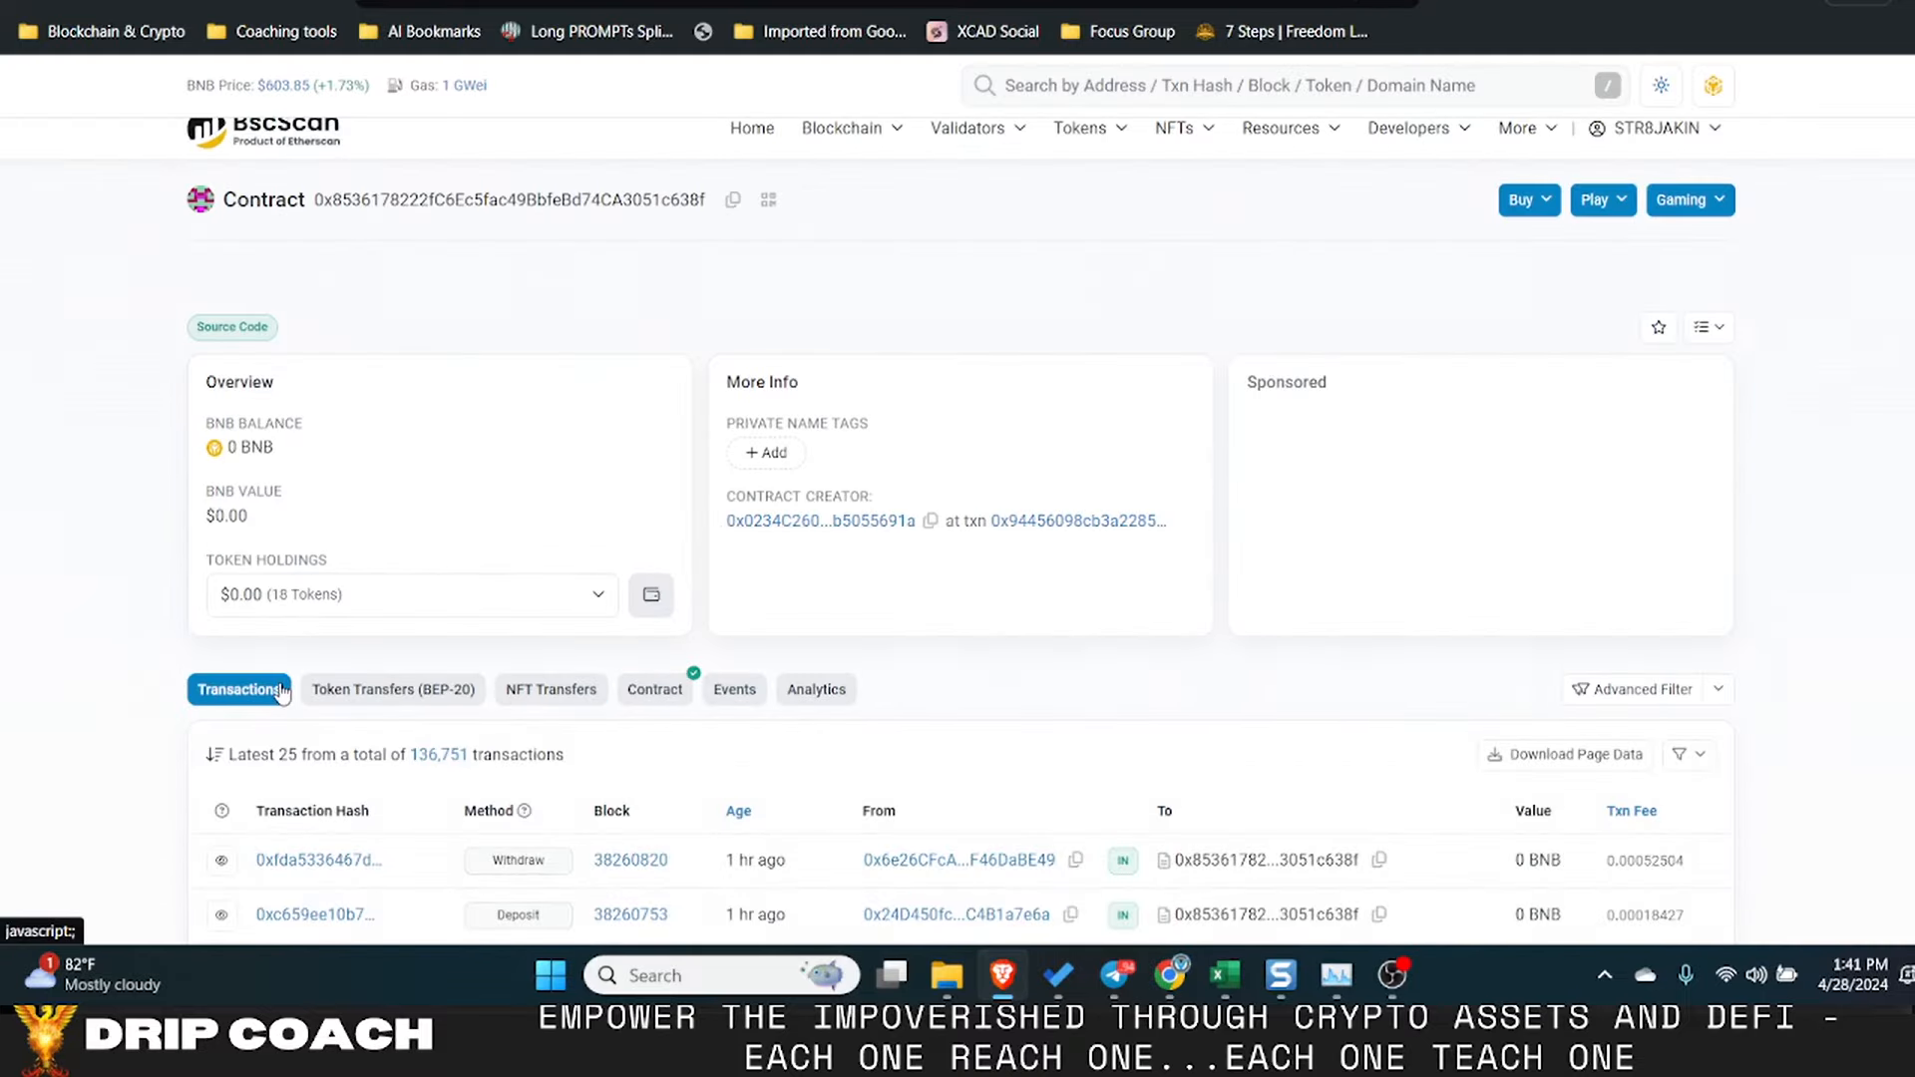
click(654, 690)
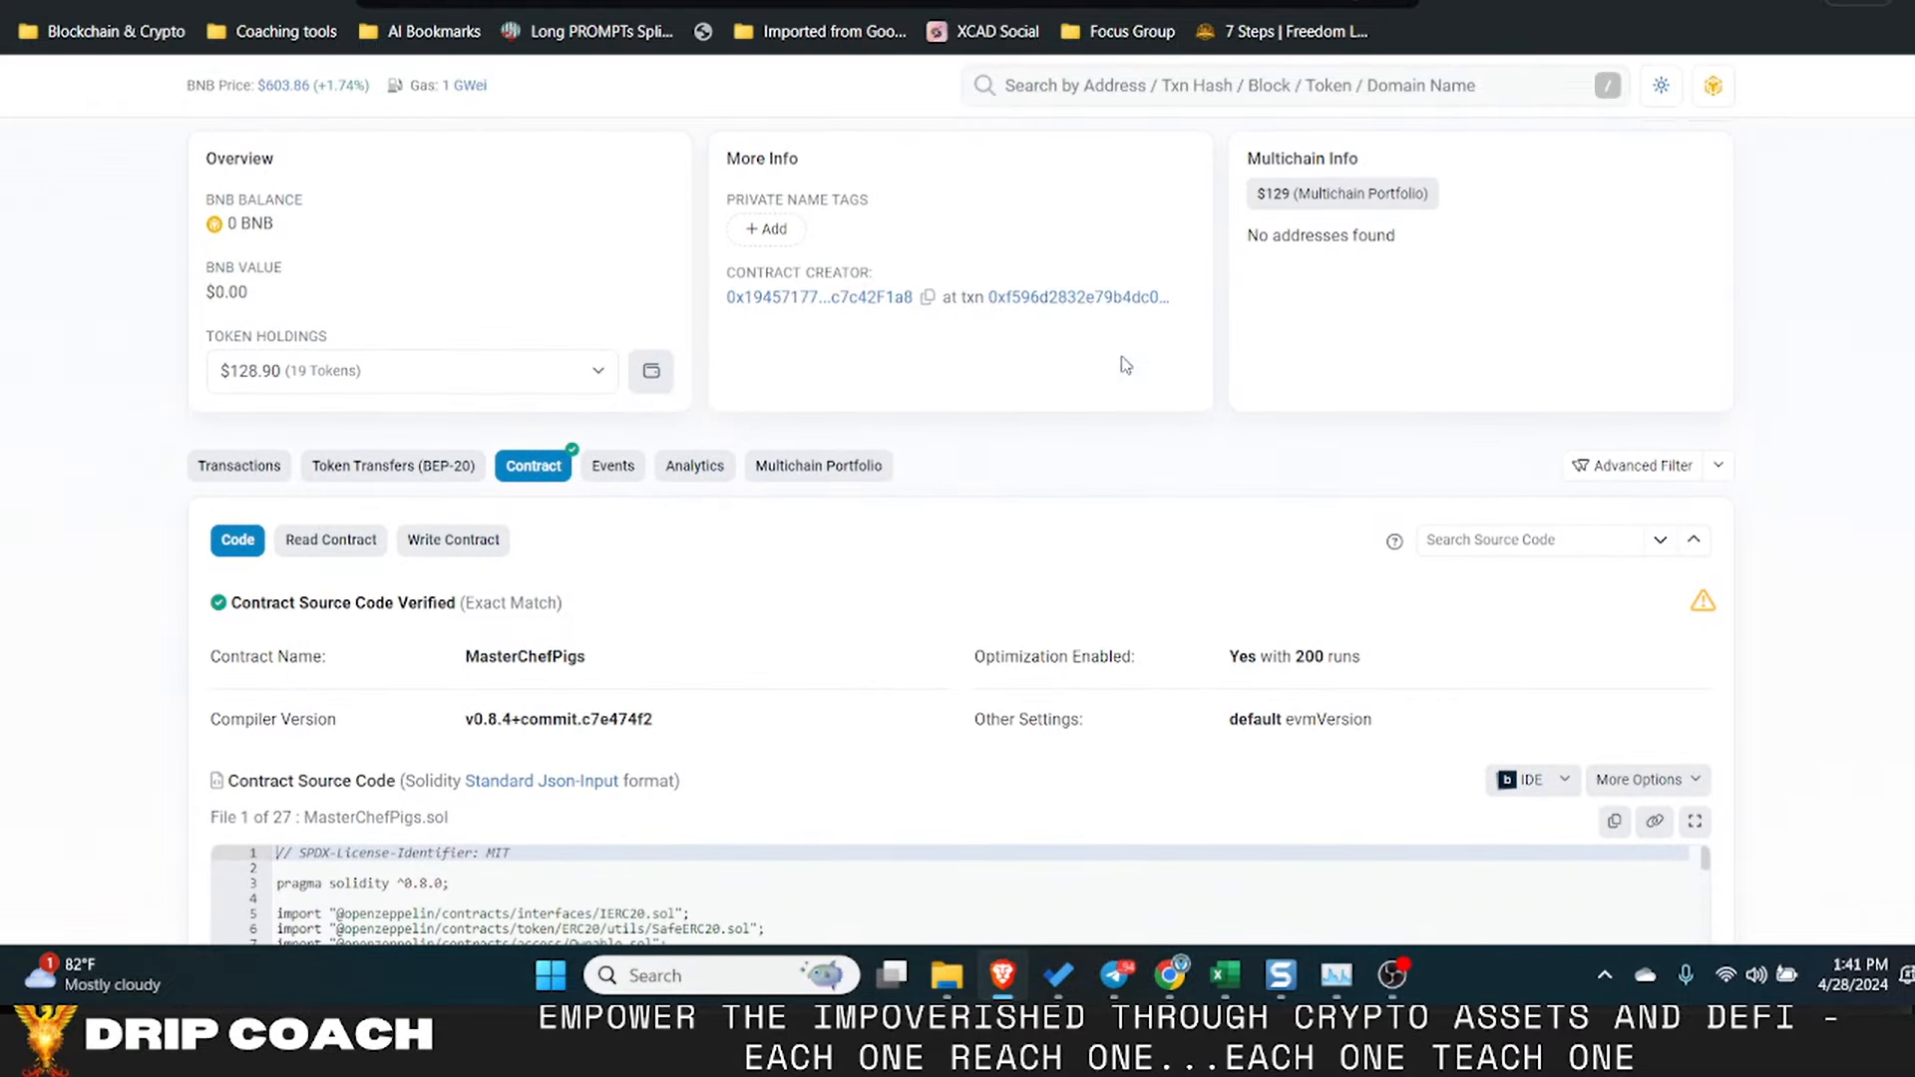
mouse_move(1035, 510)
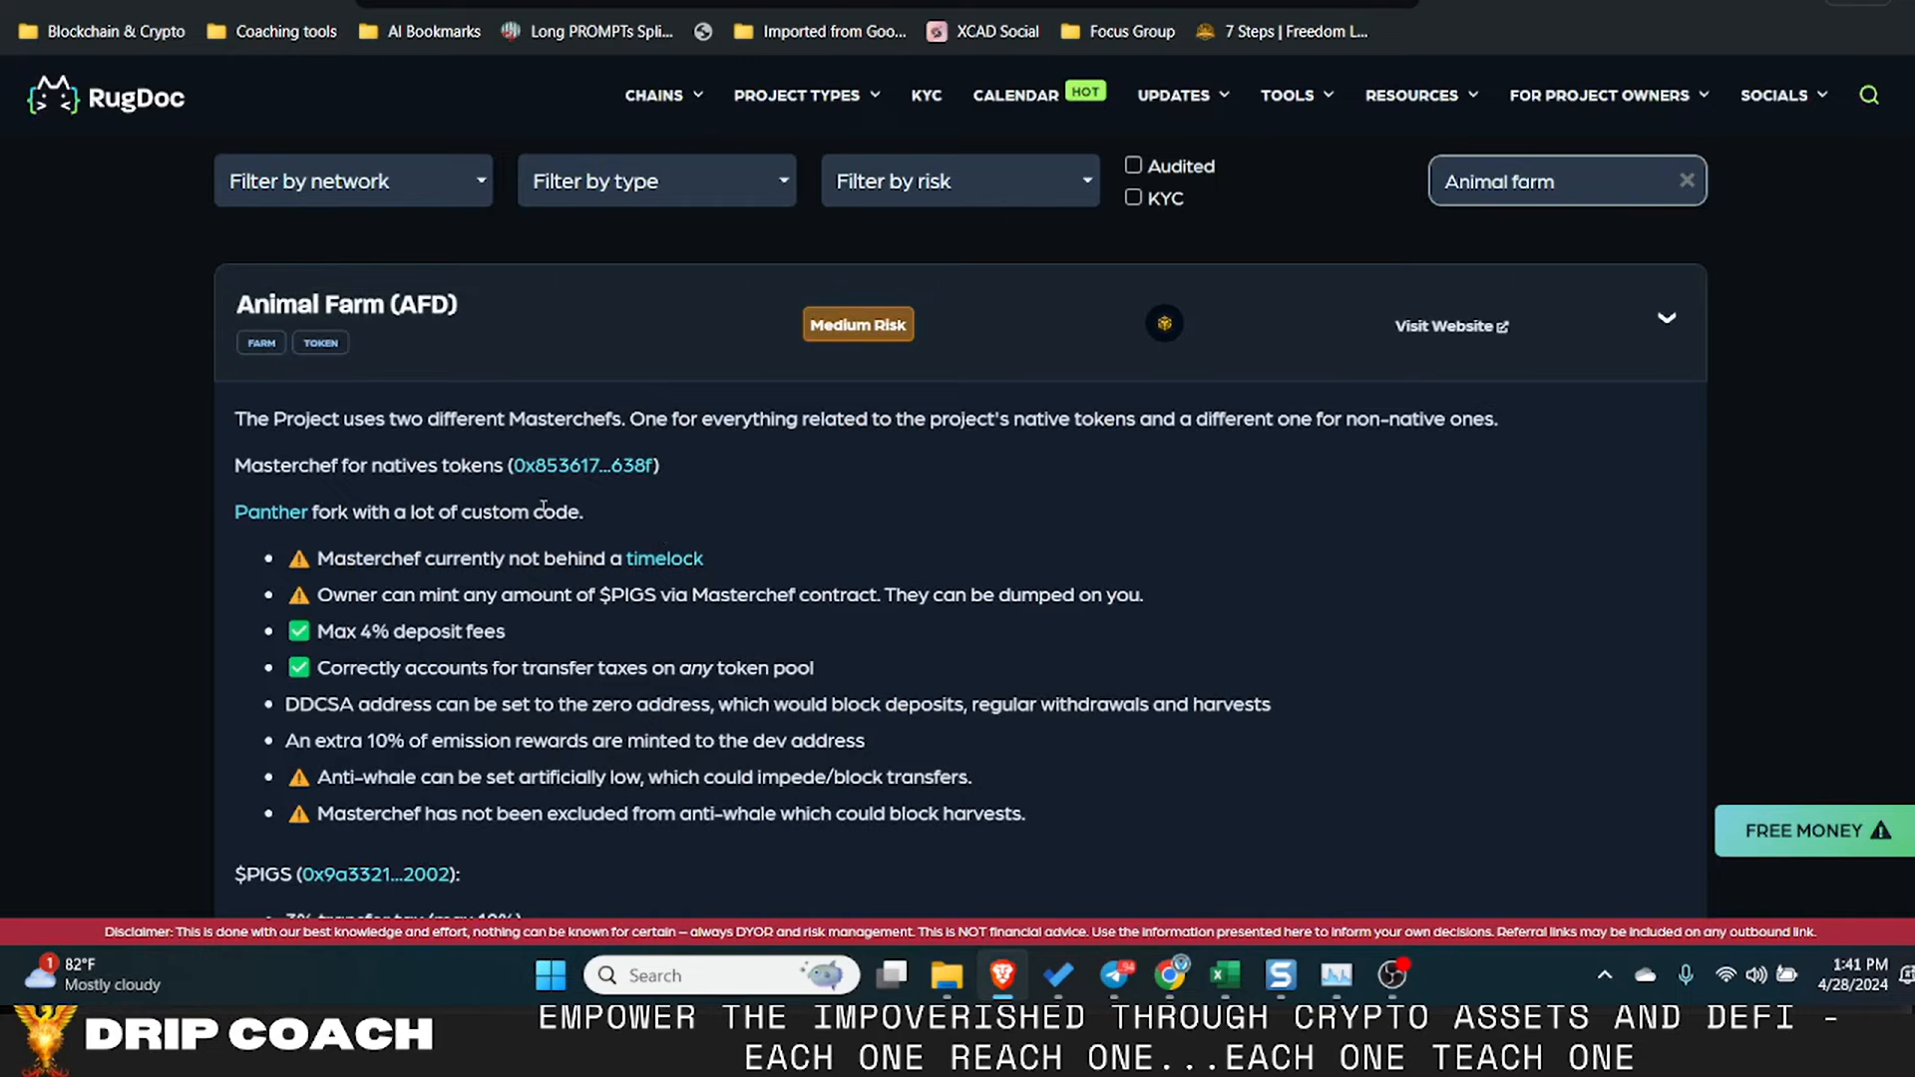
mouse_move(457, 403)
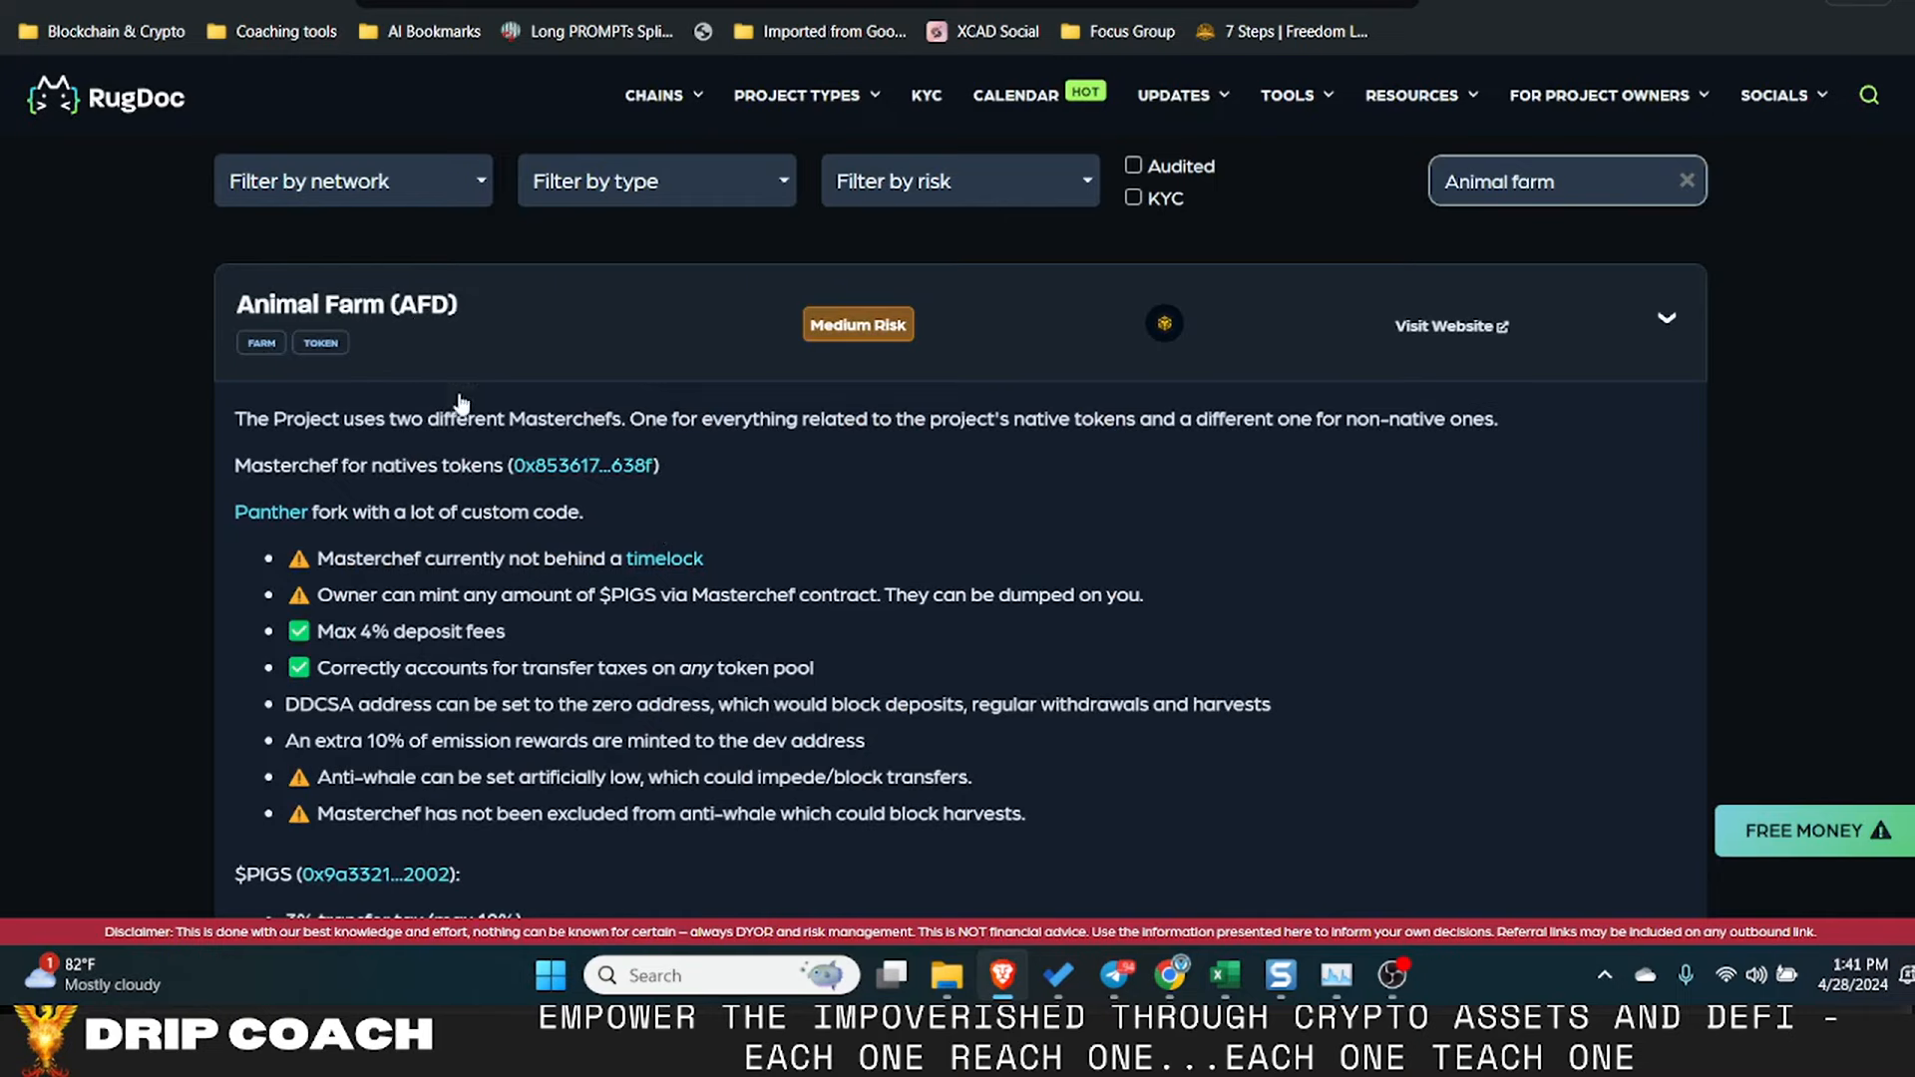
scroll(down, 3)
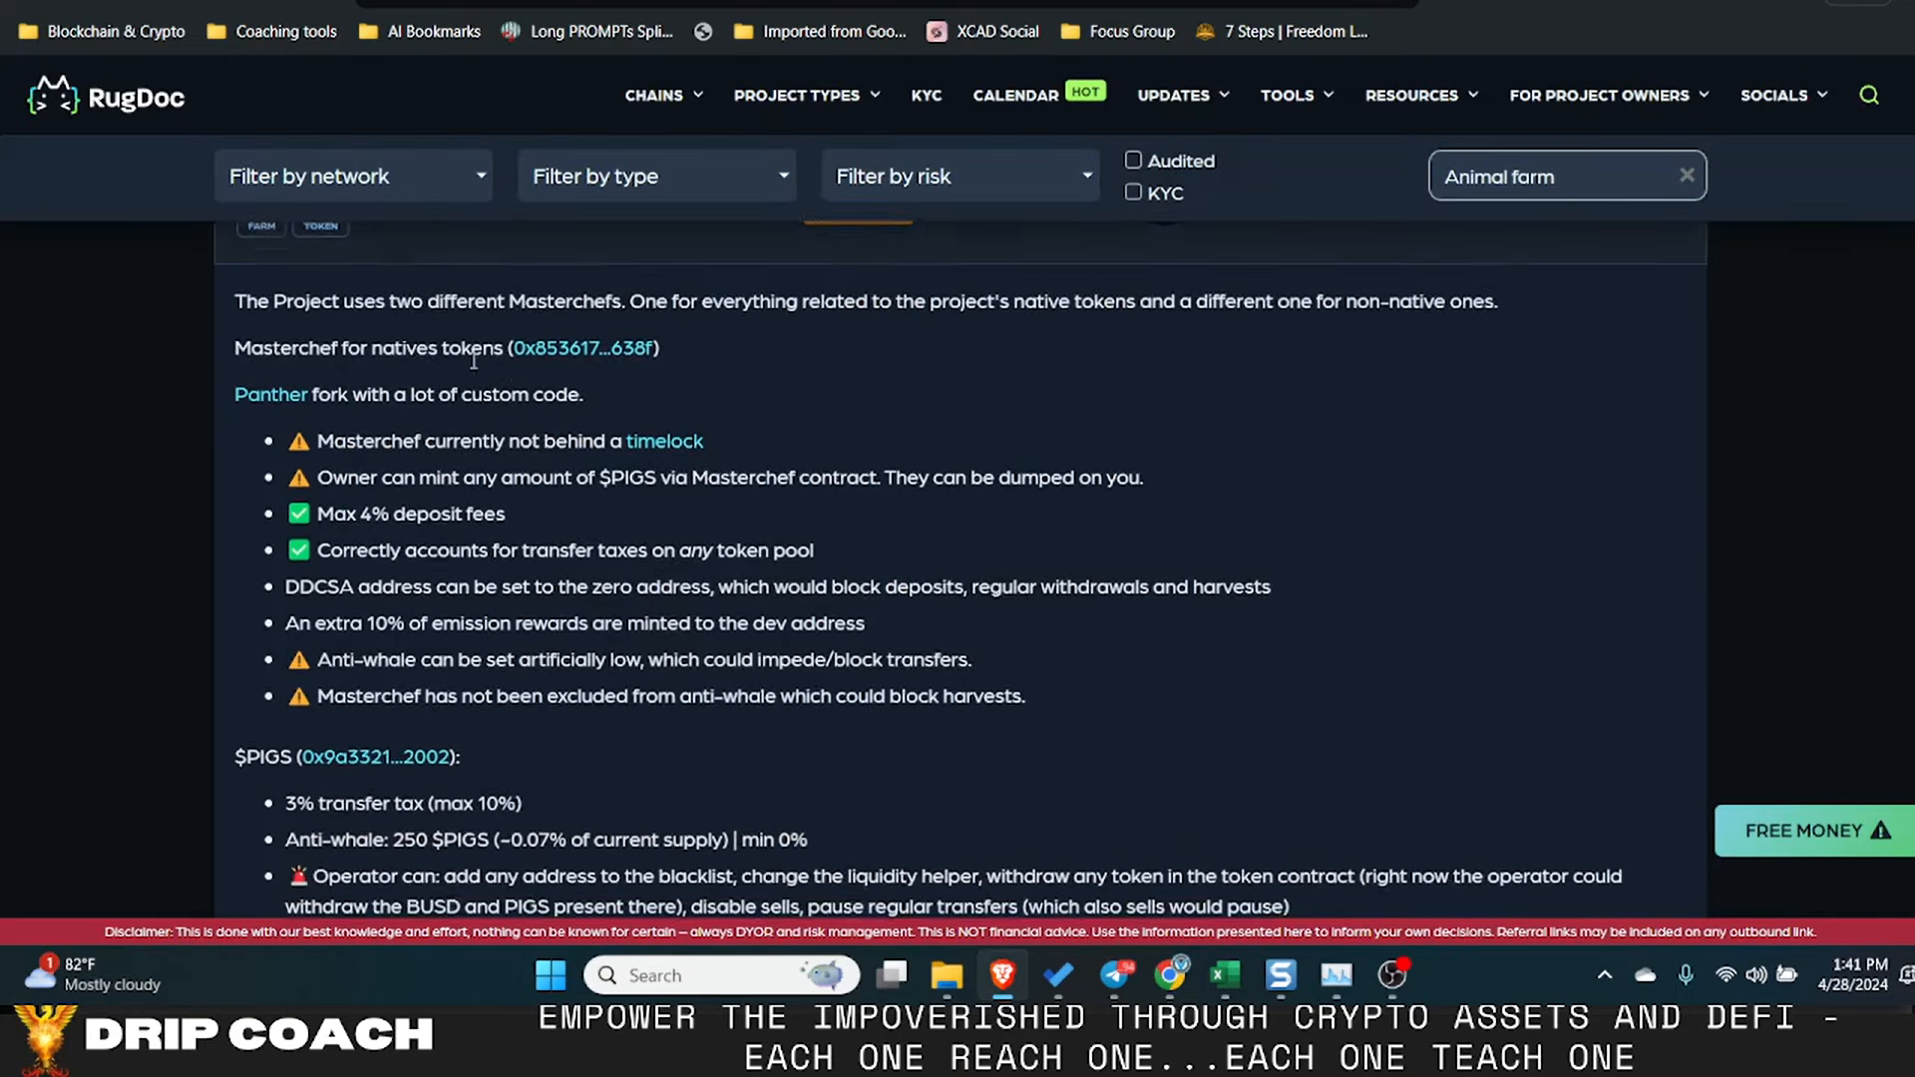
scroll(down, 3)
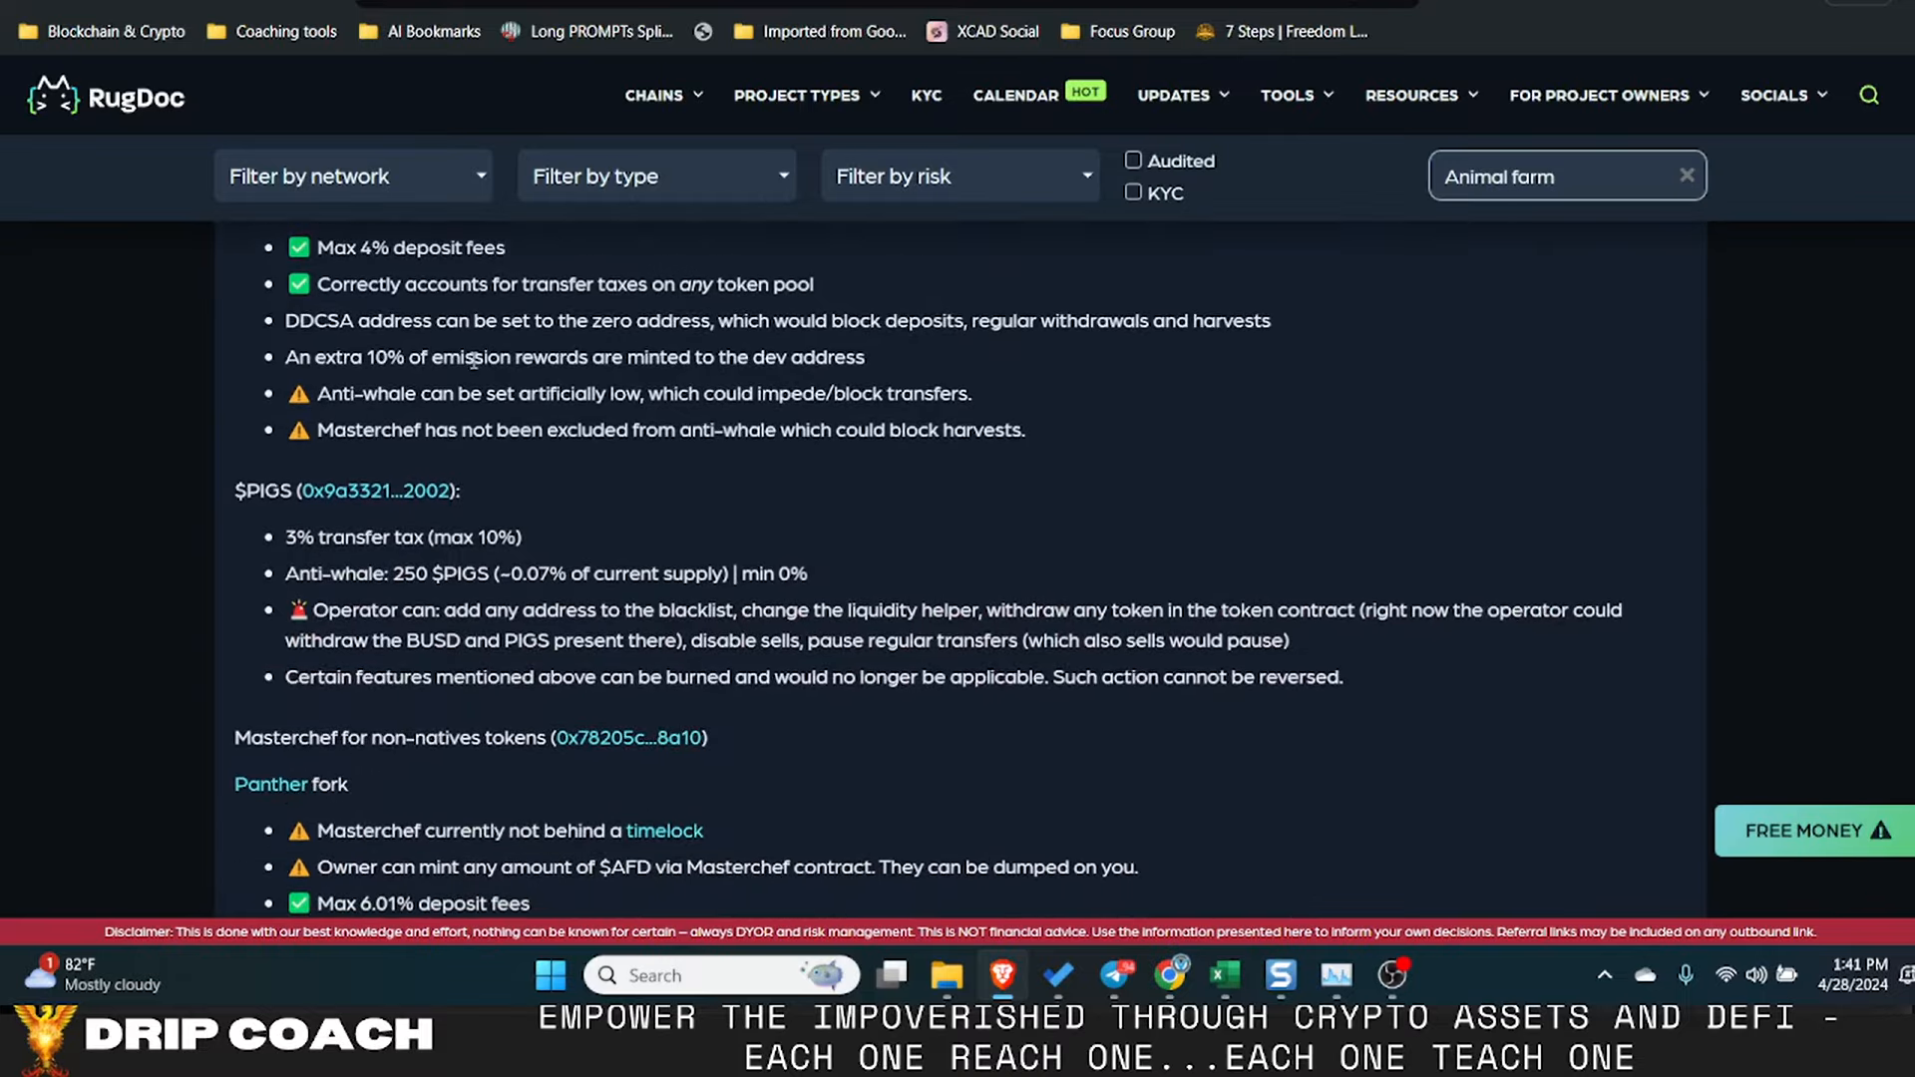
scroll(down, 3)
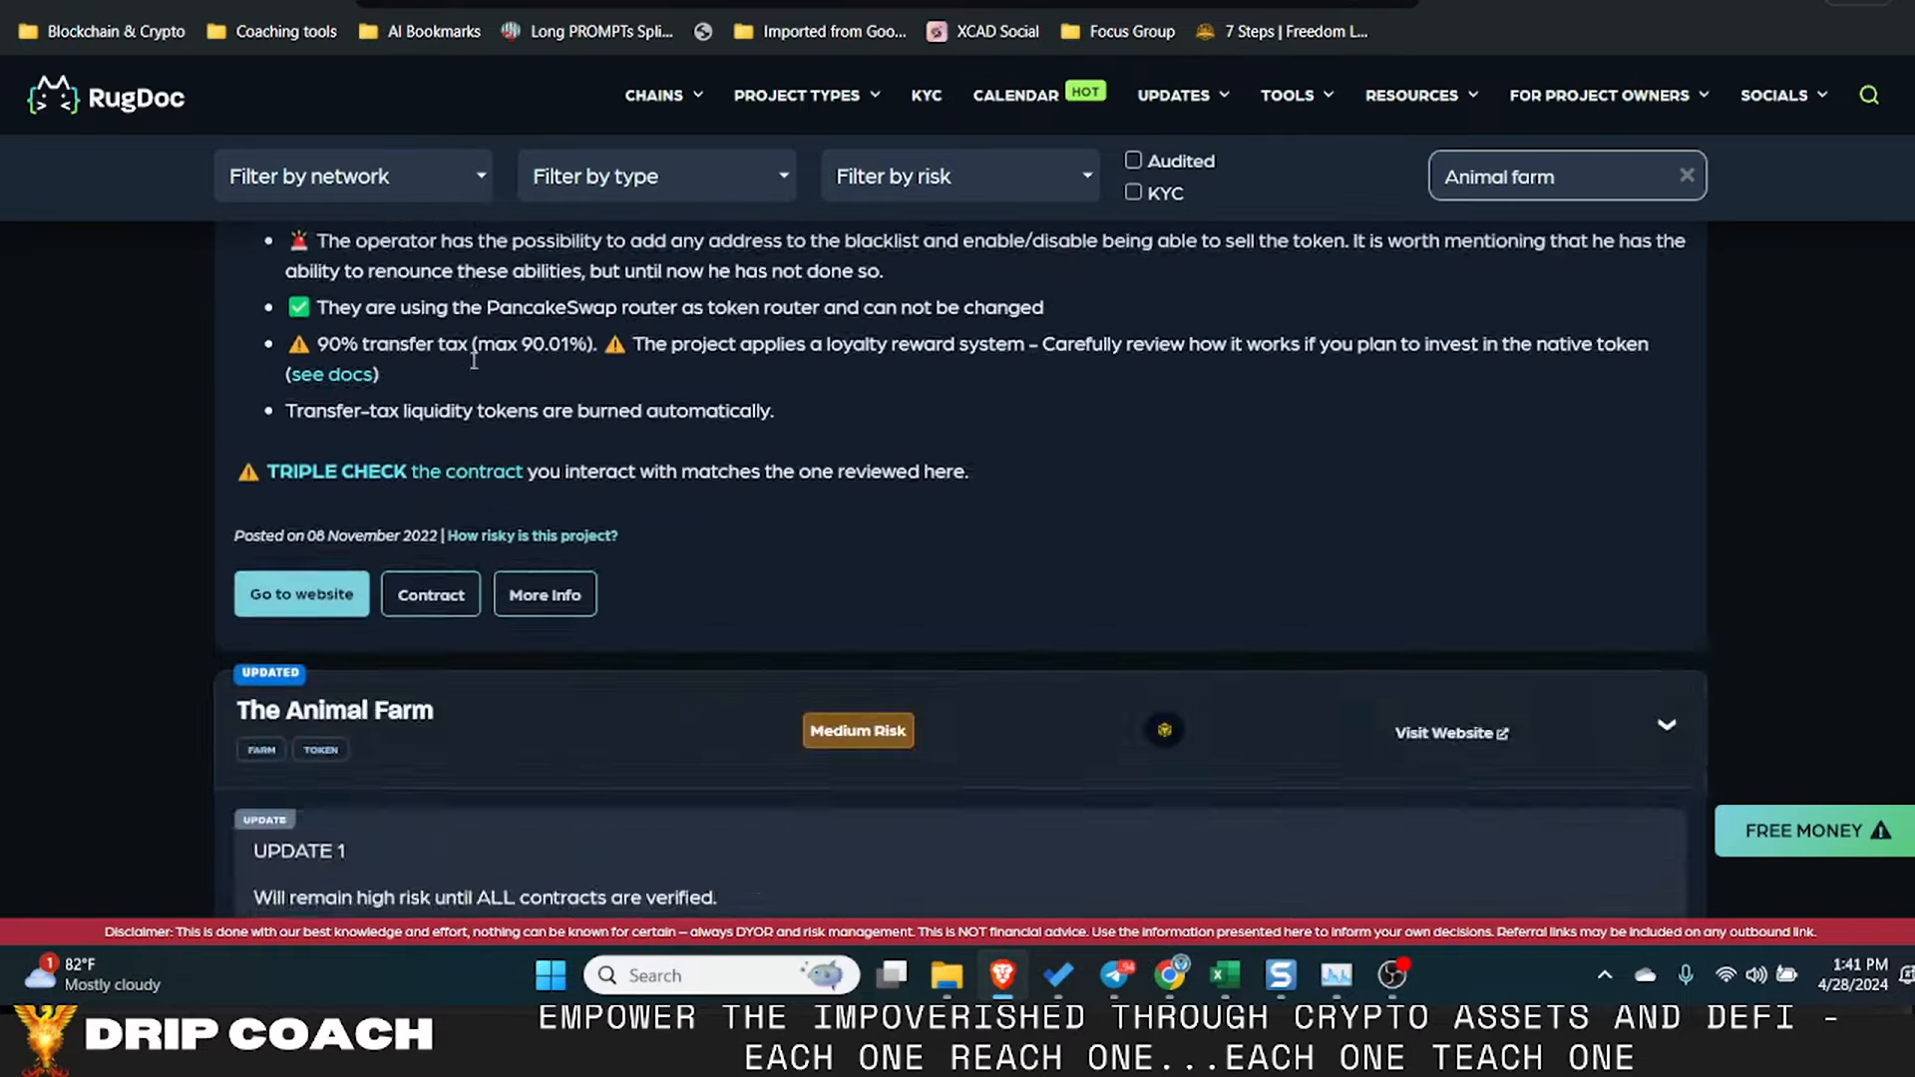
scroll(down, 3)
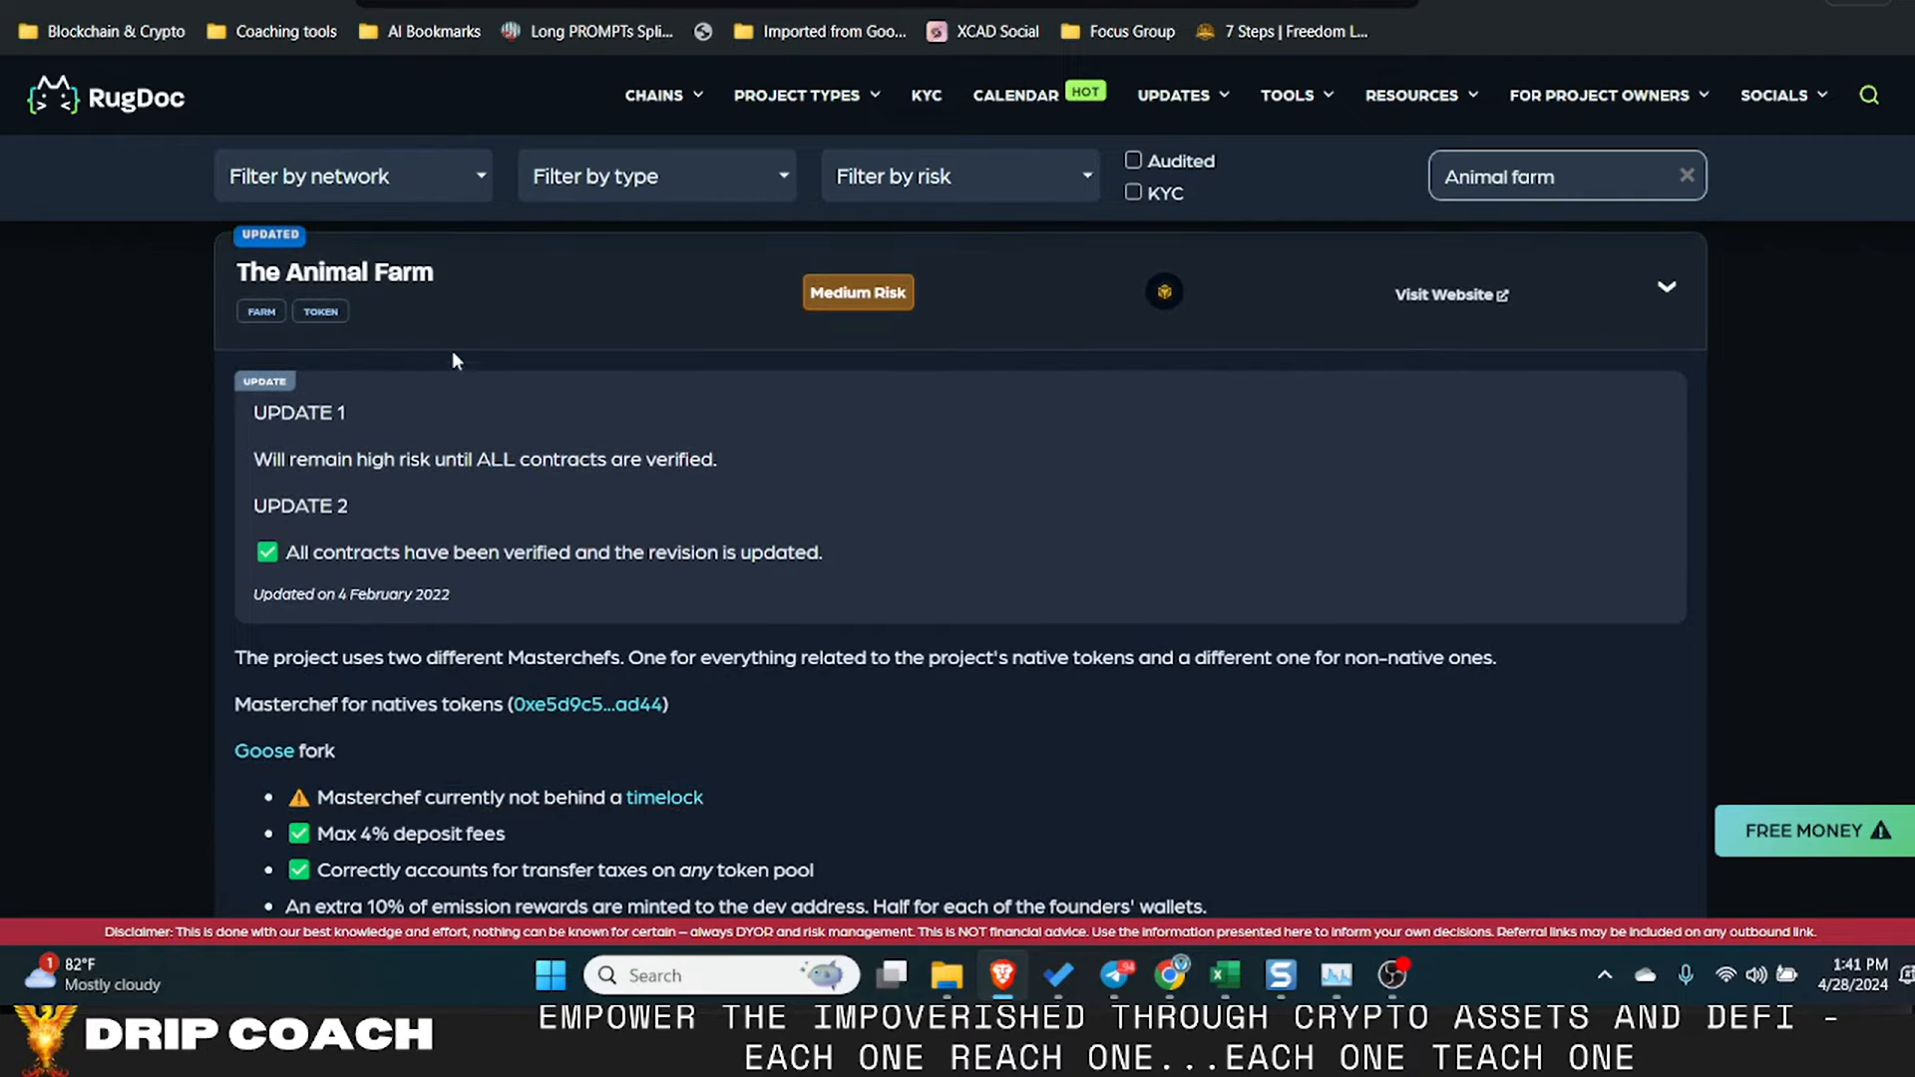
scroll(down, 3)
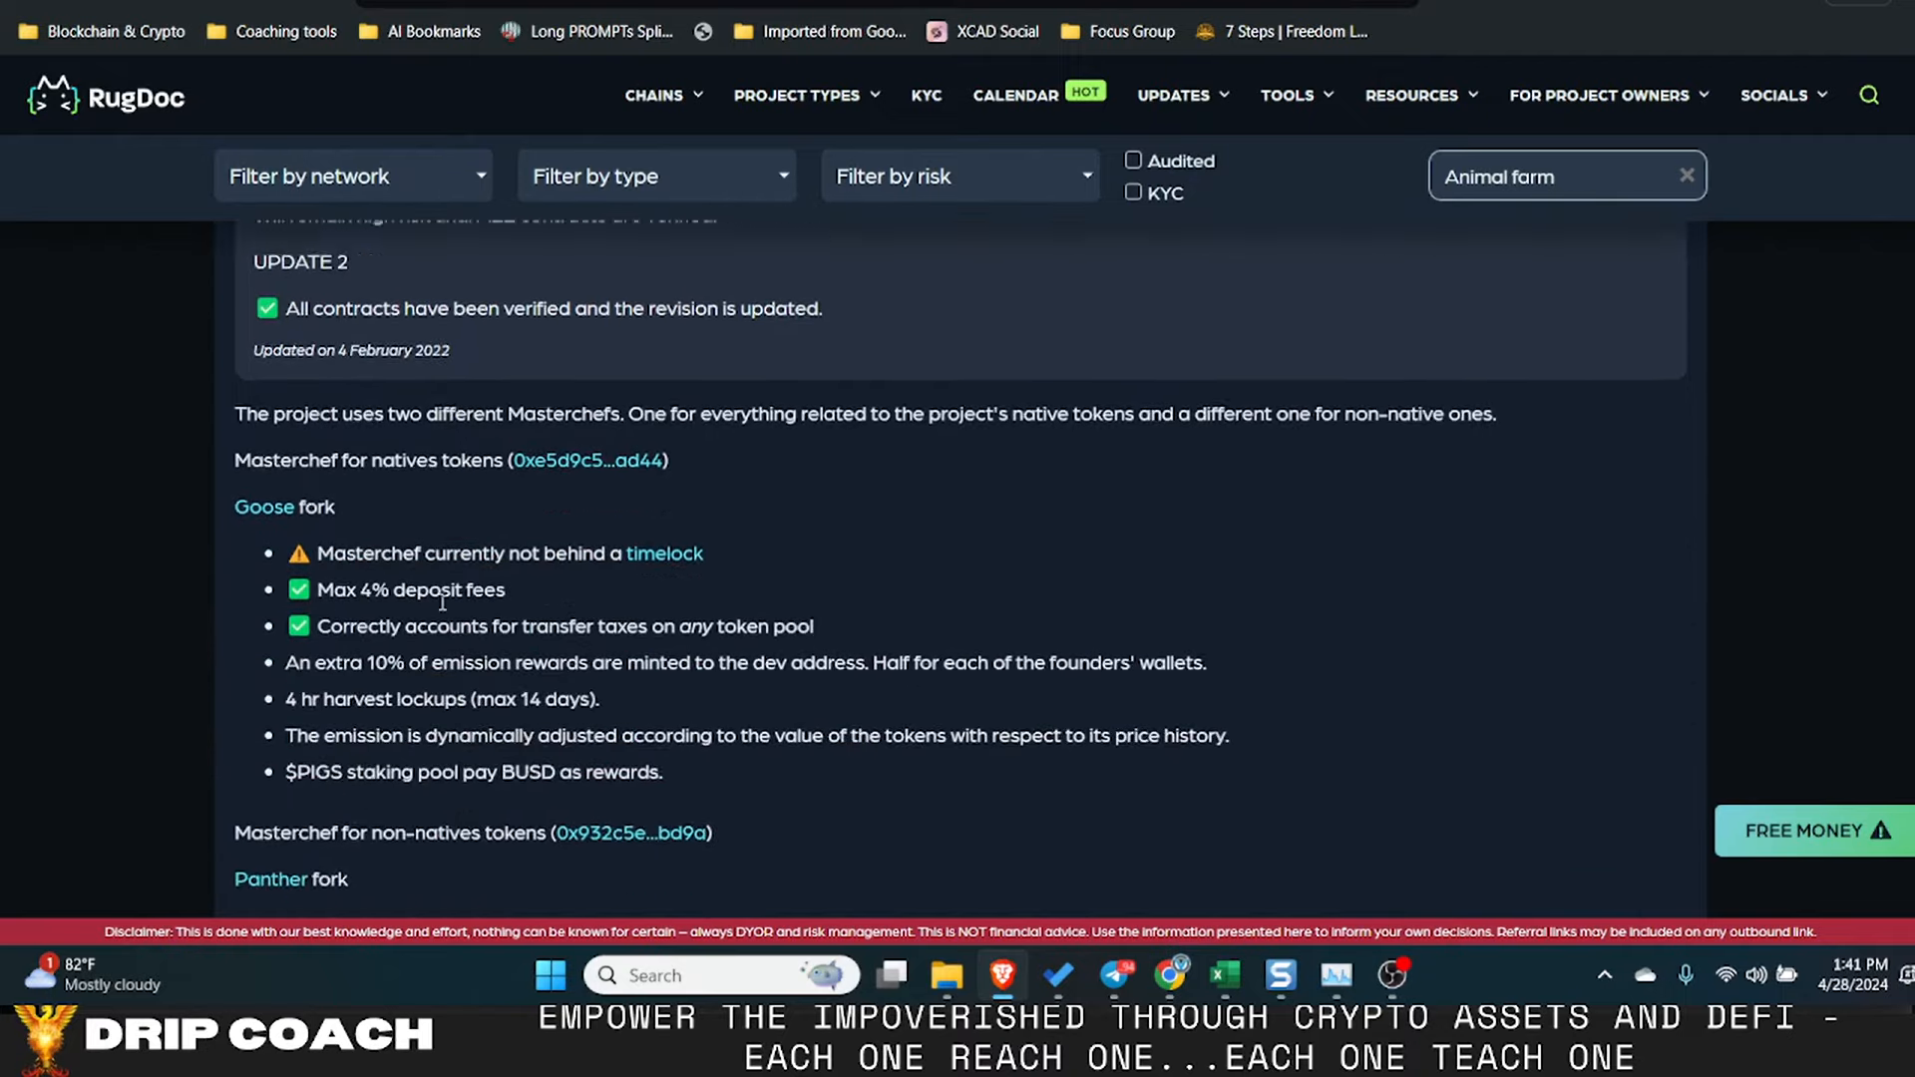
scroll(up, 3)
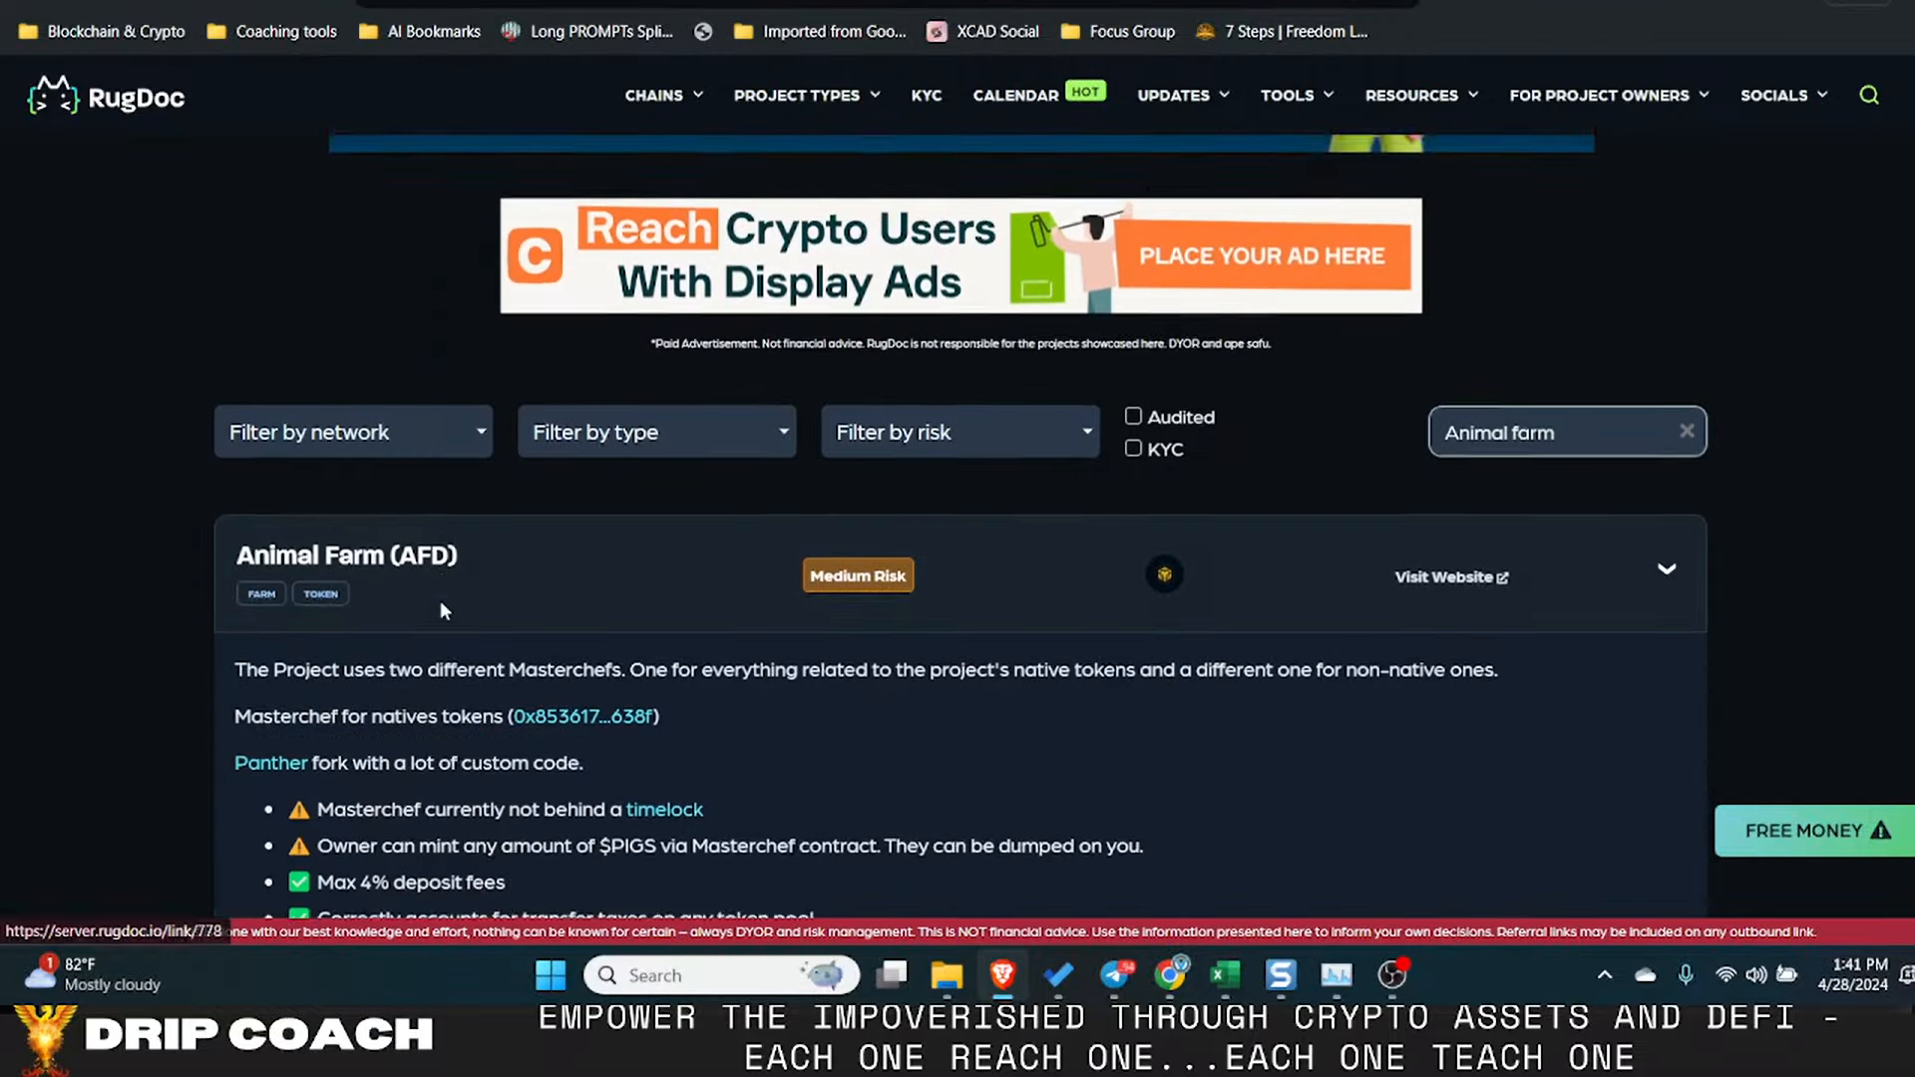
scroll(down, 3)
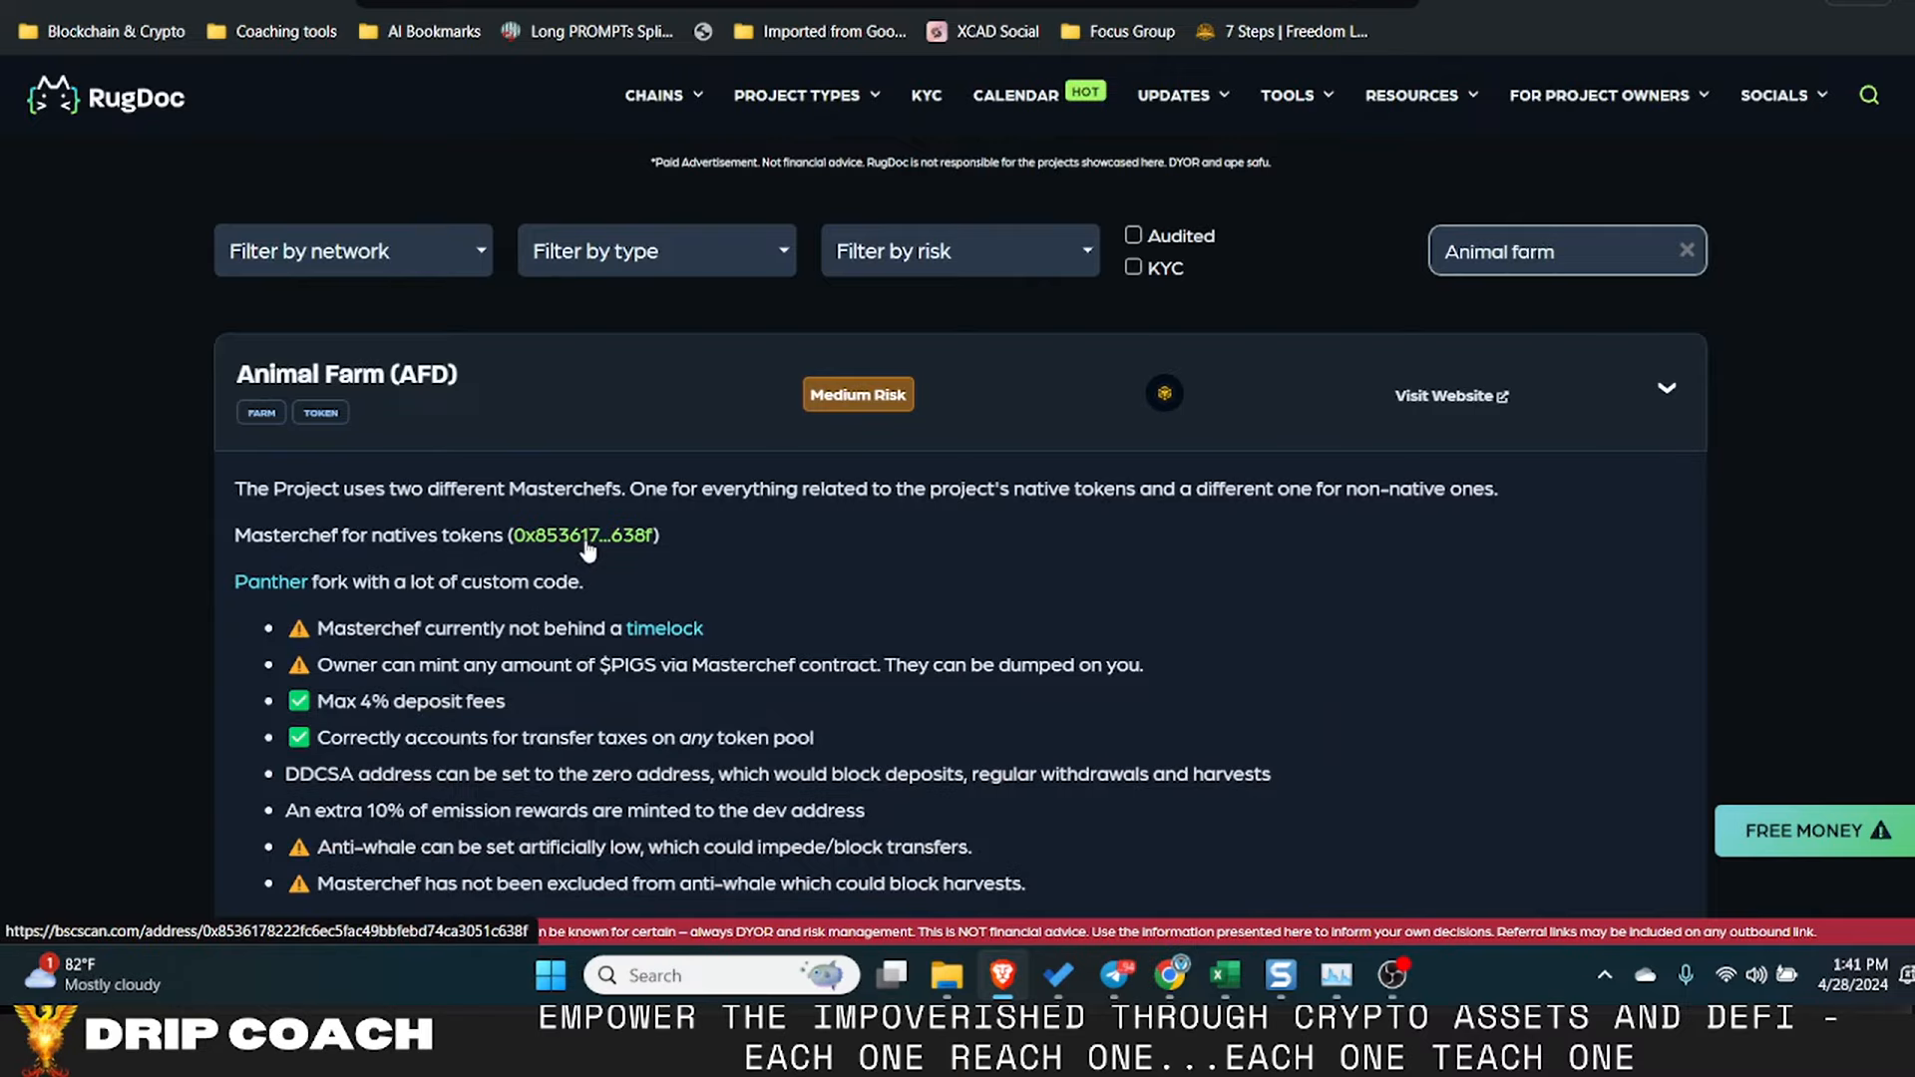
scroll(down, 3)
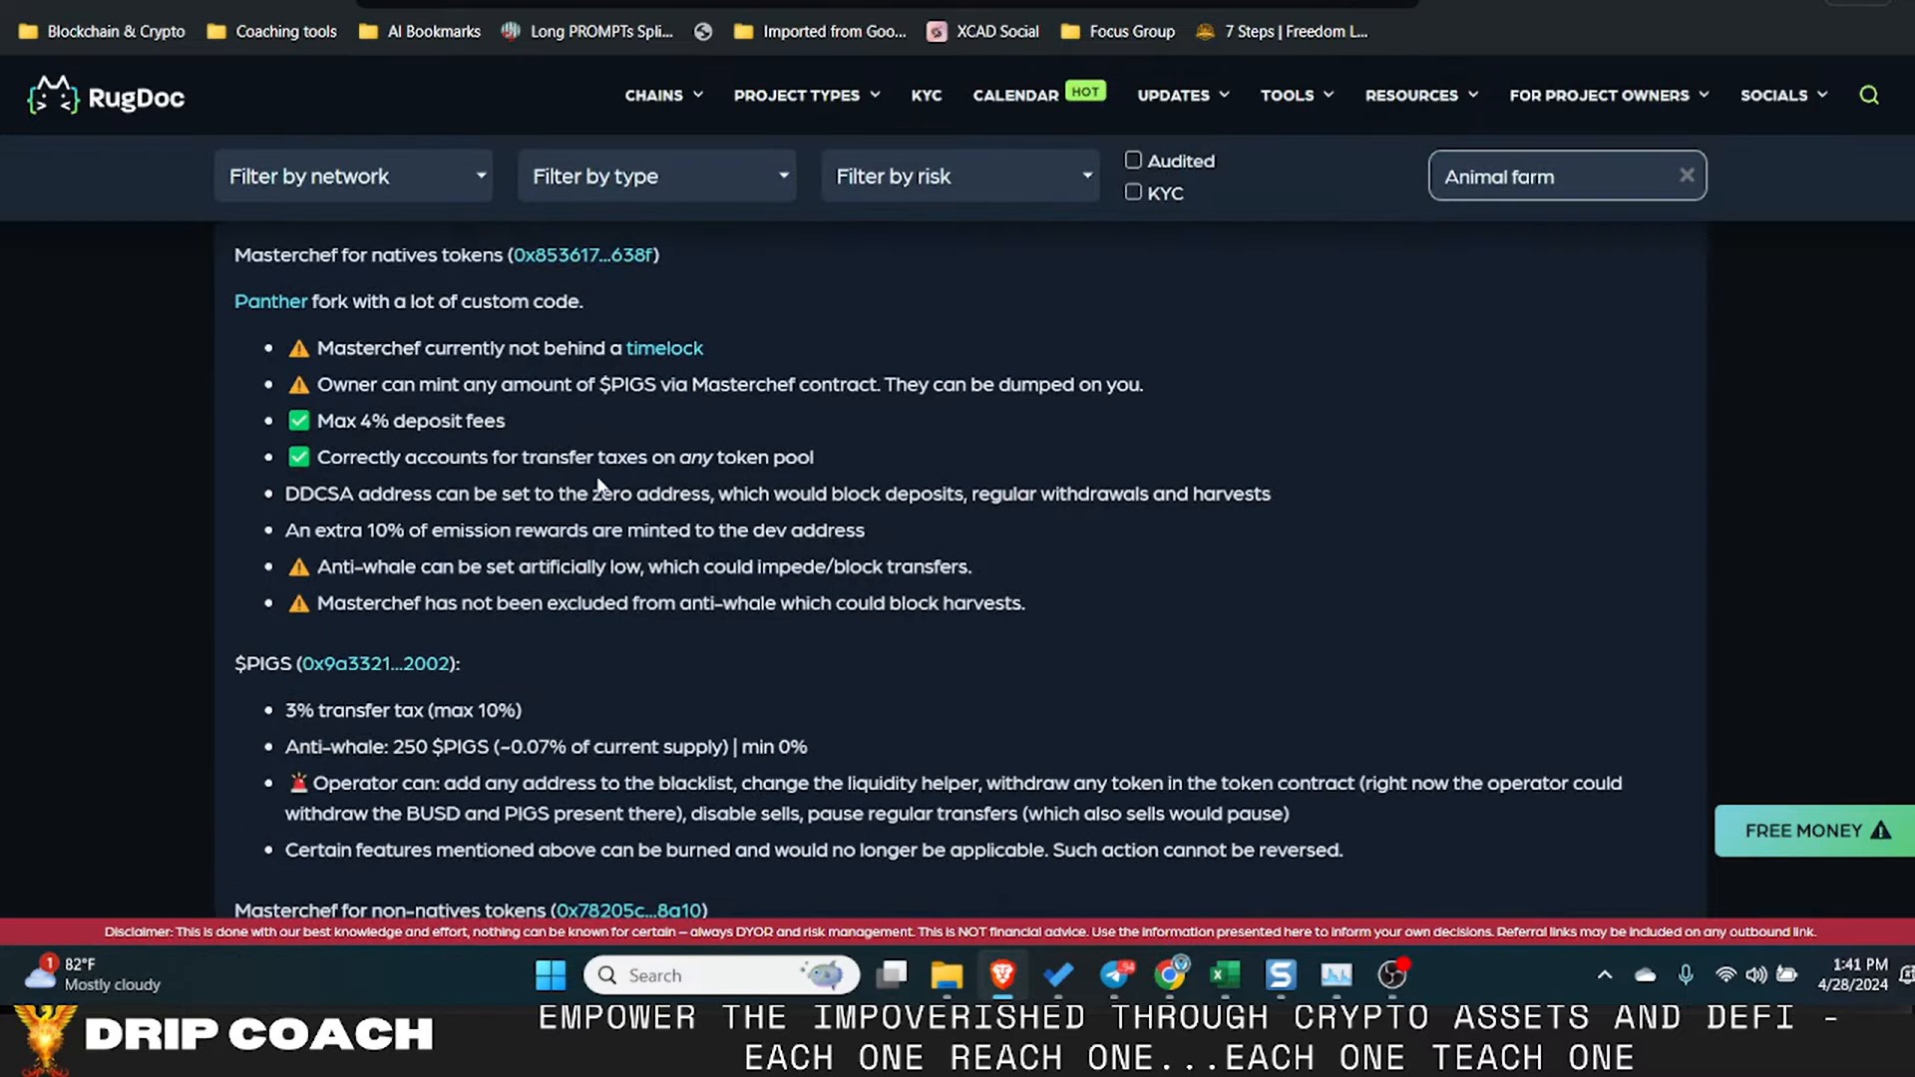
scroll(down, 3)
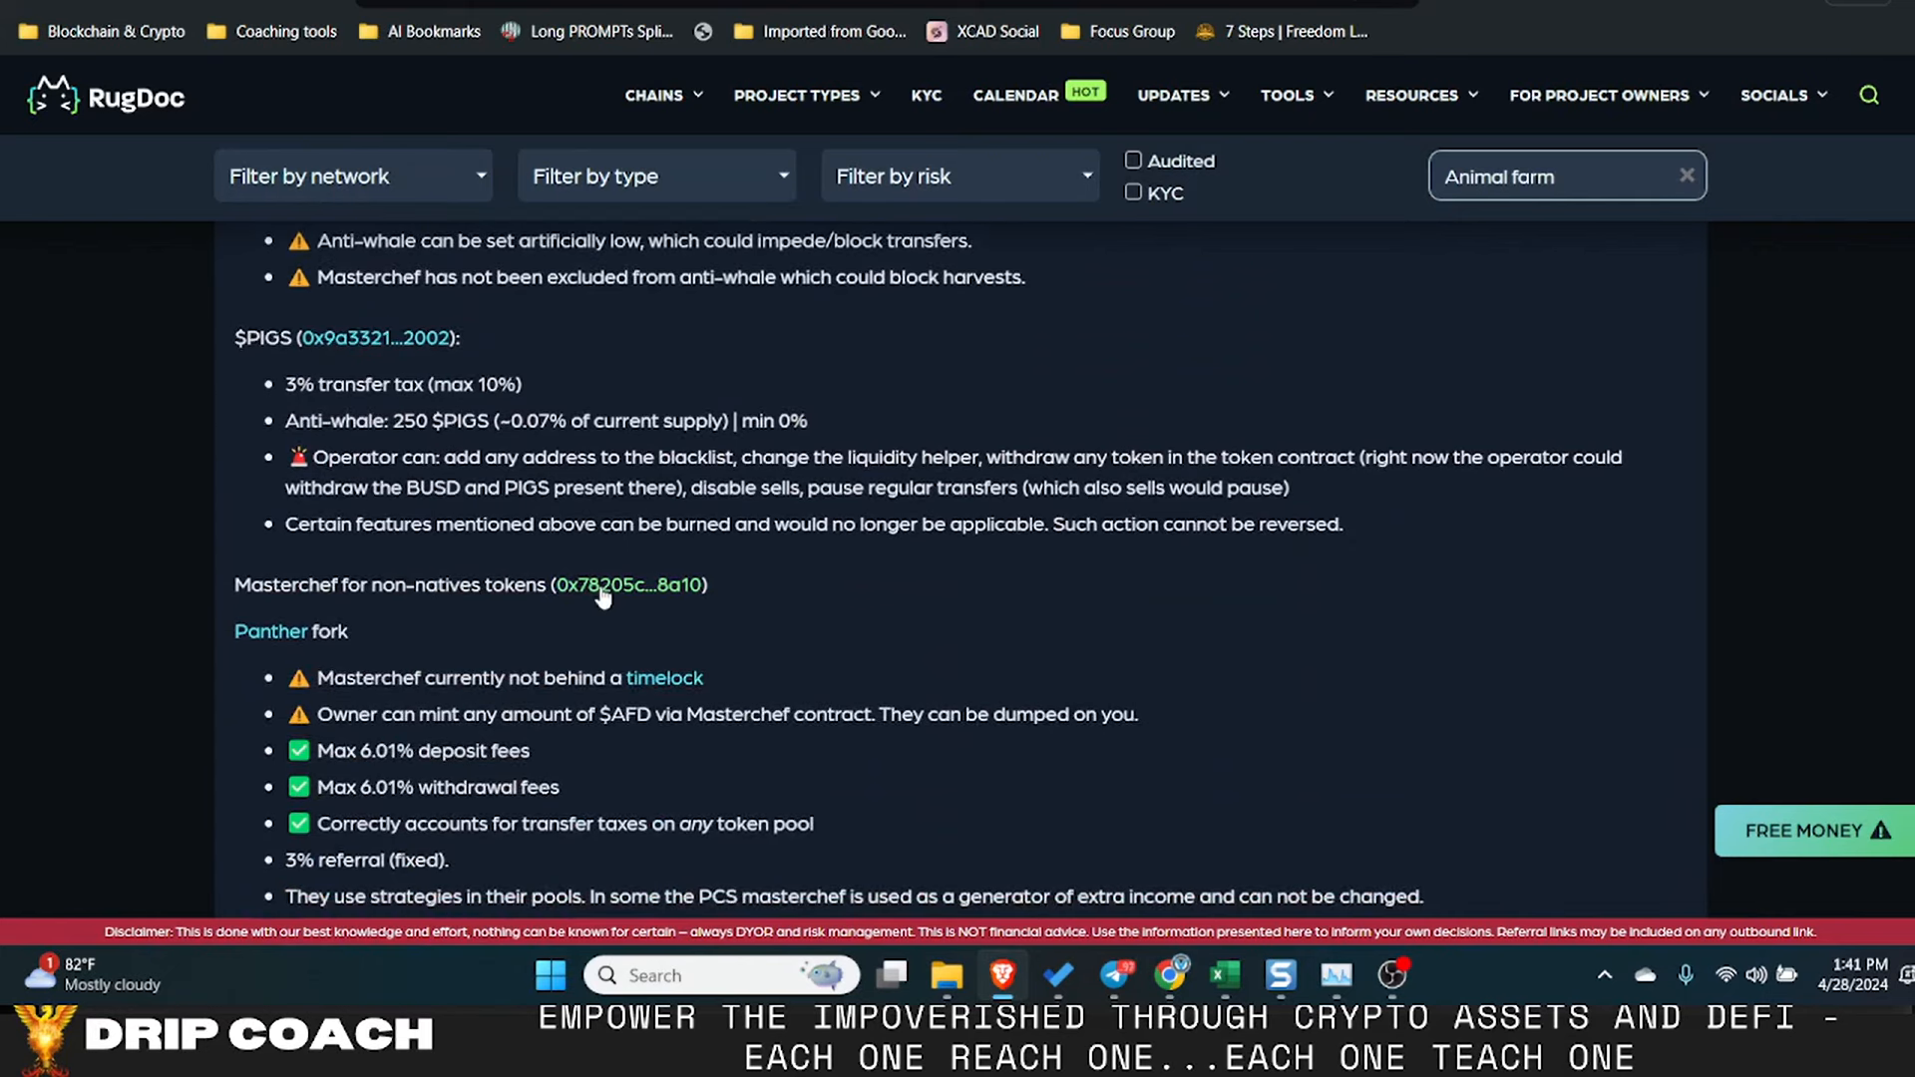
mouse_move(628, 584)
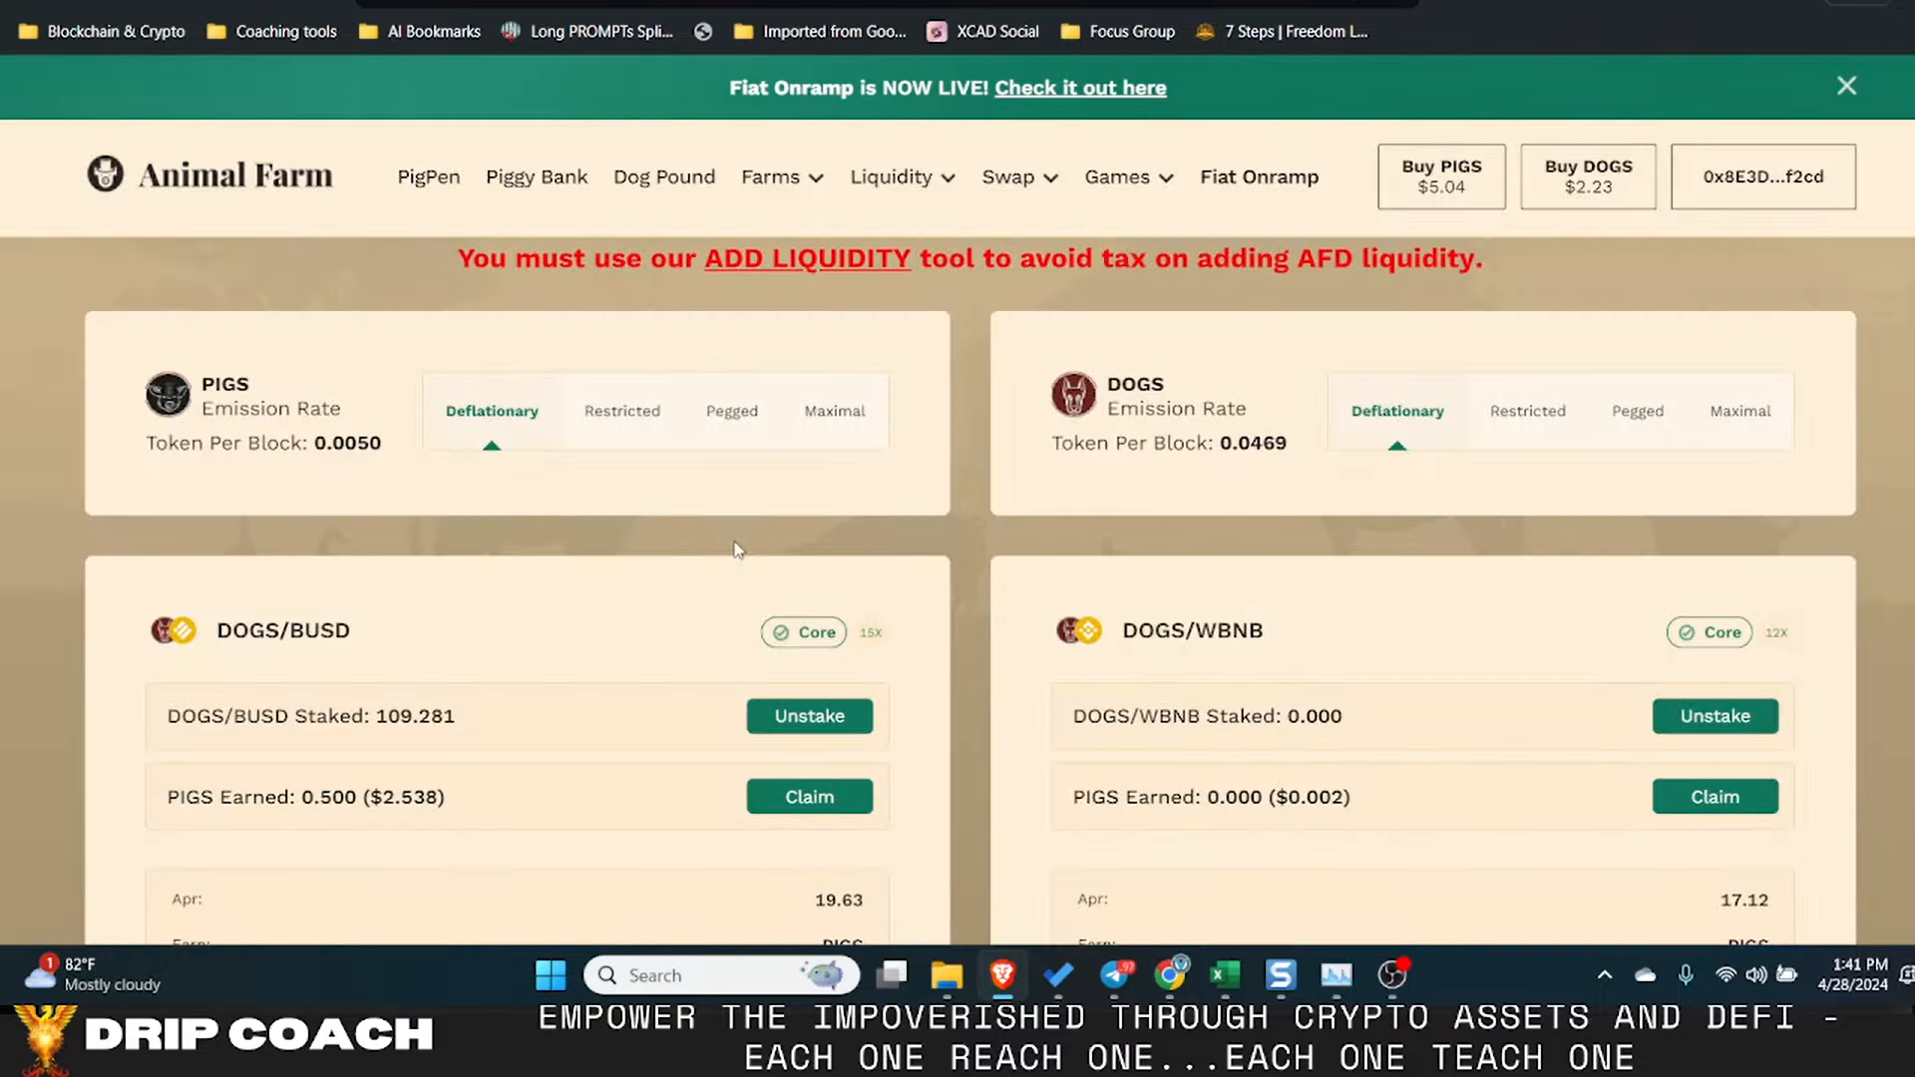
- Scroll the refreshed farms page to confirm DOGS/BUSD staked 0.000 and LP balance 109.28
scroll(down, 3)
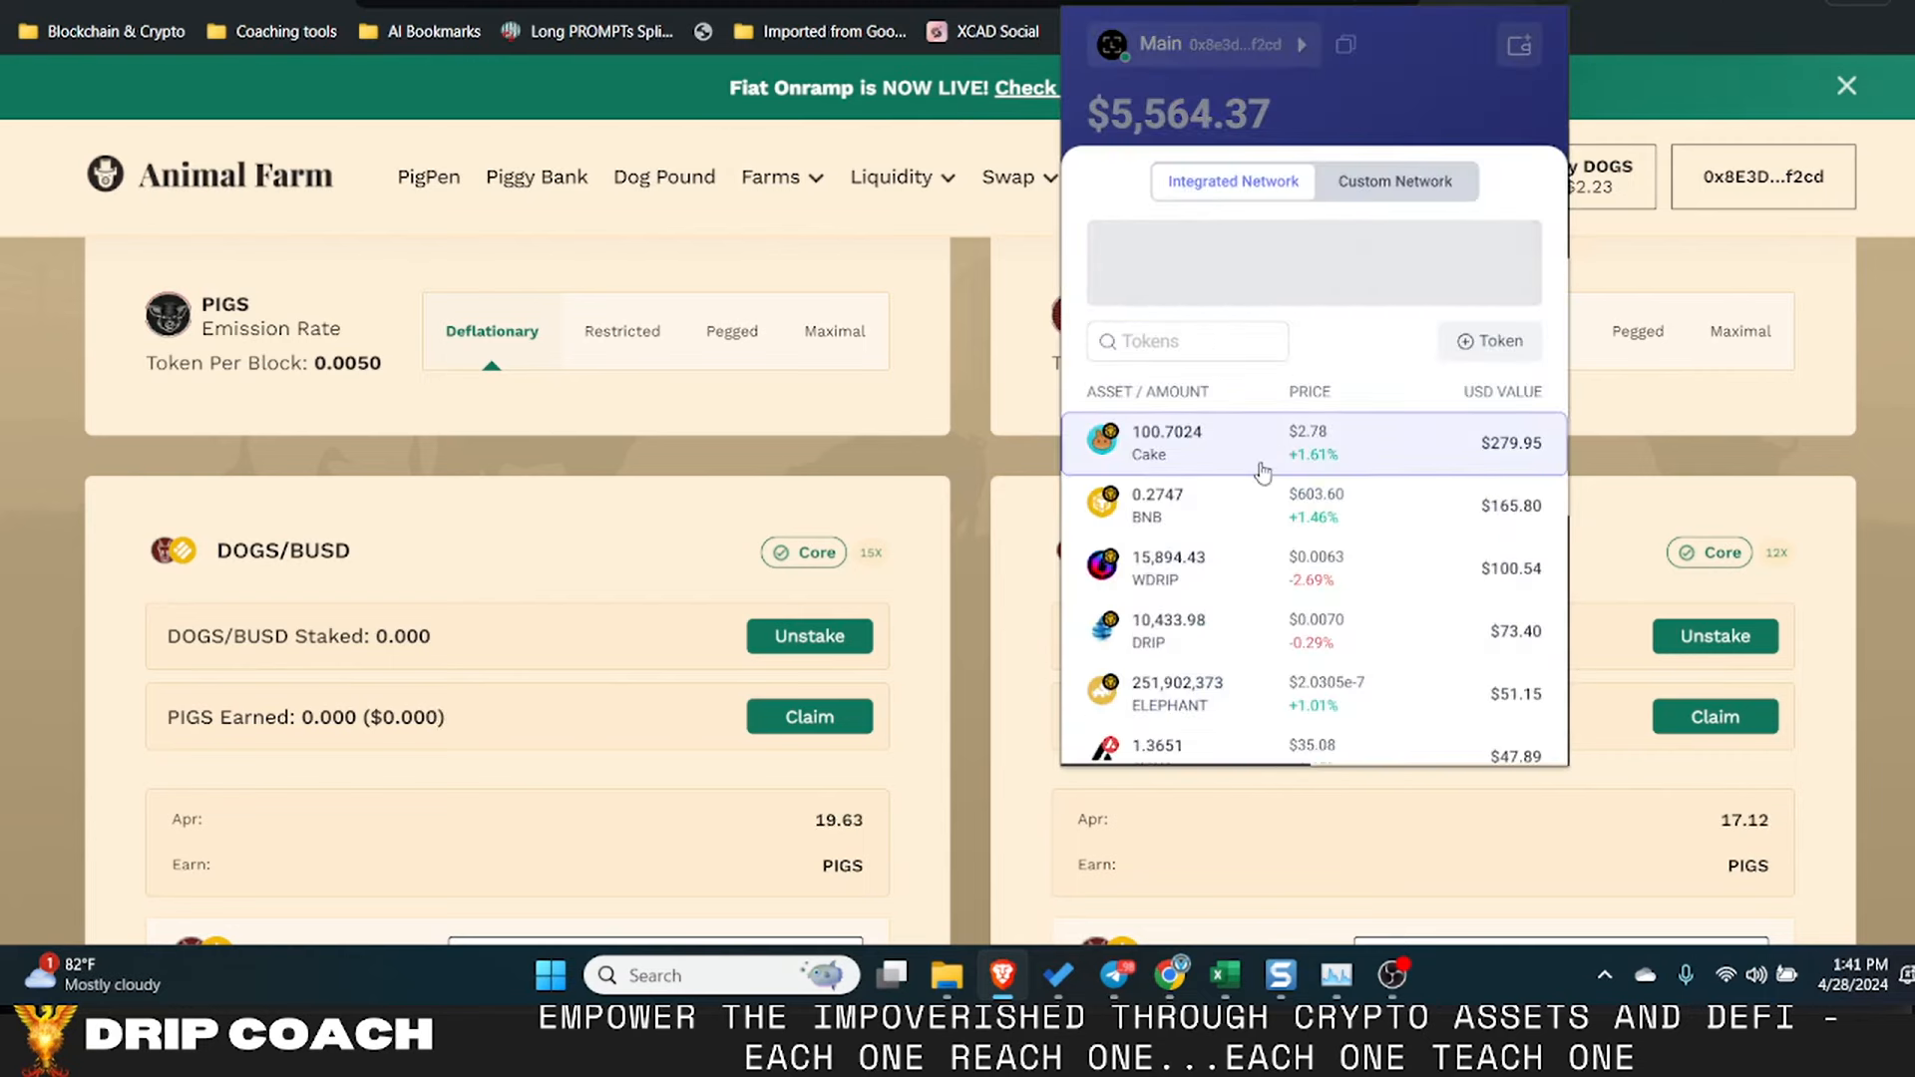
scroll(down, 3)
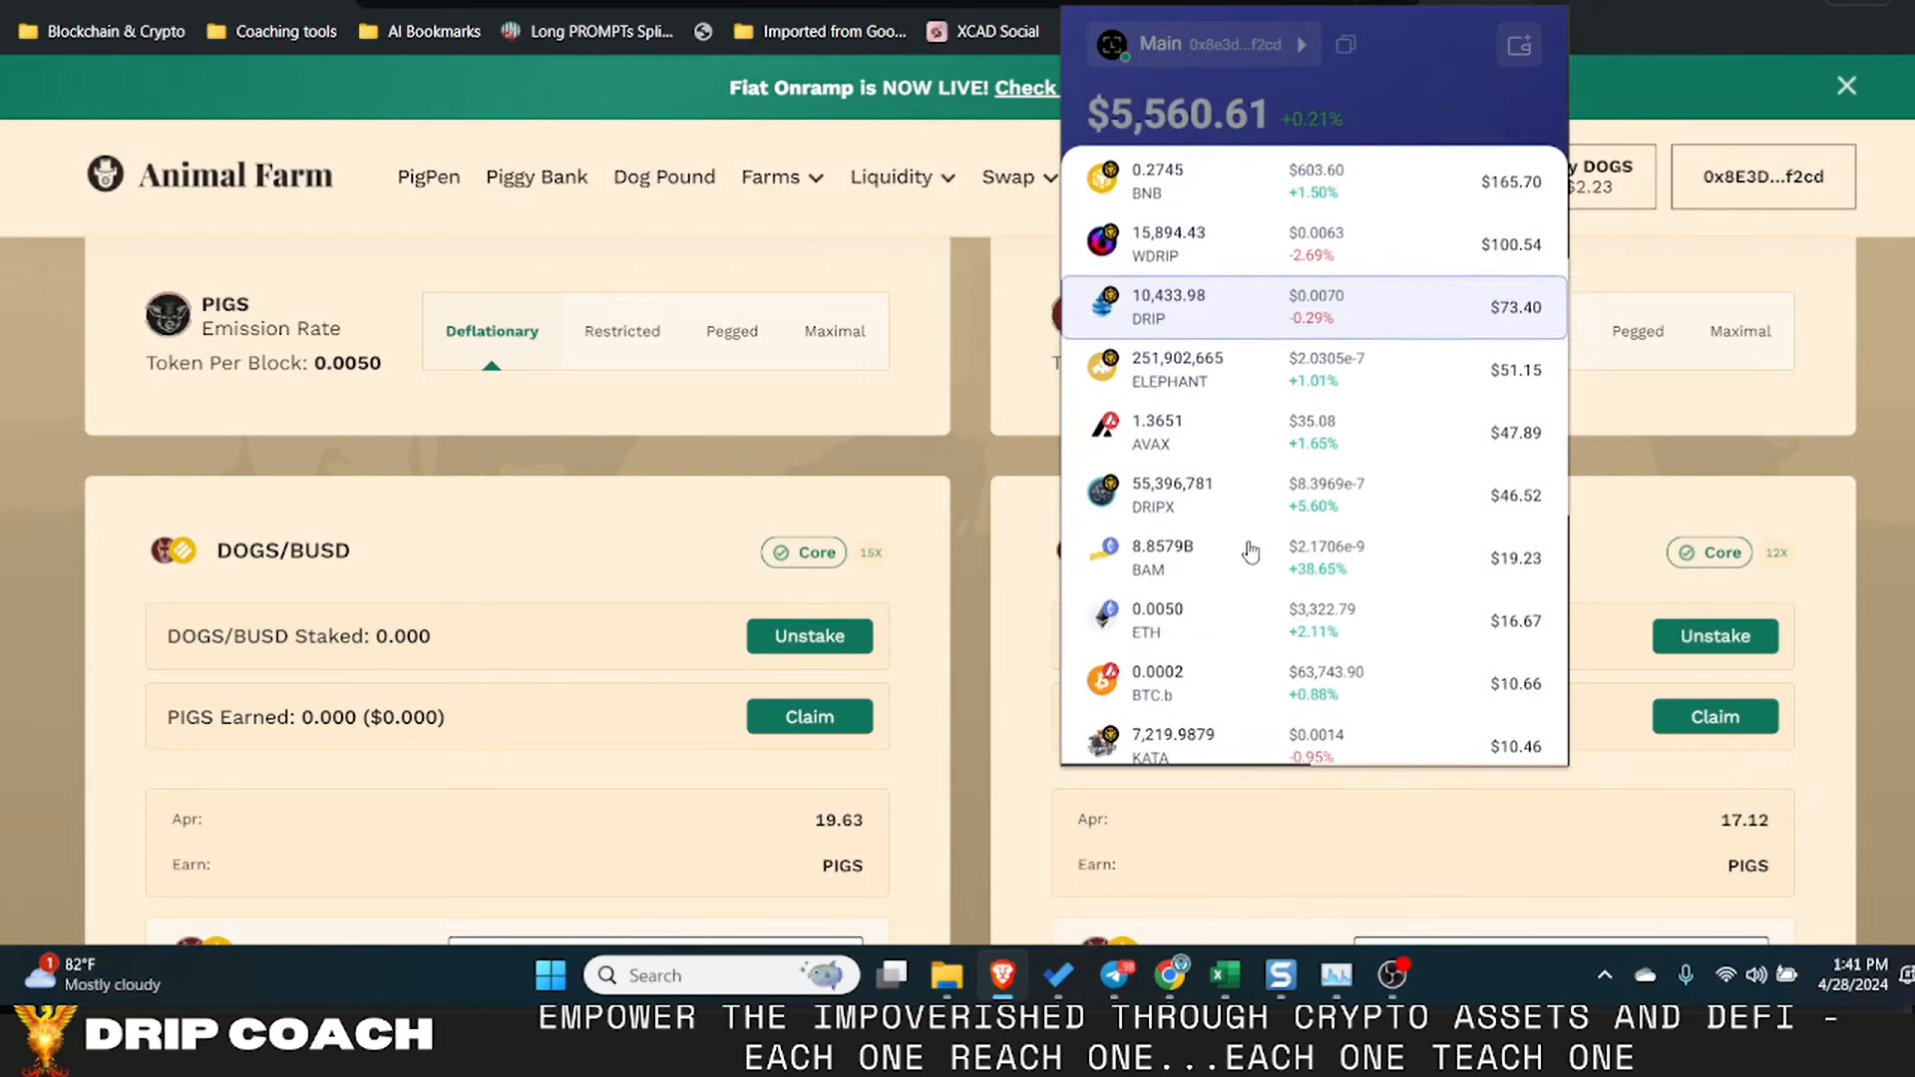
scroll(up, 3)
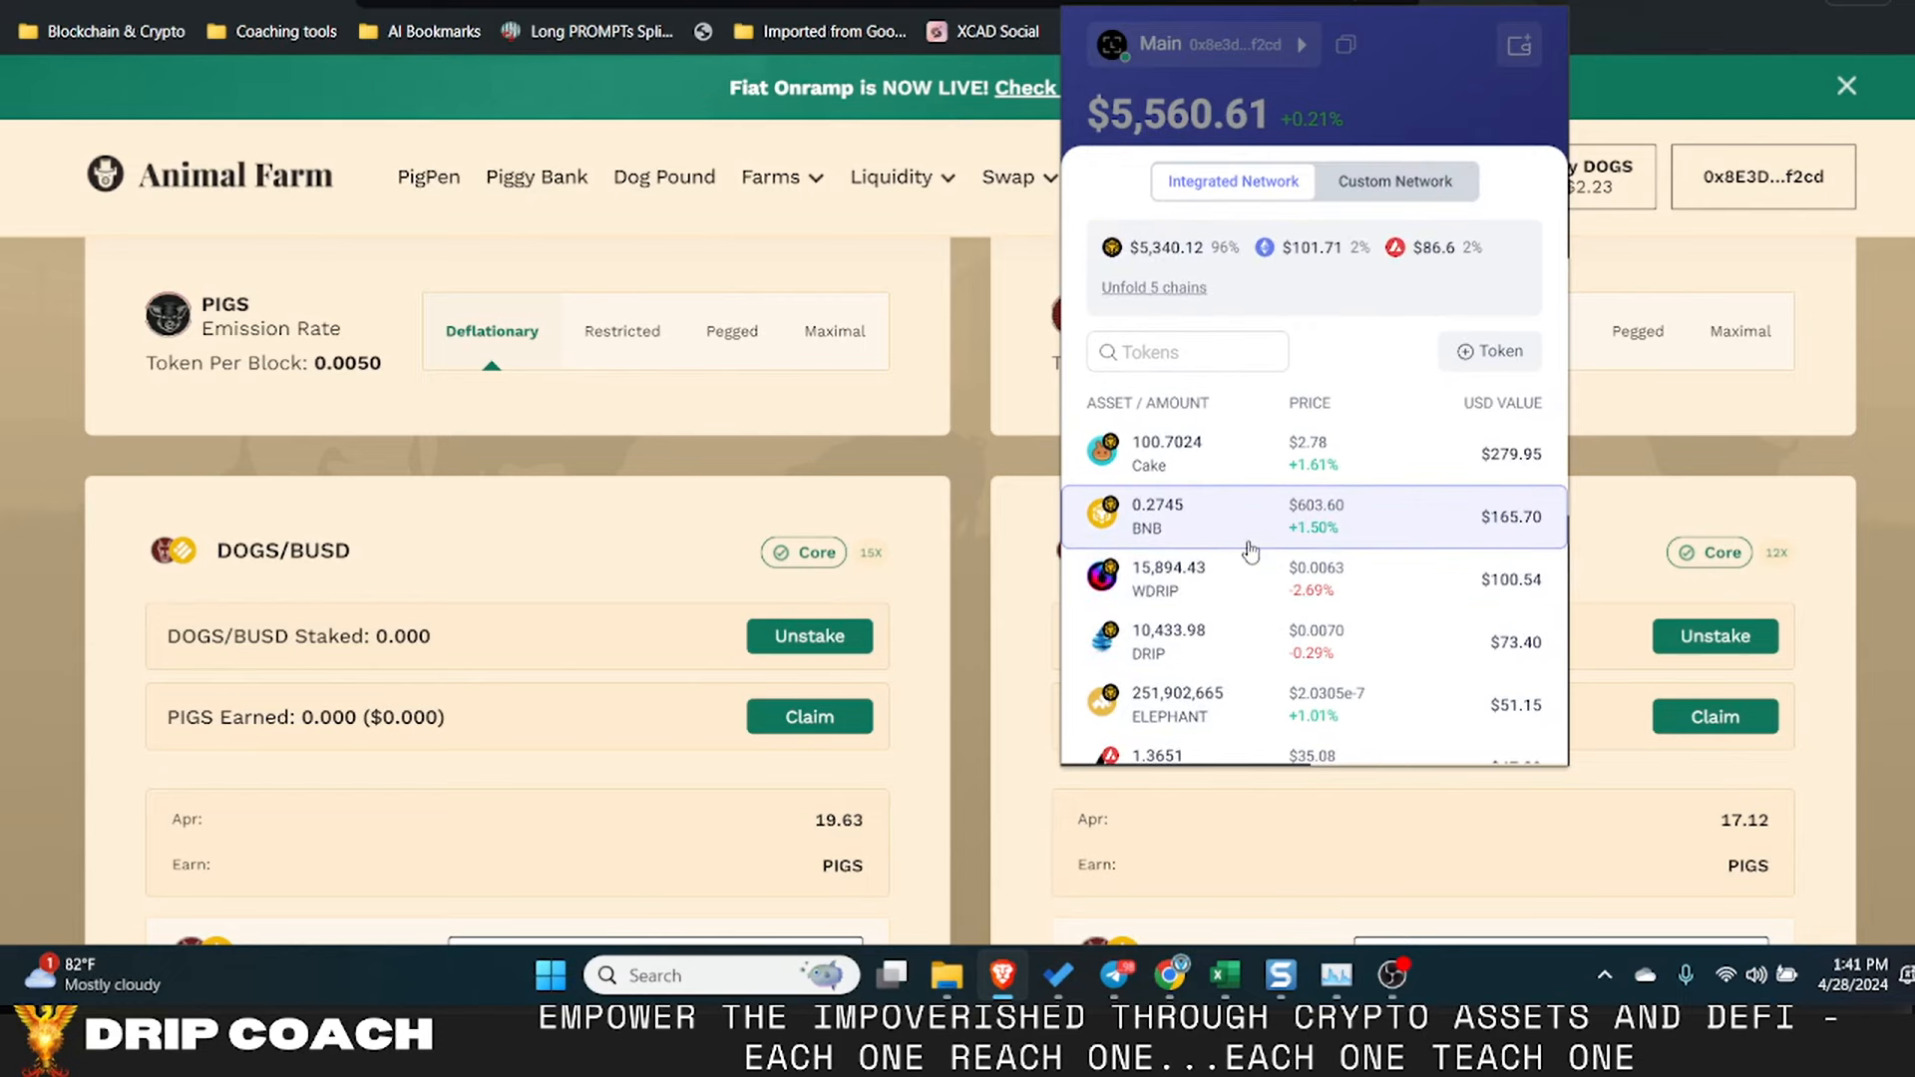
mouse_move(1166, 469)
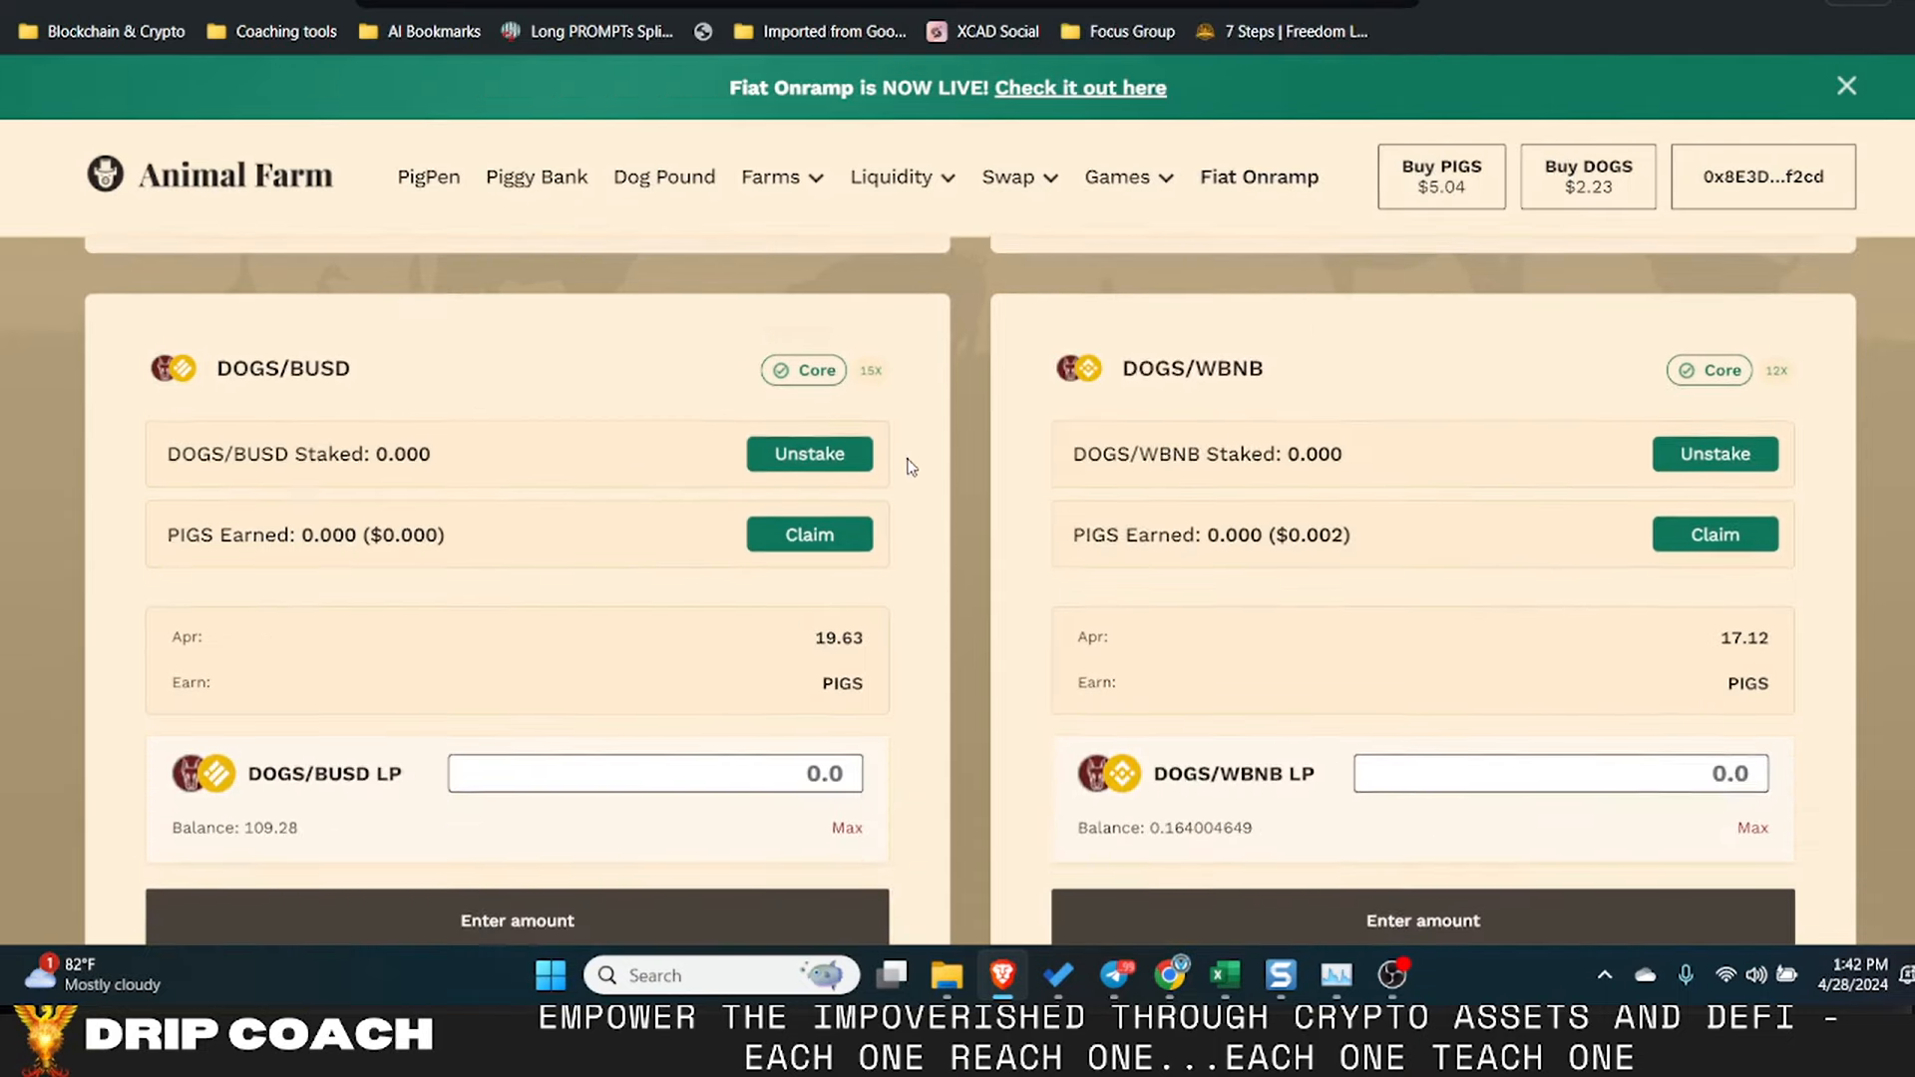
scroll(up, 3)
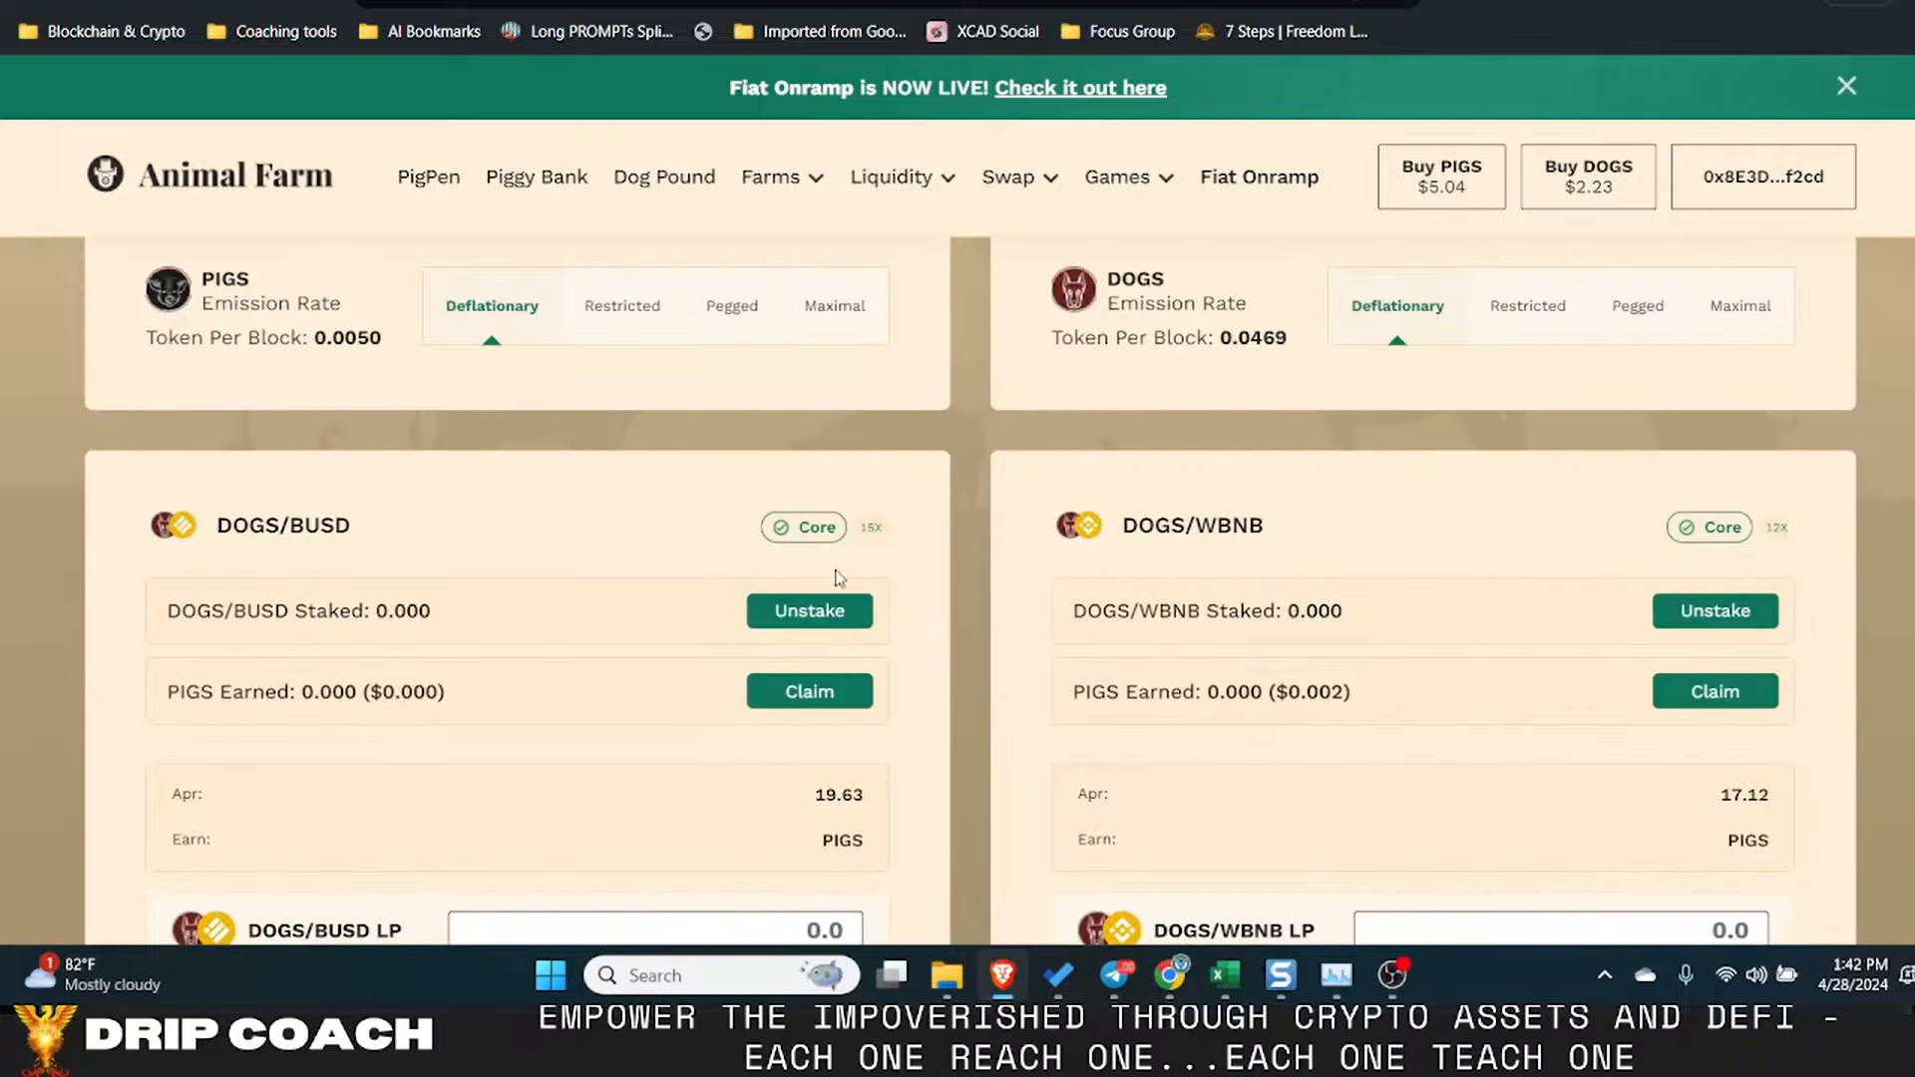
mouse_move(845, 570)
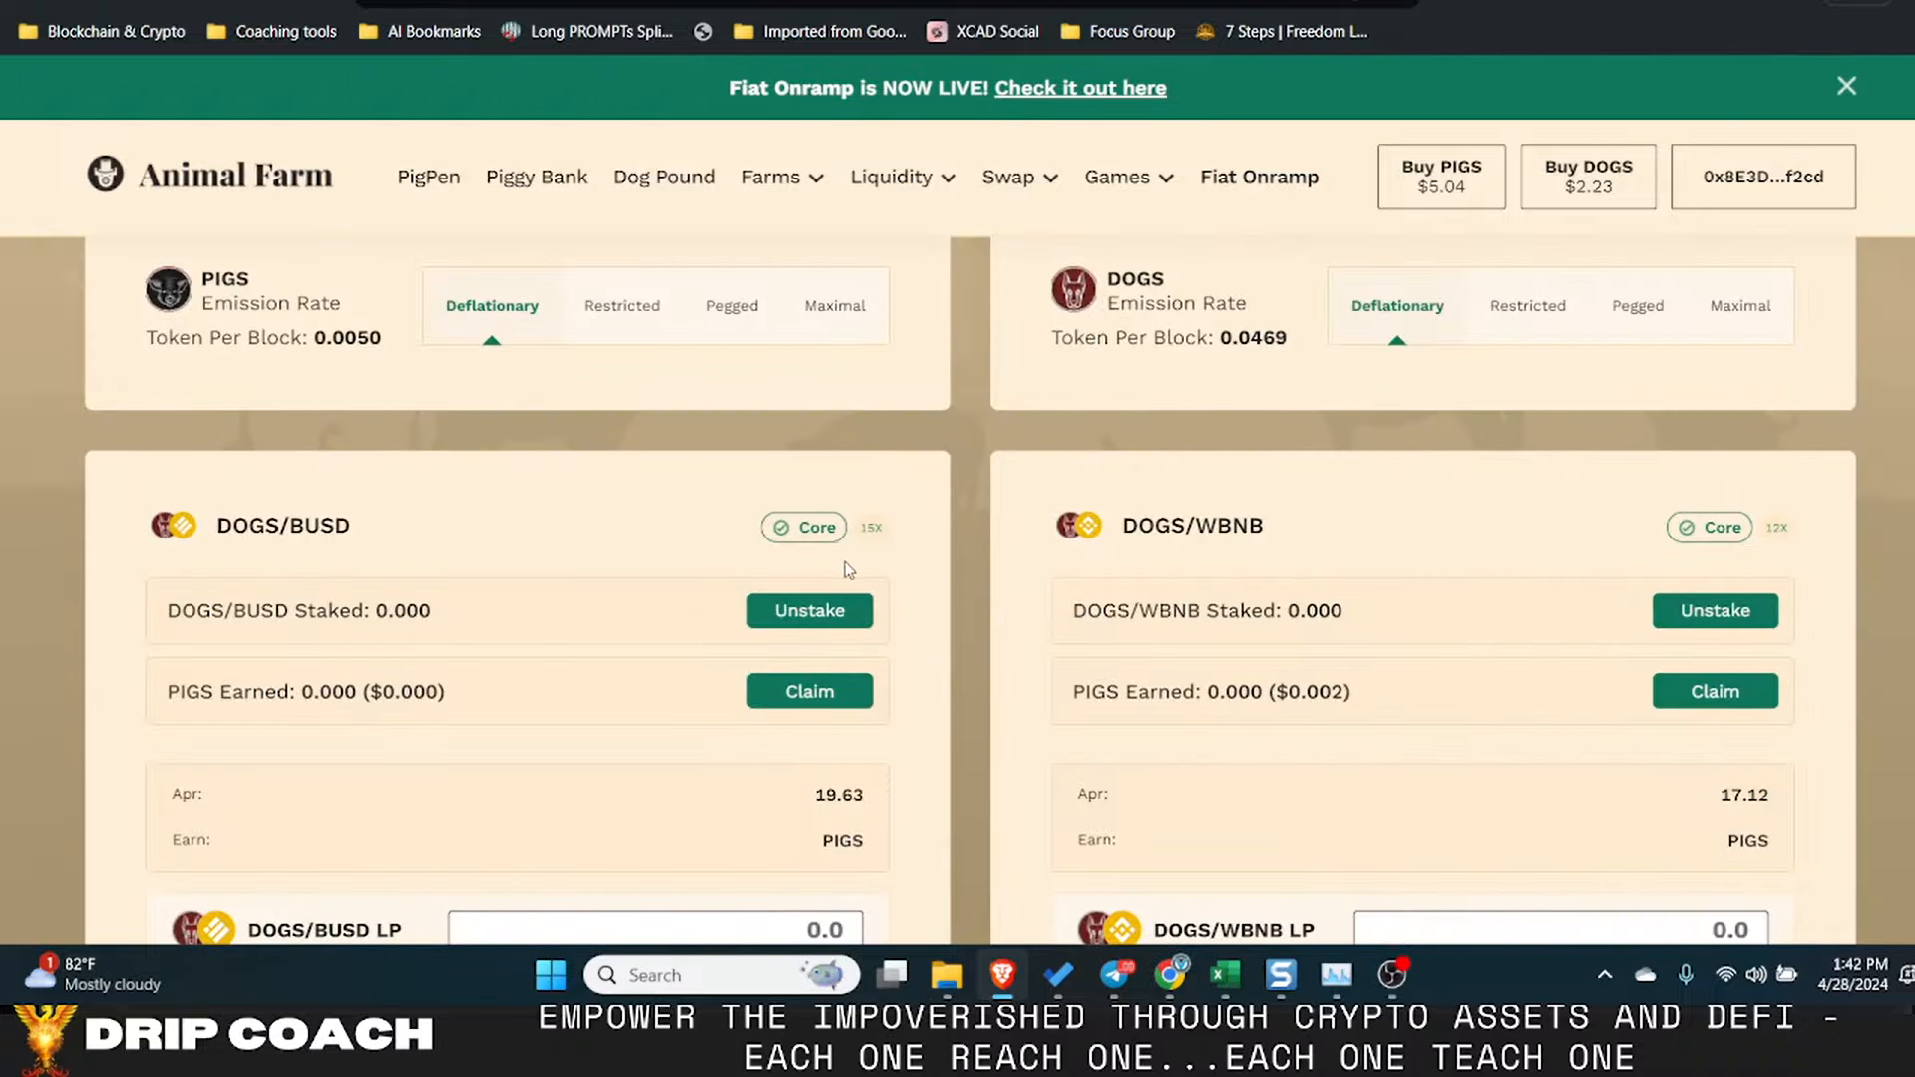
scroll(down, 3)
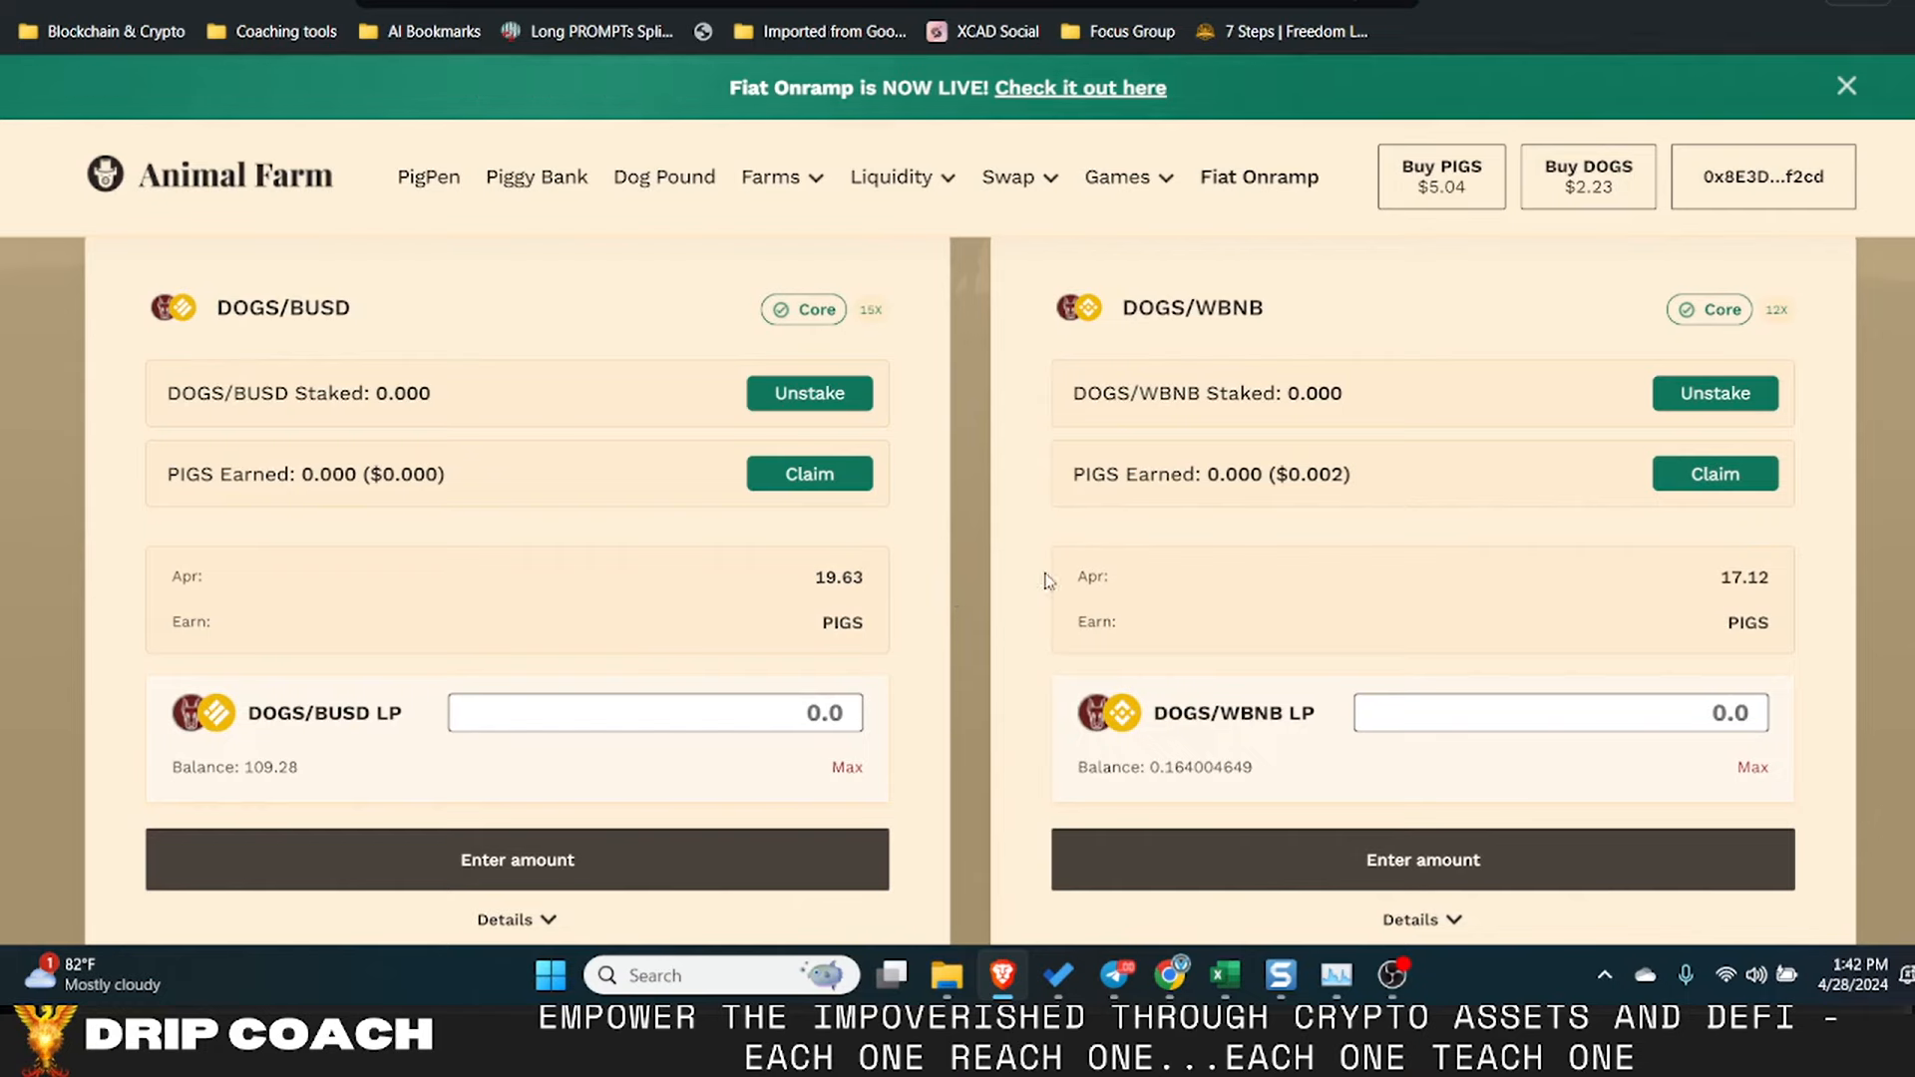
scroll(down, 3)
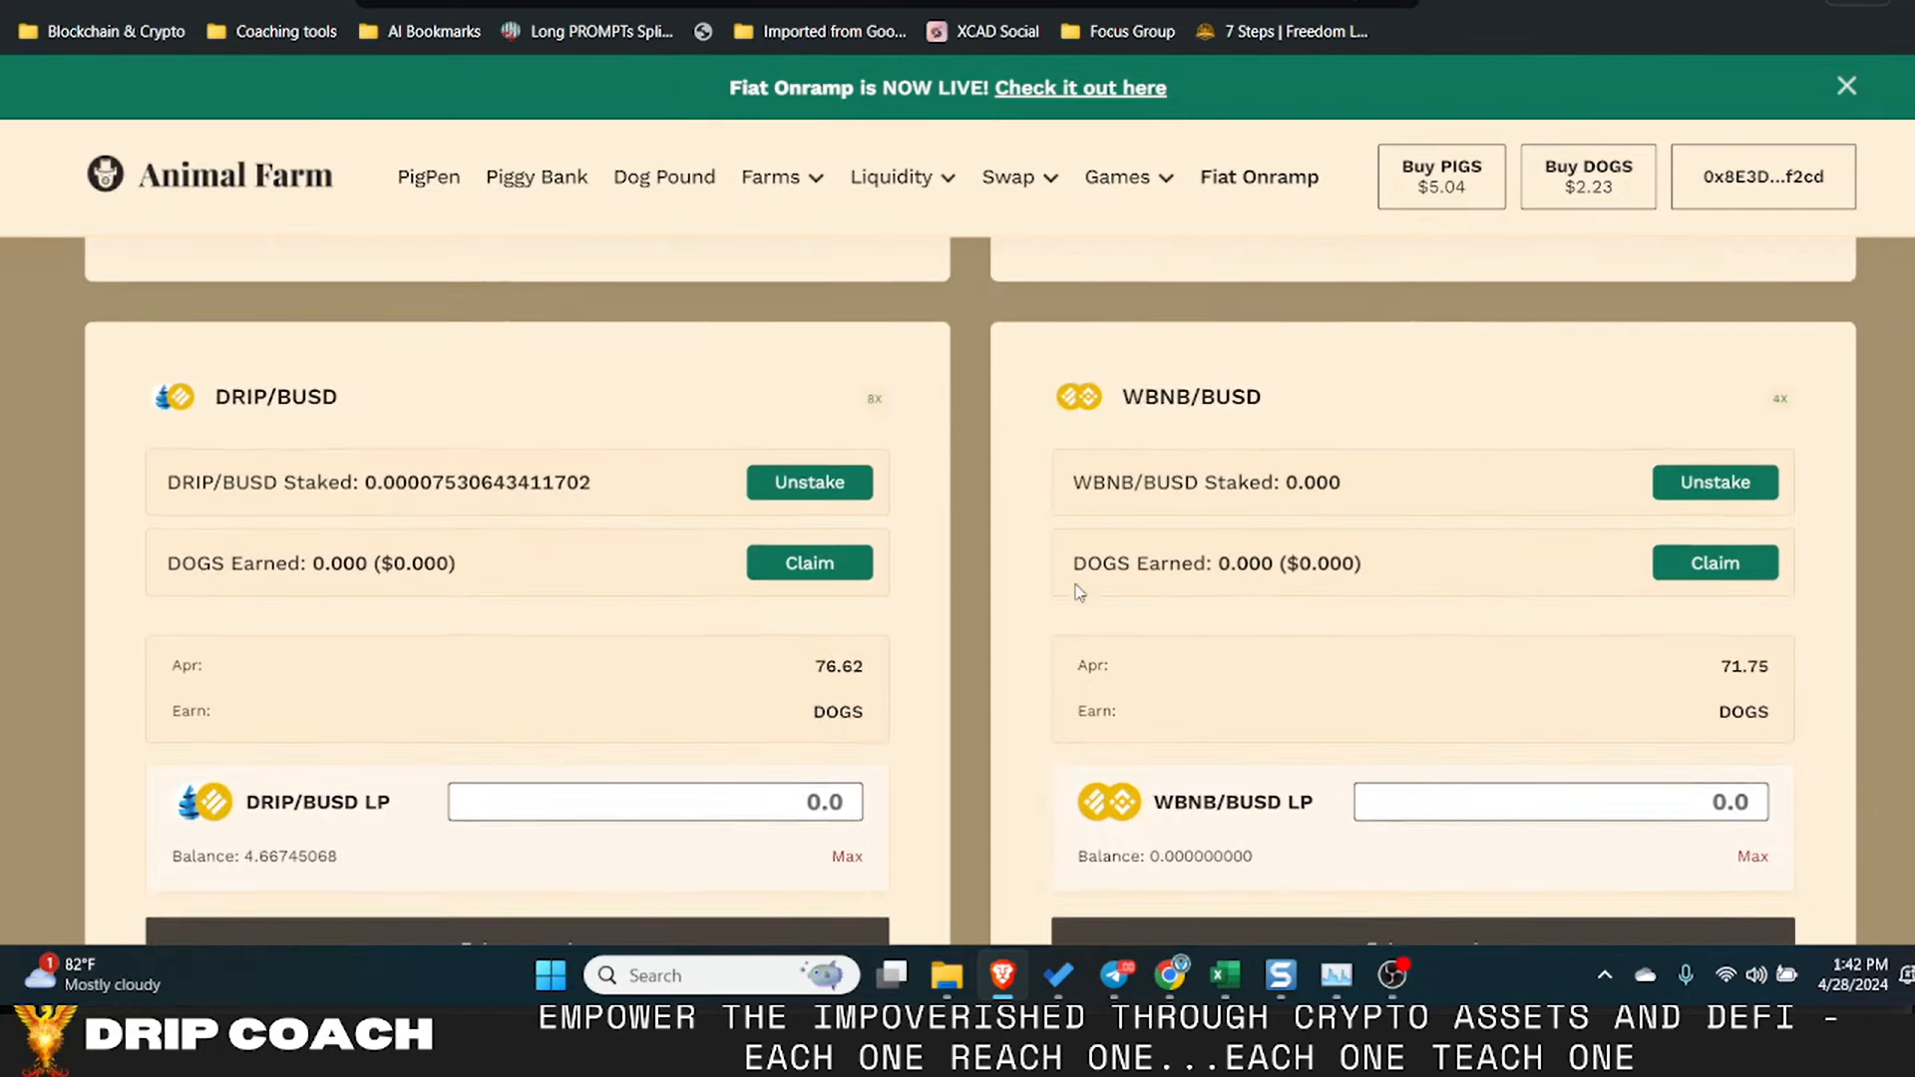
scroll(down, 3)
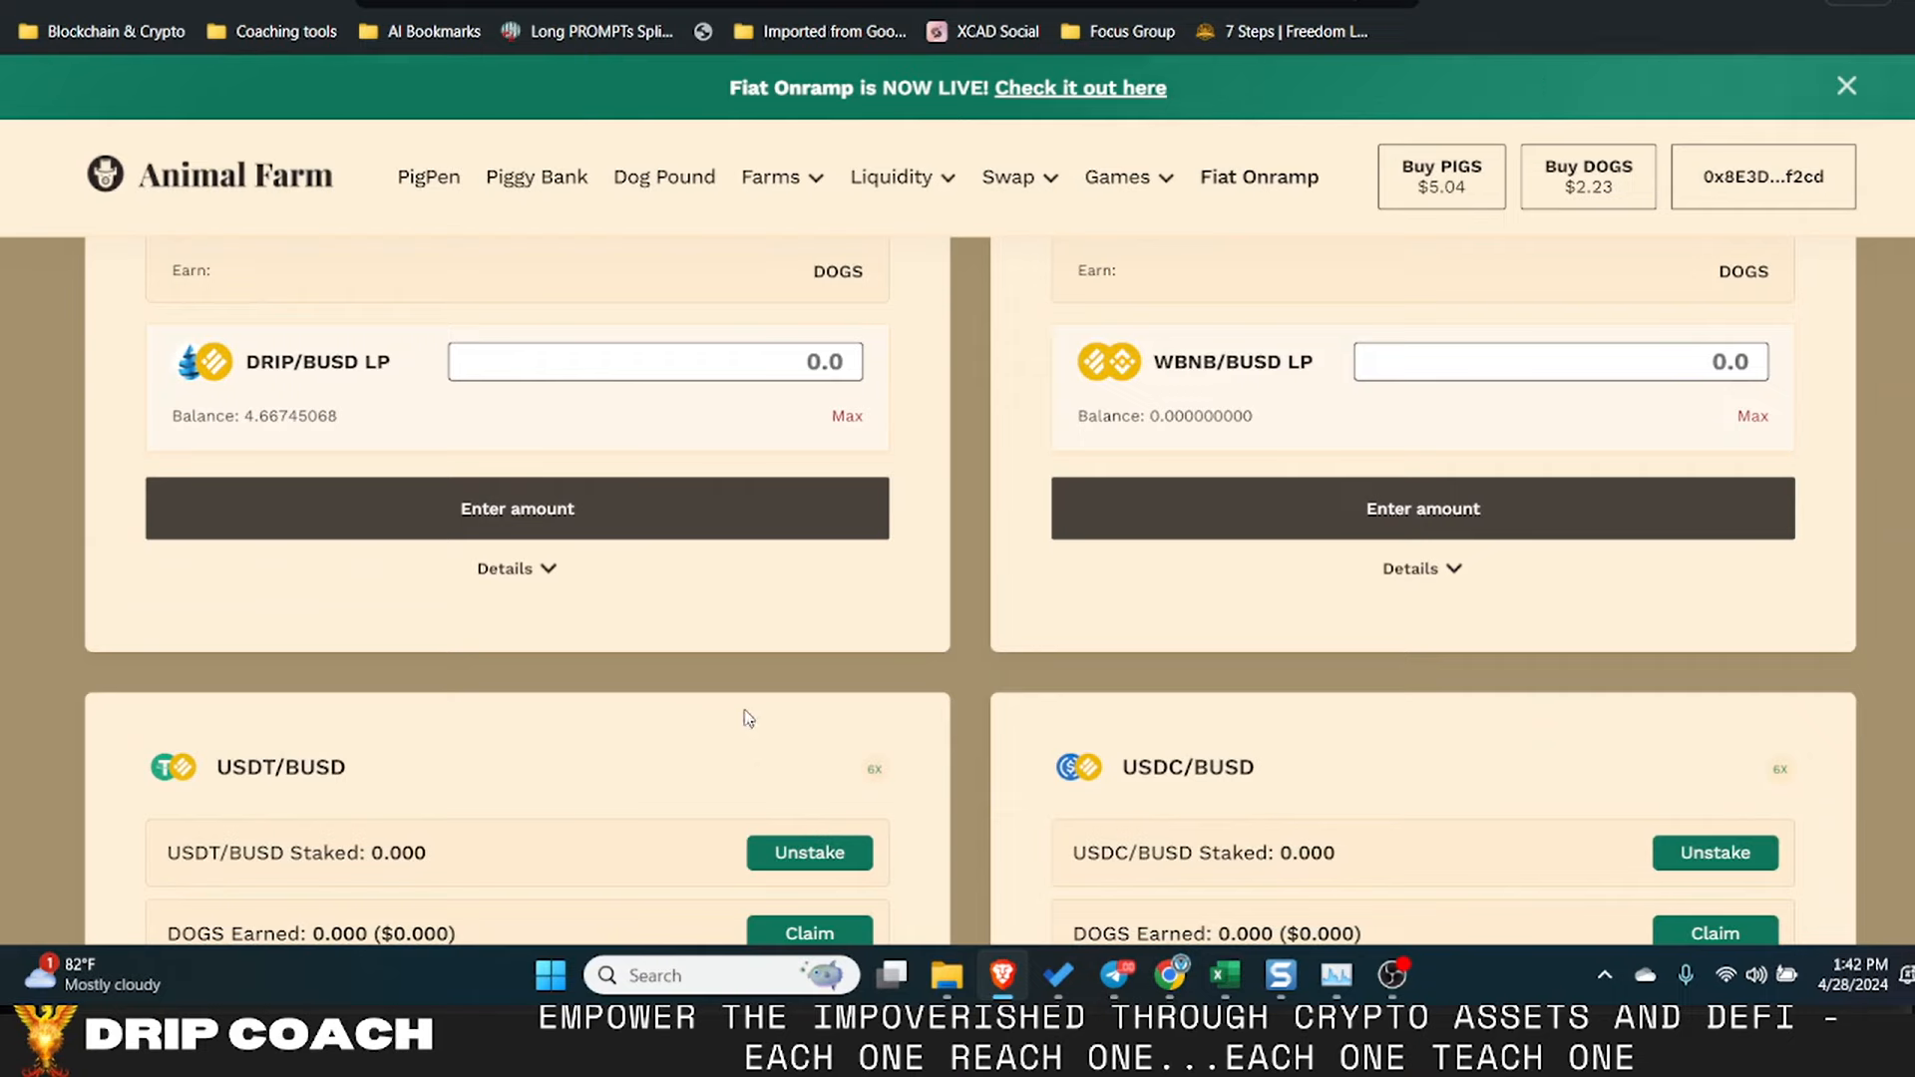
scroll(up, 3)
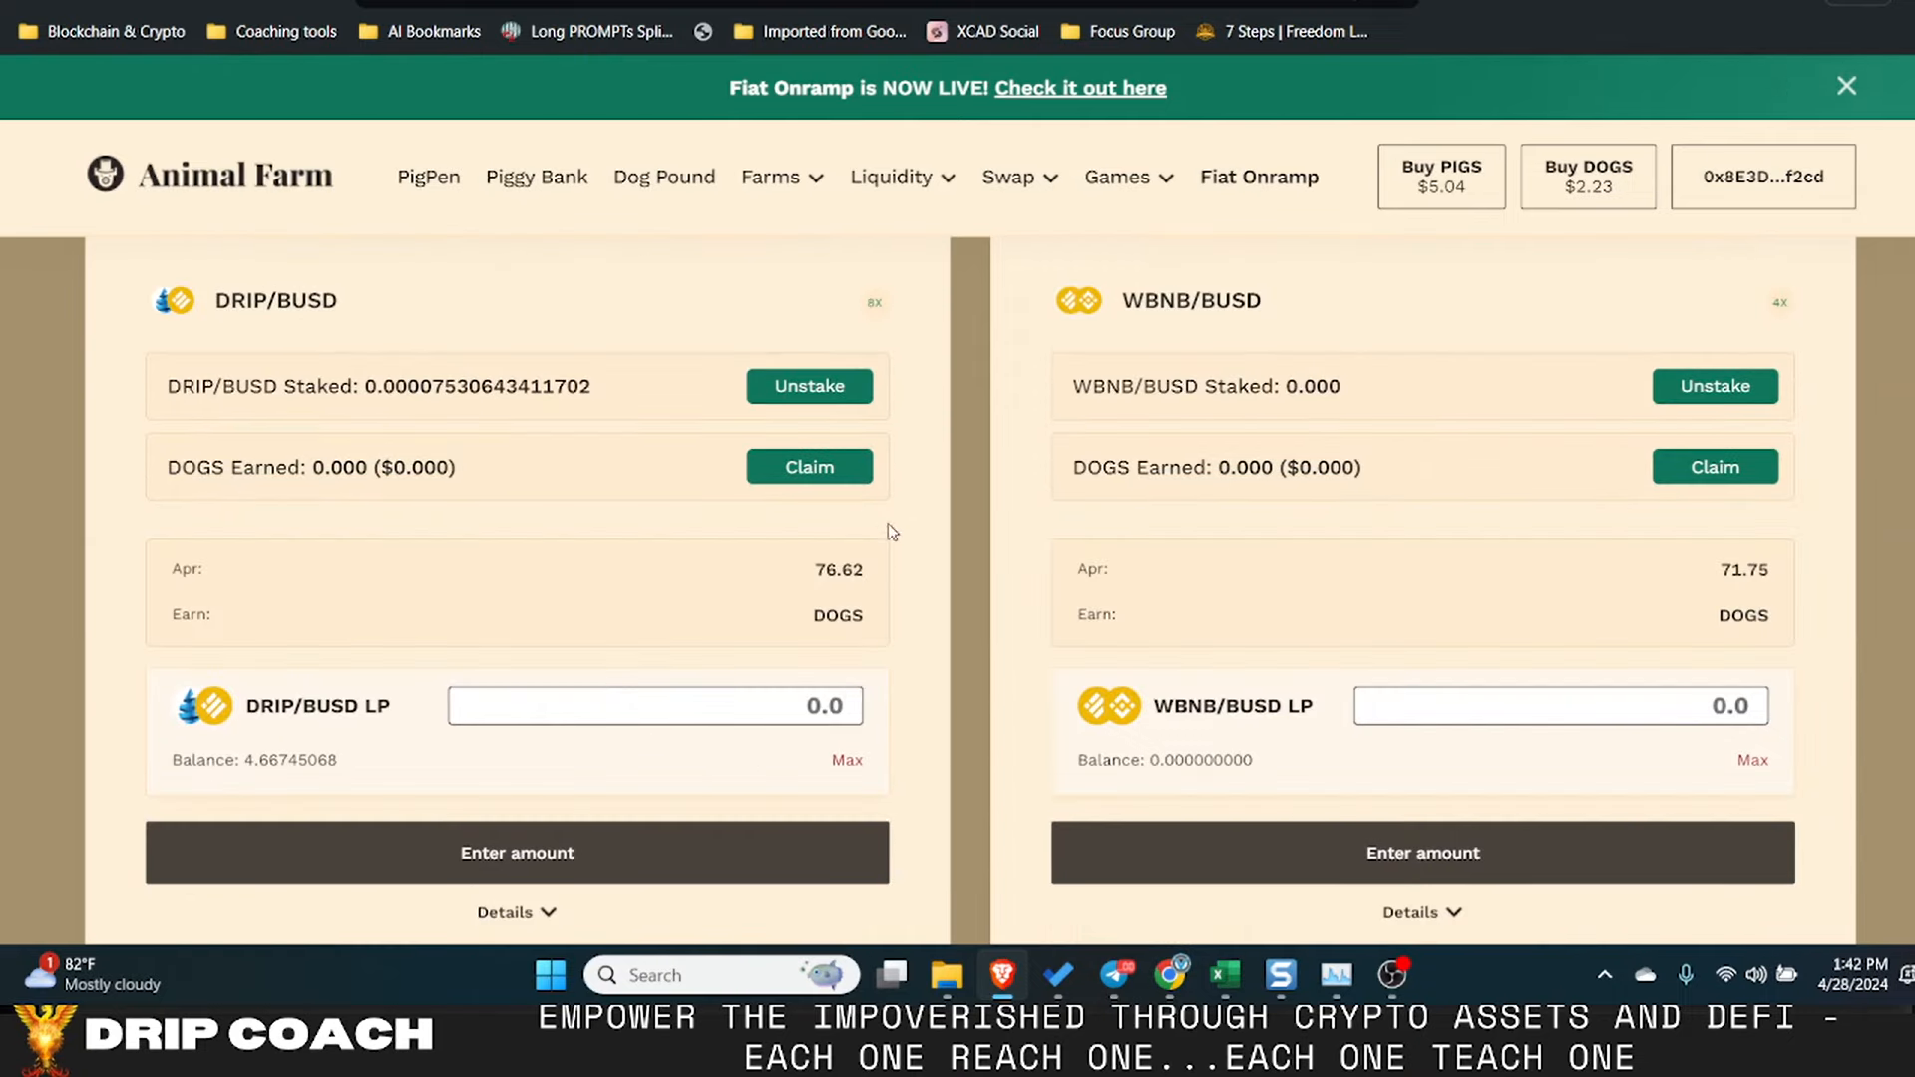
mouse_move(1179, 364)
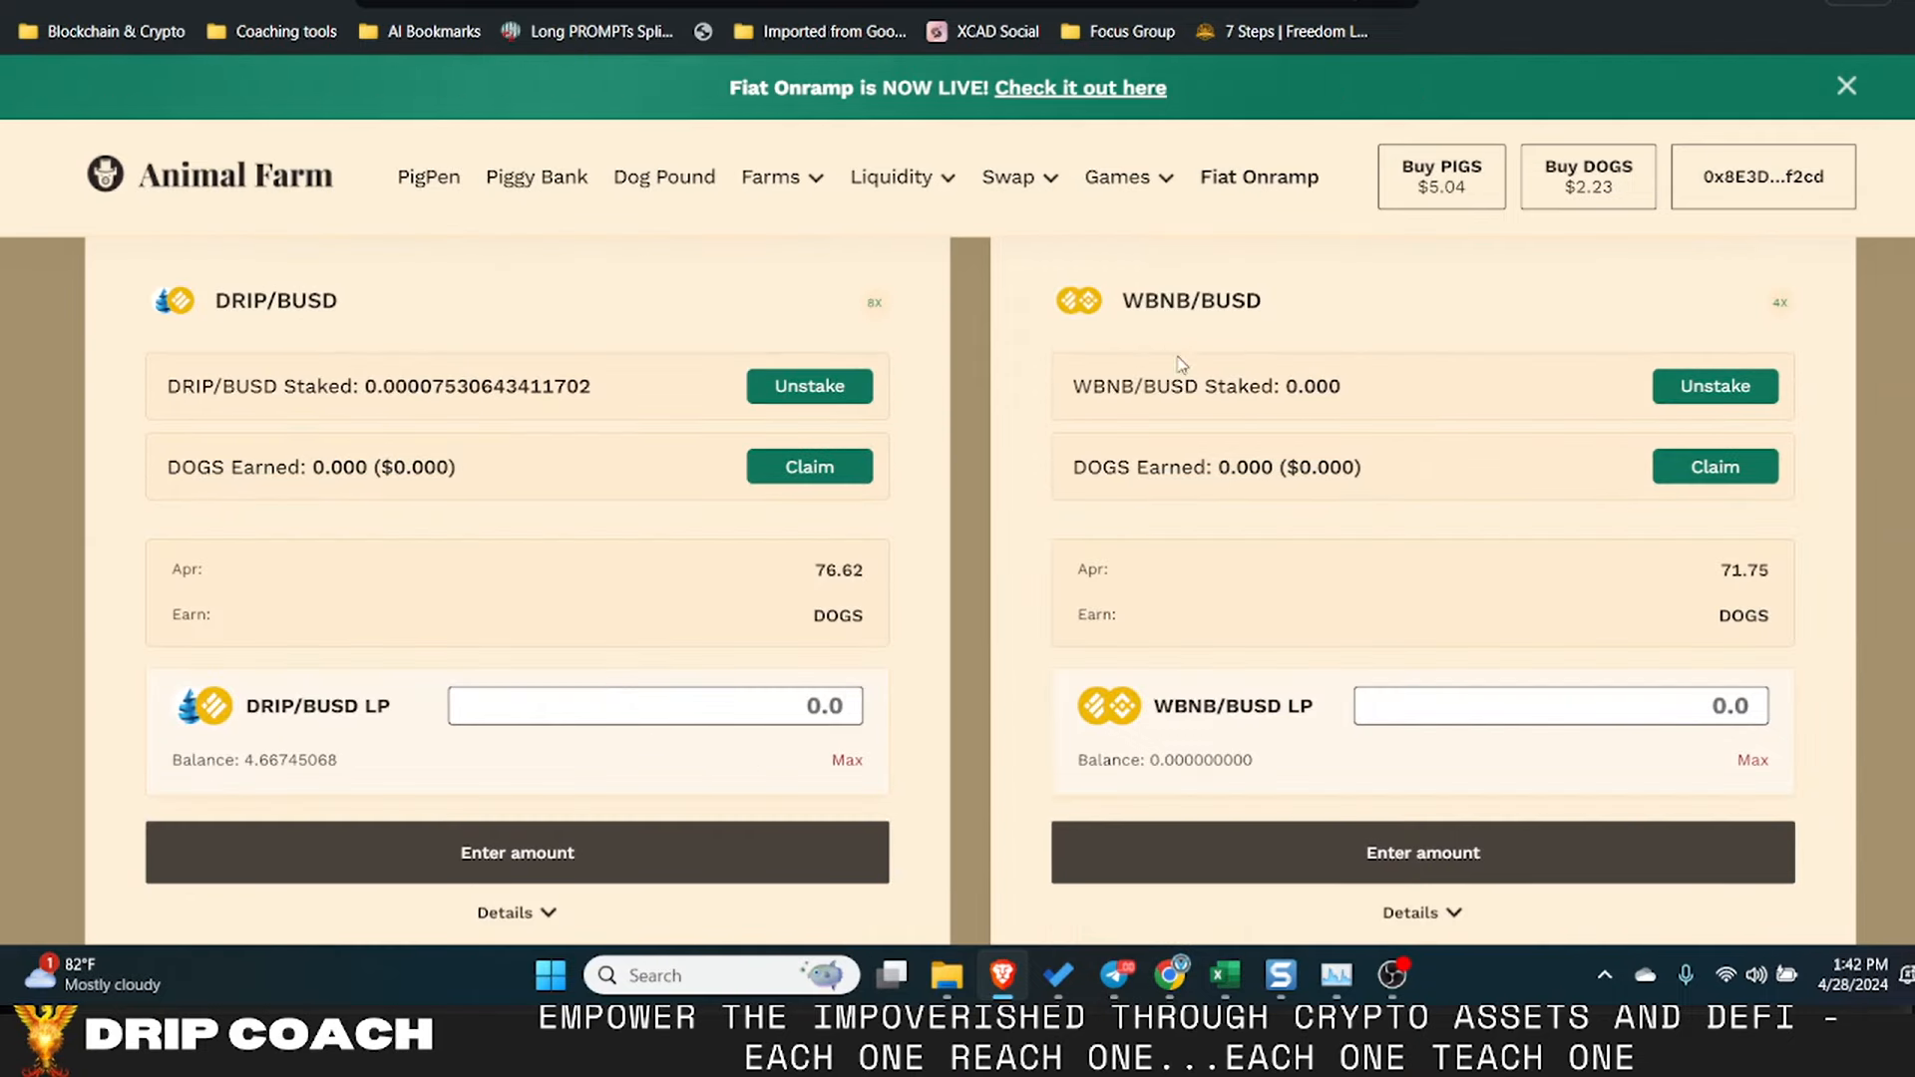
mouse_move(1095, 364)
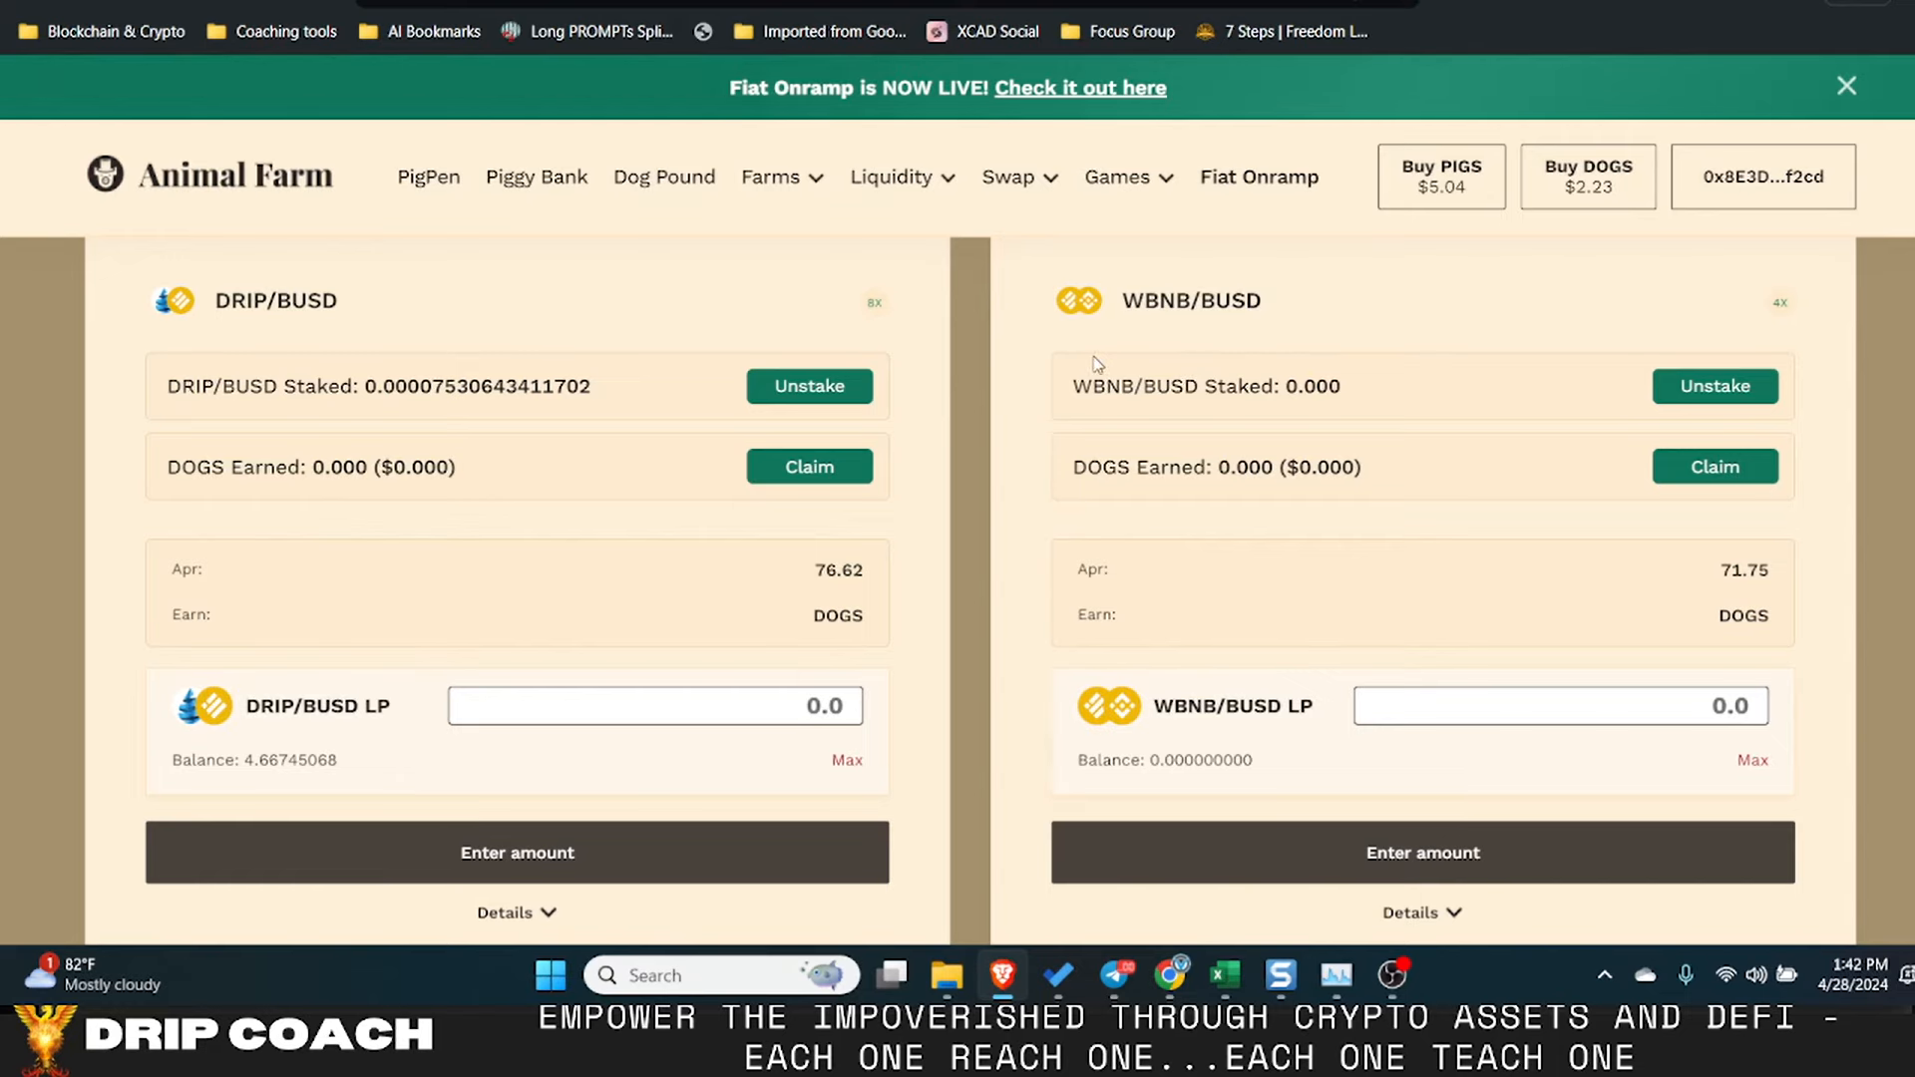
mouse_move(1083, 476)
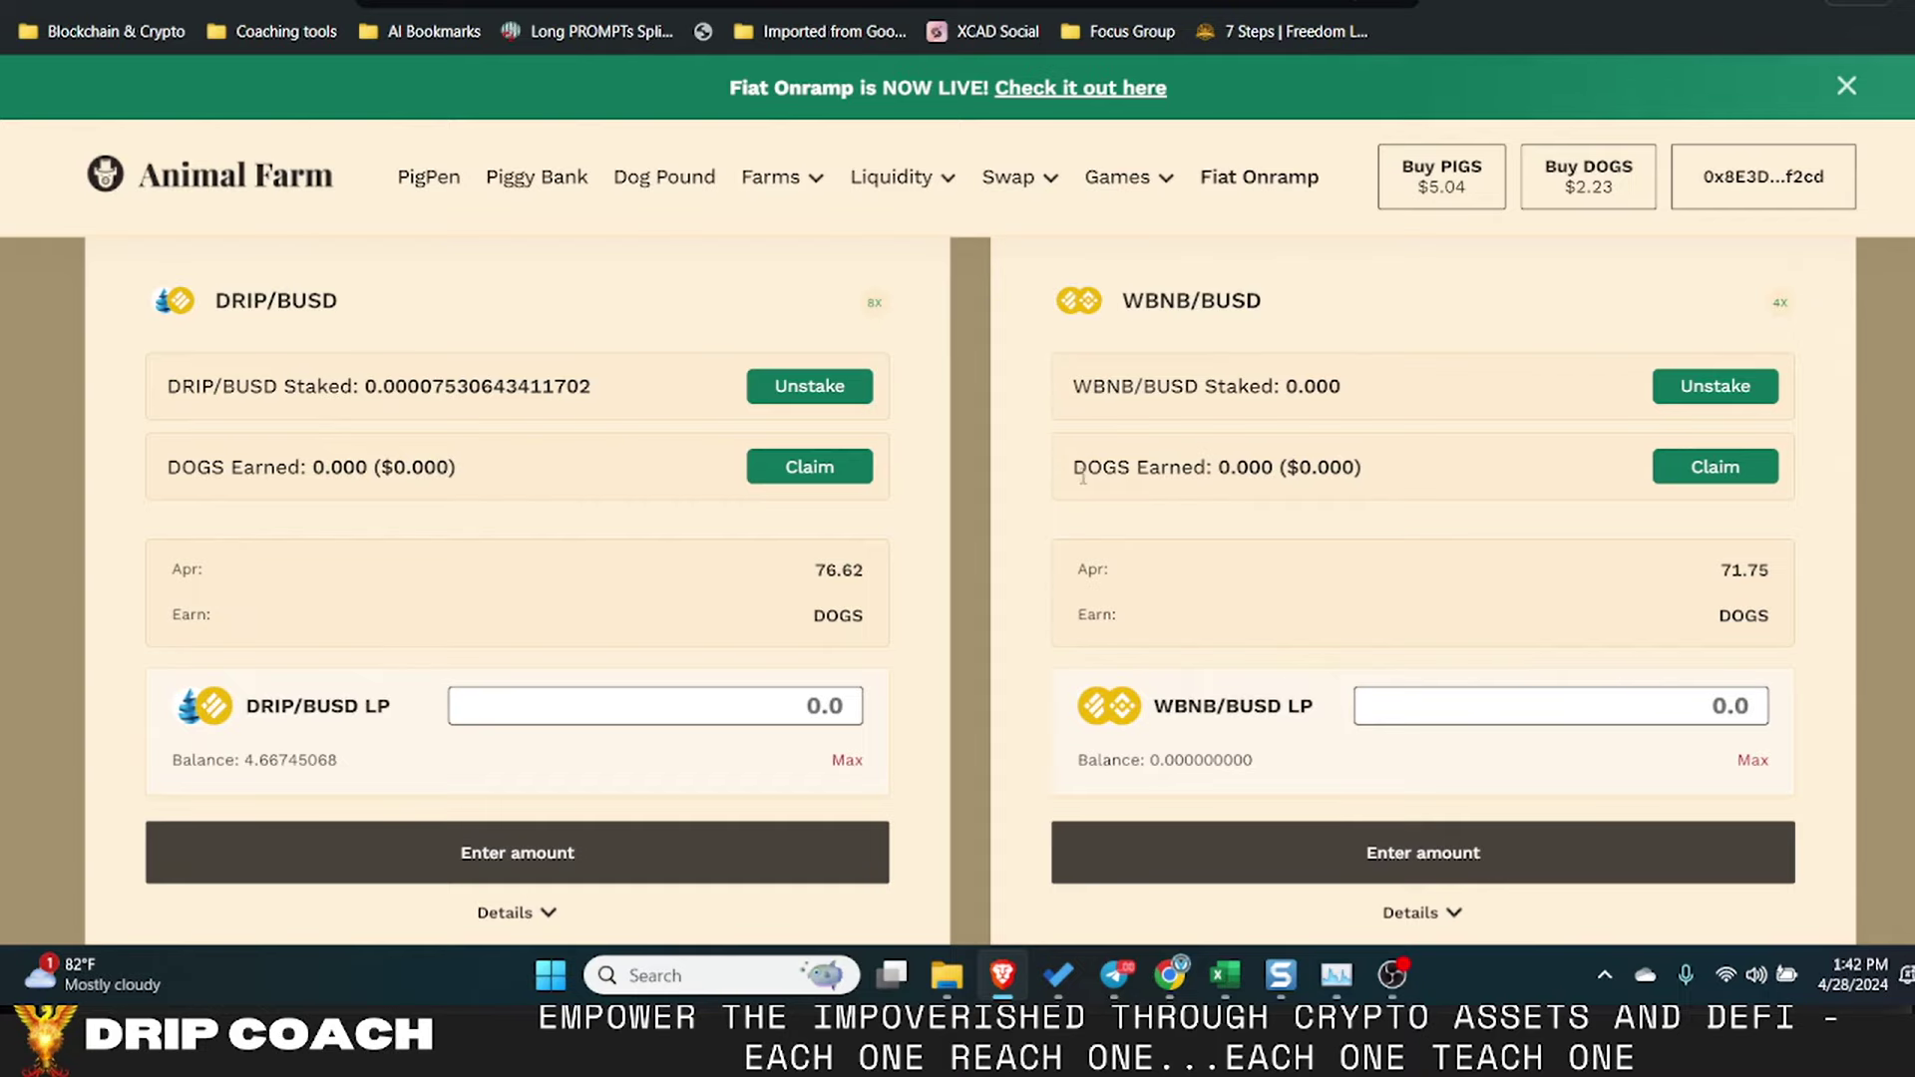
scroll(up, 3)
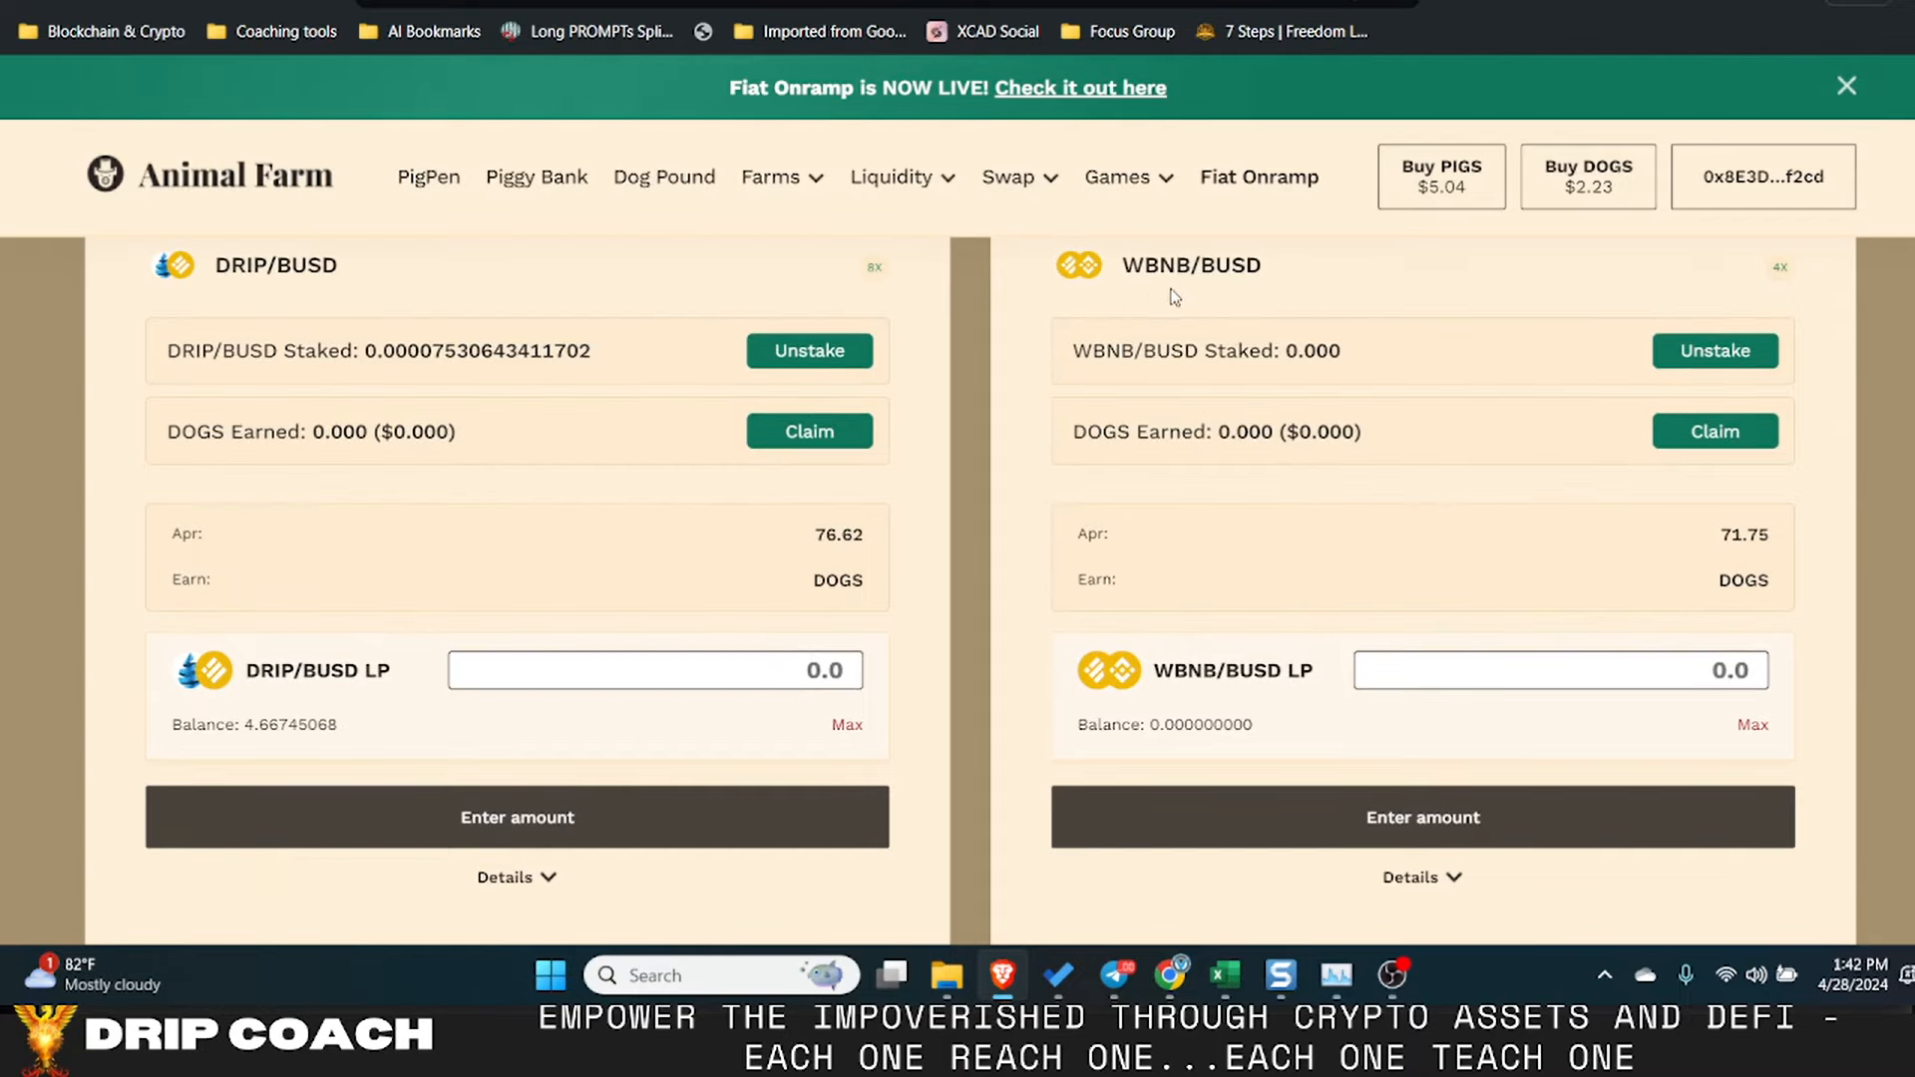
scroll(down, 3)
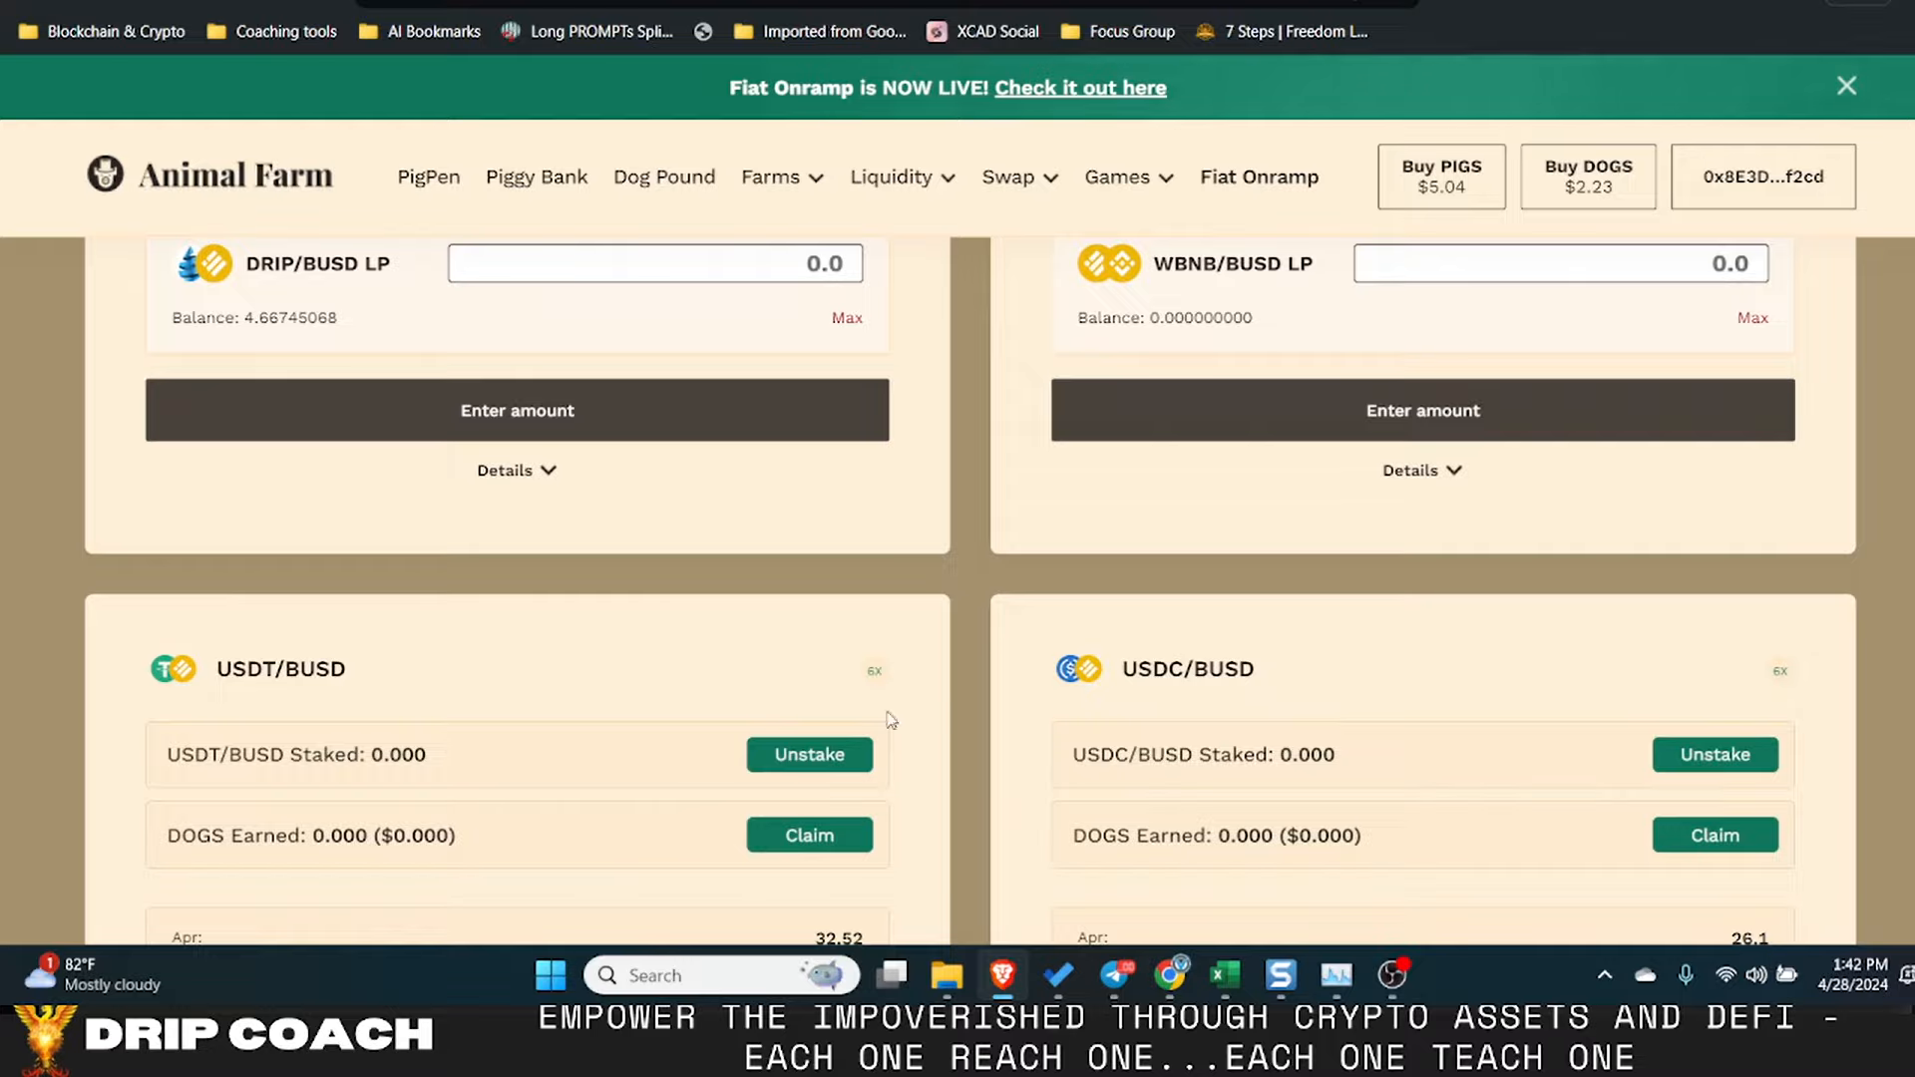
scroll(down, 3)
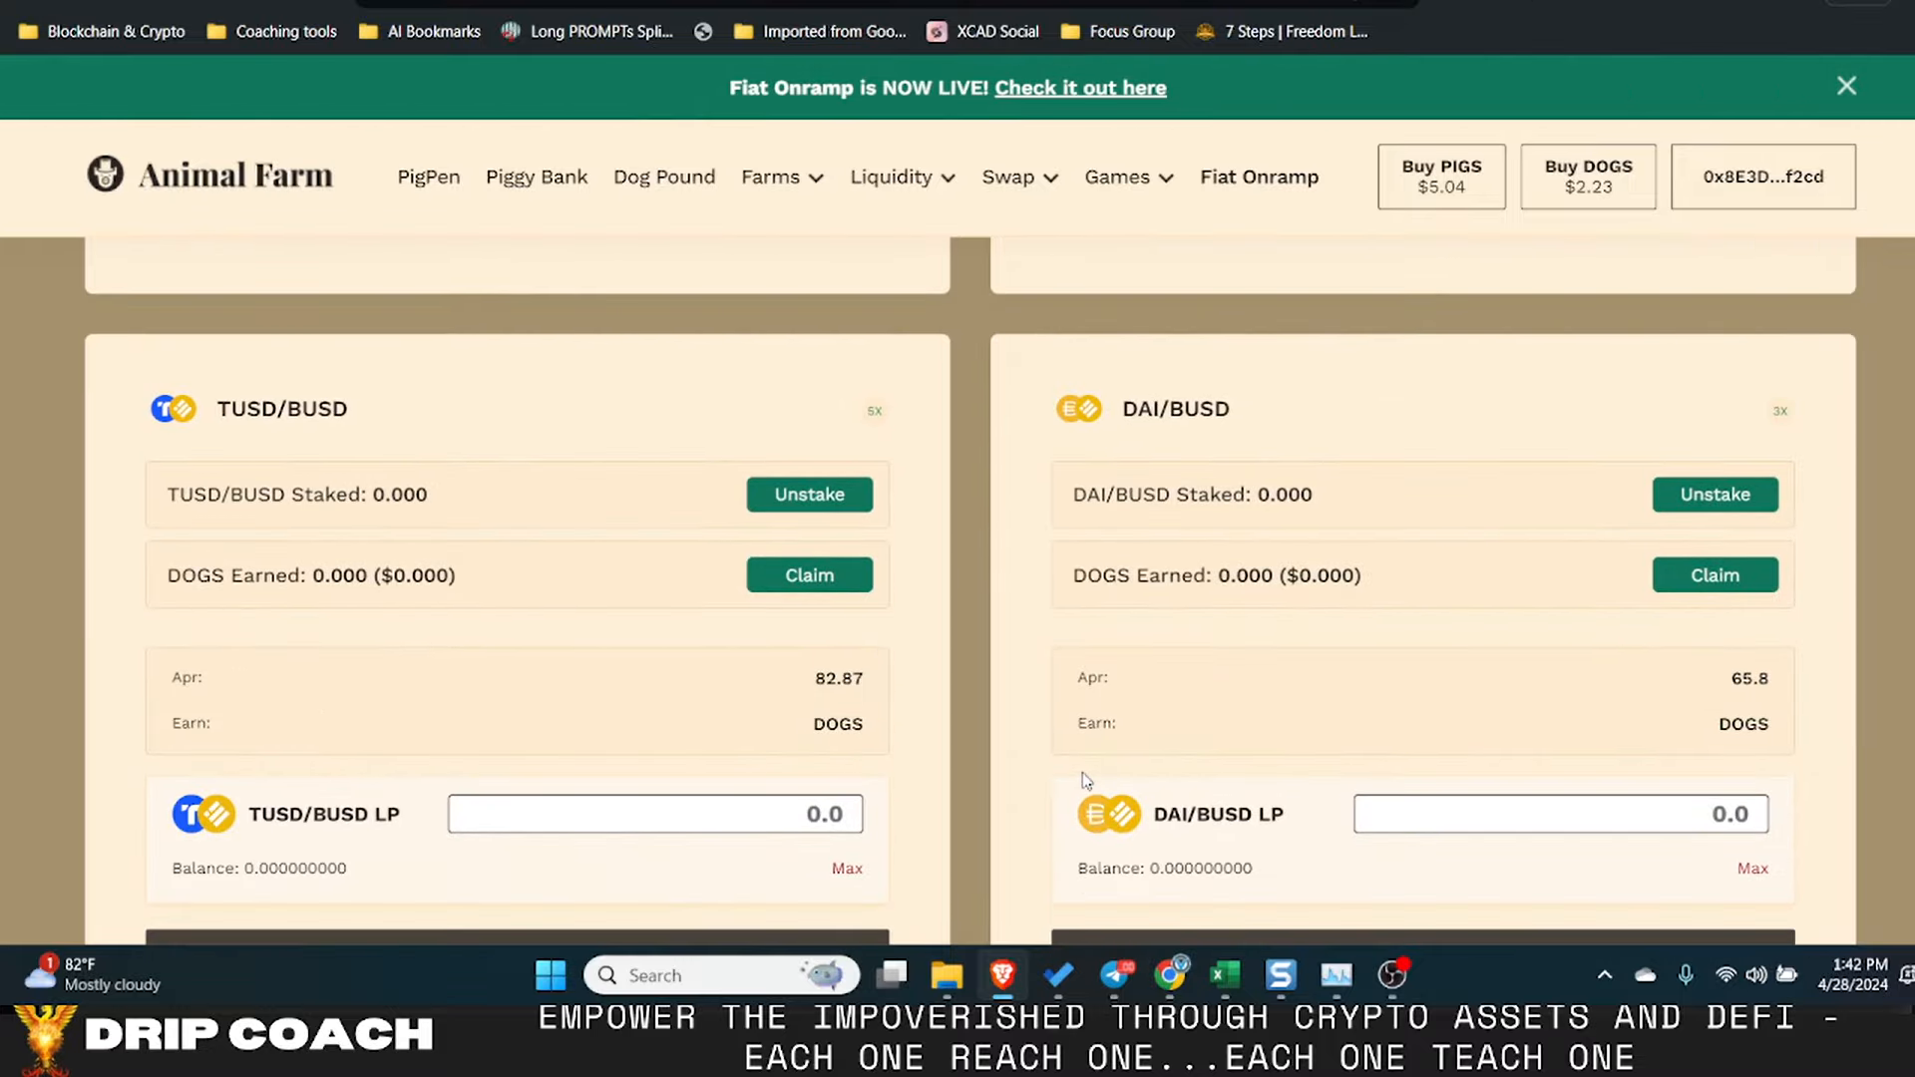
scroll(down, 3)
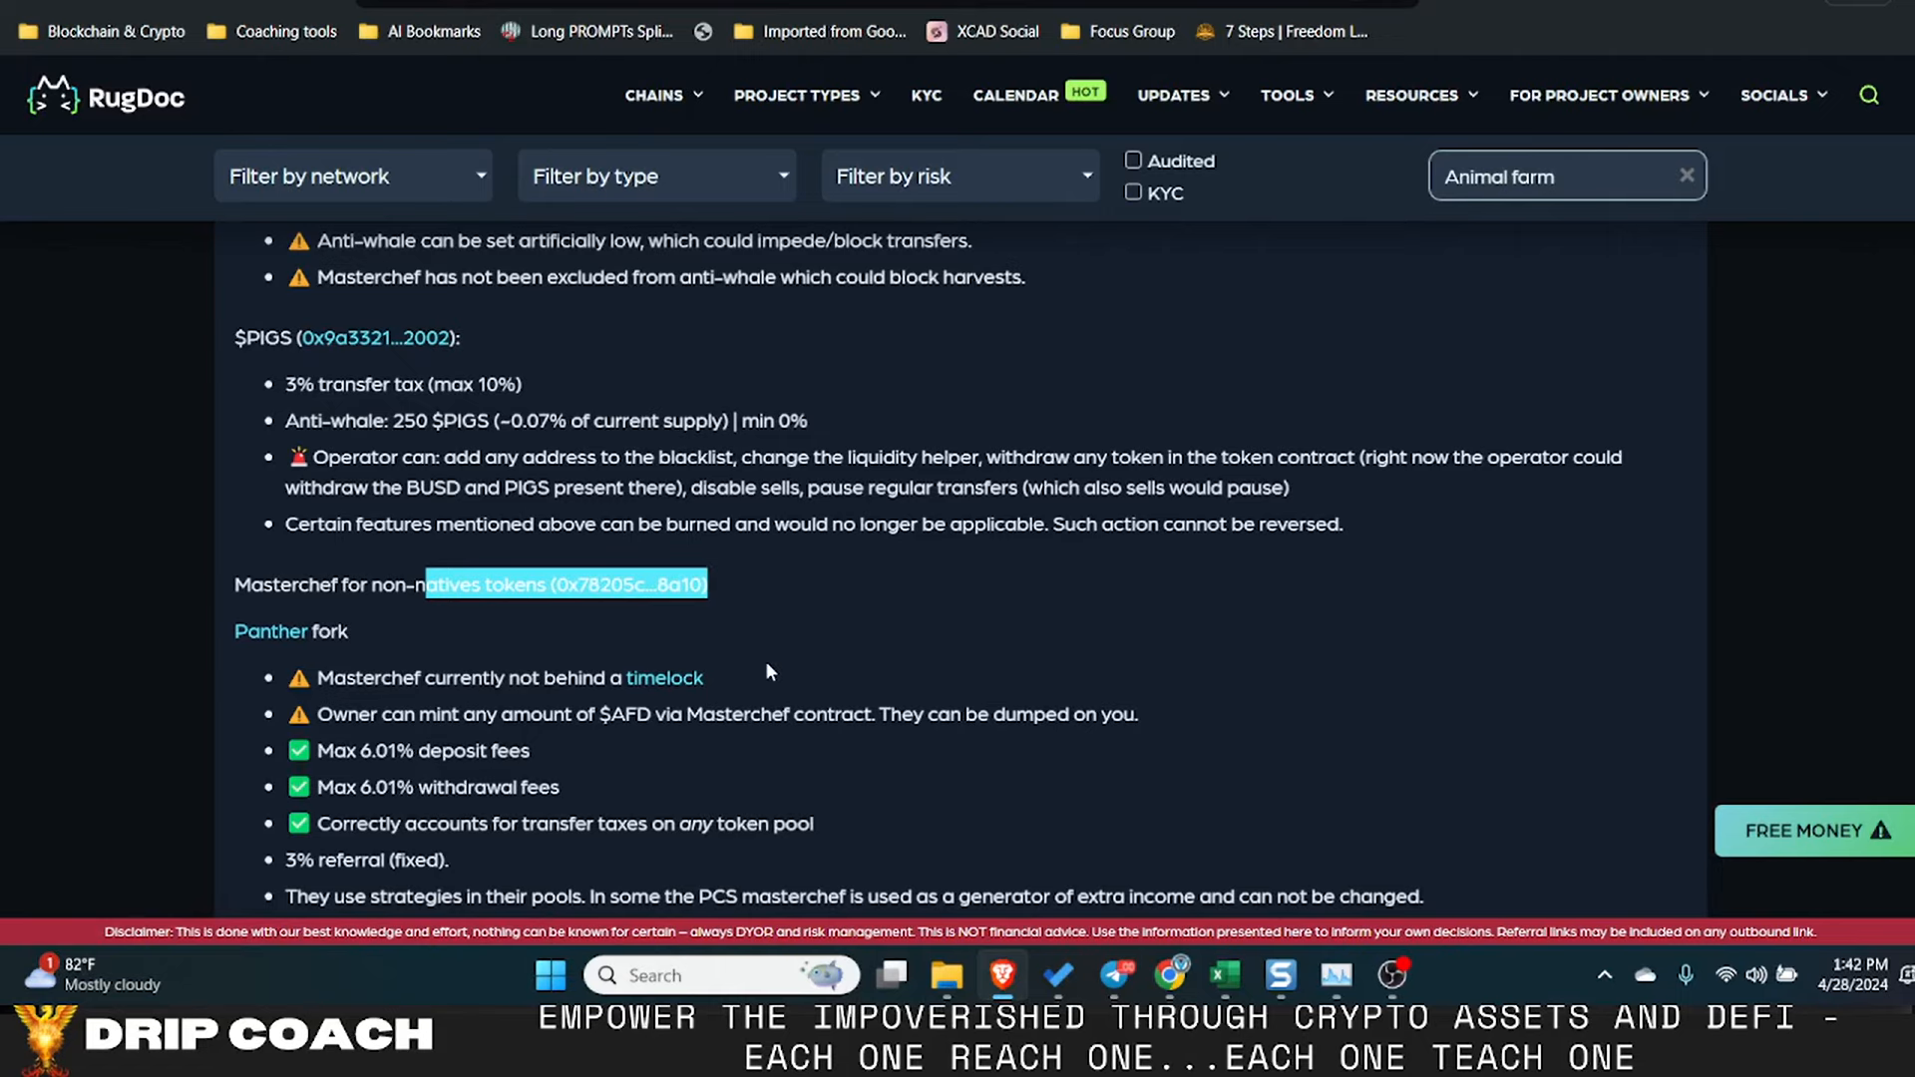
scroll(up, 3)
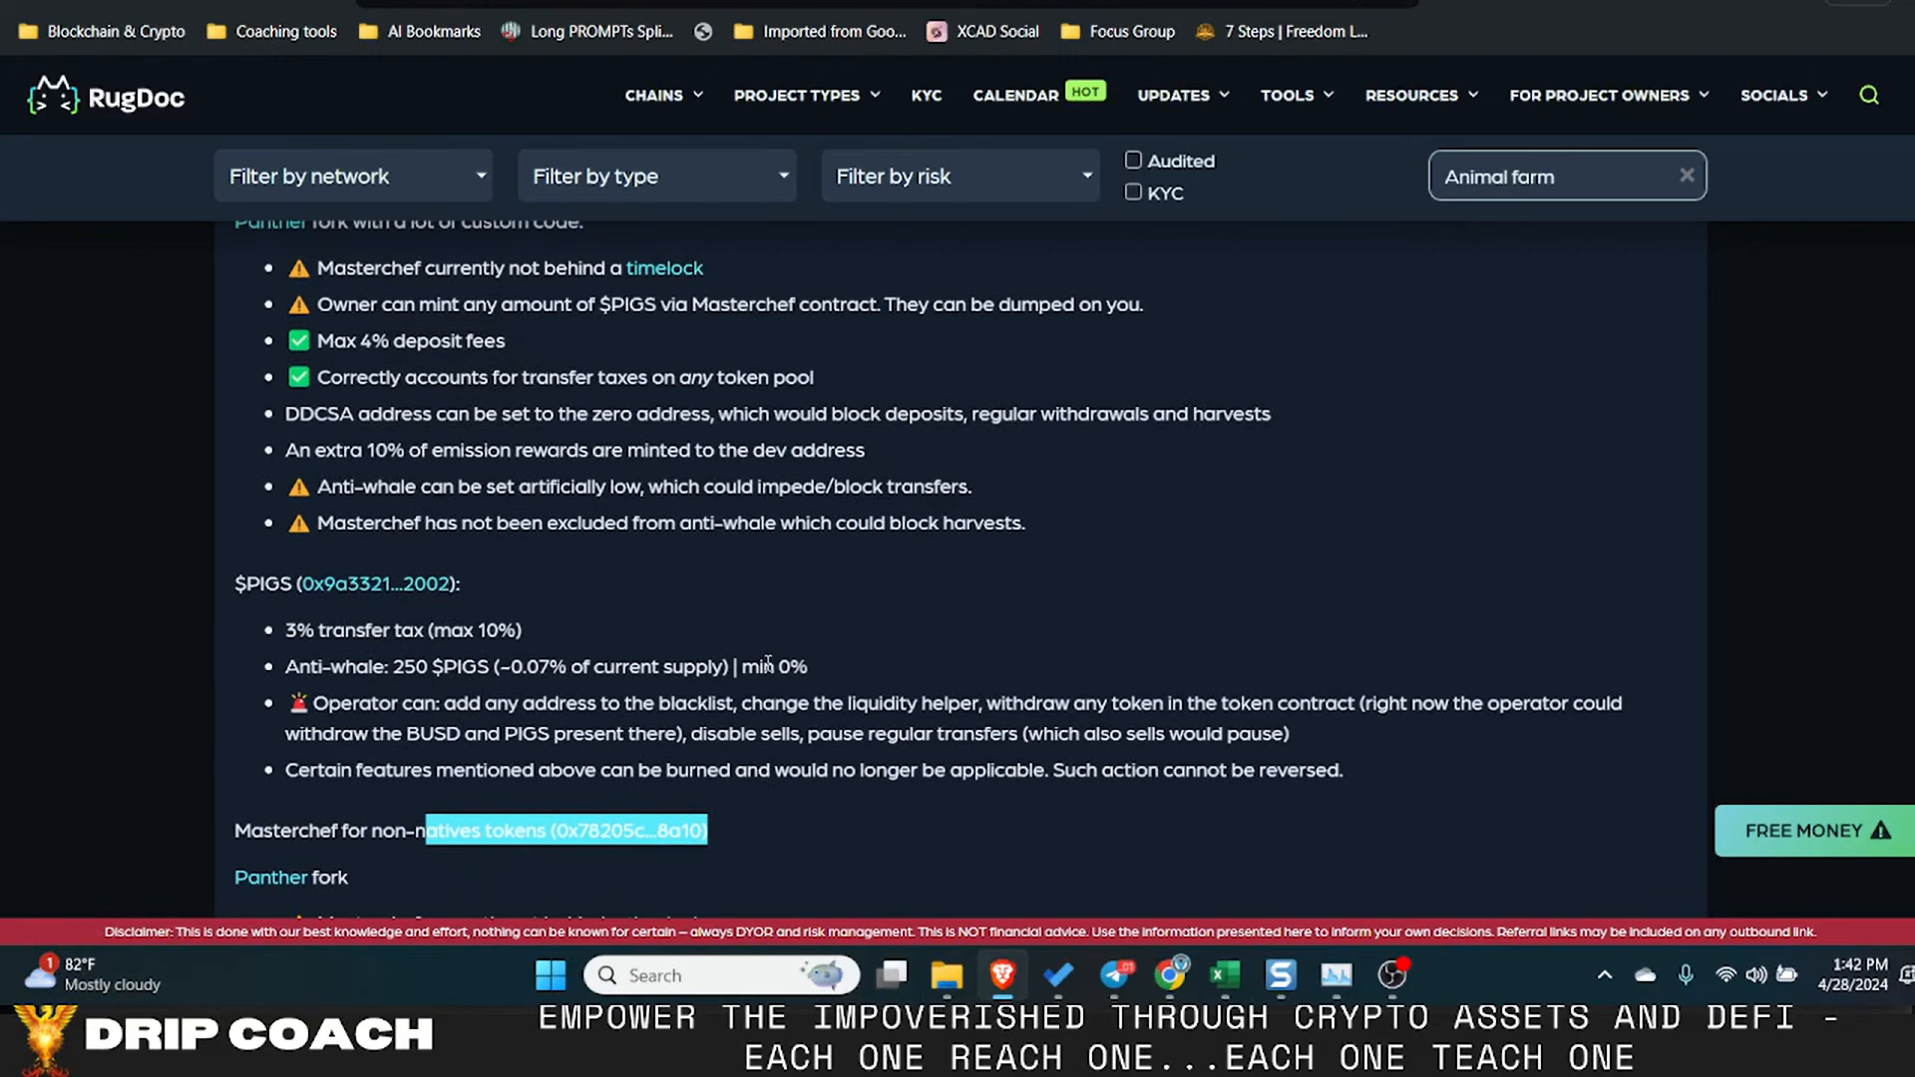
scroll(up, 3)
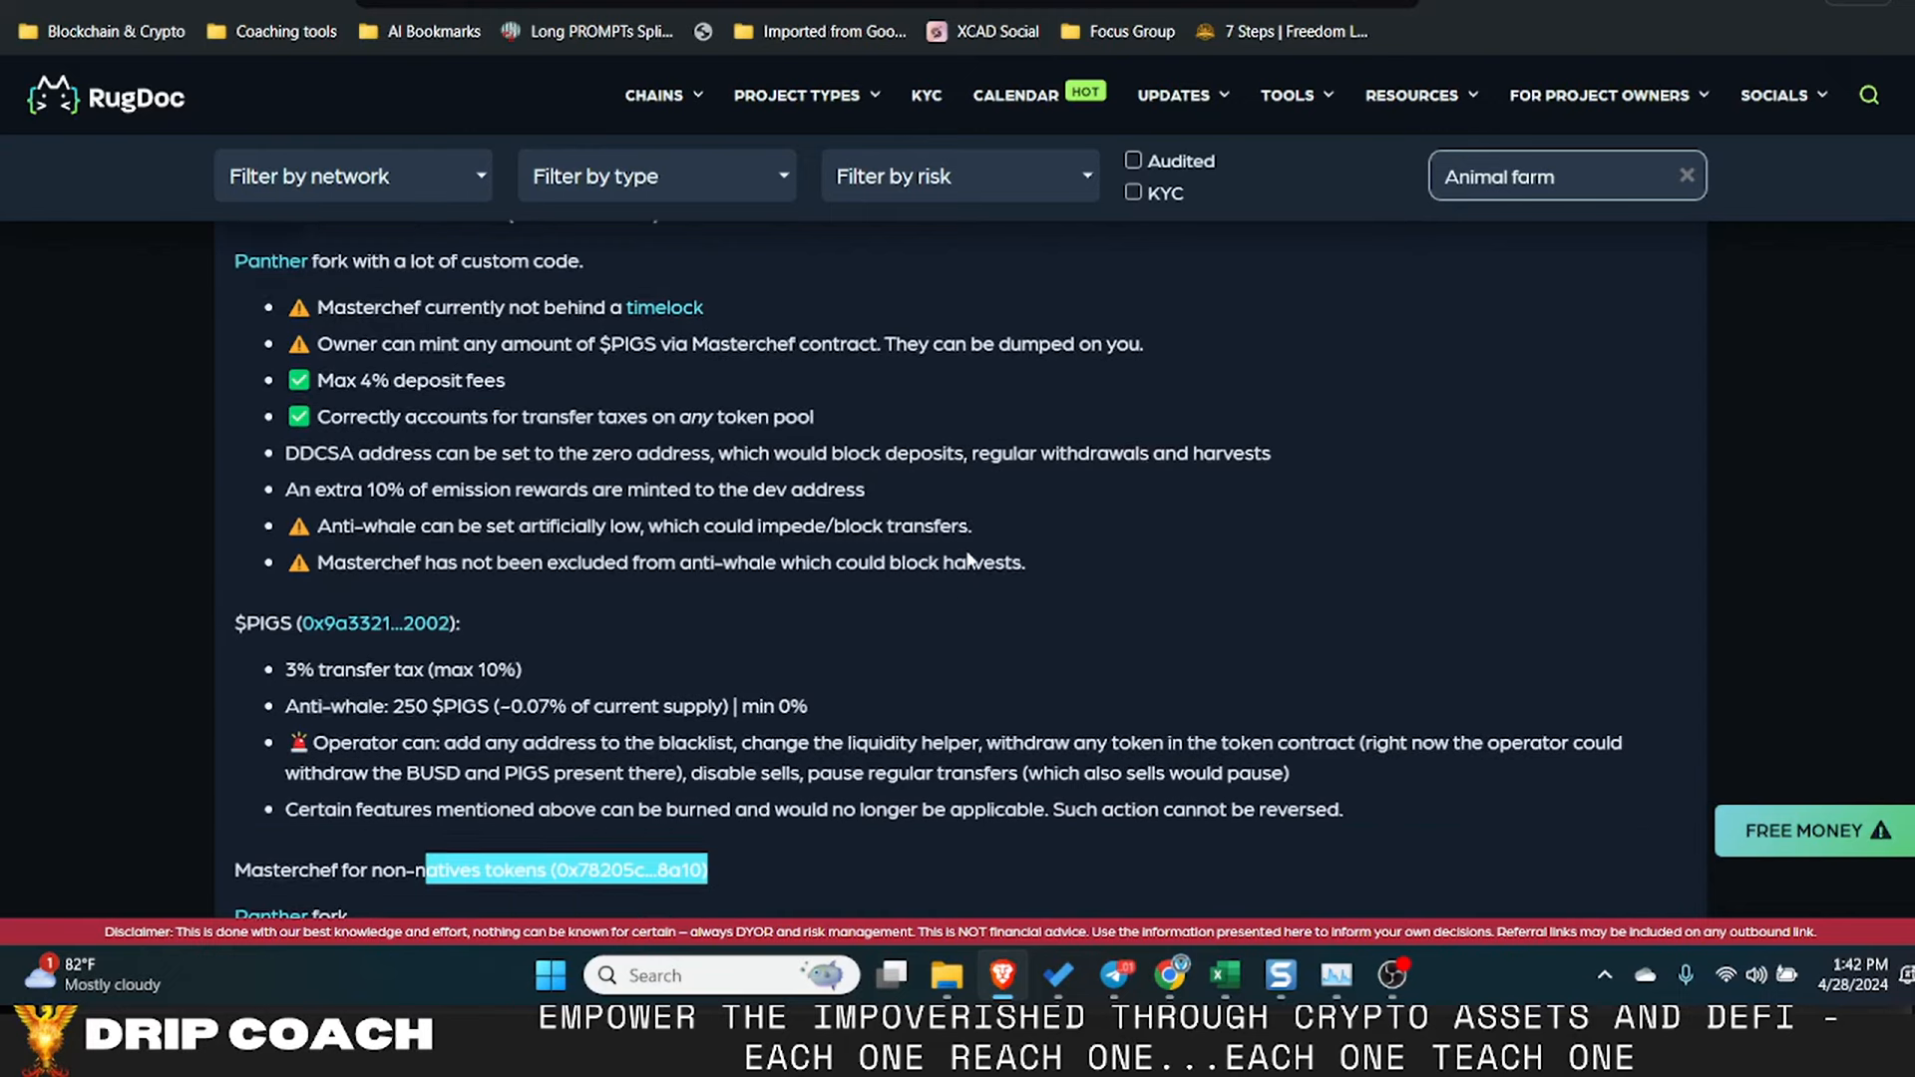
scroll(up, 3)
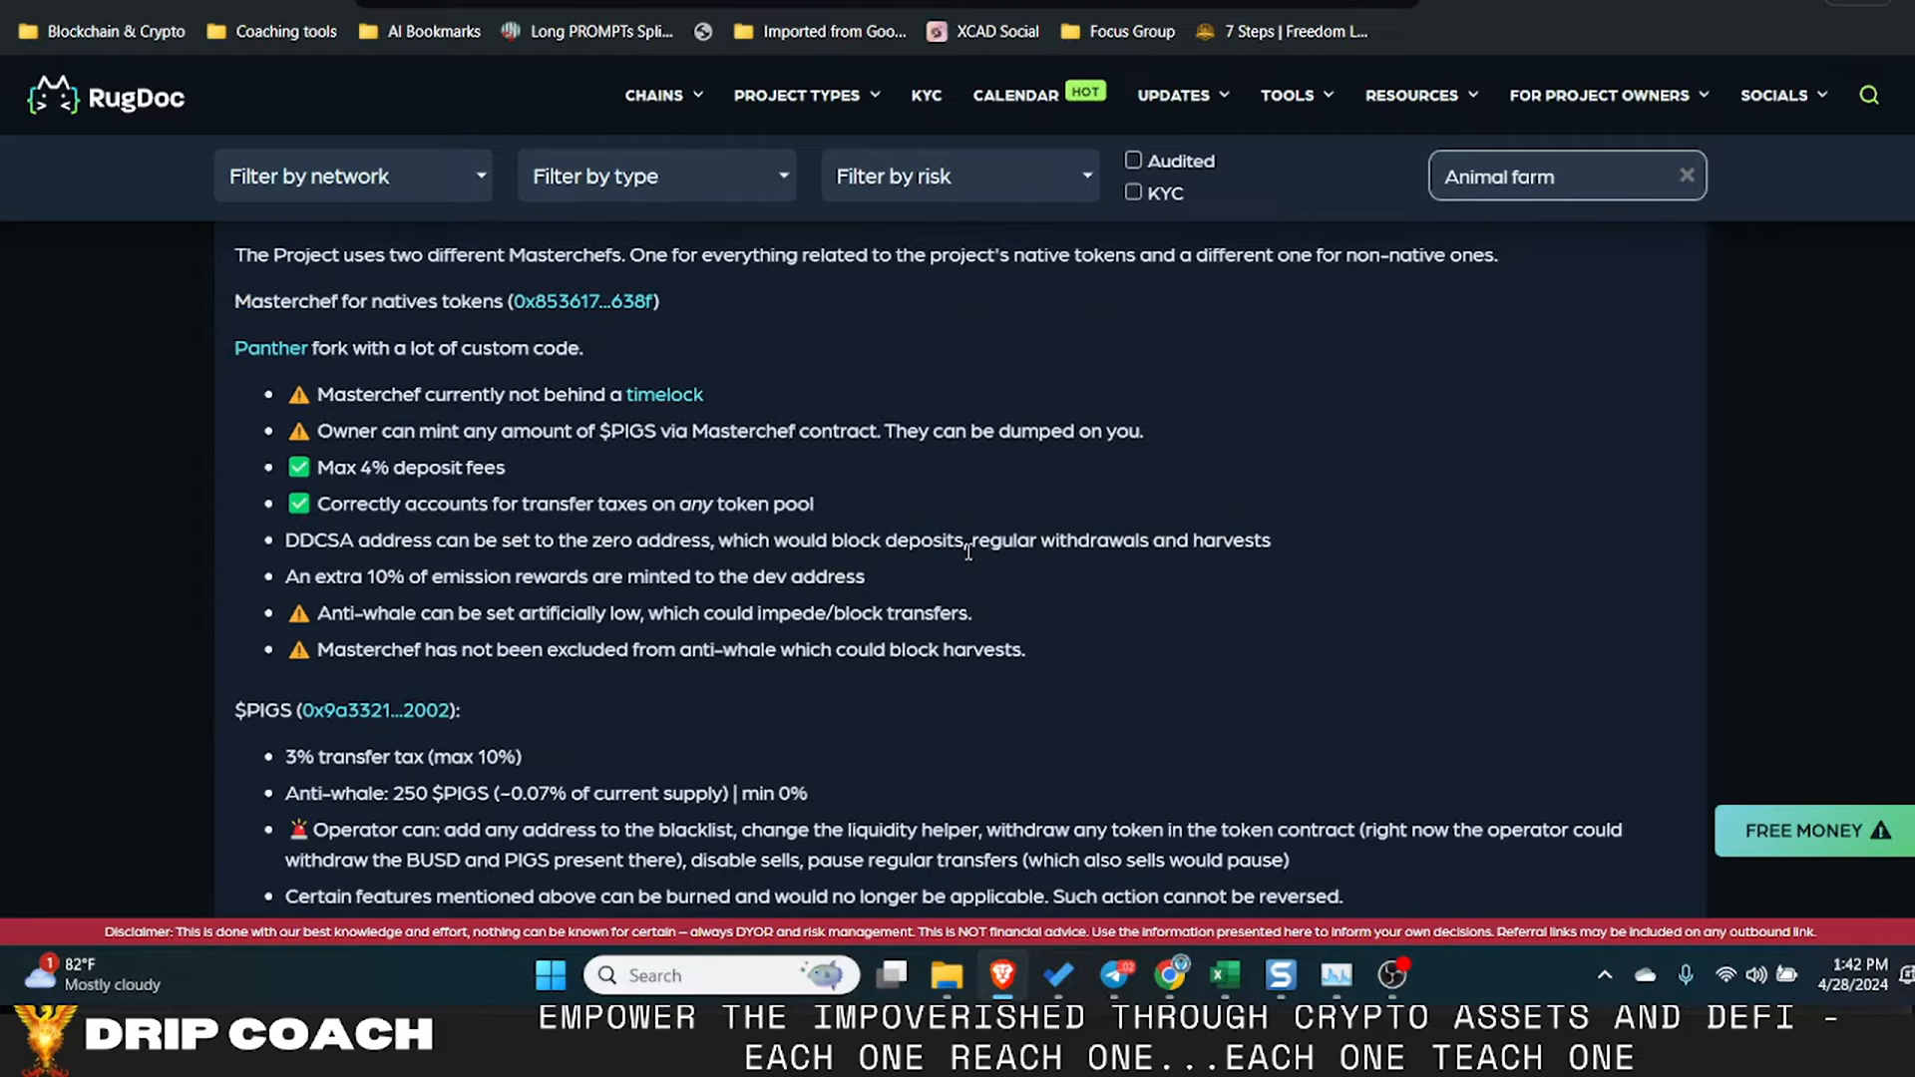
scroll(up, 3)
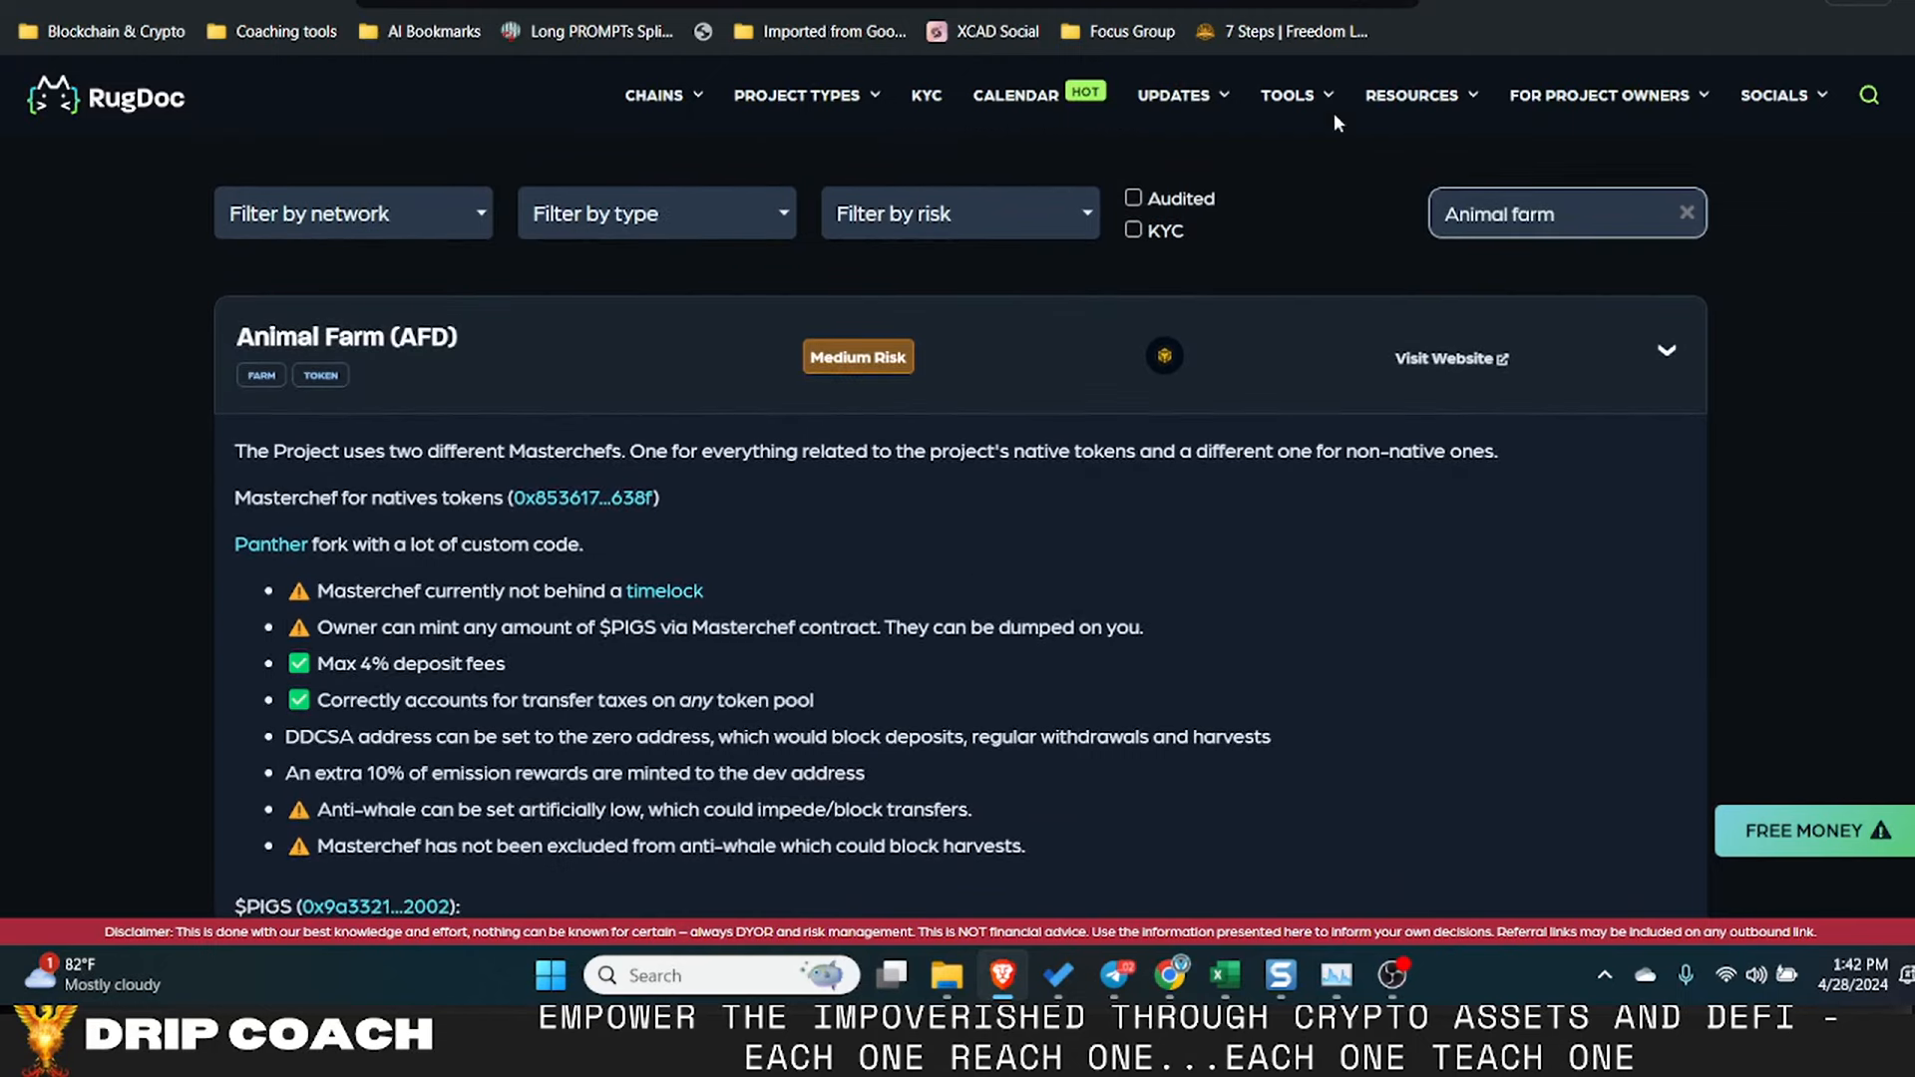
mouse_move(1115, 540)
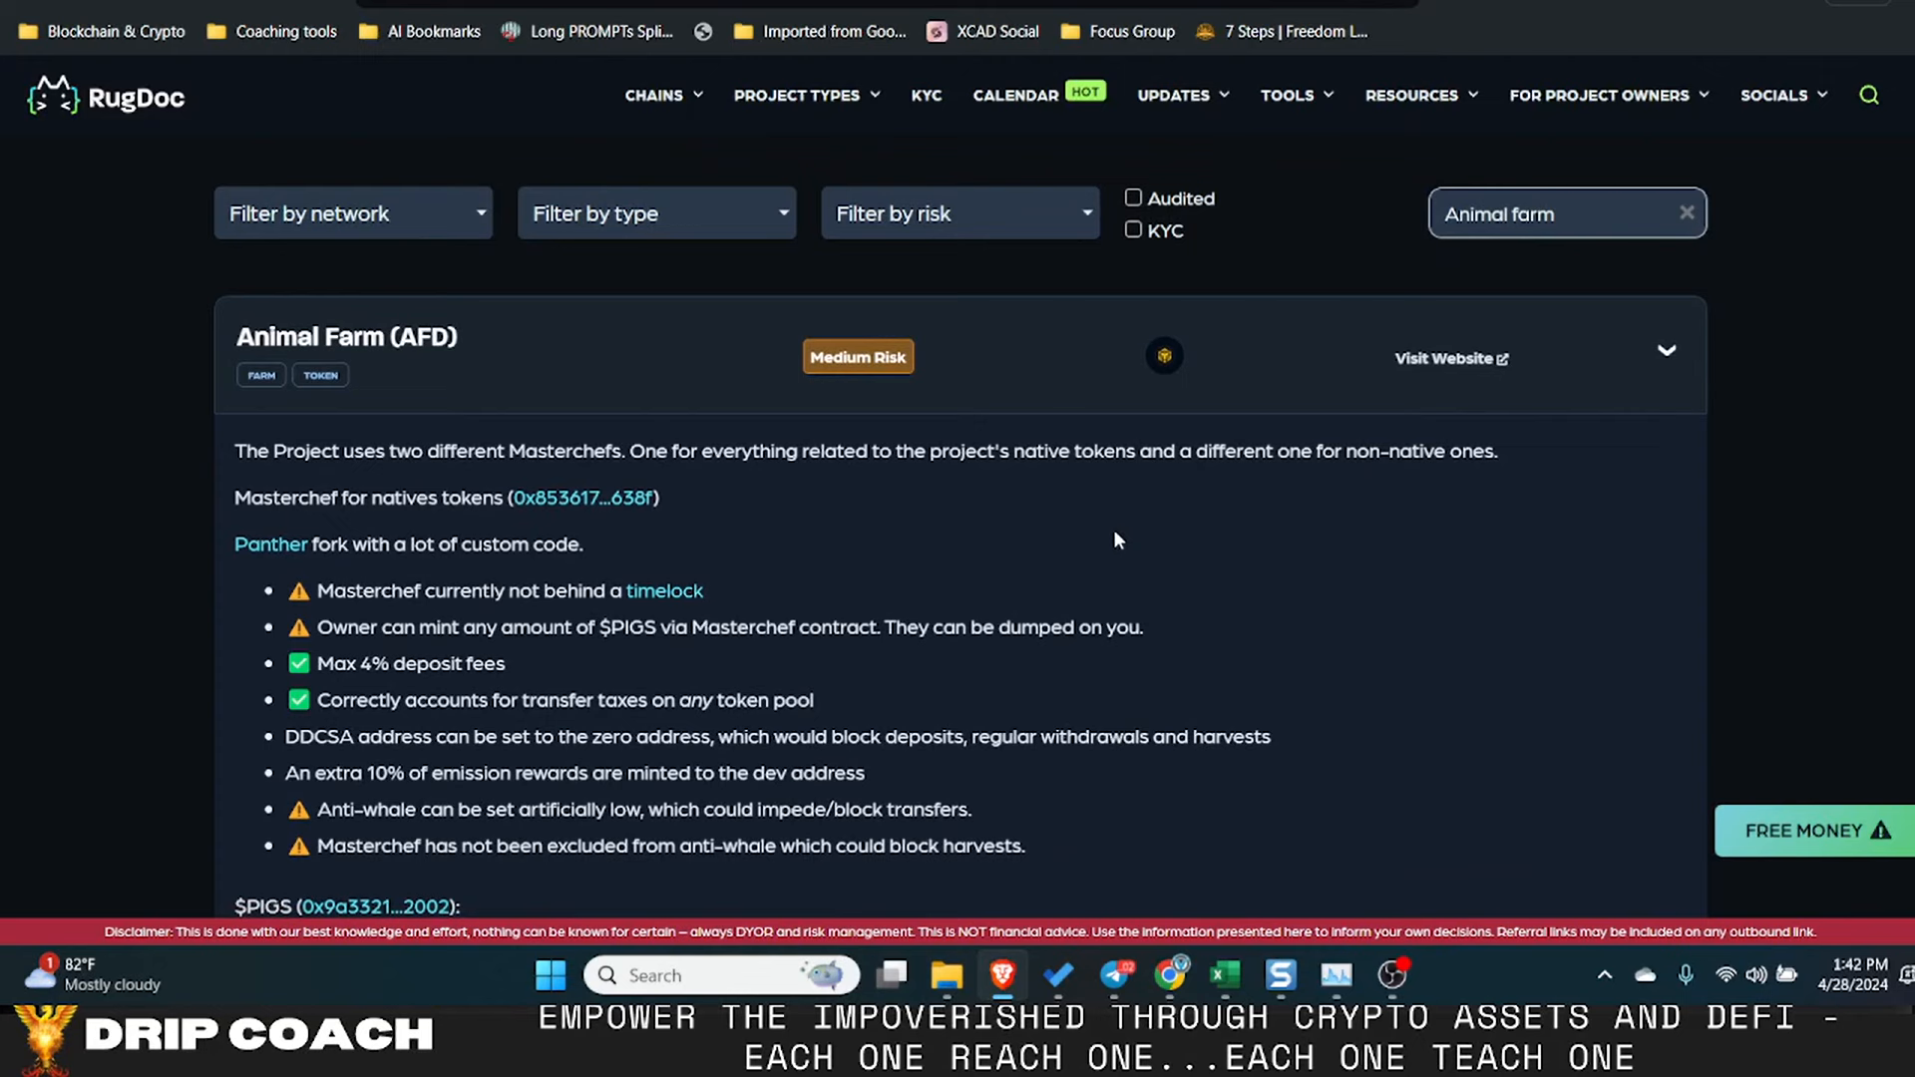
mouse_move(1218, 406)
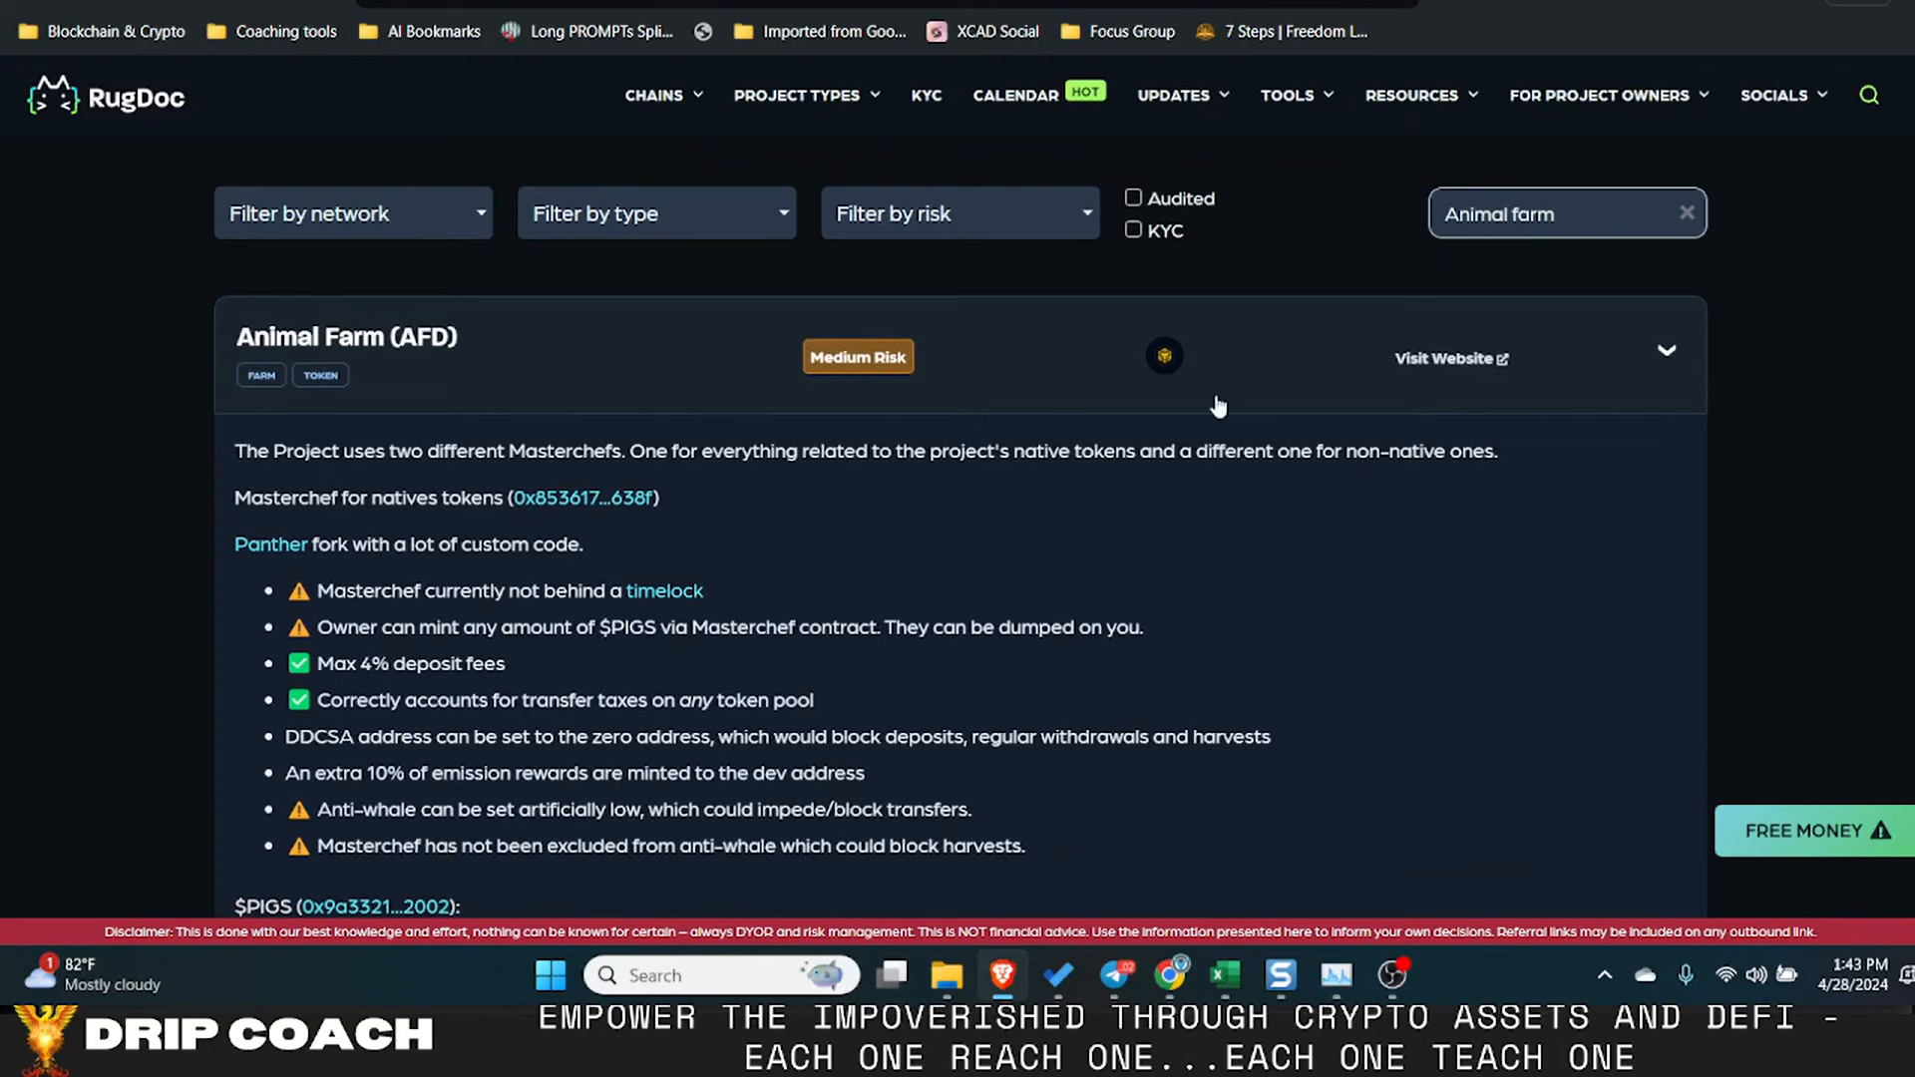
mouse_move(1100, 478)
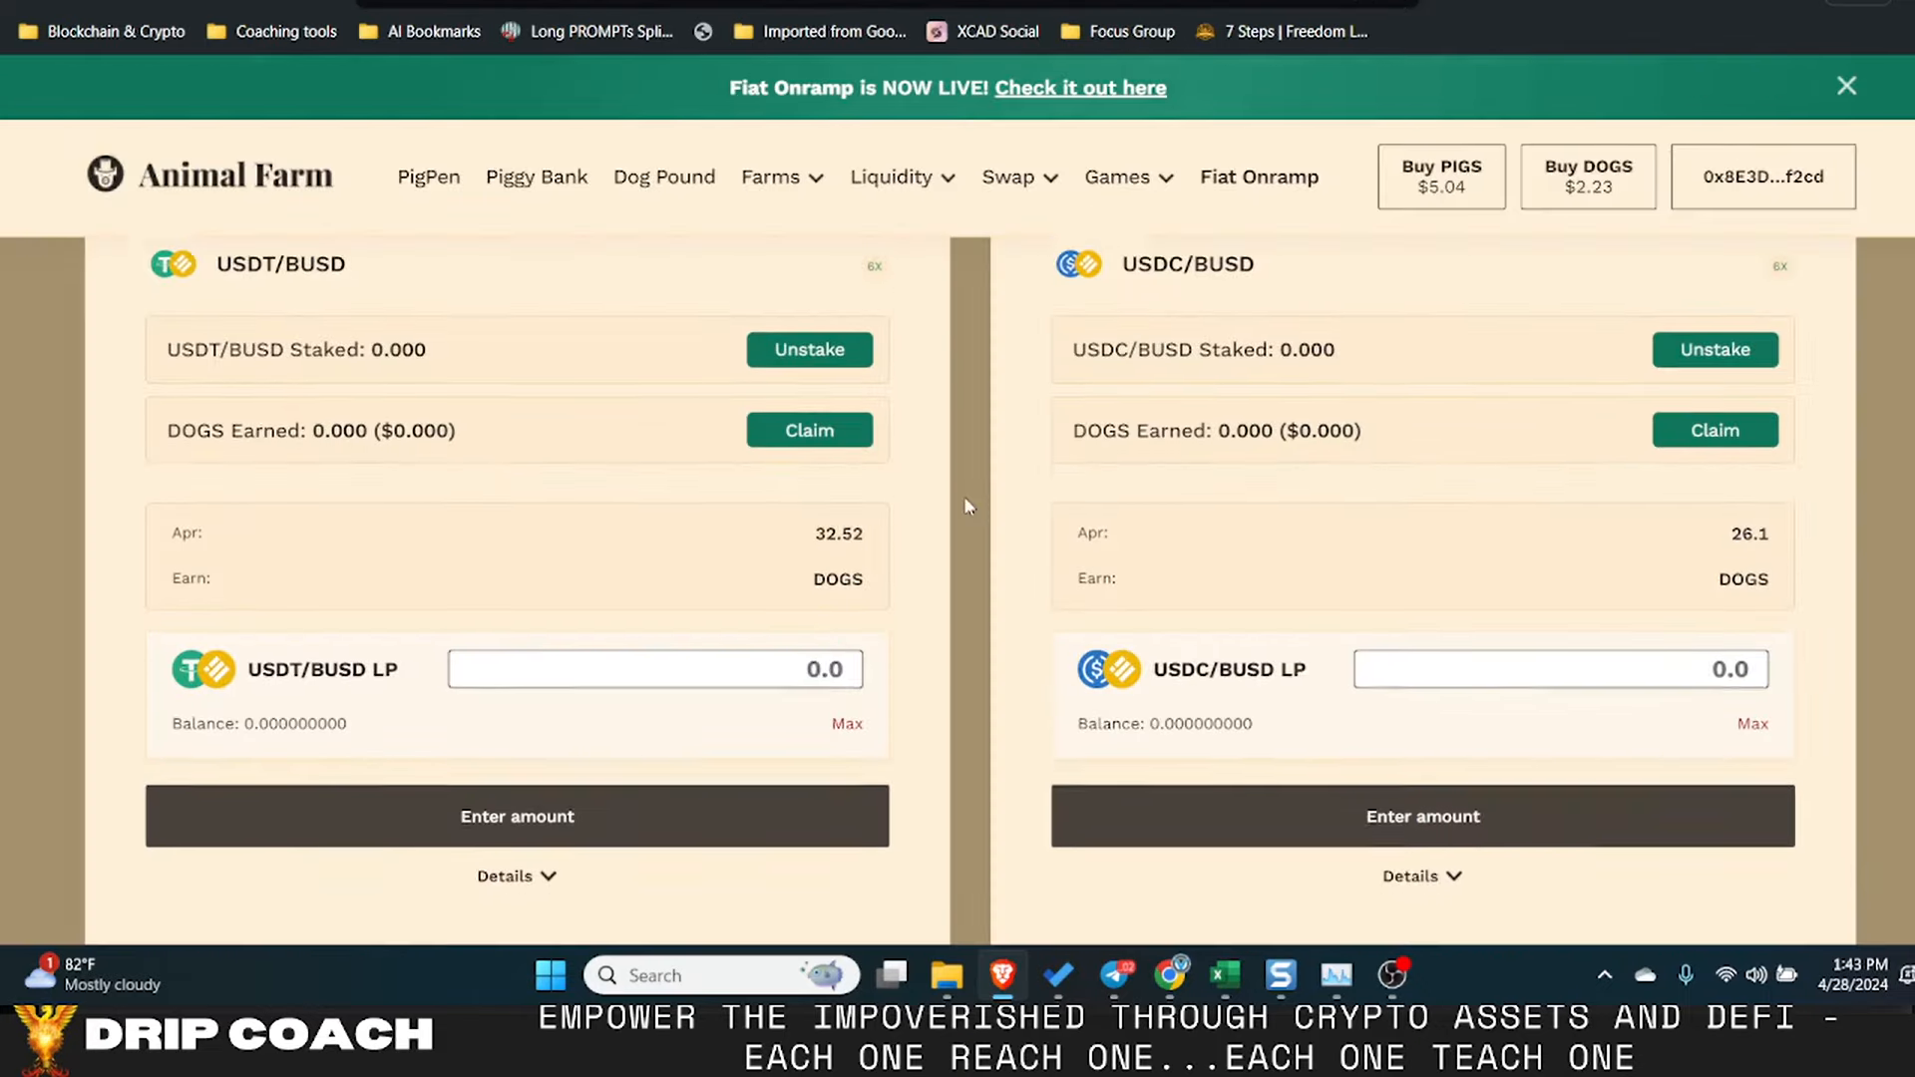
- Scroll the Farms page to the Personal Earnings panel (~$0.0001/day, $0.0369/year)
scroll(up, 3)
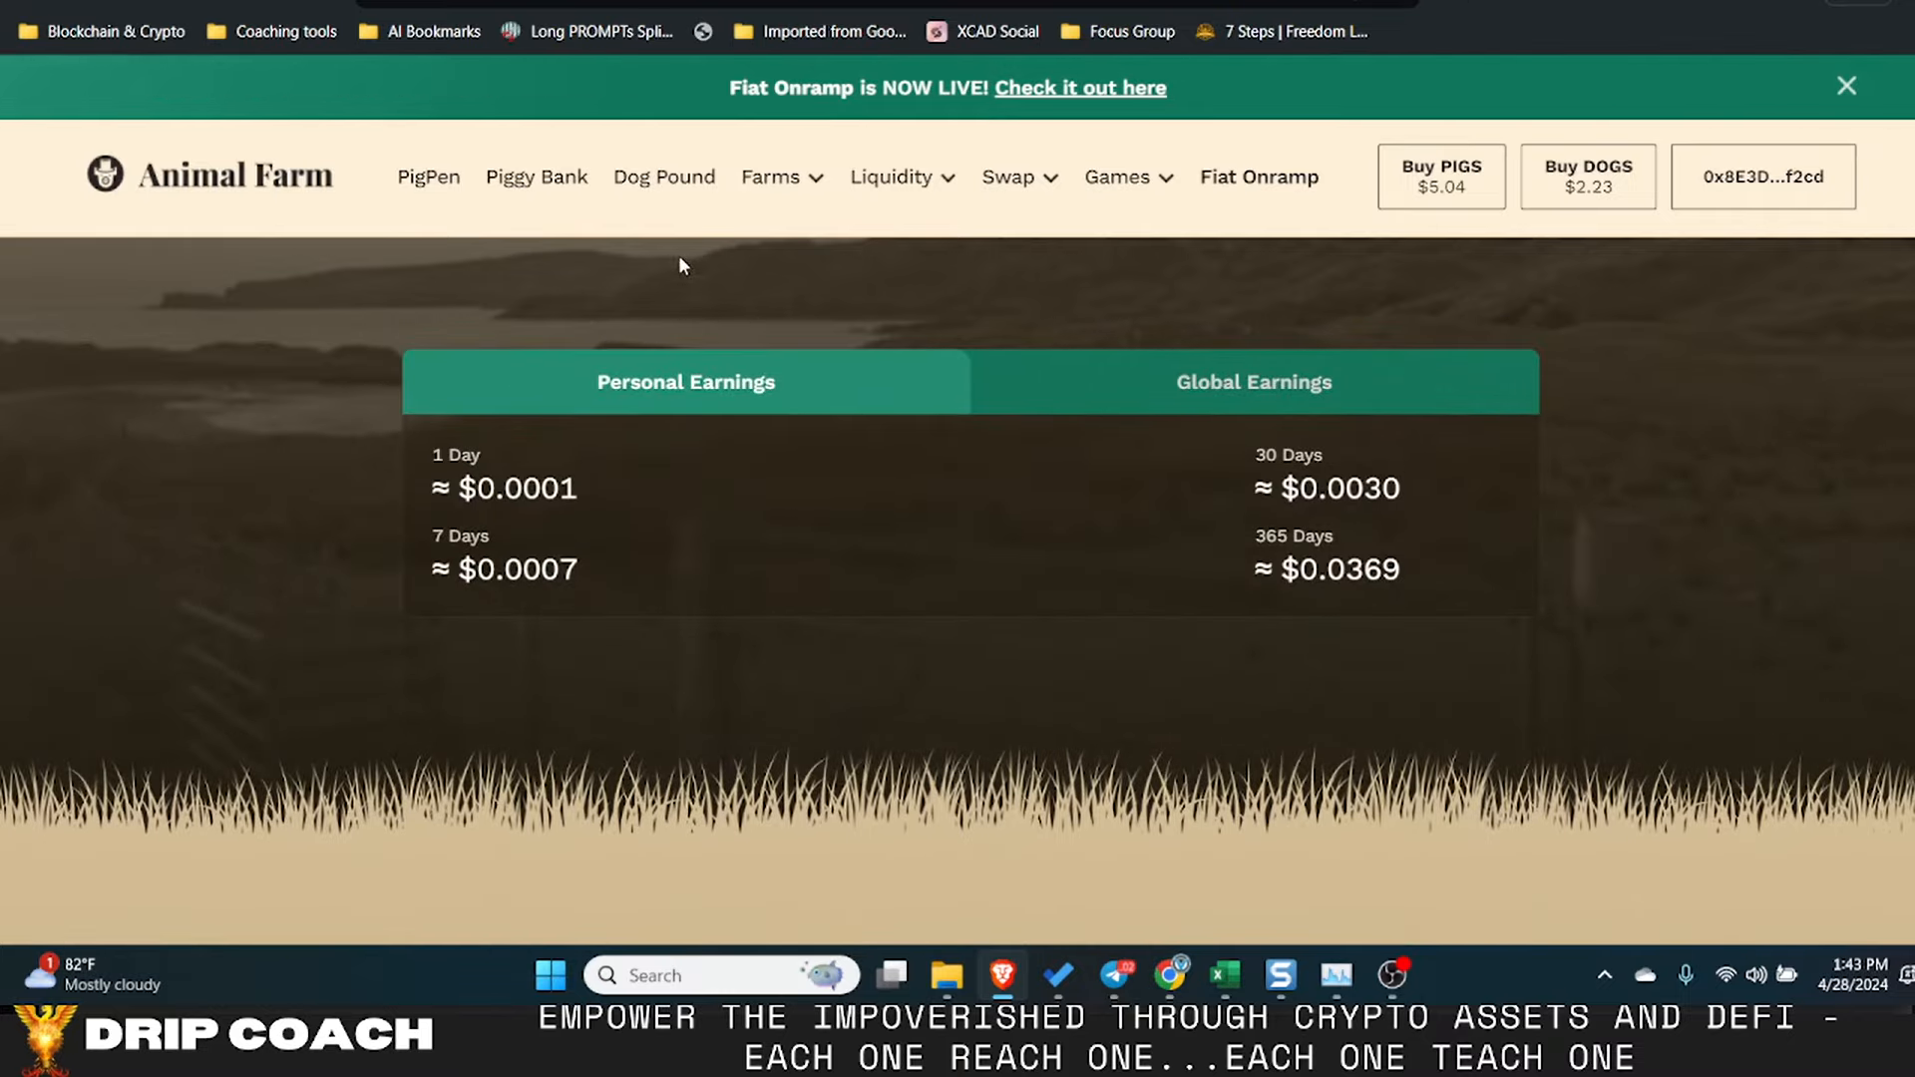
mouse_move(428, 178)
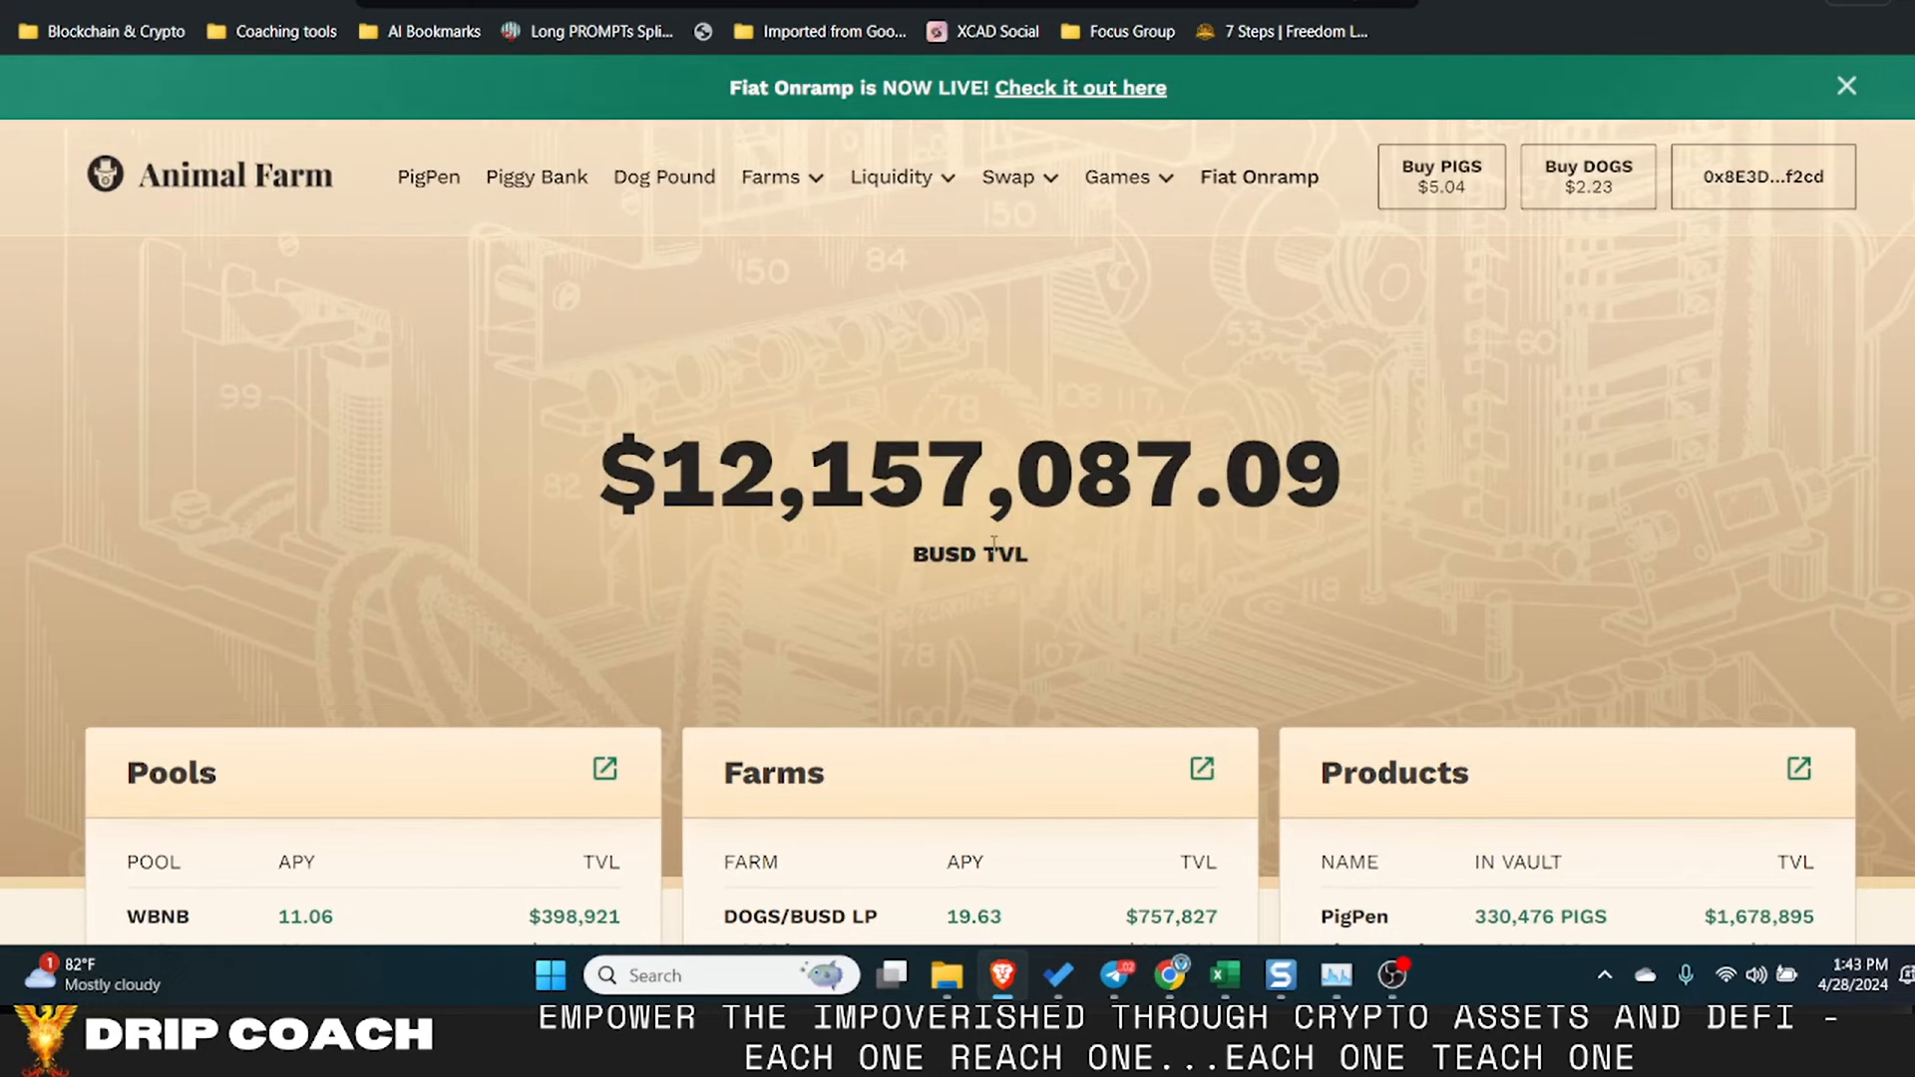
- Scroll the home page from the $12,157,087.09 TVL down to the Pools, Farms and Products tables
scroll(down, 3)
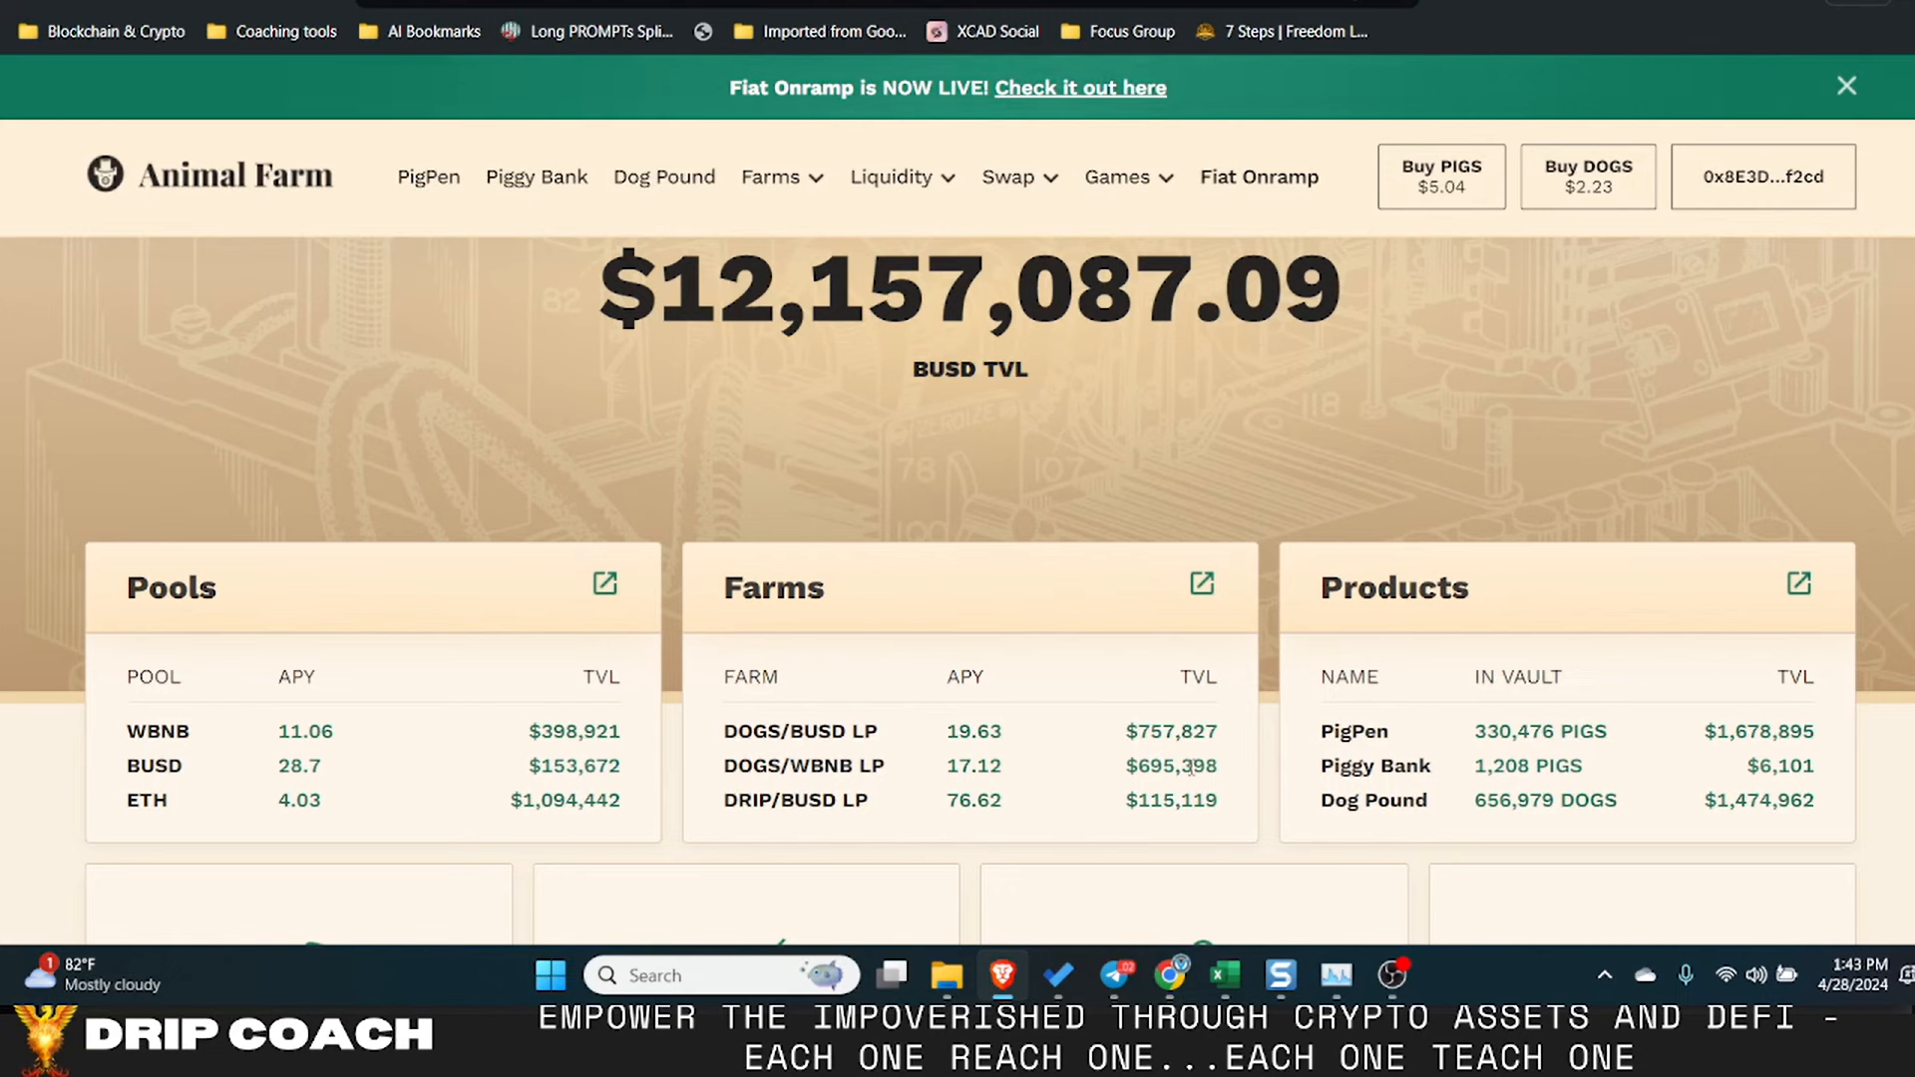
mouse_move(1610, 738)
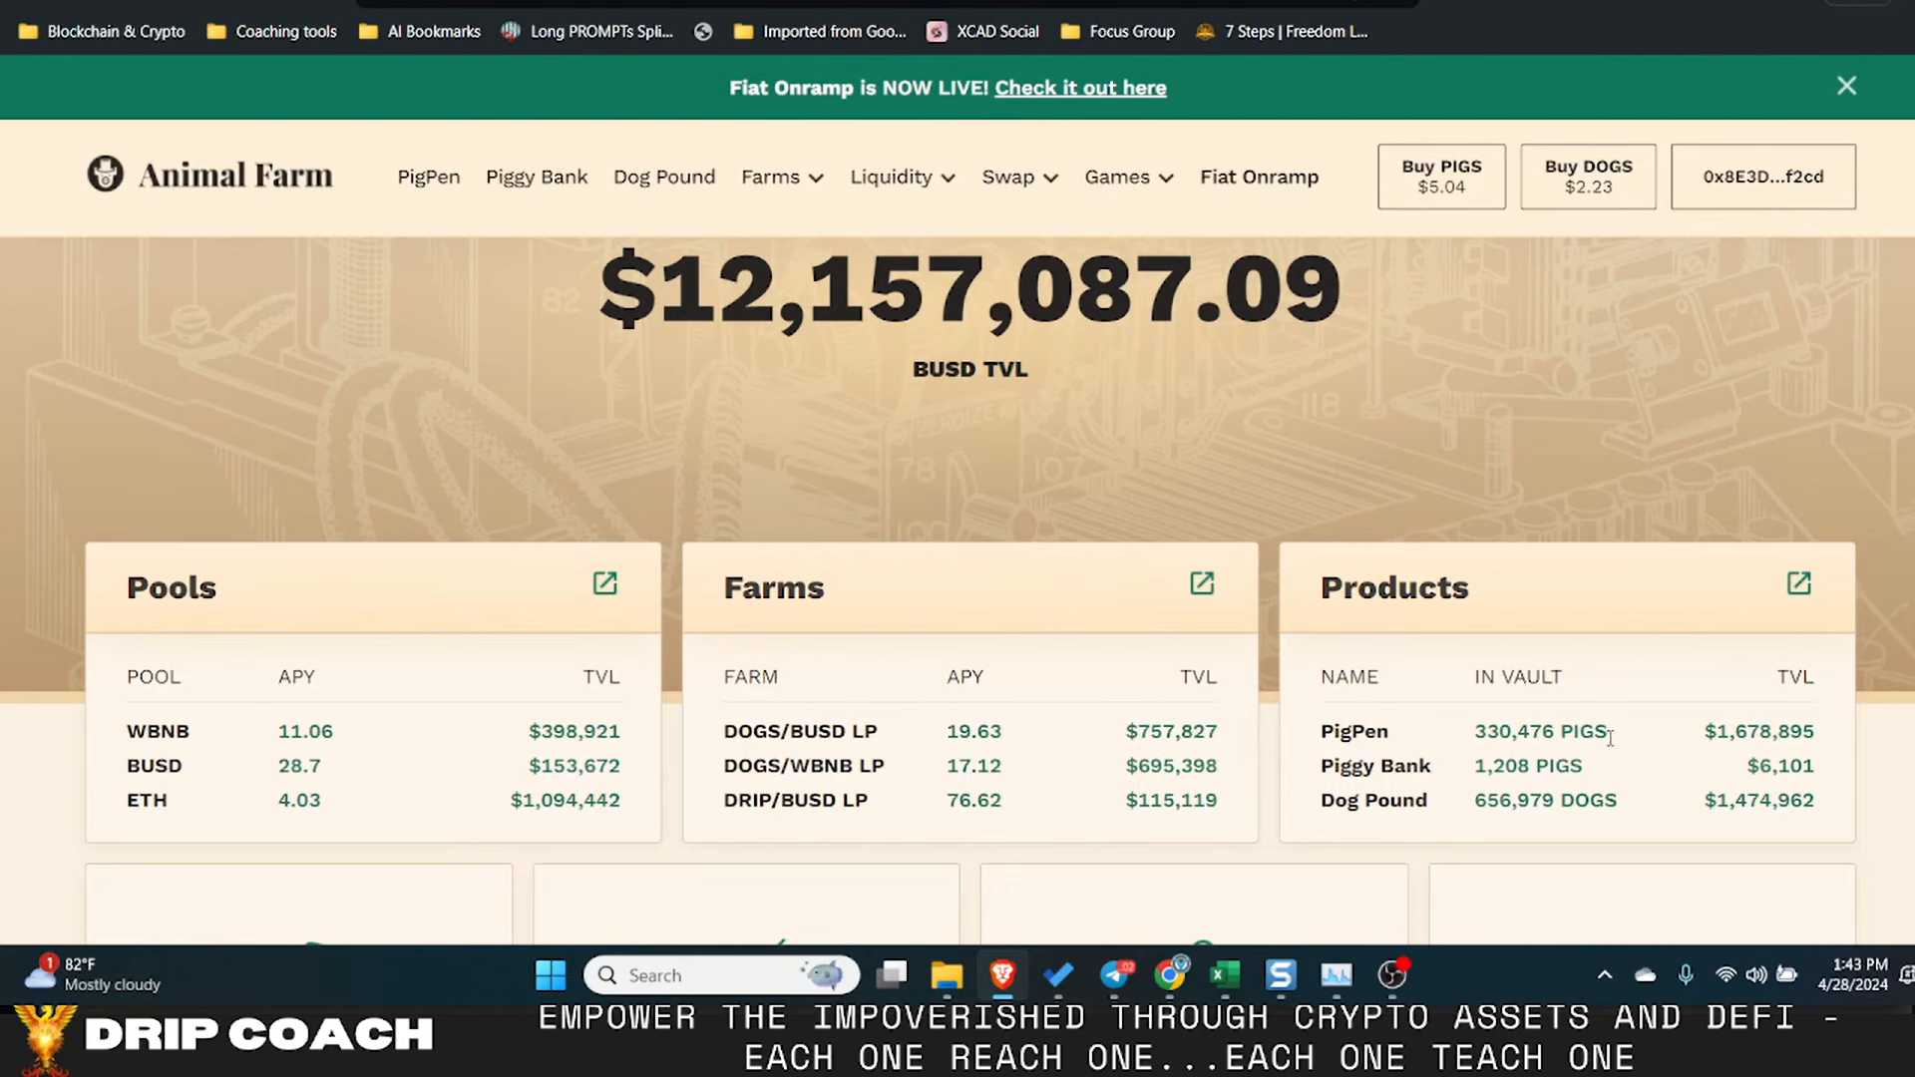
mouse_move(1441, 802)
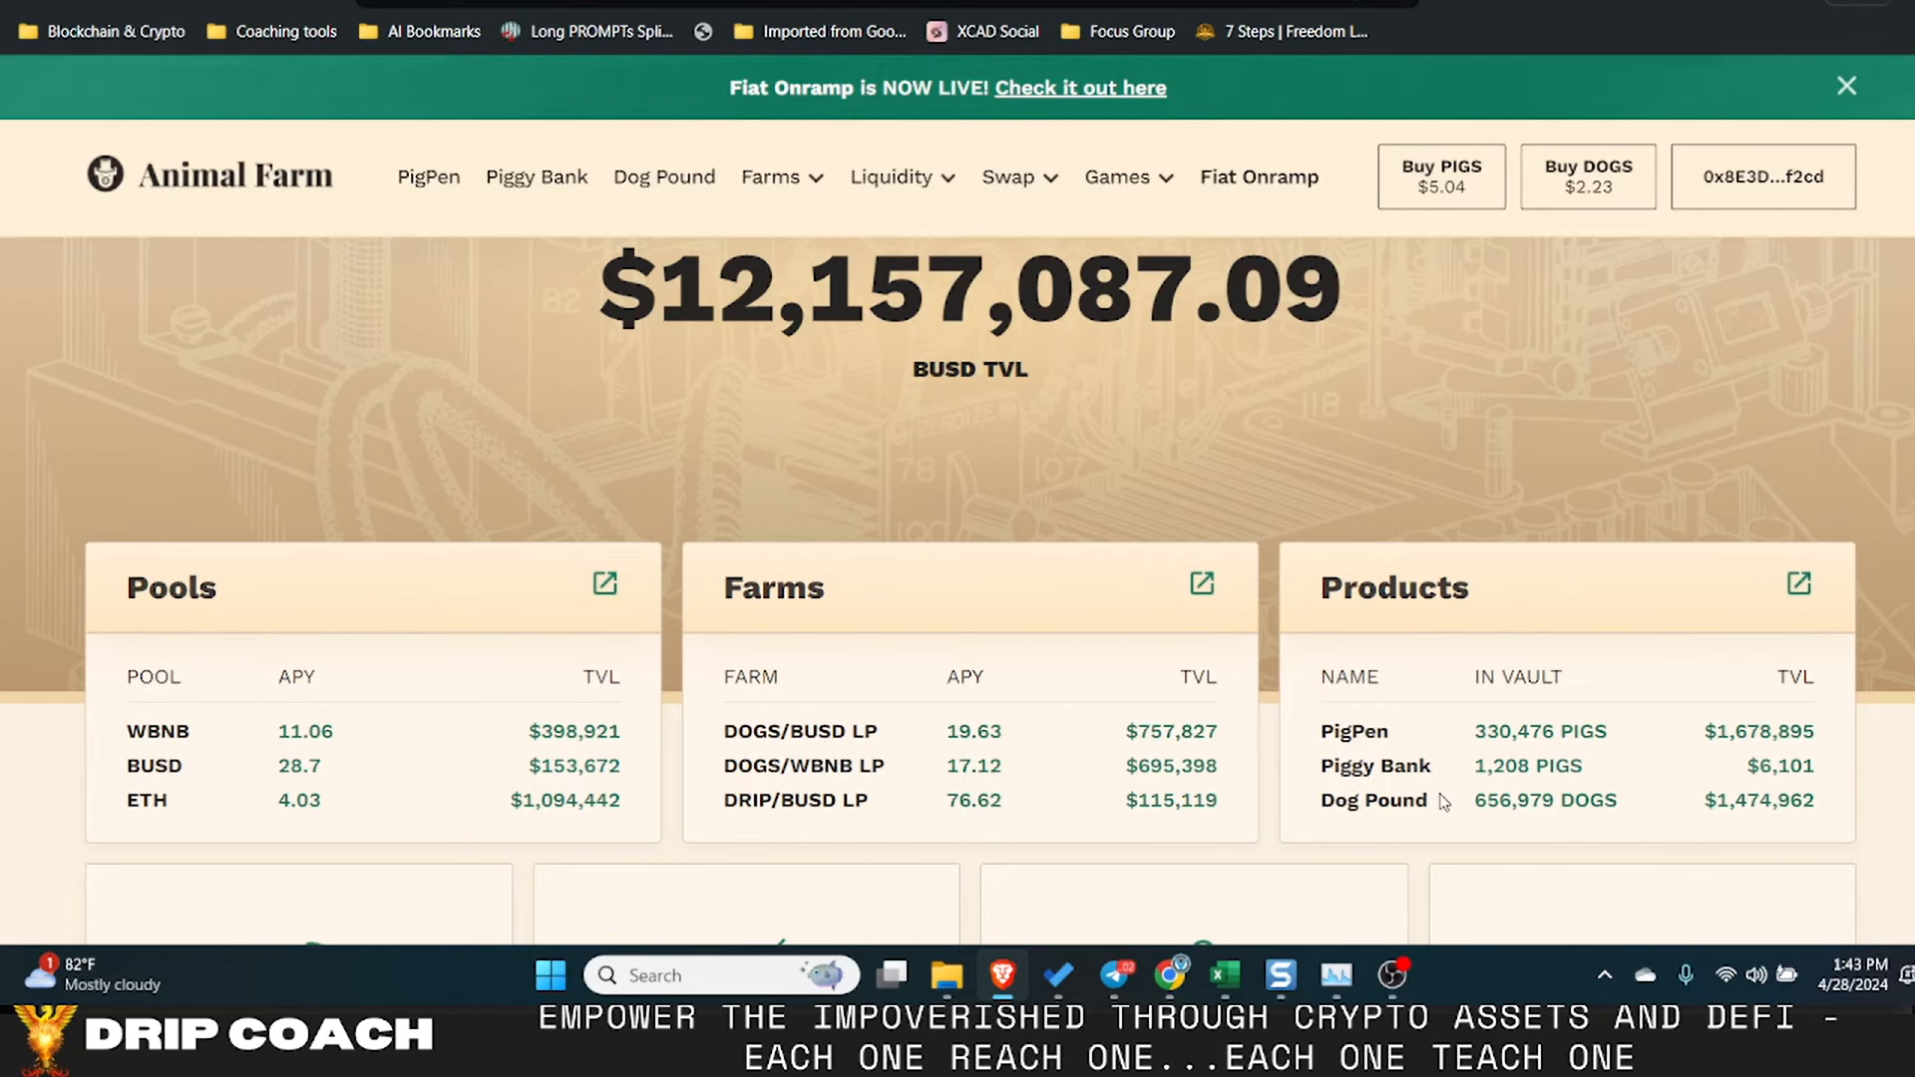
mouse_move(1636, 815)
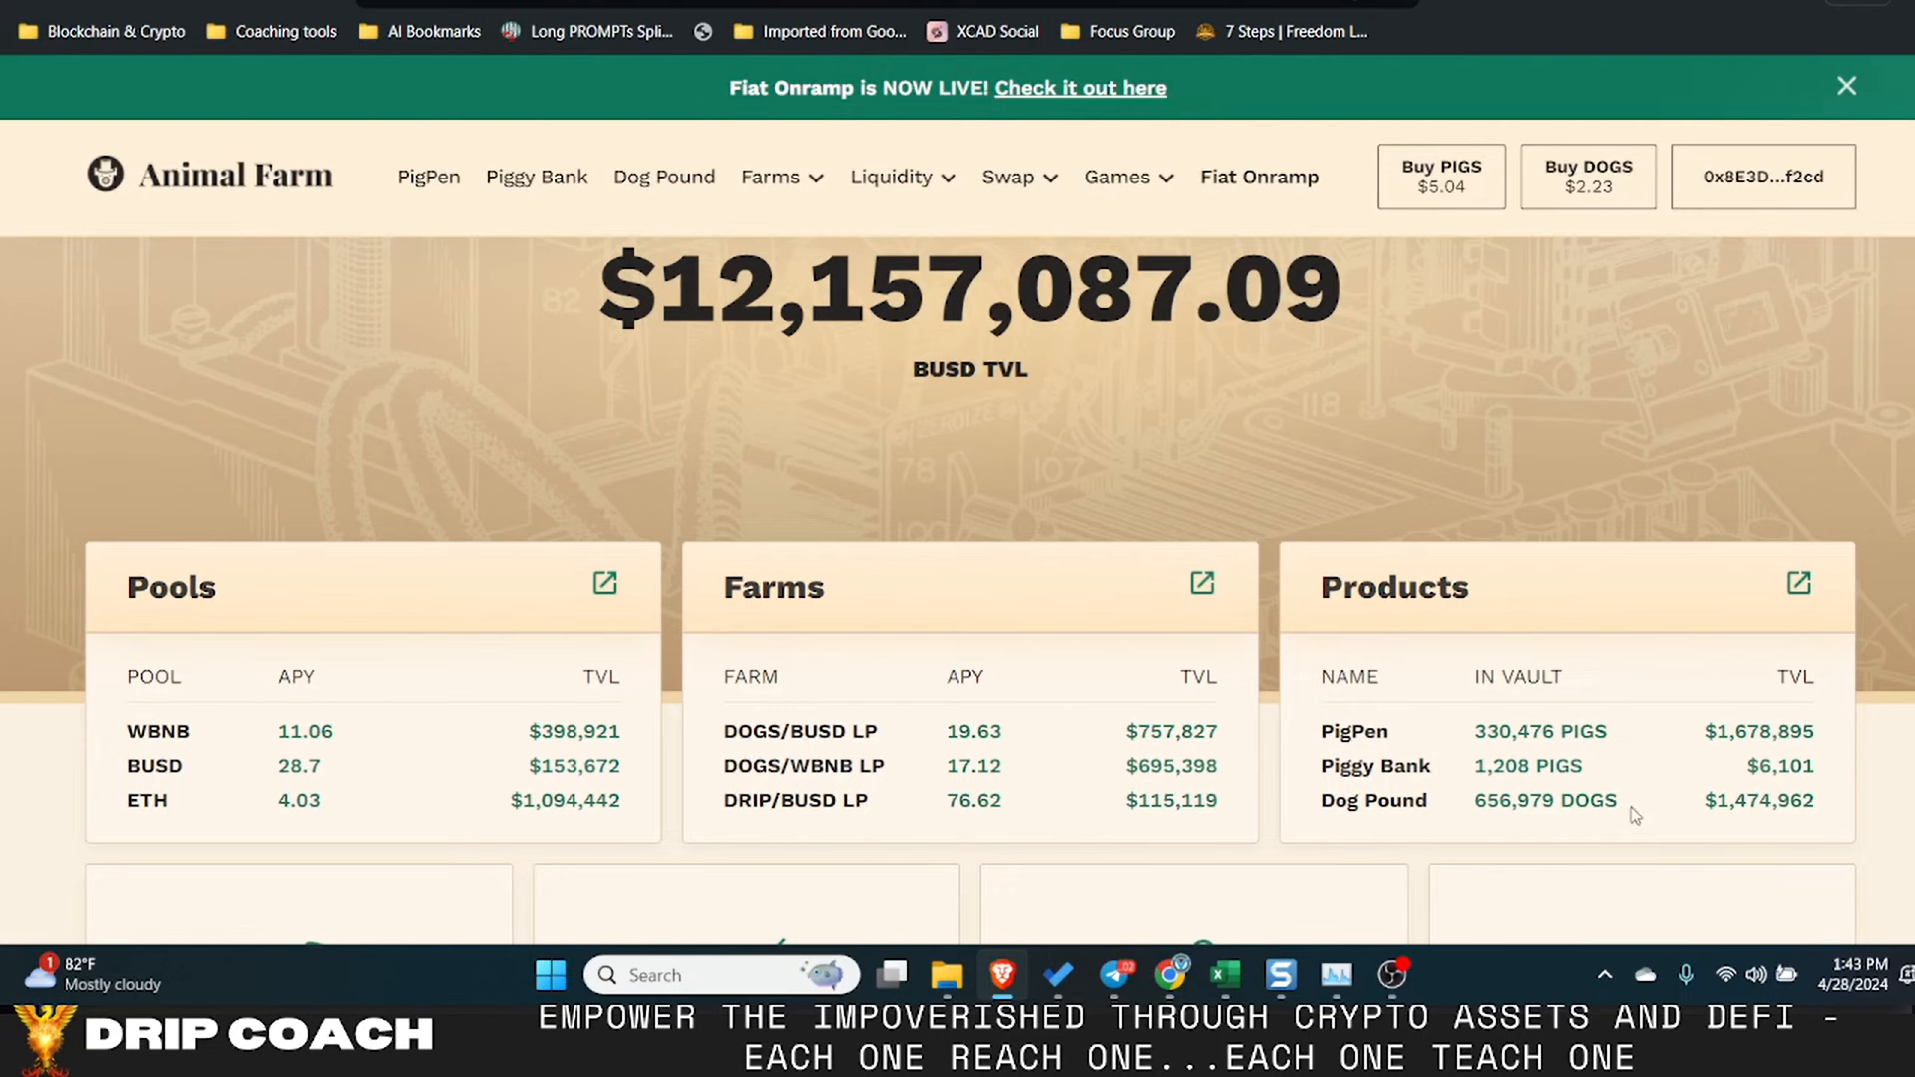
mouse_move(1476, 791)
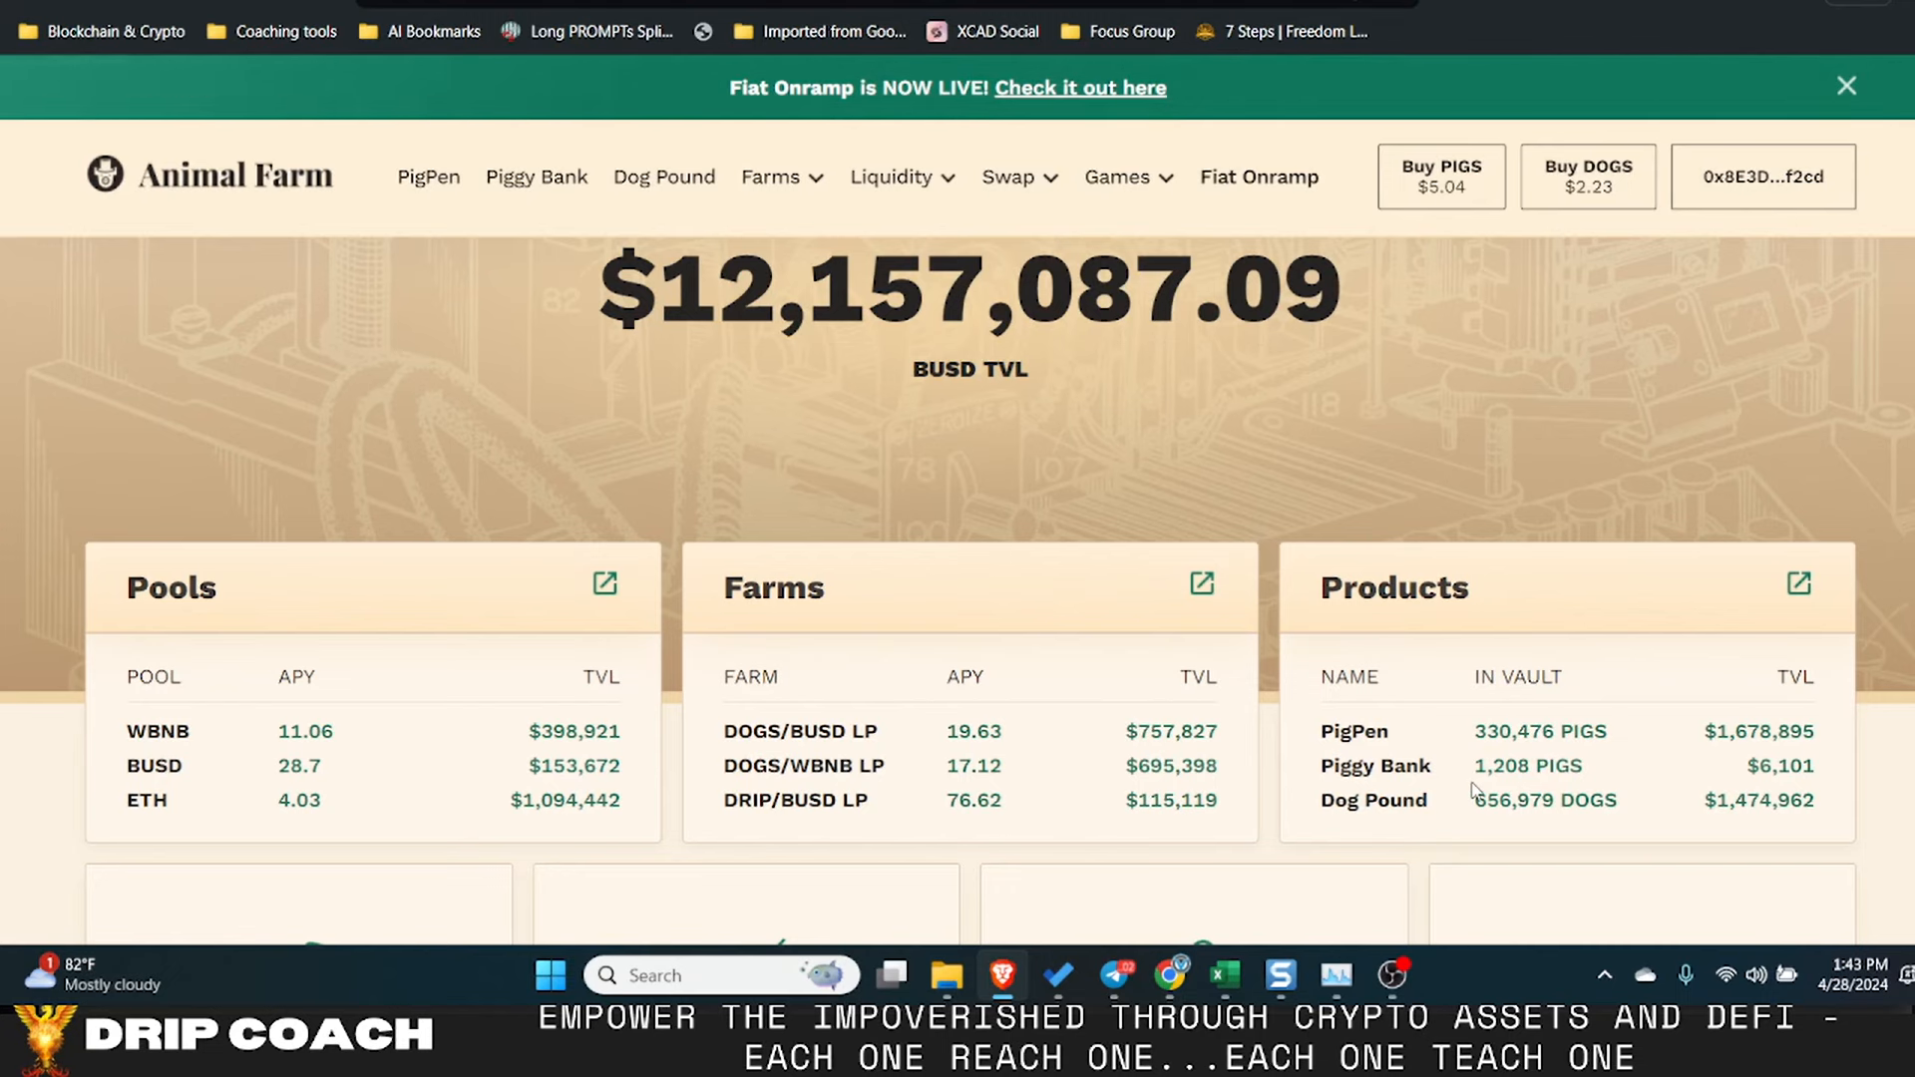
scroll(down, 3)
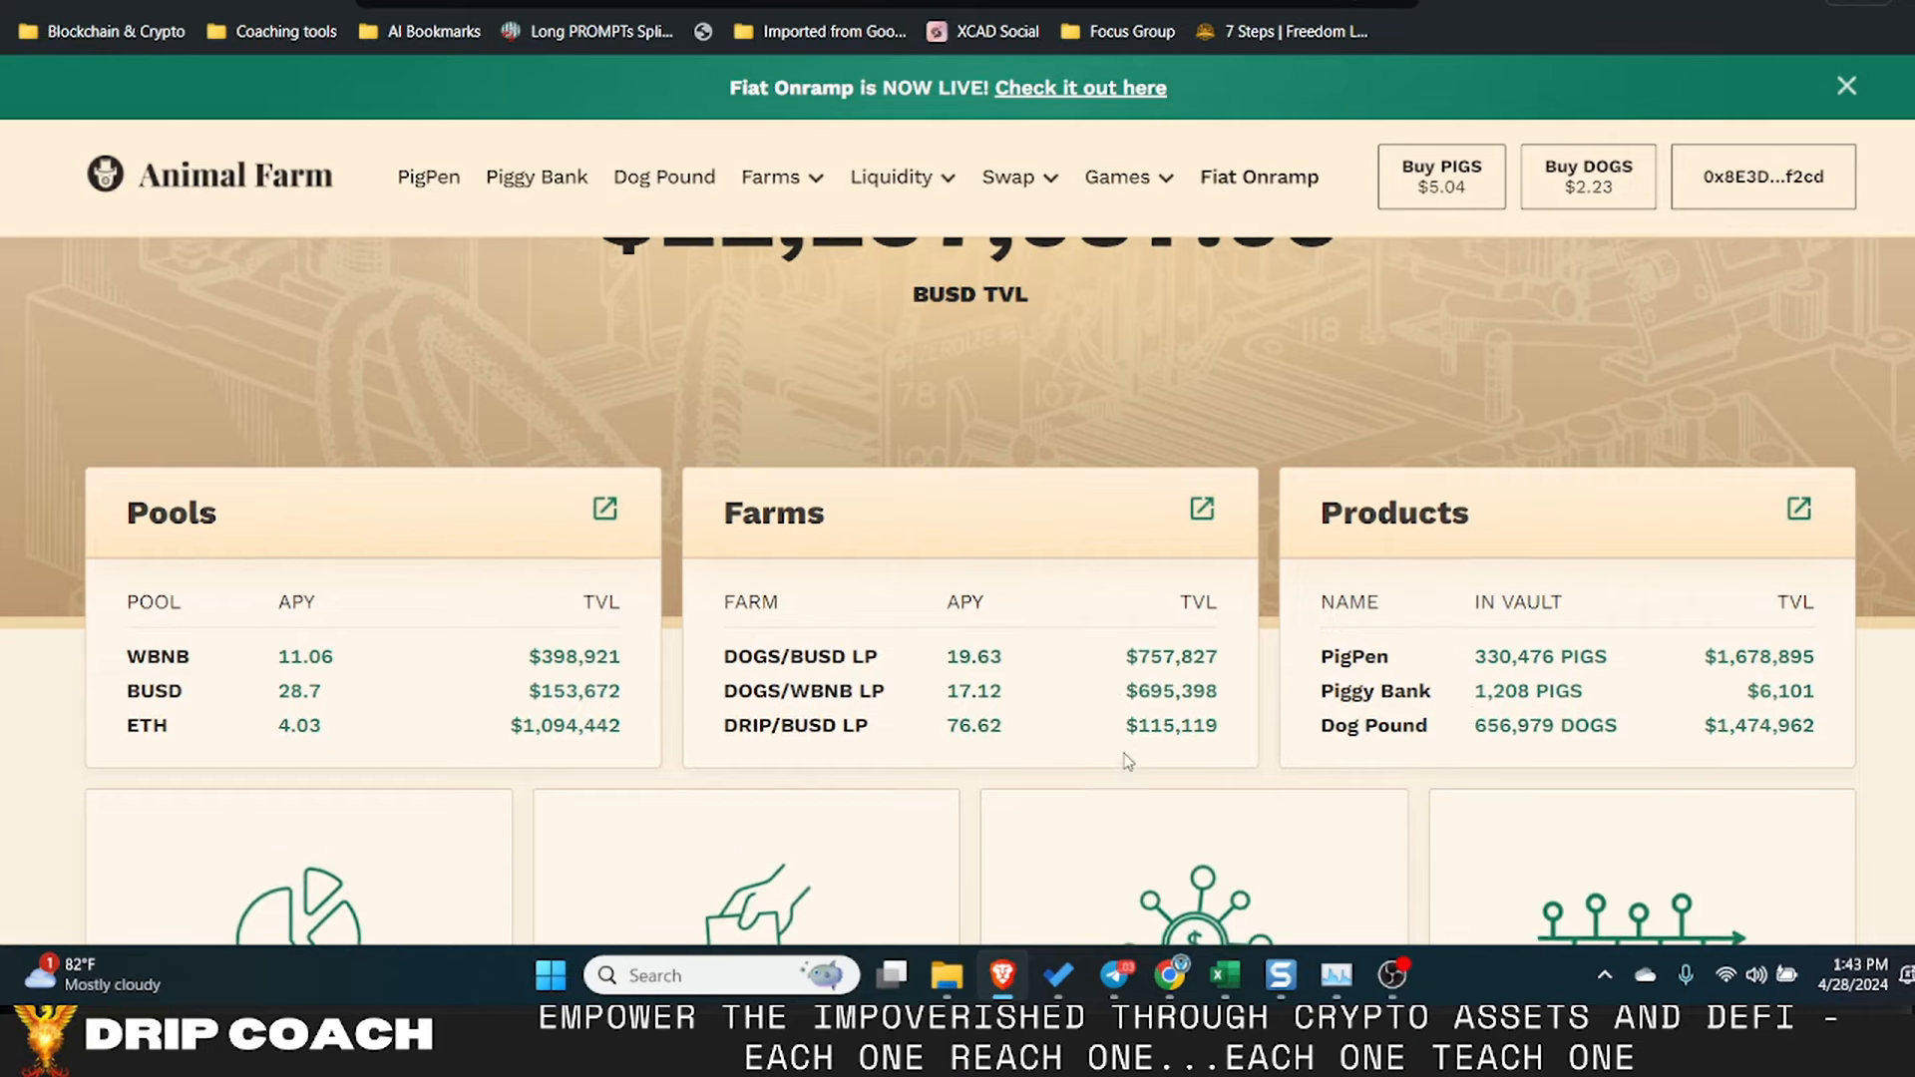
scroll(down, 3)
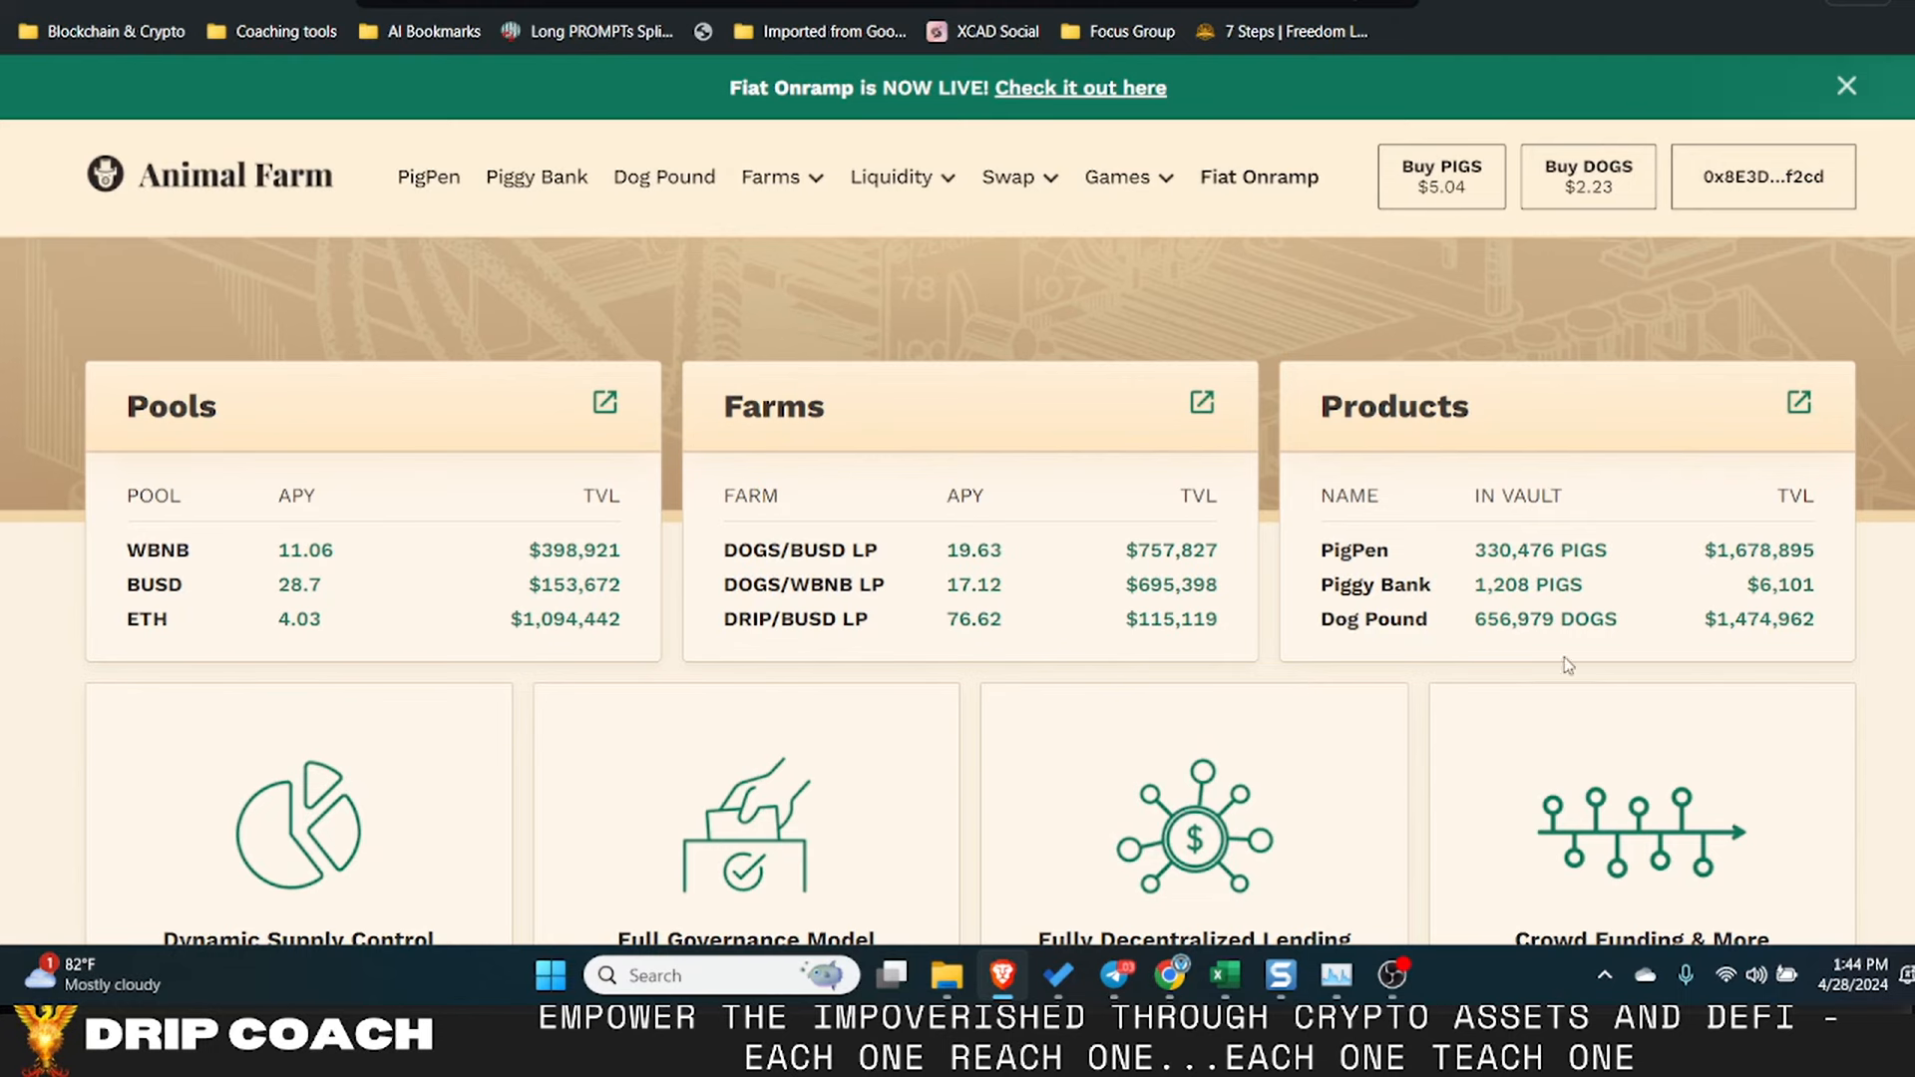
mouse_move(1437, 685)
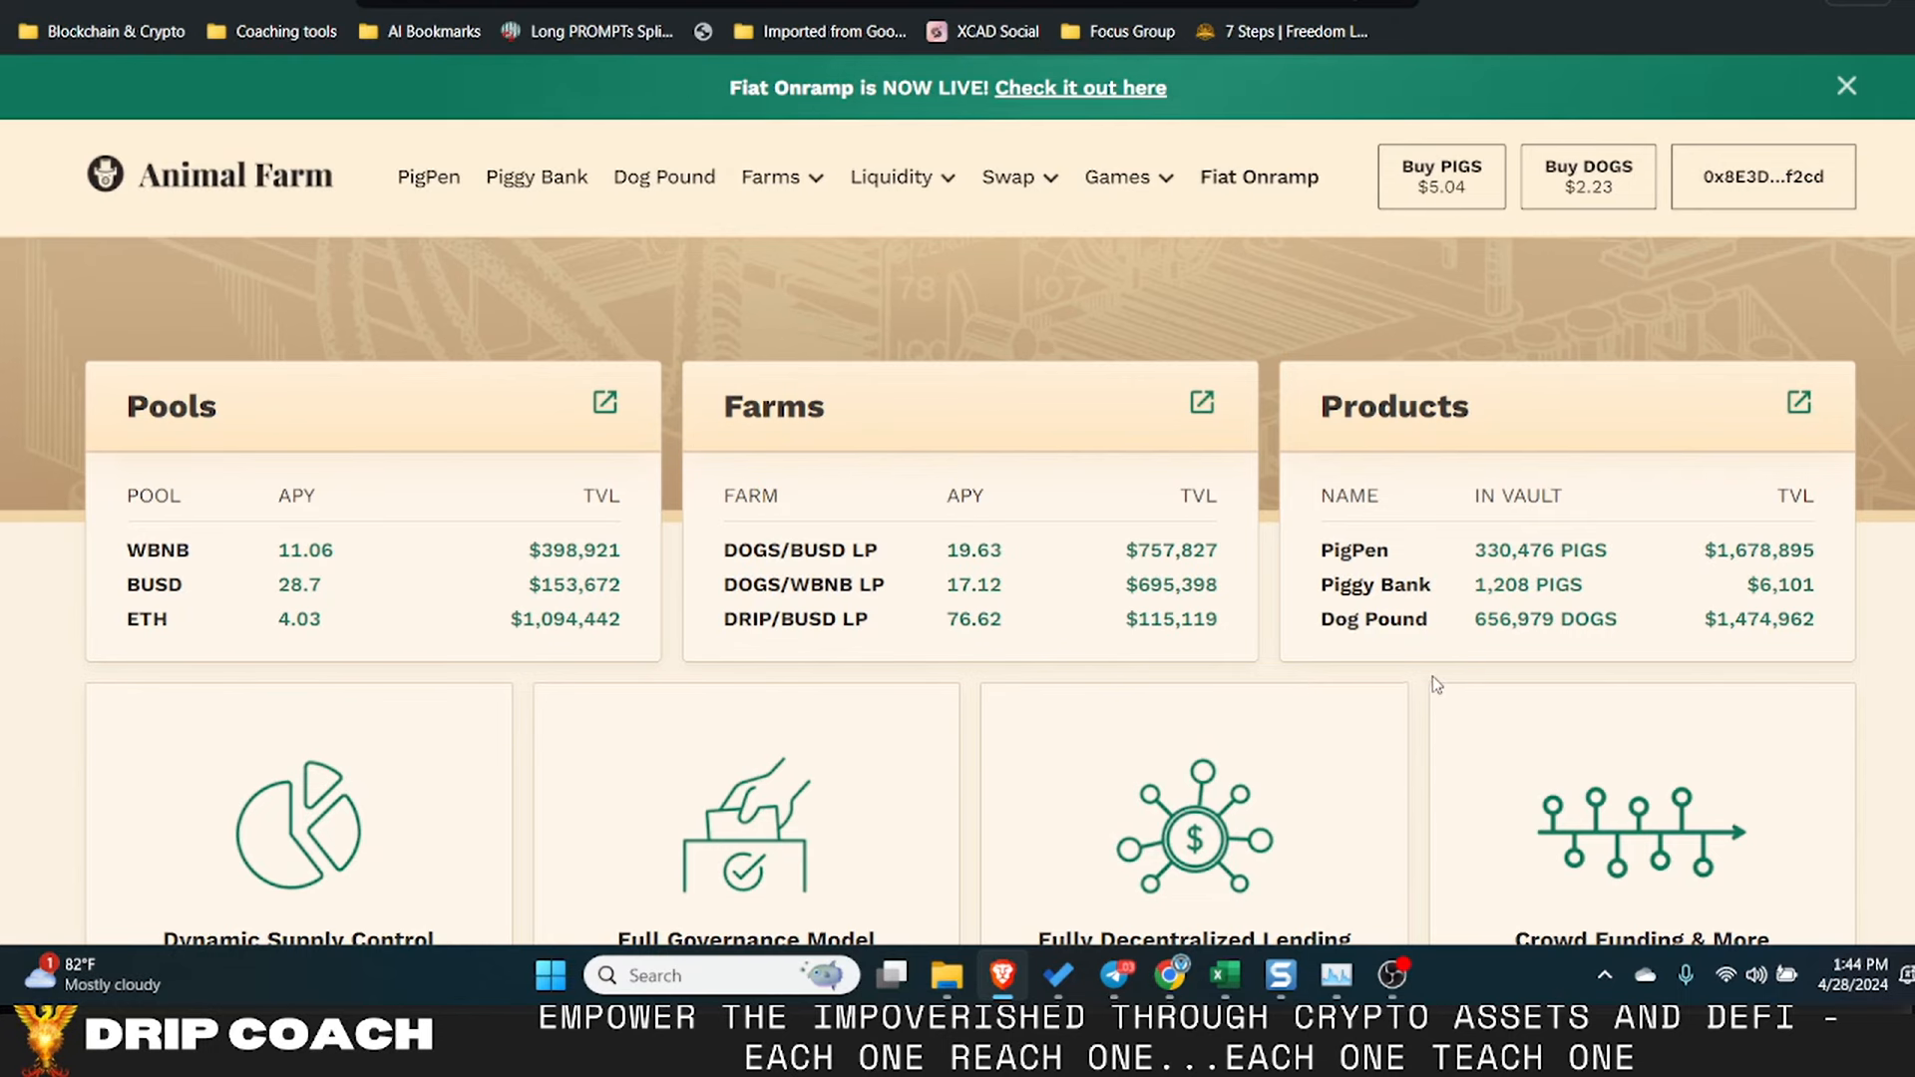
mouse_move(1676, 730)
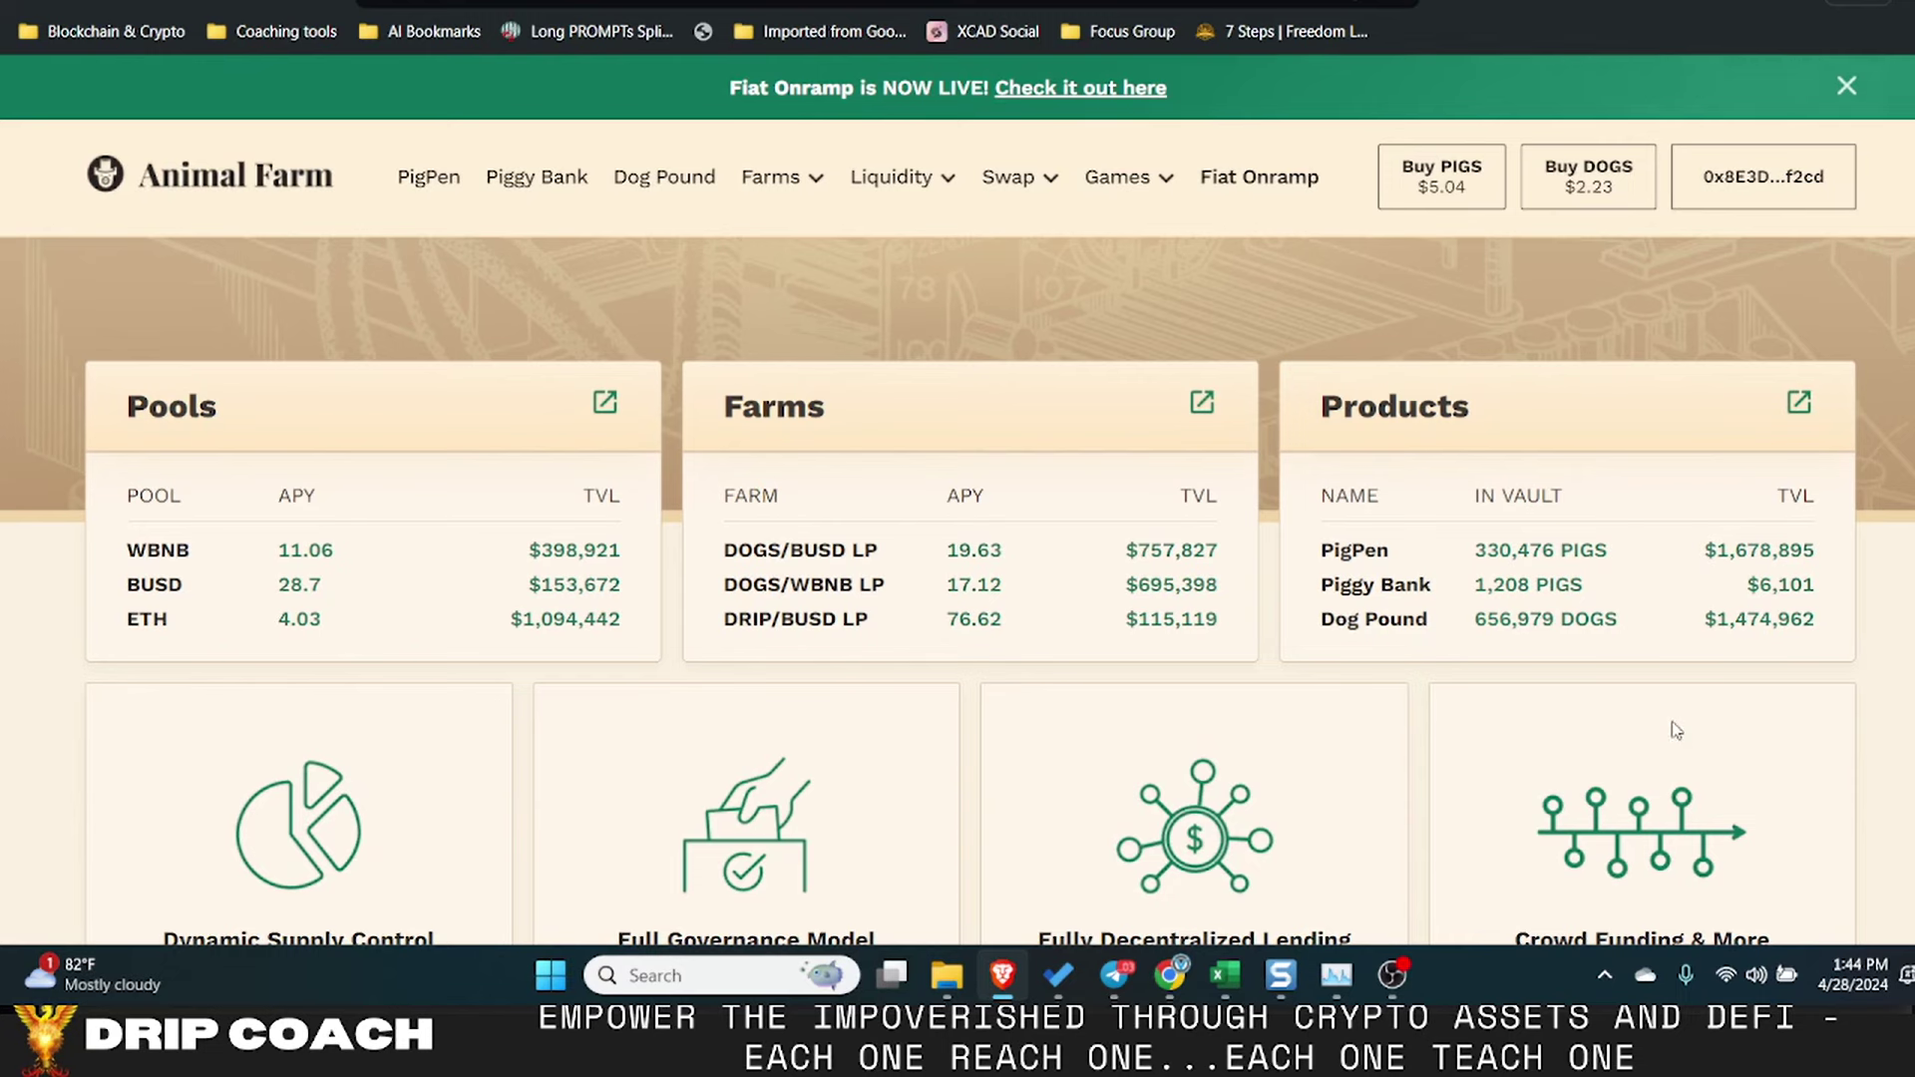